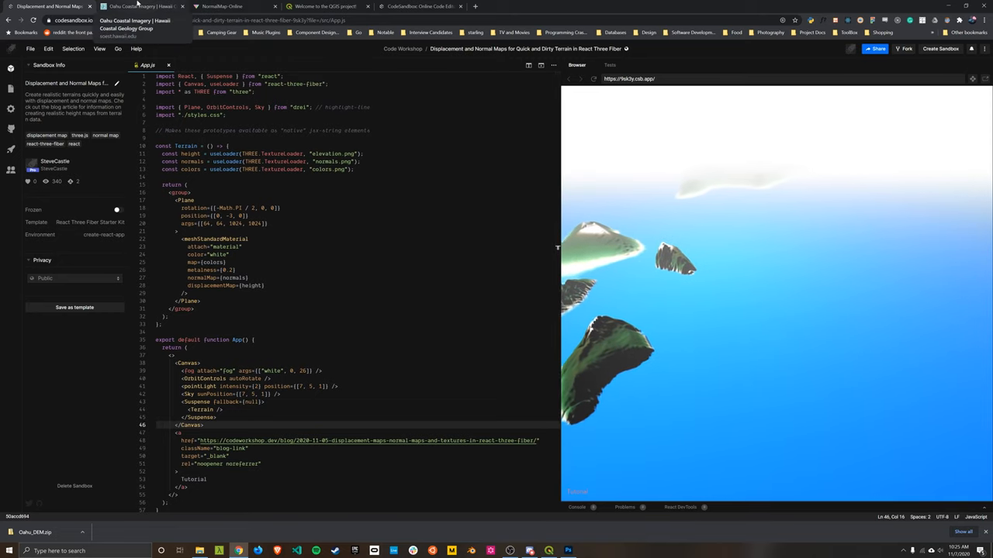
Go to the Oahu Coastal Imagery tab and open its DEM download page.
left_click(140, 6)
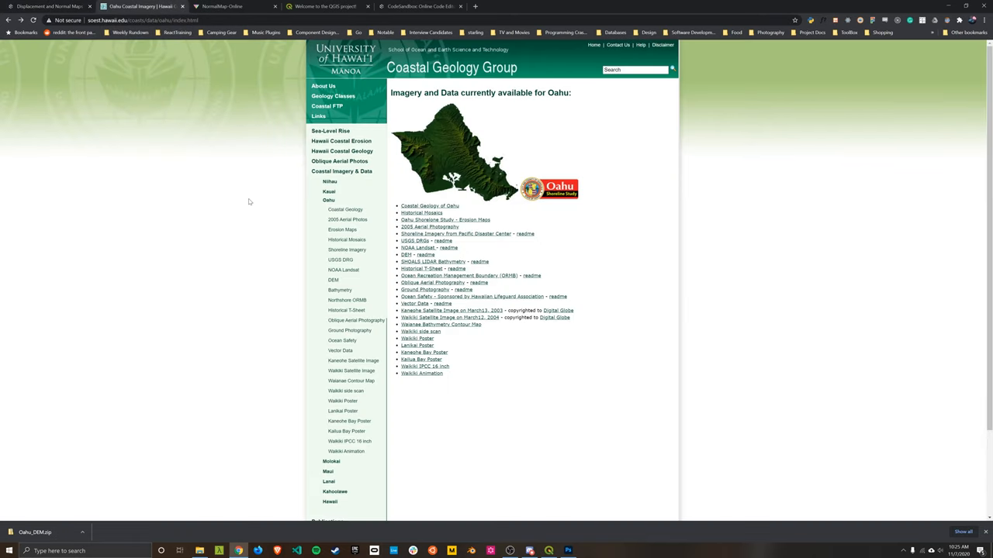
mouse_move(371, 234)
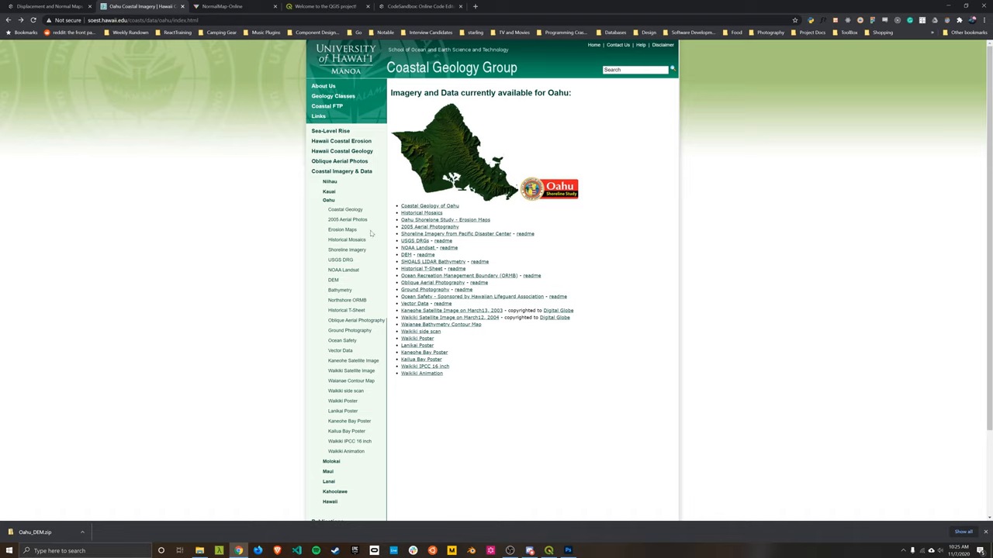
mouse_move(384, 194)
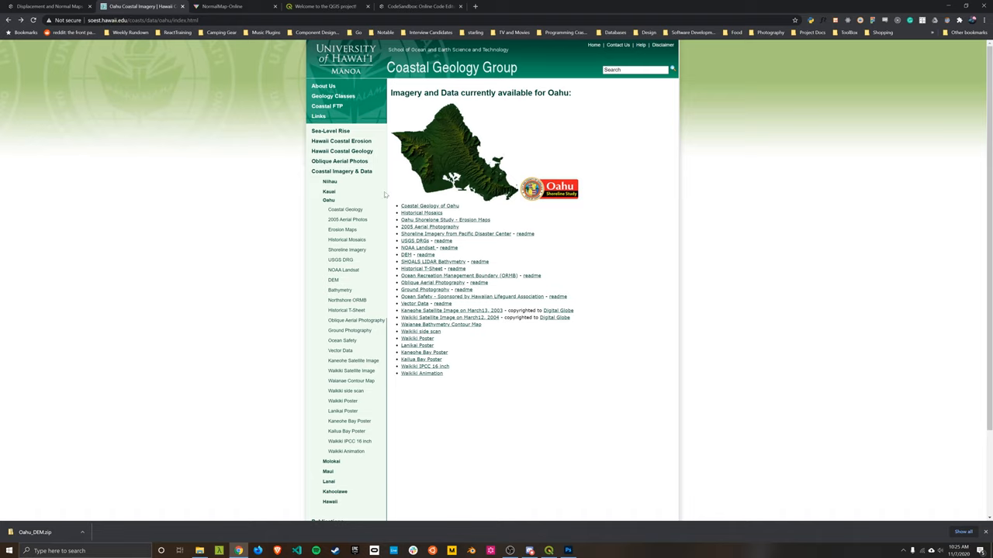
mouse_move(465, 156)
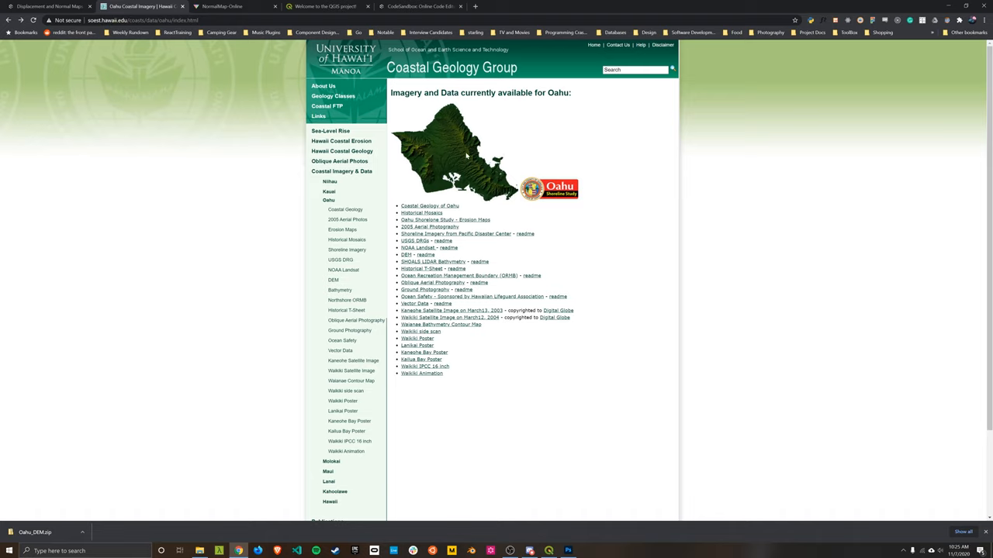
mouse_move(556, 148)
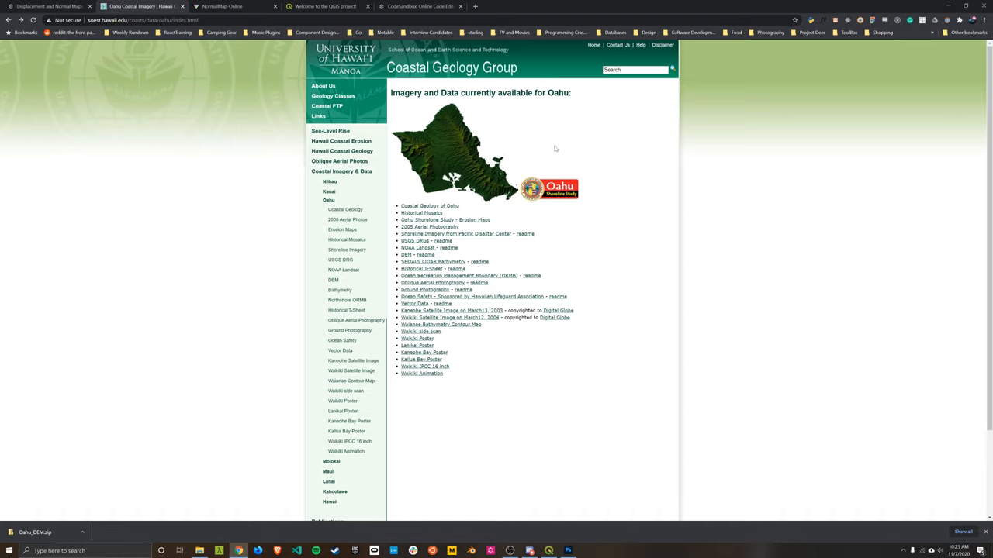
mouse_move(557, 150)
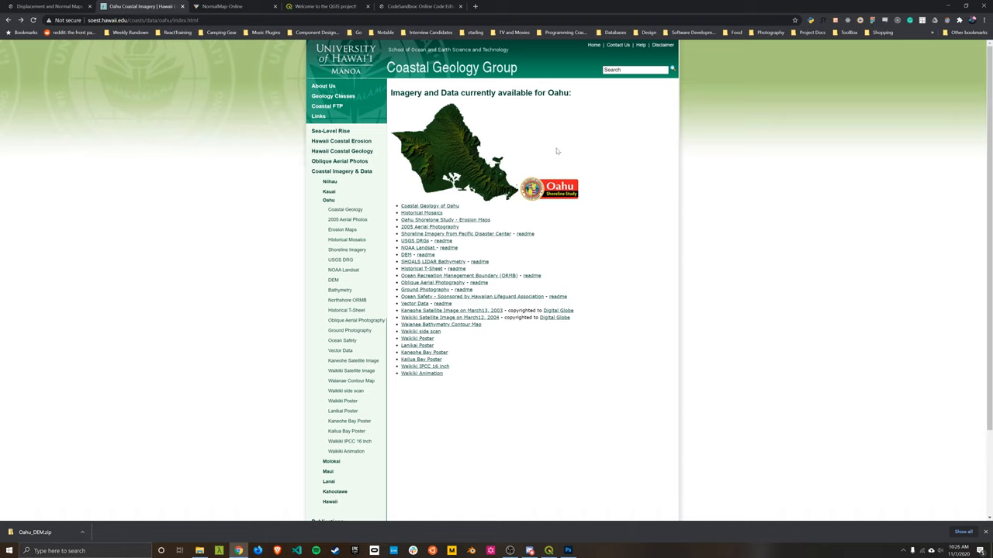
mouse_move(561, 146)
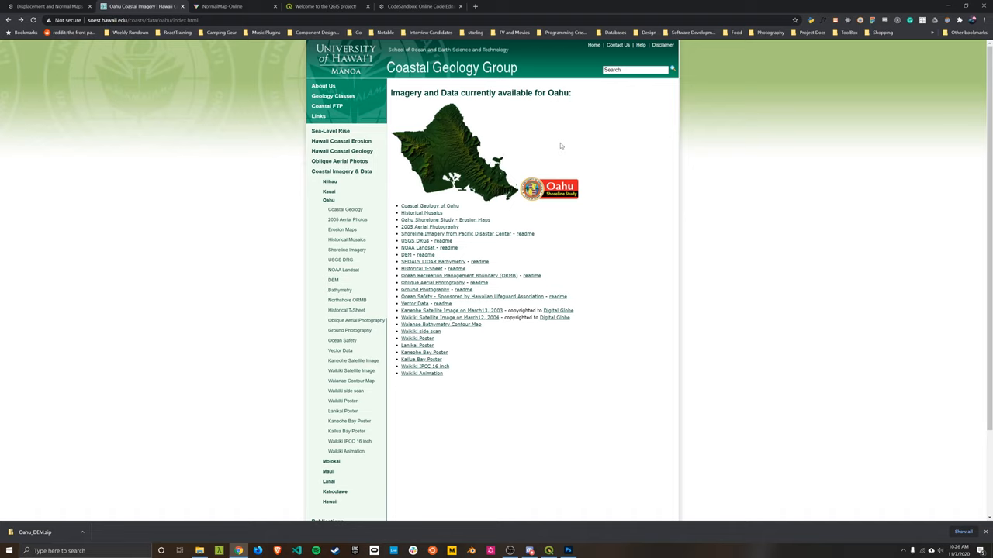
mouse_move(532, 203)
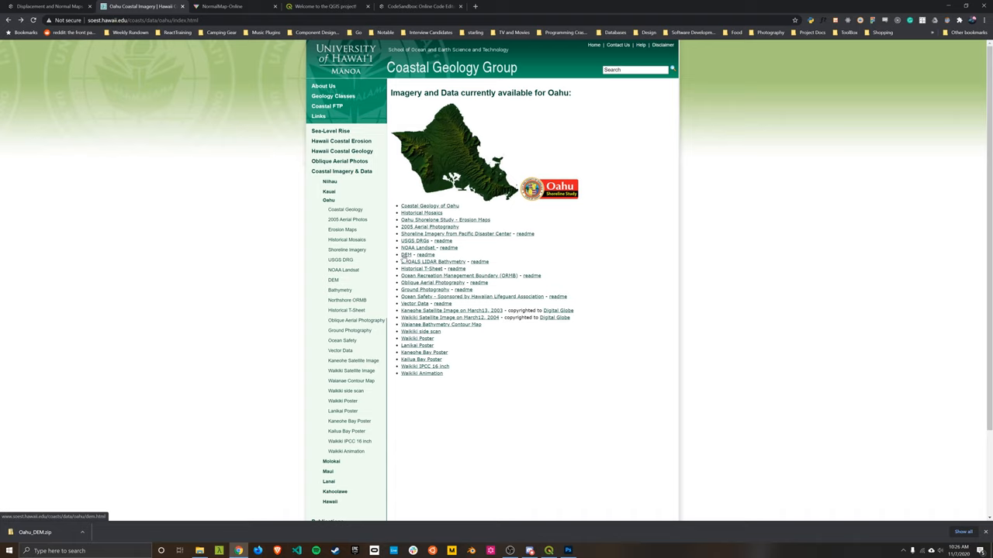
mouse_move(404, 259)
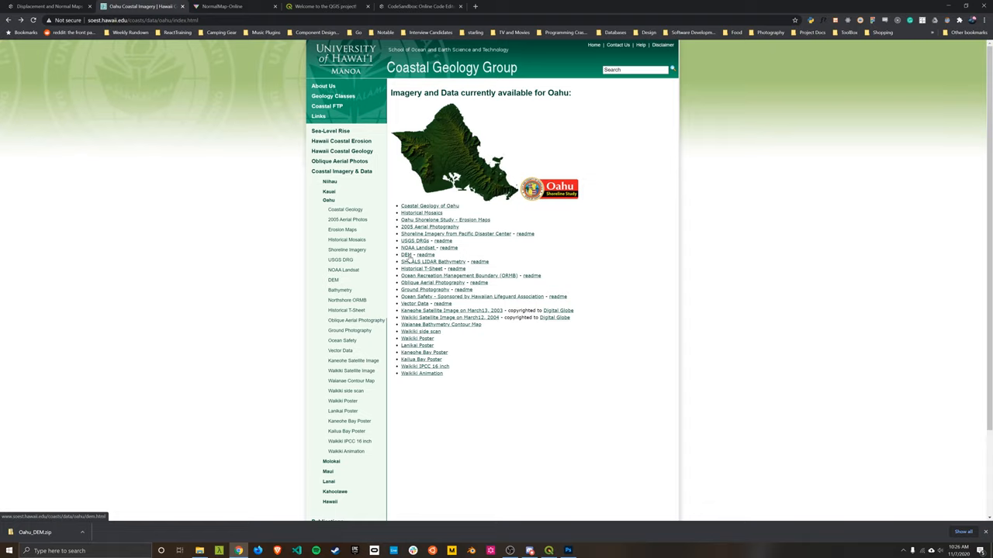
left_click(406, 255)
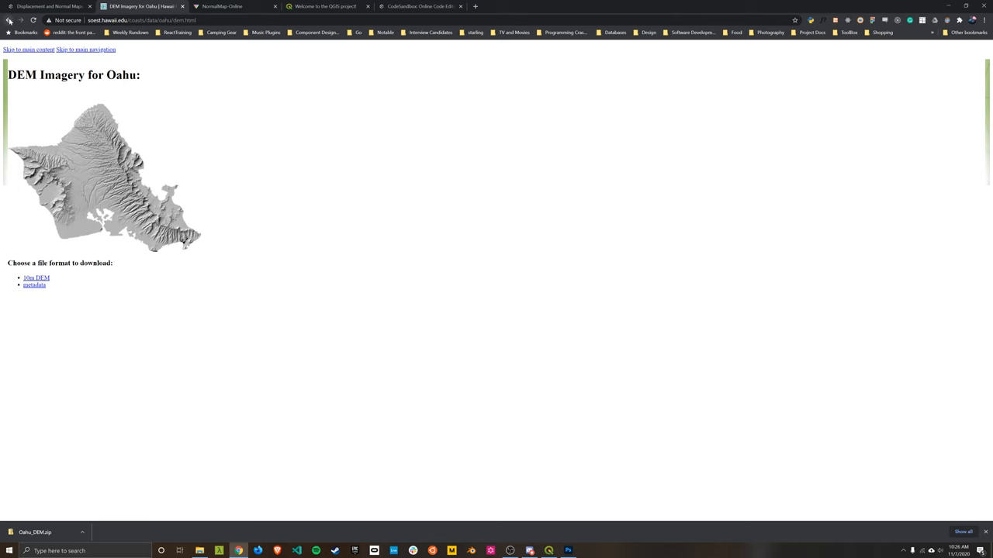
Go back from the DEM page to the Oahu imagery index.
left_click(9, 20)
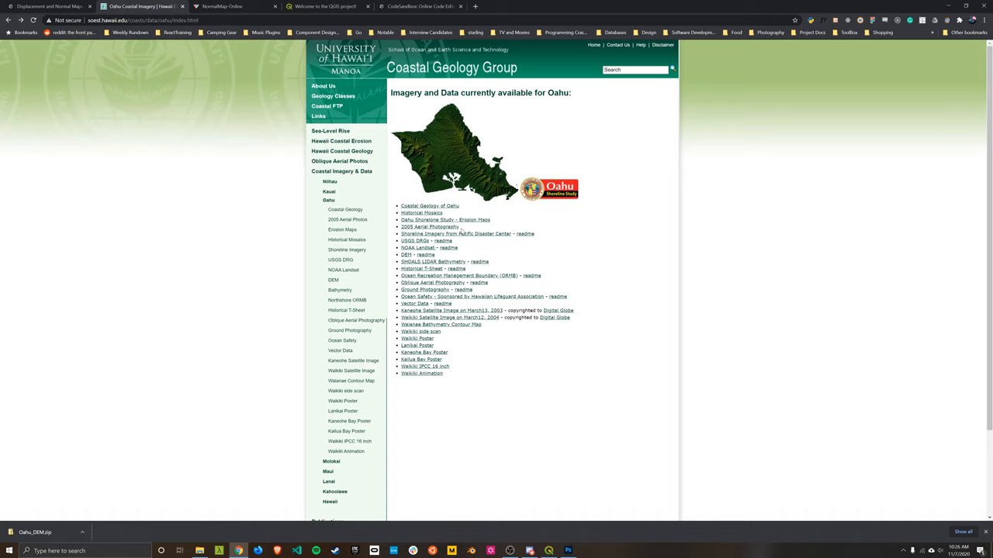
mouse_move(402, 260)
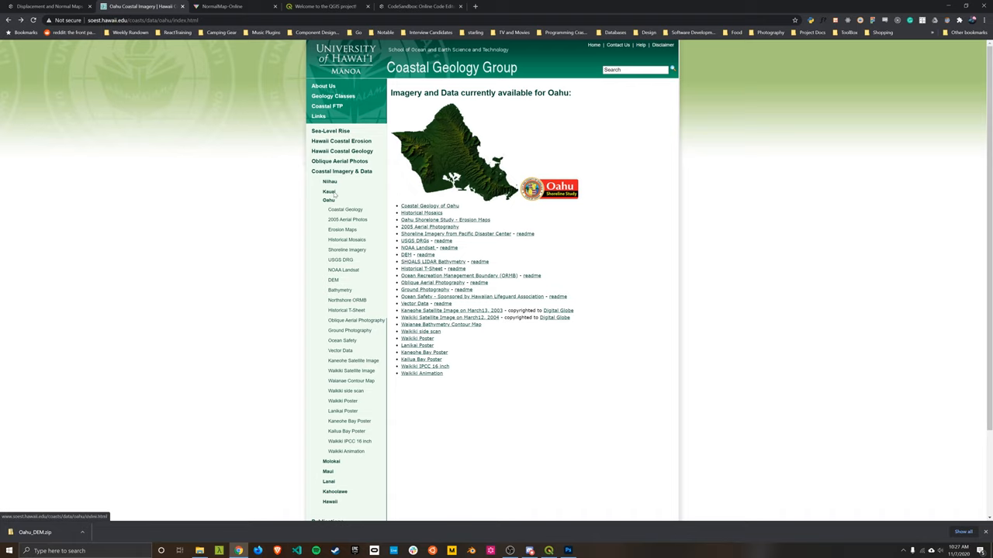
Browse from Kauai's page to the Kahoolawe DEM download page.
left_click(328, 192)
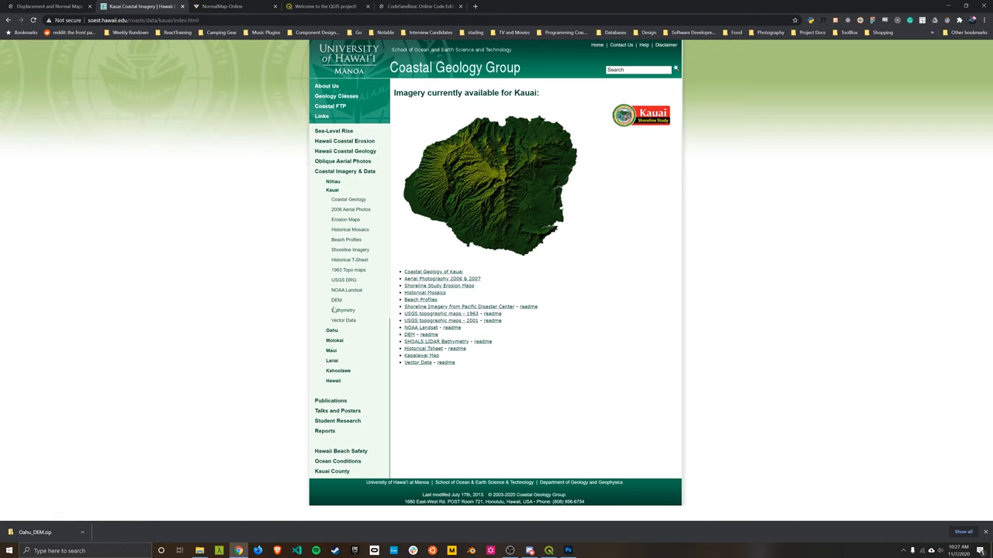
mouse_move(412, 238)
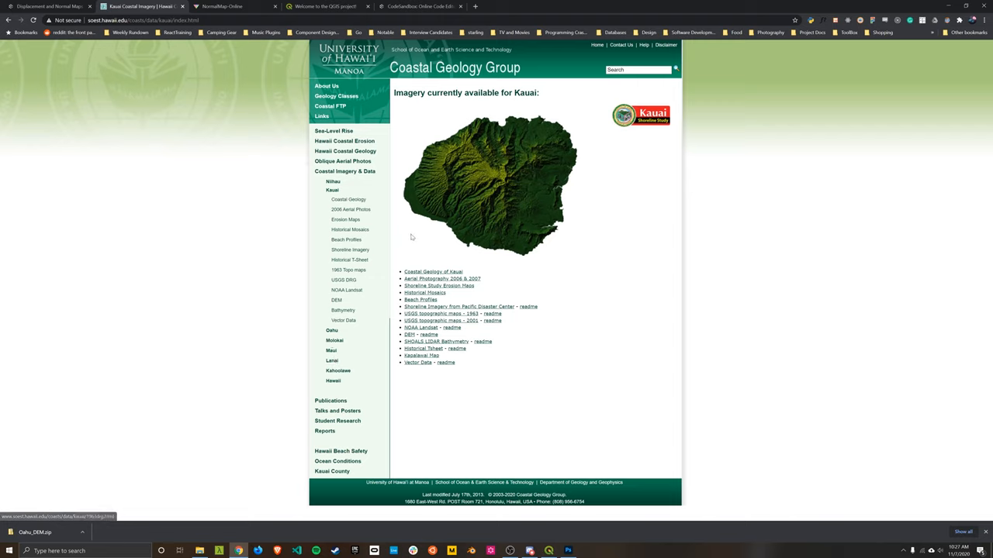
mouse_move(415, 339)
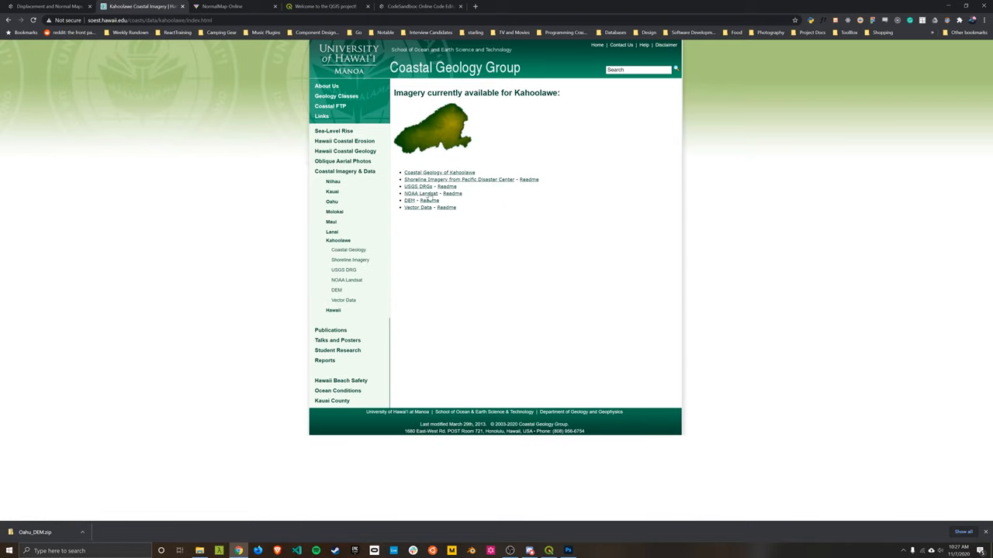
left_click(409, 201)
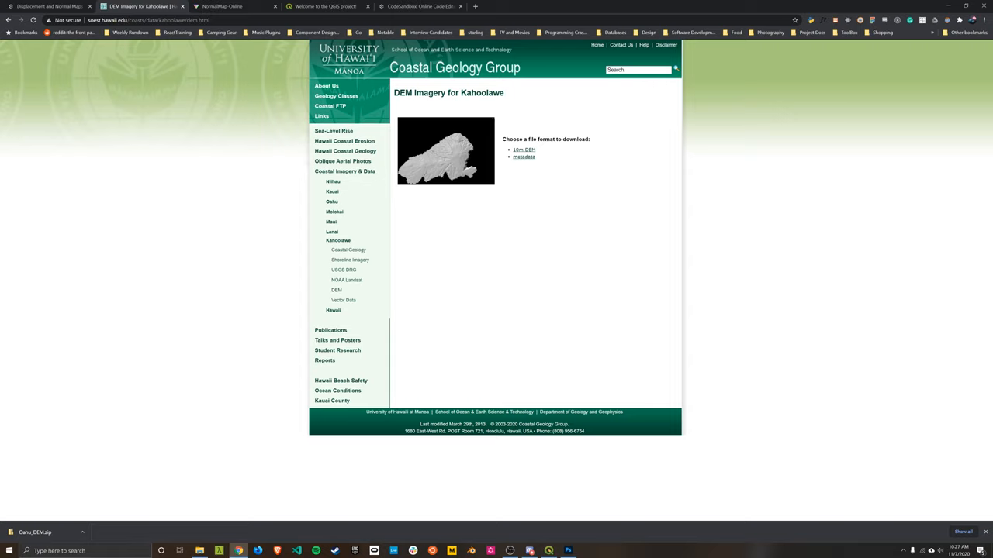
mouse_move(560, 140)
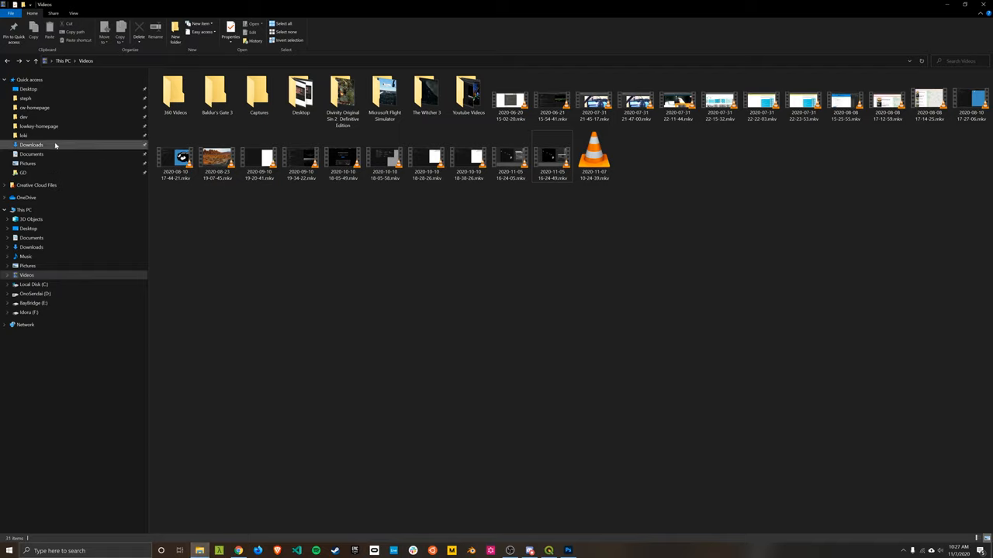
mouse_move(26, 98)
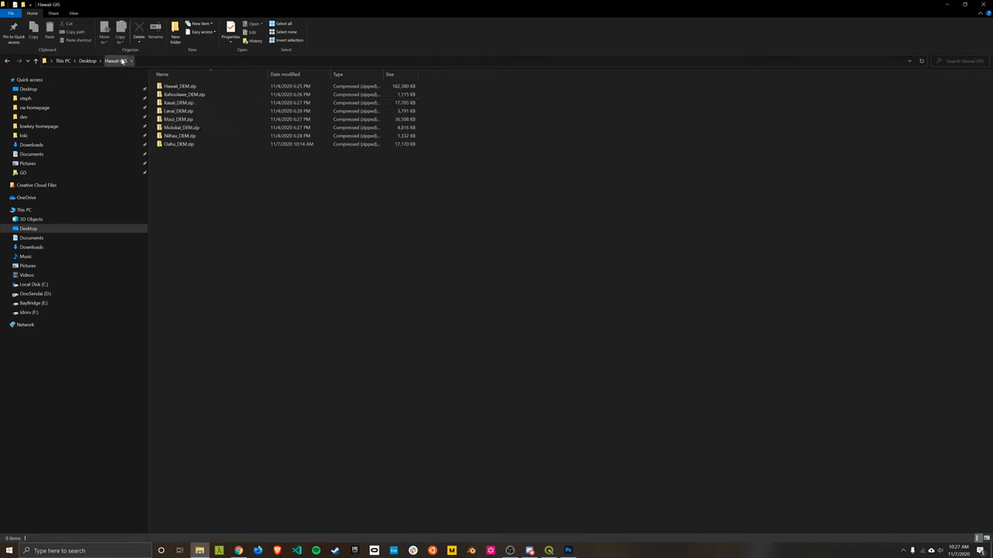
Extract the eight island DEM zips into separate folders, then open Lanai_DEM > lanai_dem.
left_click(180, 87)
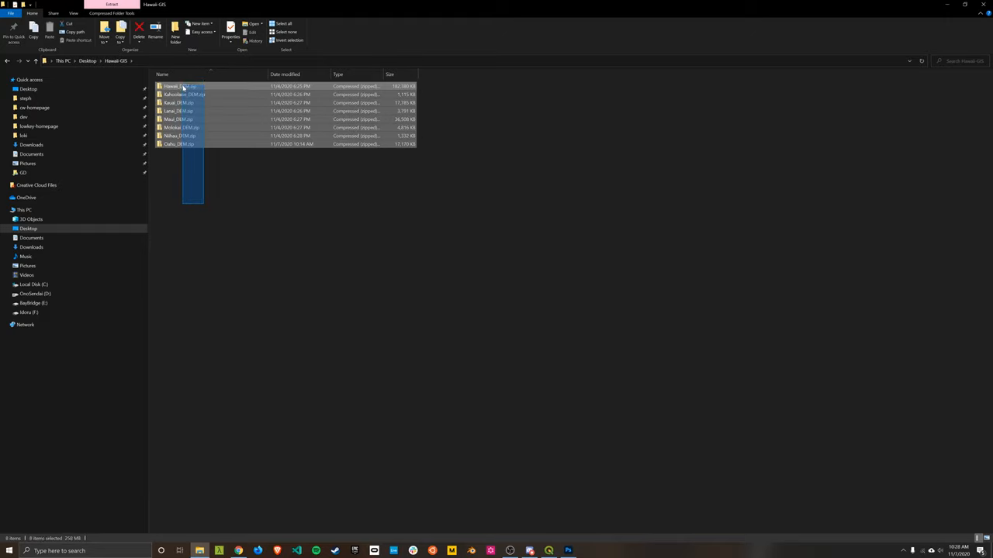
right_click(179, 86)
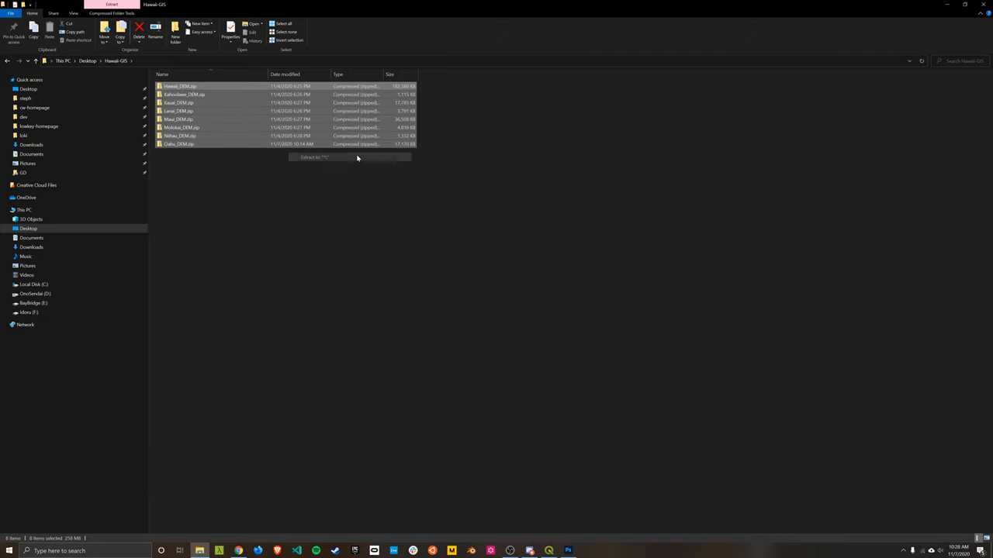
left_click(313, 157)
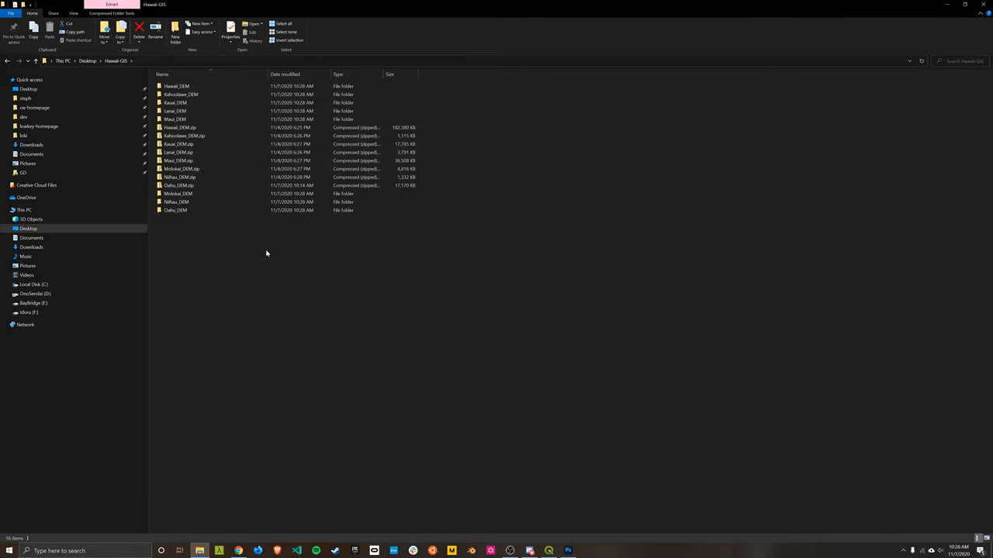
double_click(174, 111)
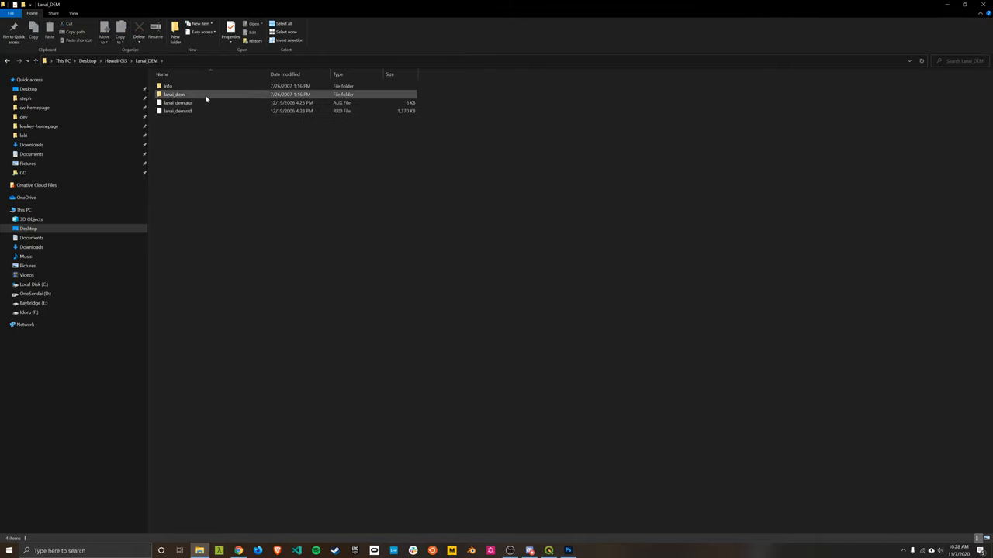
double_click(174, 93)
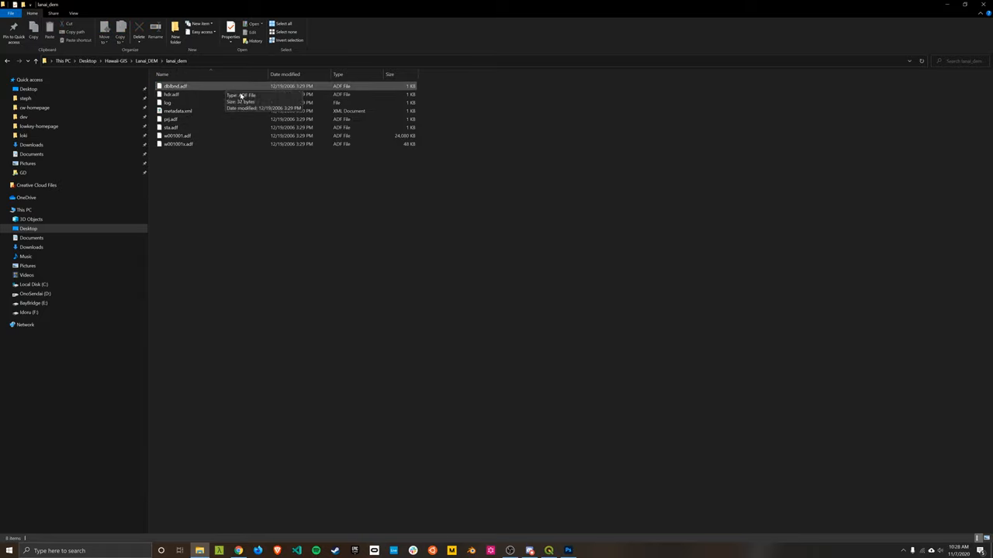
mouse_move(265, 83)
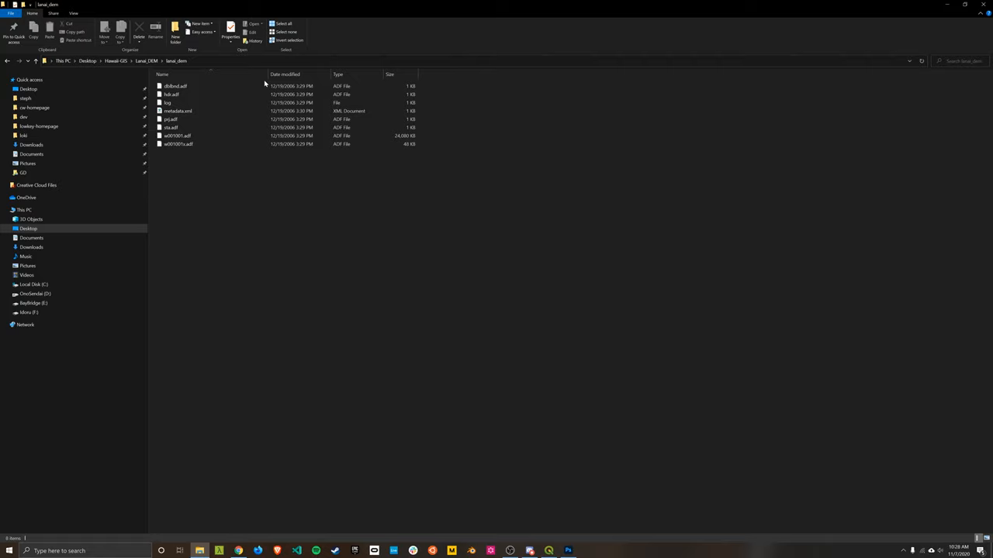
mouse_move(216, 54)
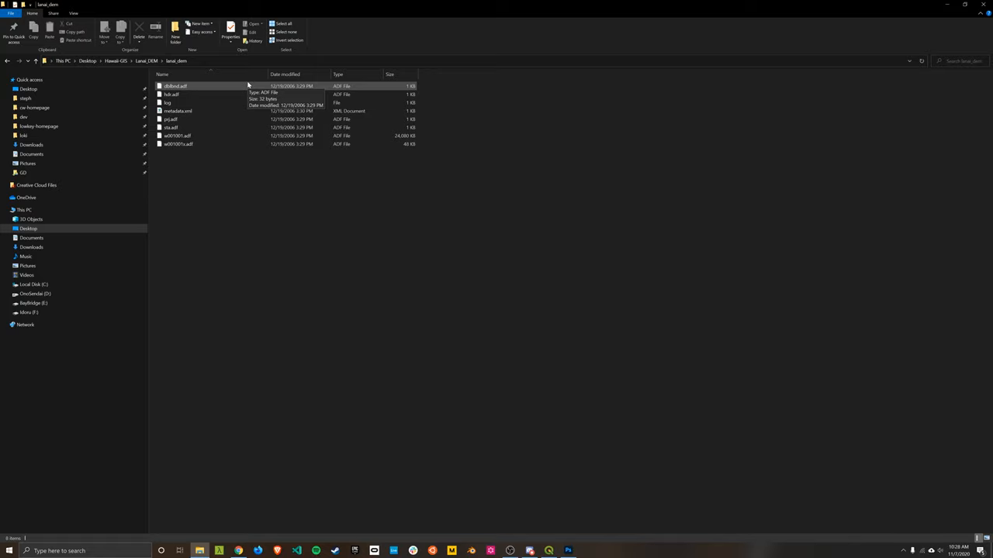
mouse_move(319, 399)
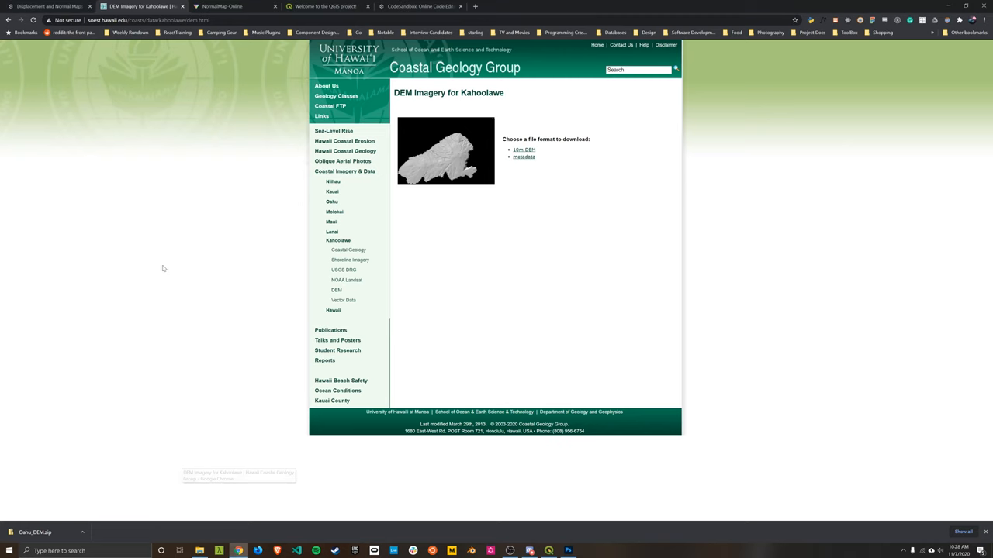
Switch Chrome to the QGIS project homepage tab.
left_click(325, 6)
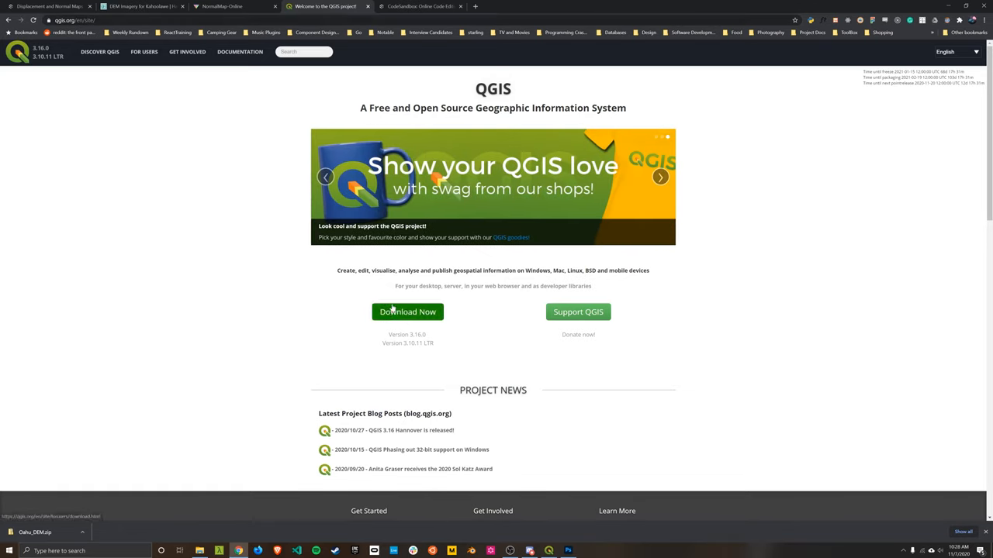
mouse_move(414, 301)
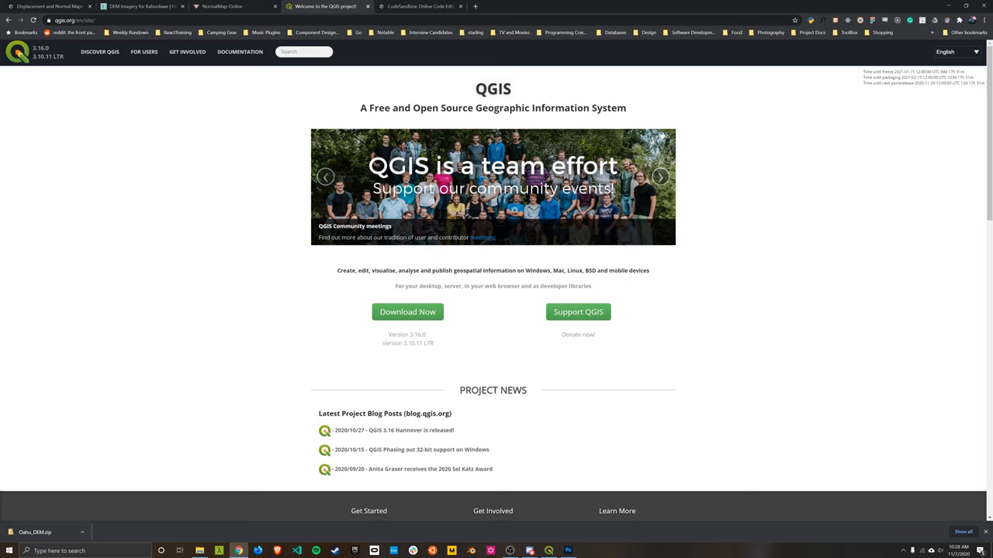
mouse_move(546, 261)
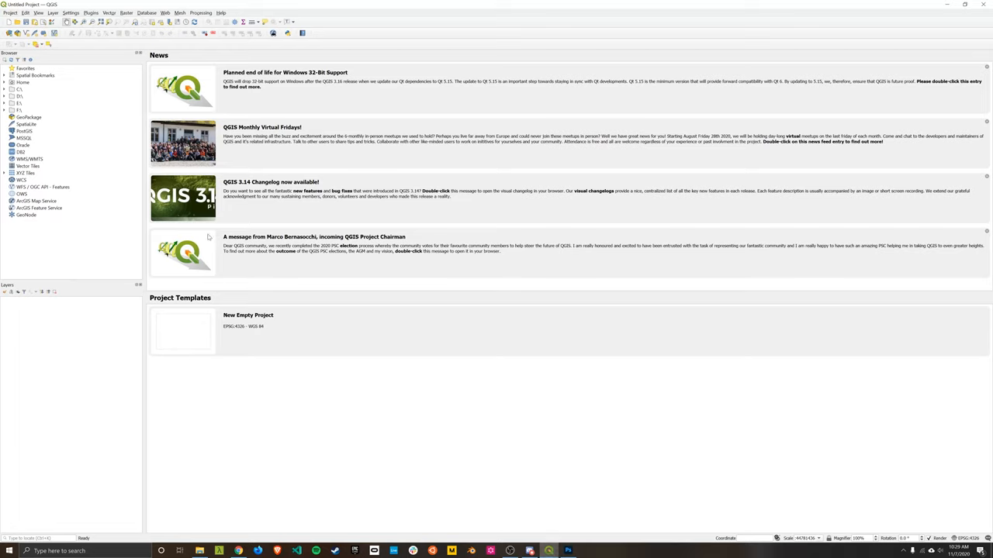
Add hdr.adf from Desktop > Hawaii-GIS > Hawaii_DEM > hawaii_dem as a raster layer.
left_click(5, 82)
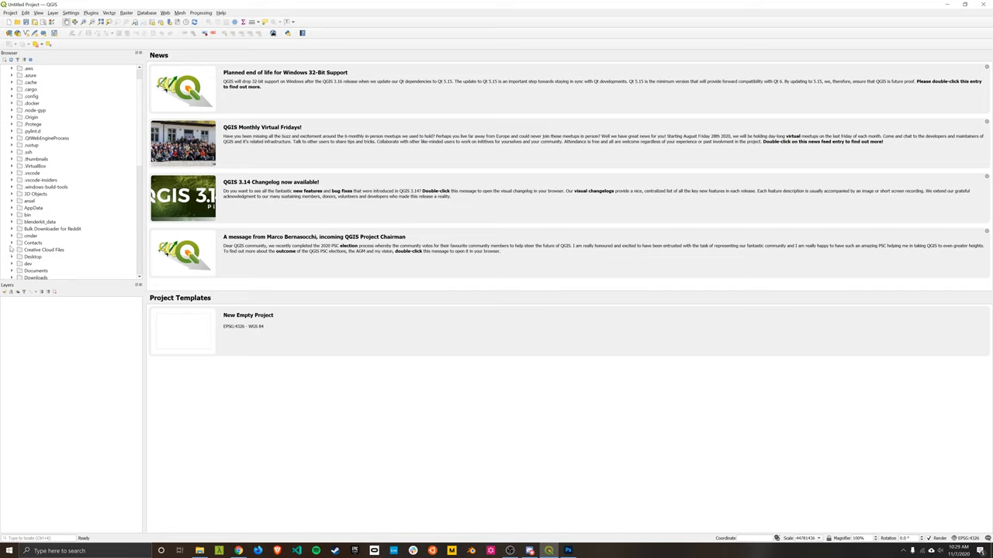
left_click(13, 256)
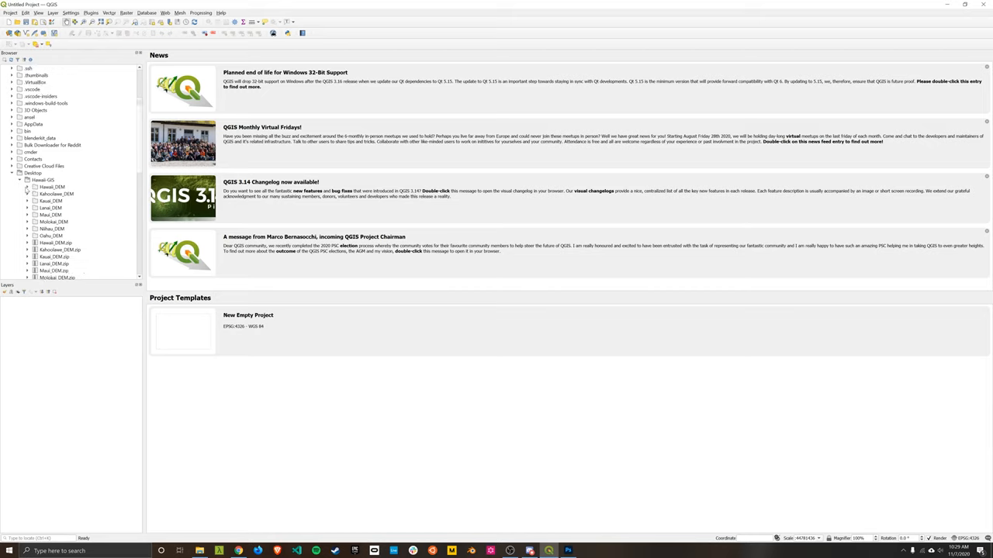
left_click(36, 193)
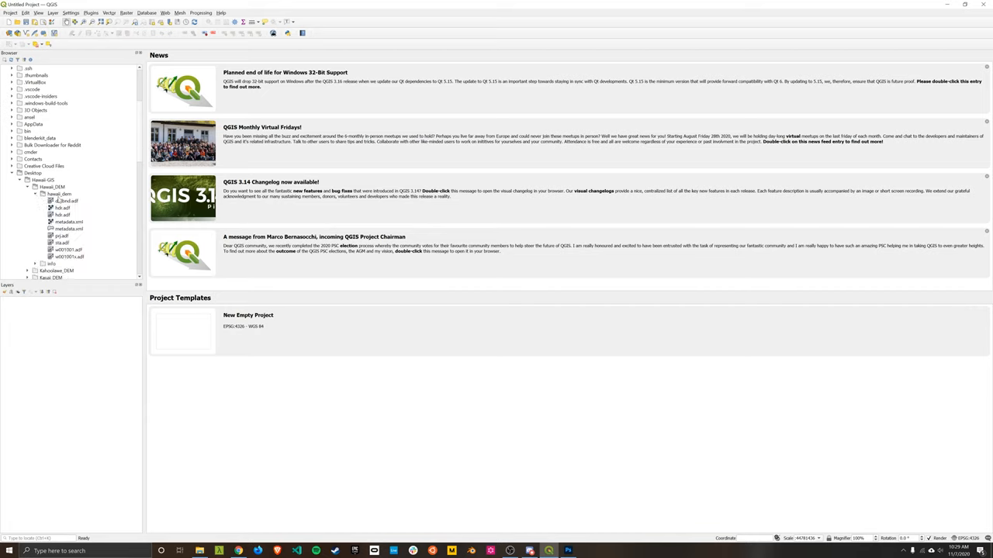
mouse_move(63, 201)
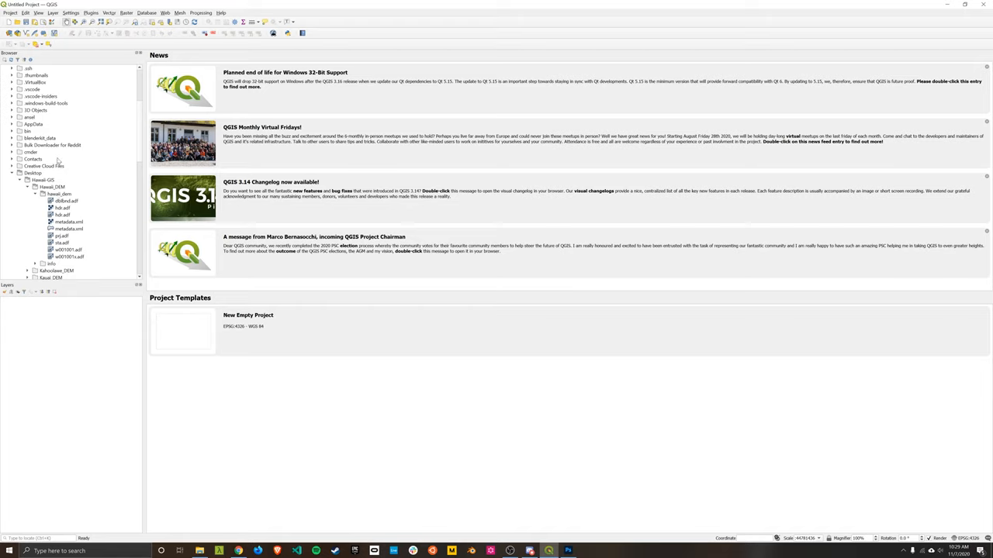
mouse_move(60, 161)
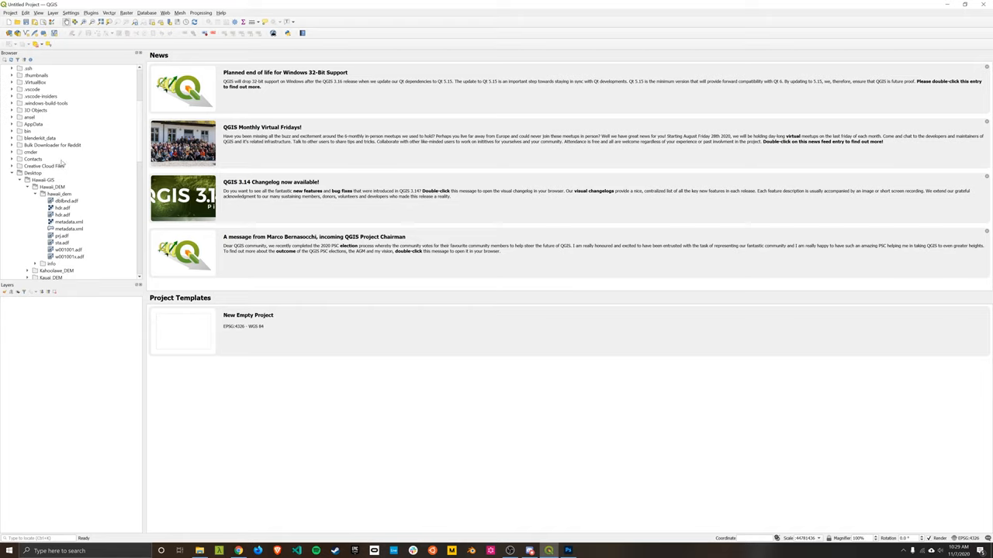
mouse_move(59, 193)
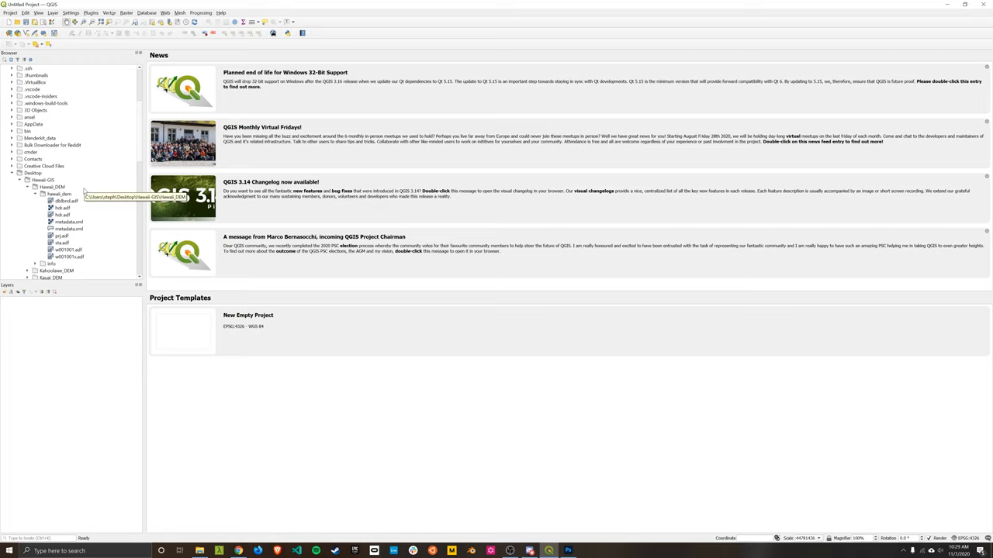
mouse_move(62, 215)
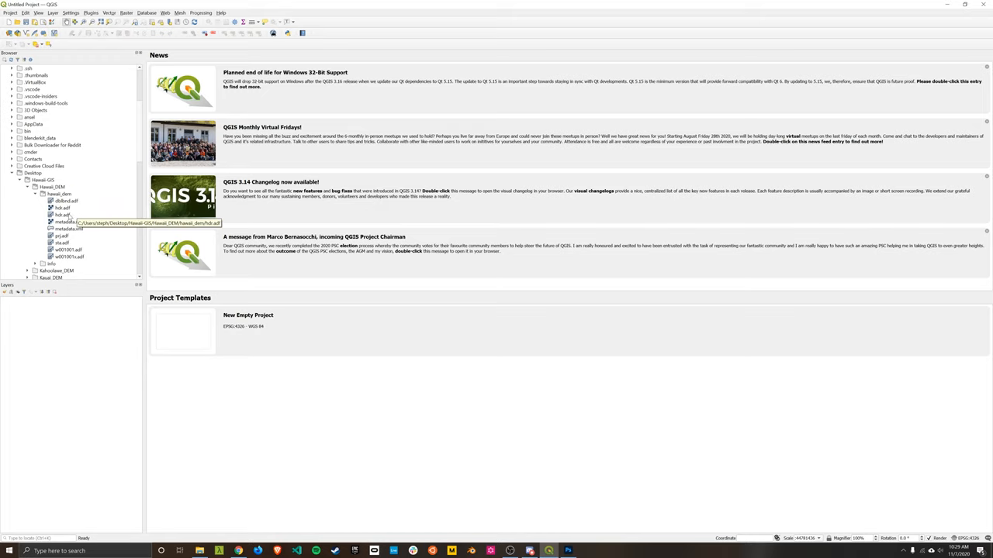
double_click(63, 215)
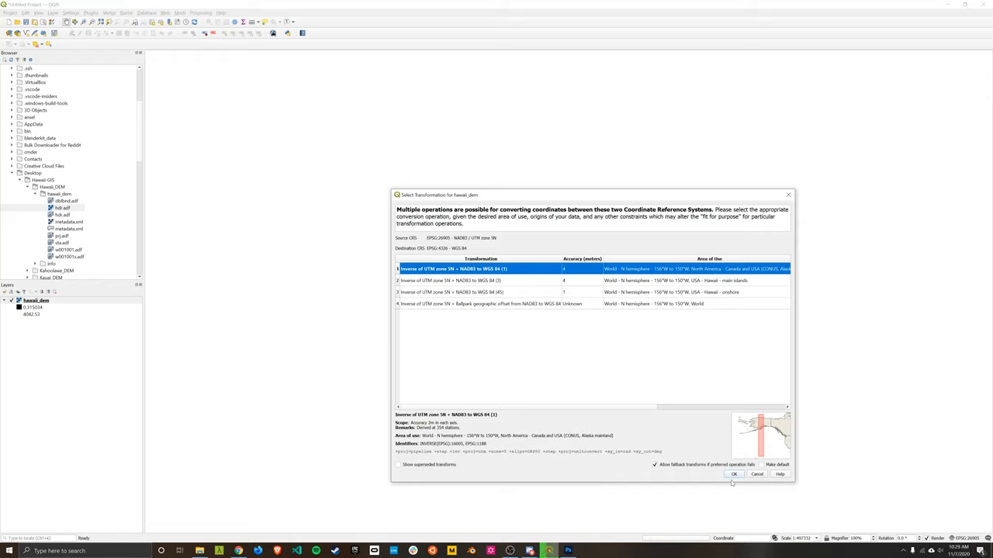
Accept the first coordinate transformation so hawaii_dem renders in greyscale.
left_click(733, 474)
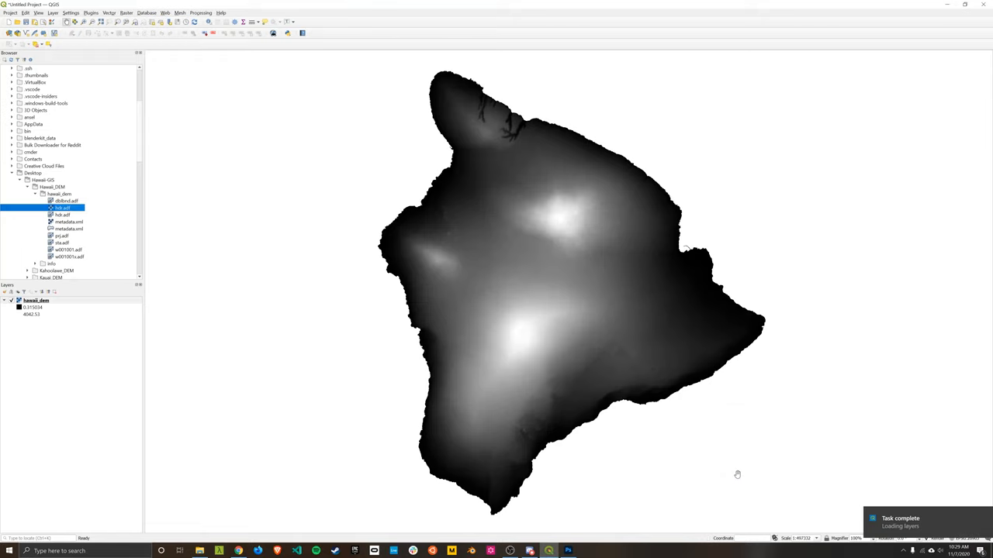
mouse_move(500, 269)
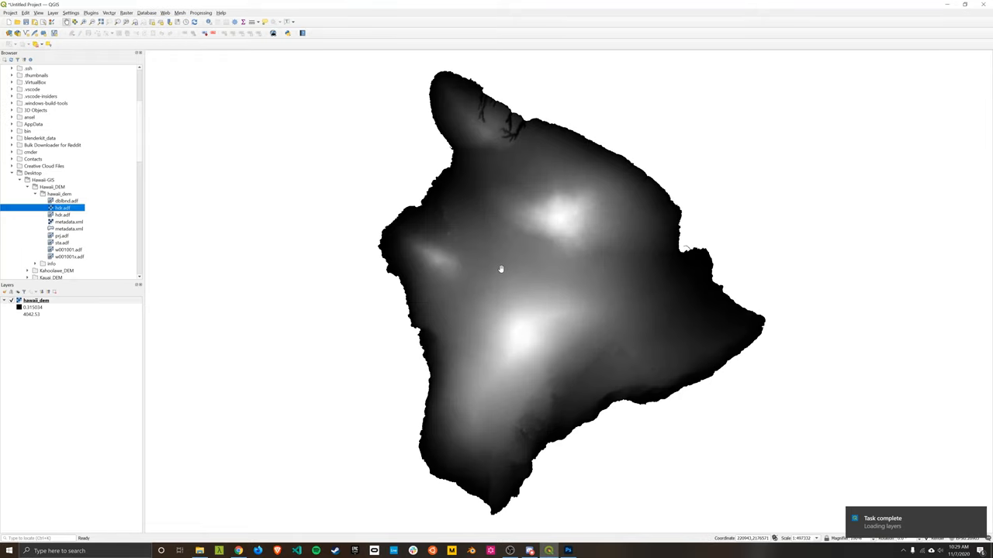
mouse_move(506, 202)
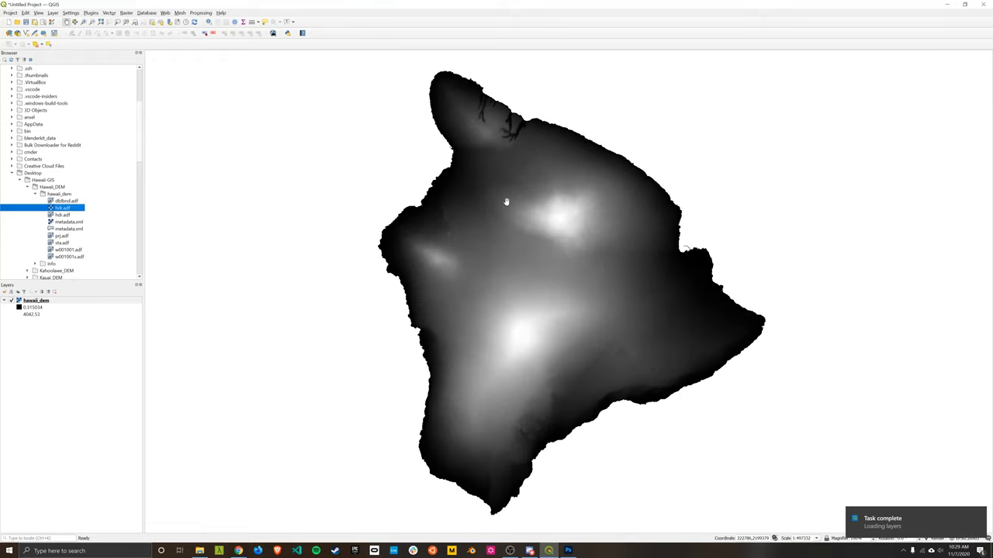
mouse_move(514, 184)
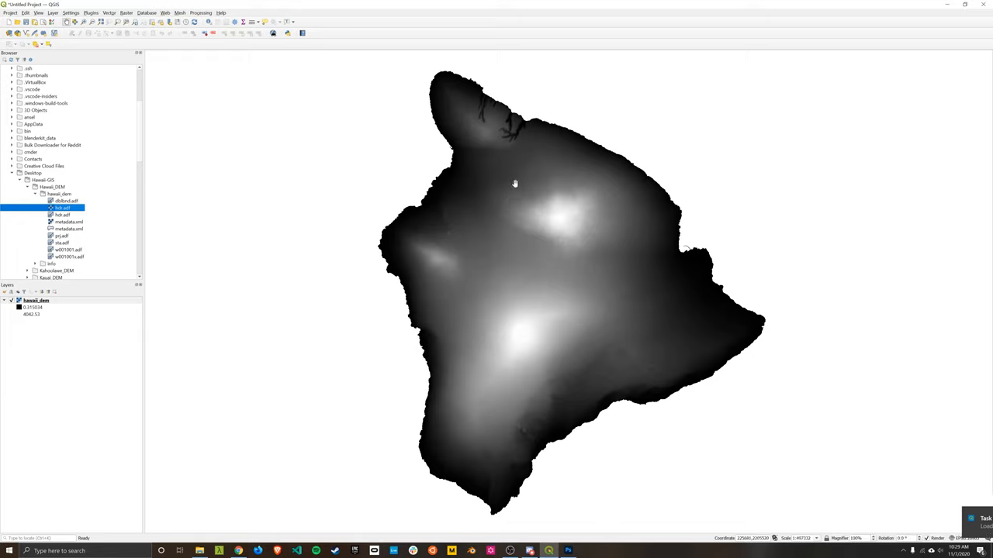
mouse_move(541, 173)
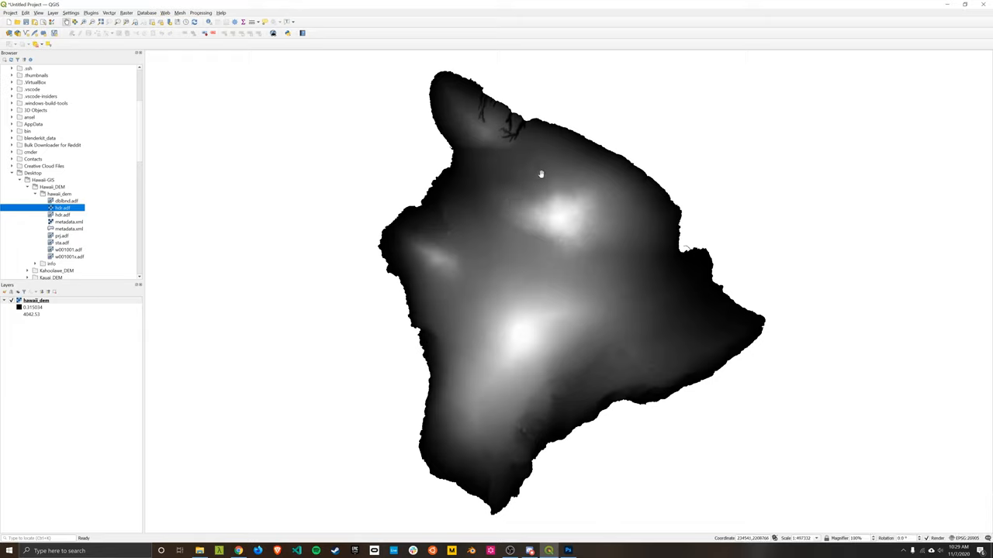
mouse_move(595, 183)
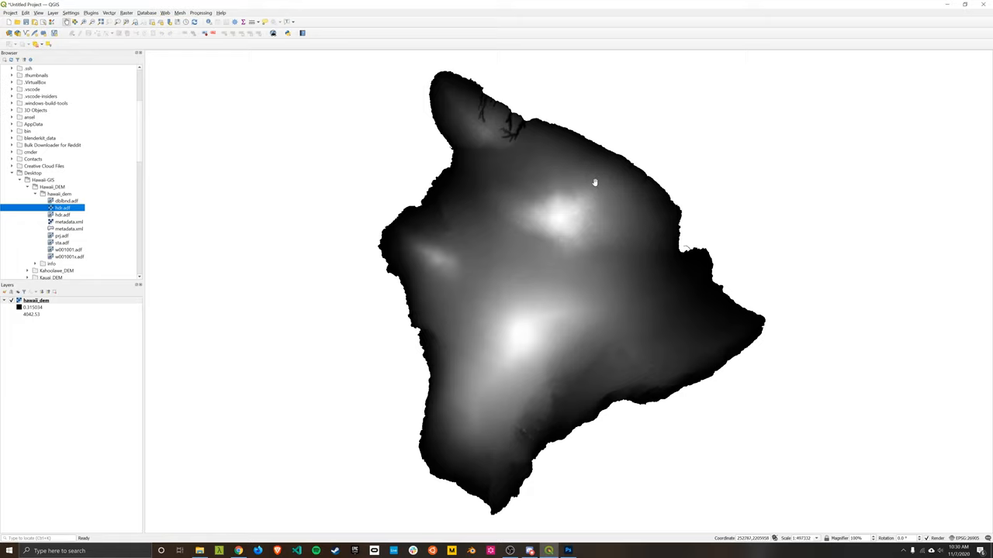
mouse_move(568, 200)
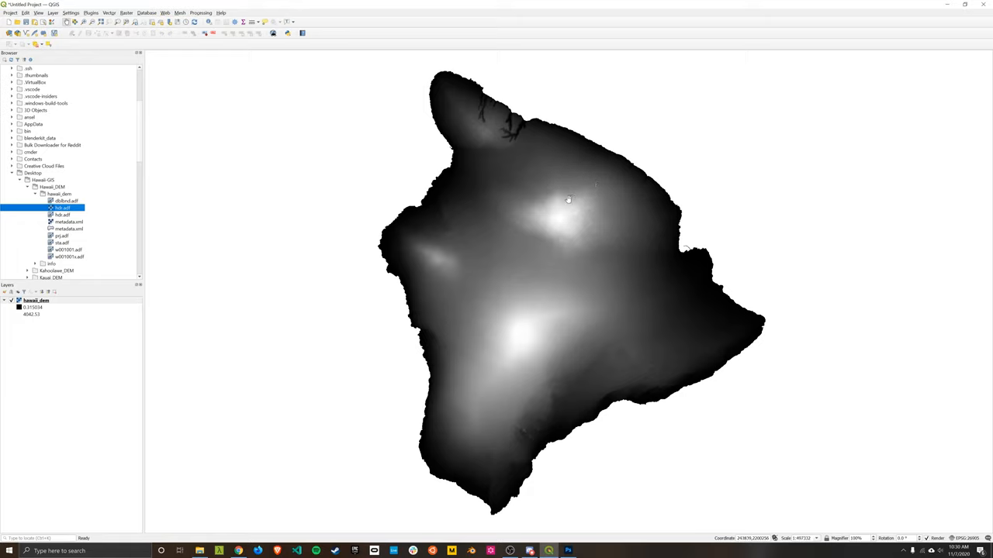
mouse_move(556, 217)
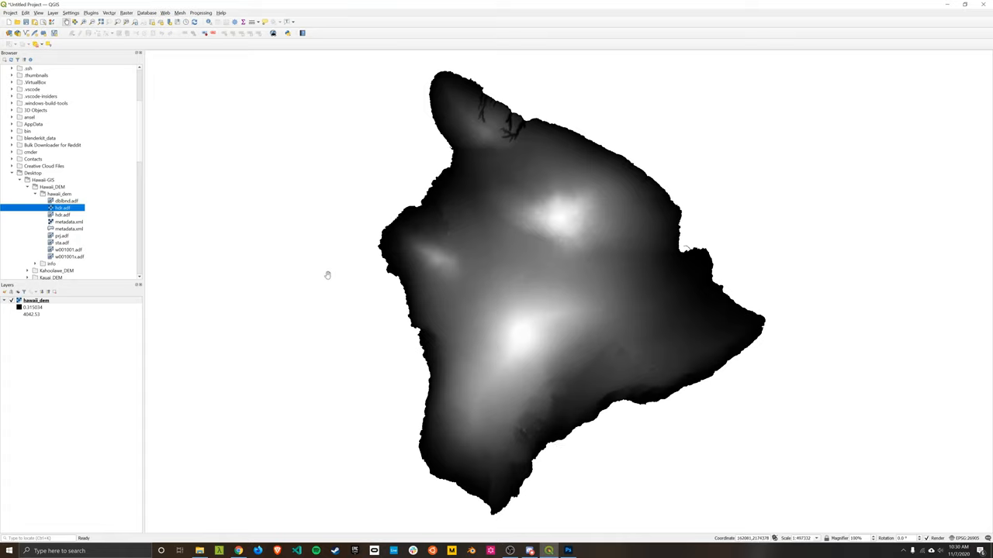
Load the hdr.adf rasters for Kahoolawe, Kauai, Lanai, Maui, Molokai, Niihau and Oahu.
left_click(44, 194)
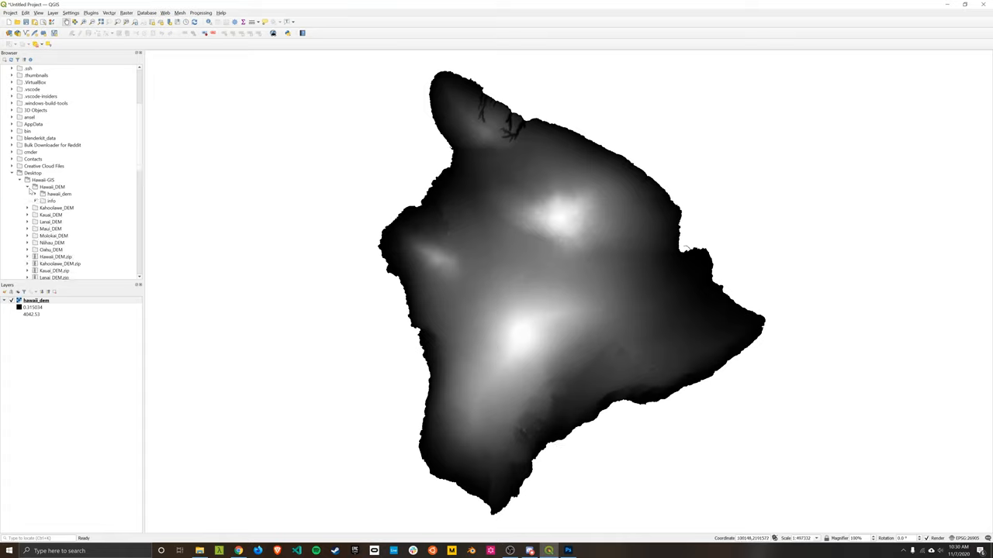
left_click(27, 194)
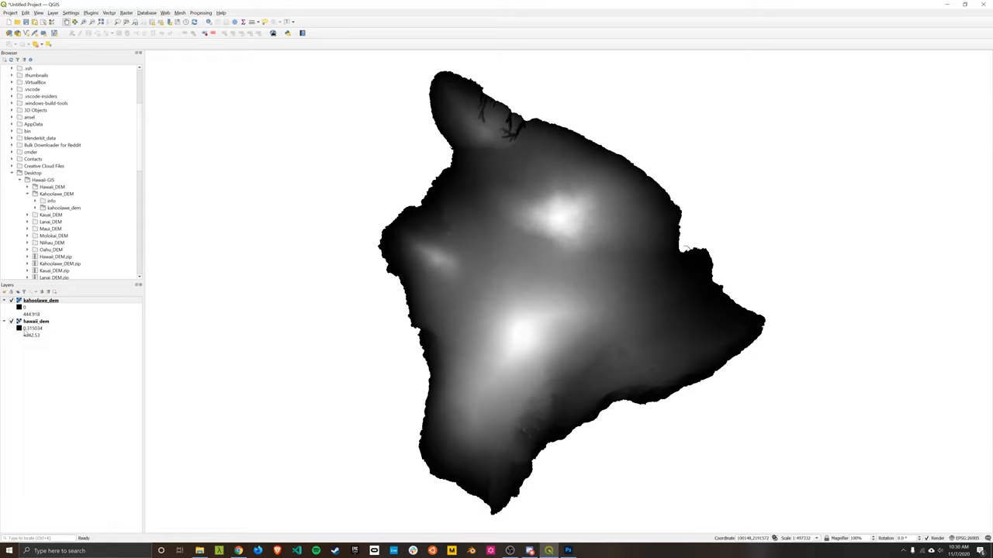
scroll("down", 3)
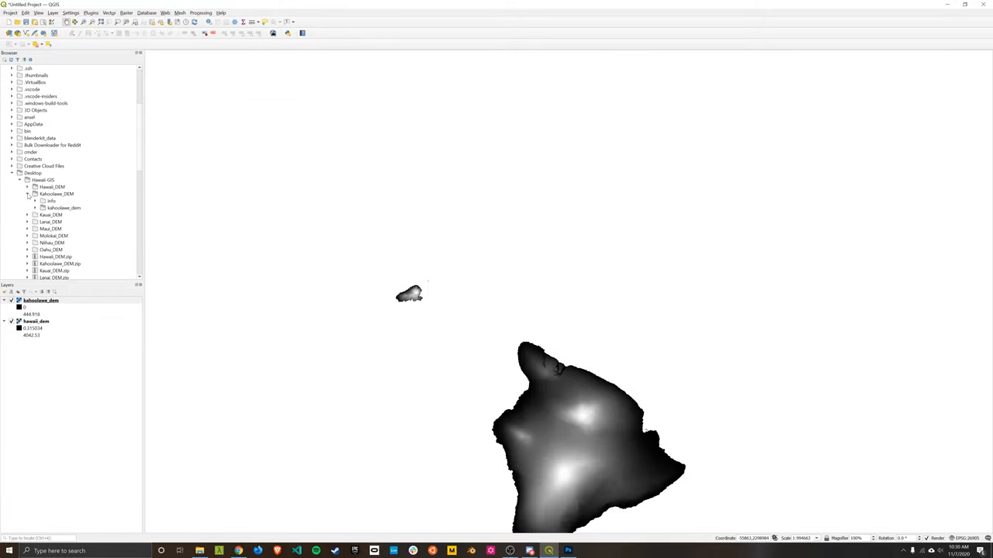
left_click(27, 200)
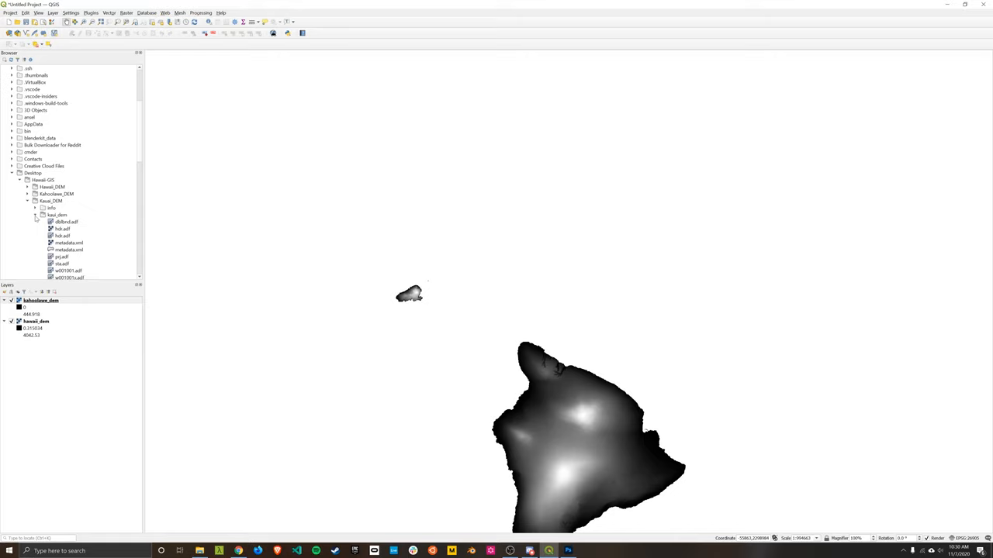
double_click(62, 228)
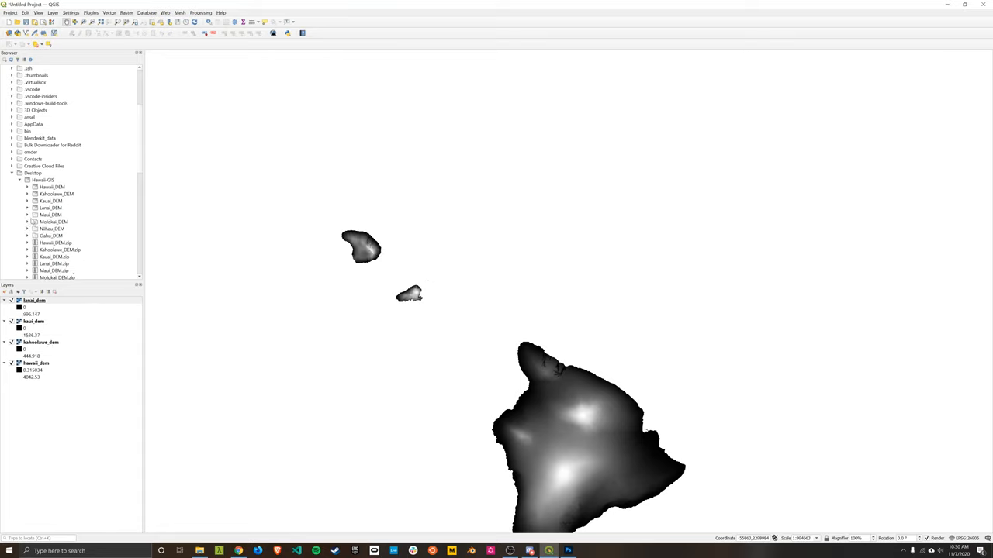
left_click(27, 215)
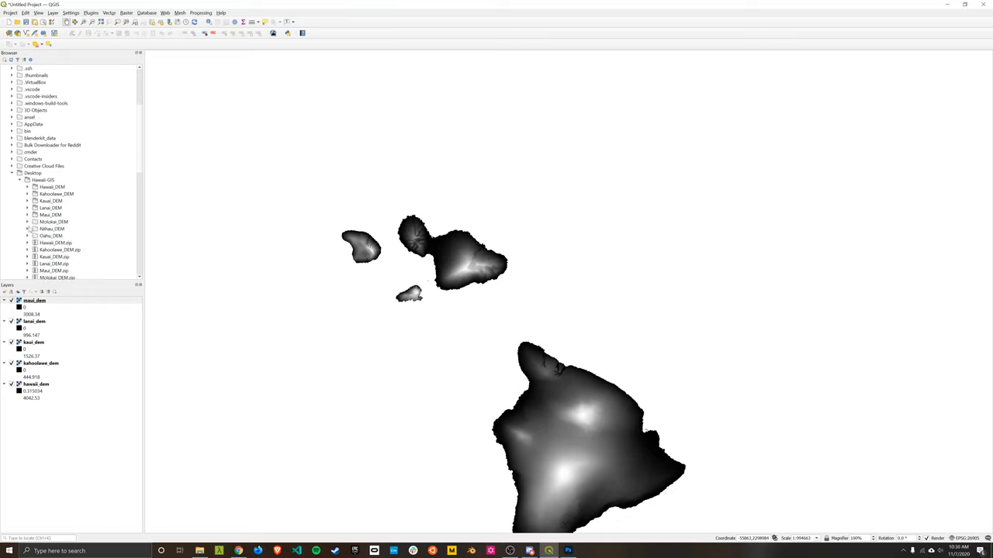
left_click(28, 222)
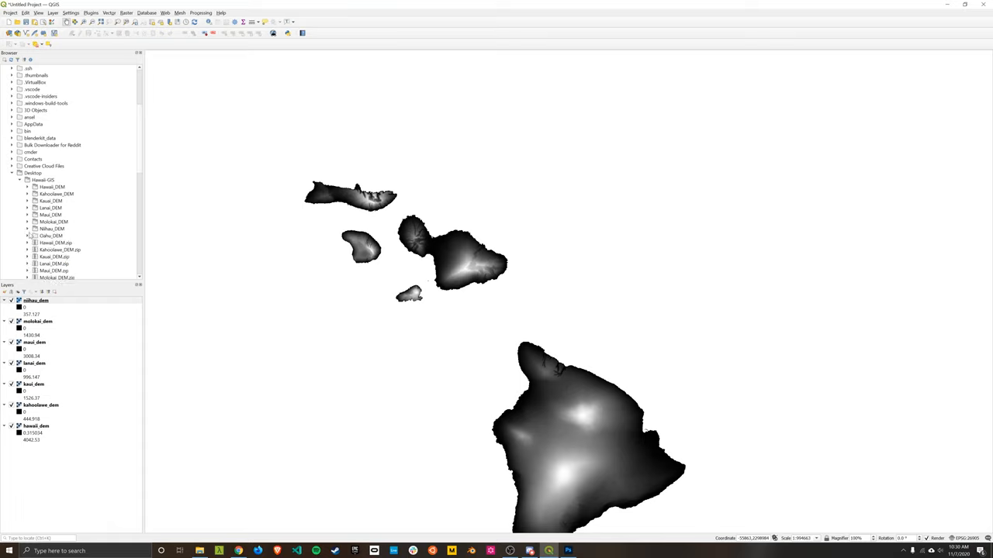
left_click(27, 236)
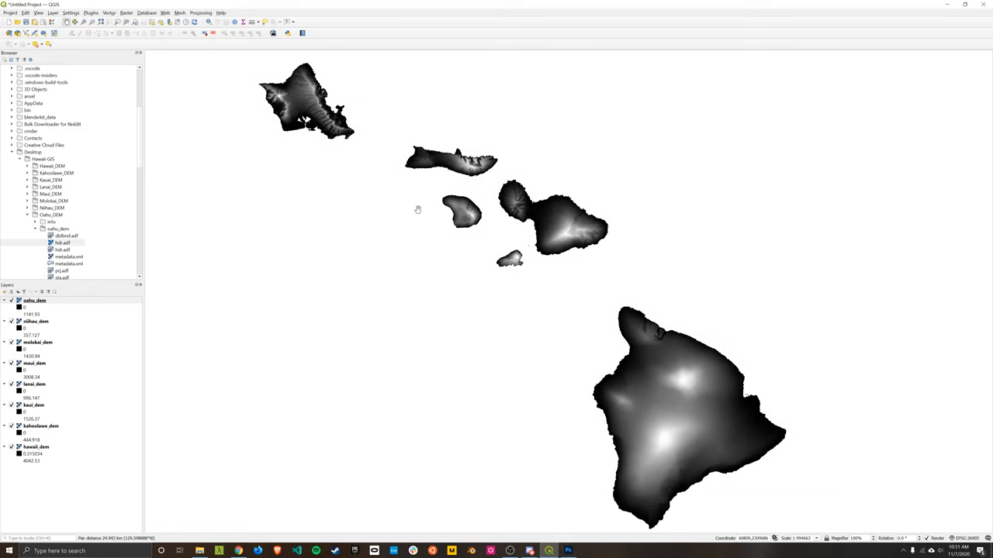
left_click_drag(418, 210, 442, 221)
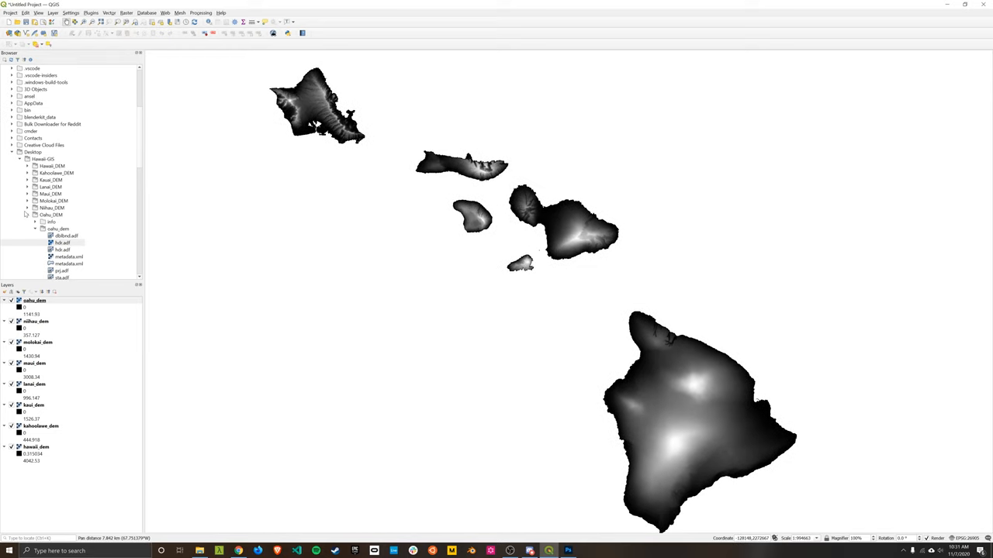
left_click(27, 215)
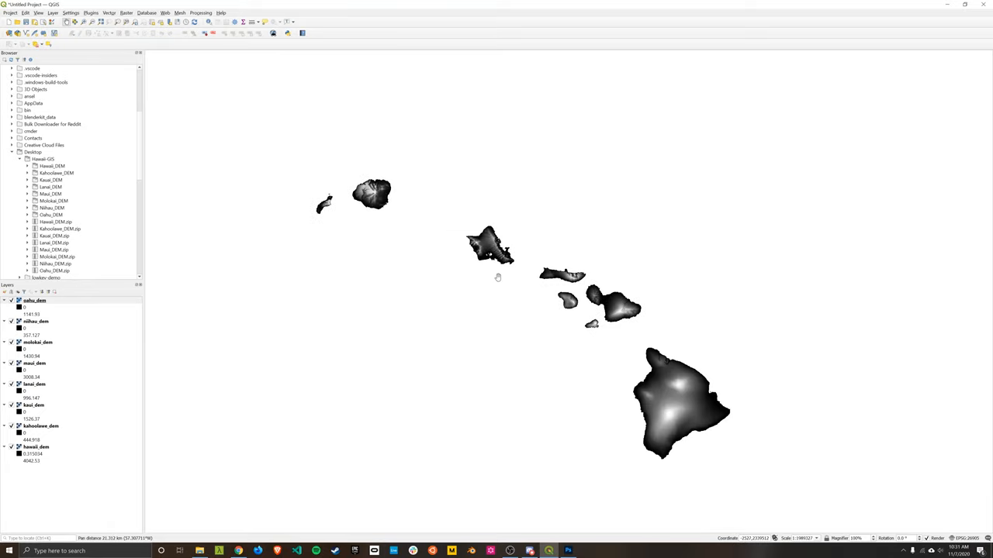
left_click_drag(498, 277, 484, 259)
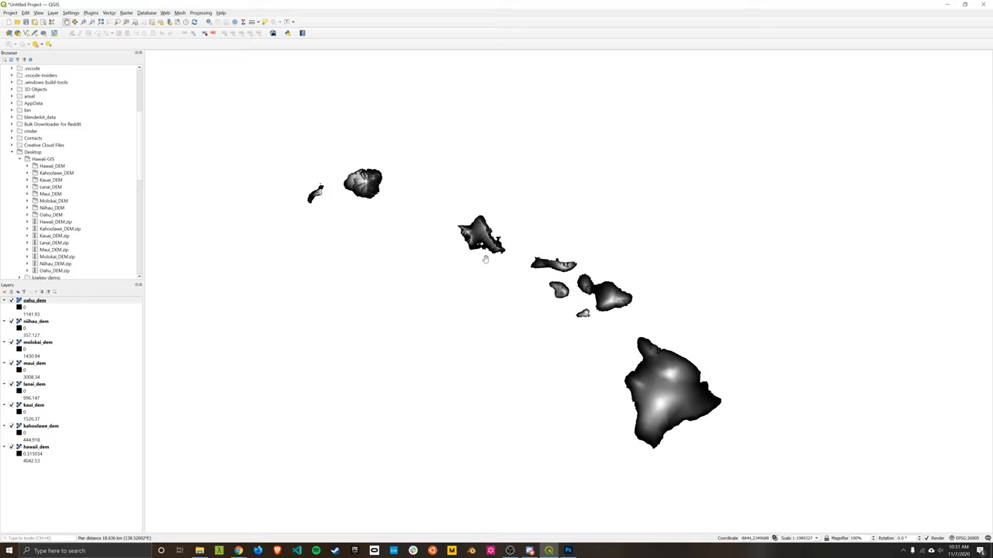
mouse_move(544, 317)
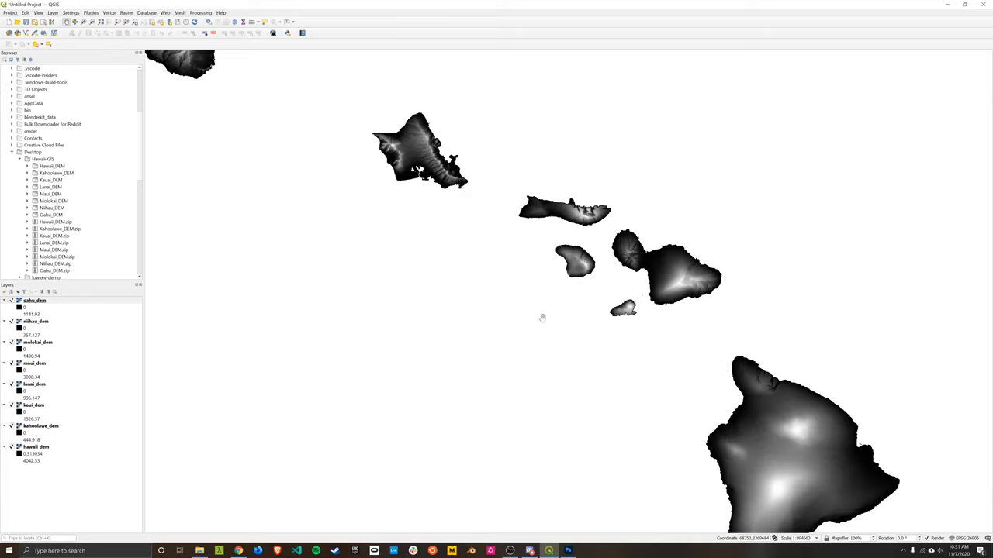
scroll("down", 3)
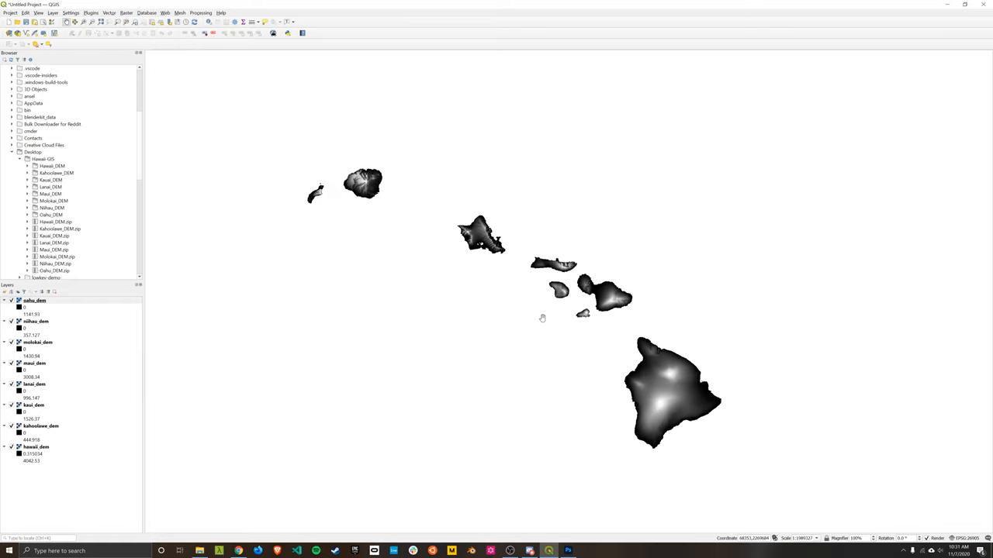
left_click_drag(543, 318, 533, 315)
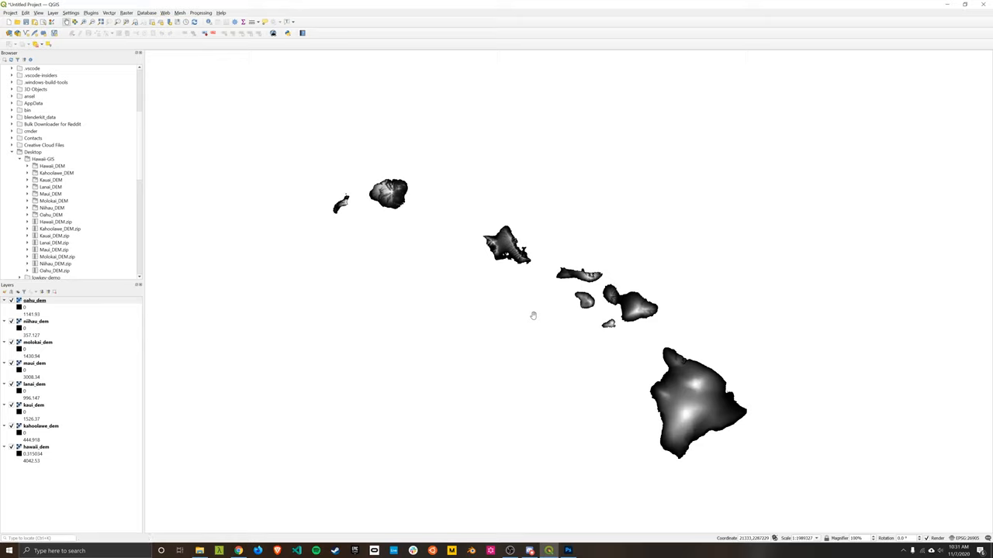
mouse_move(586, 228)
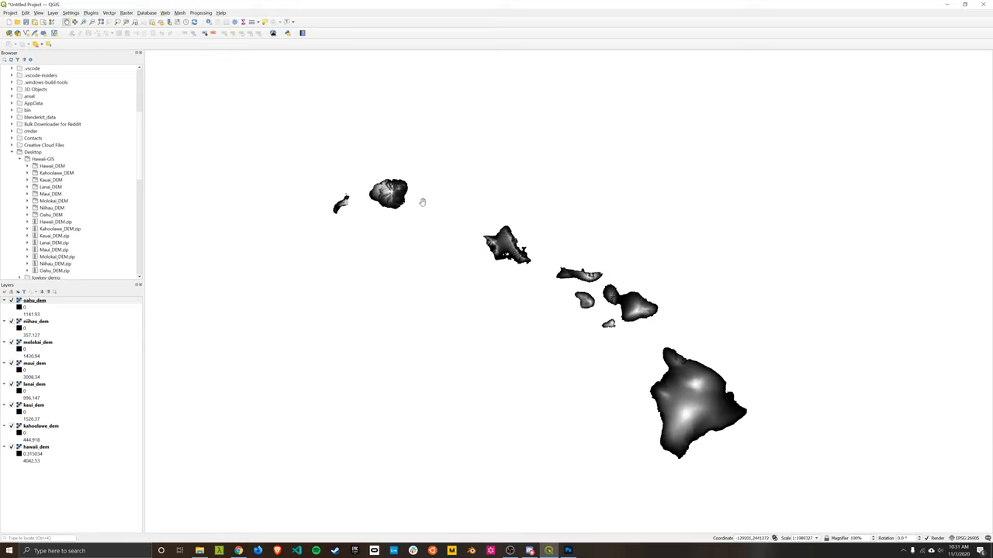
mouse_move(423, 164)
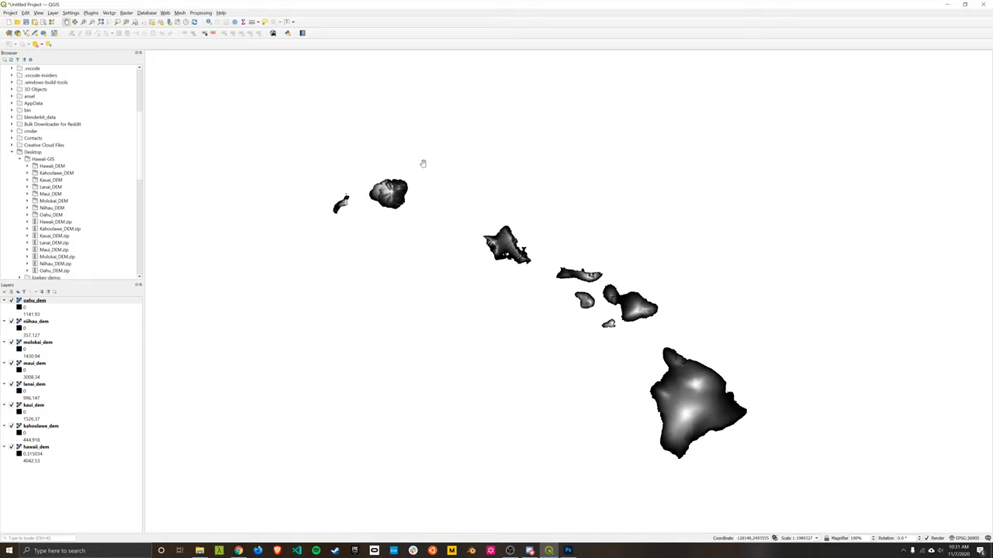
mouse_move(118, 526)
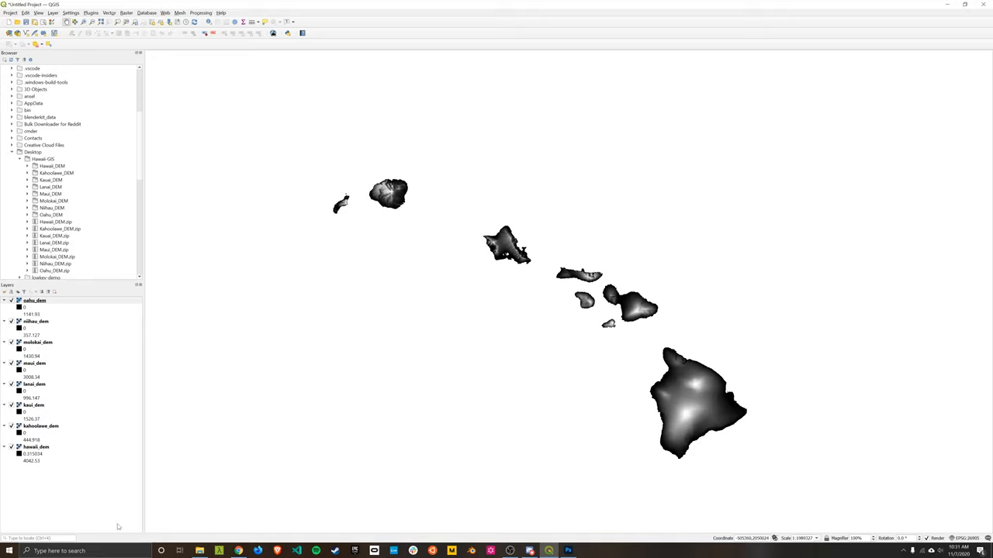
Launch Snipping Tool from Windows search and start a new snip of the island map.
left_click(7, 550)
type("snipp")
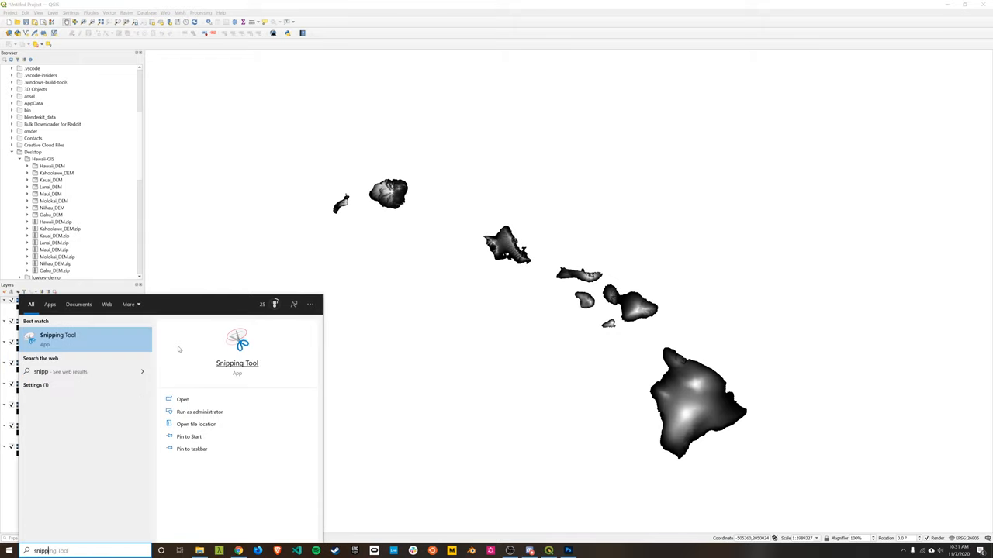
left_click(58, 339)
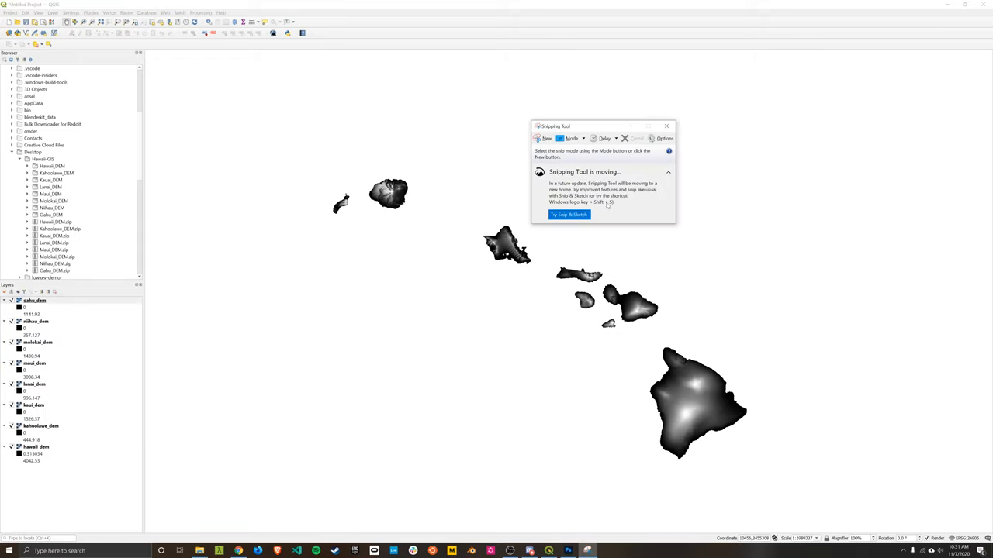
left_click(545, 138)
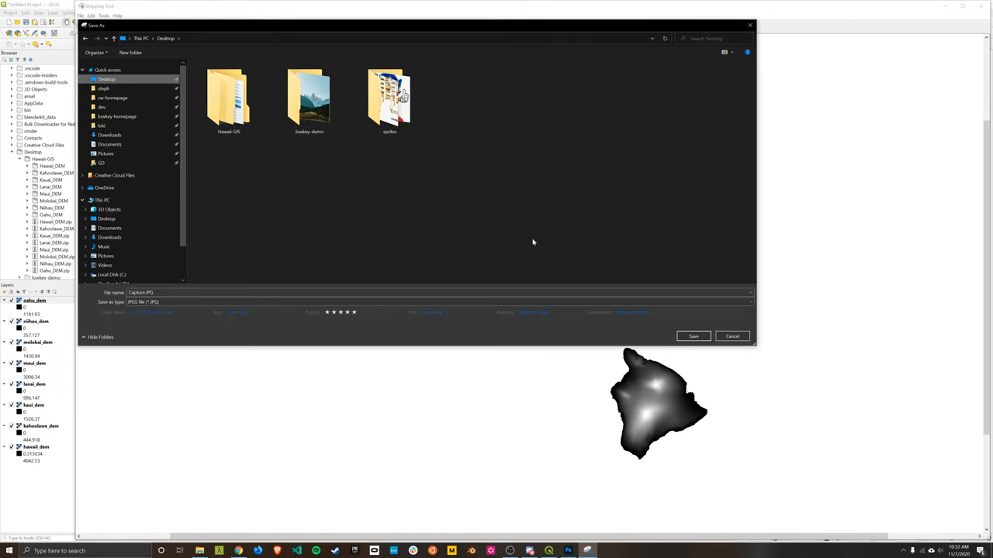
mouse_move(360, 186)
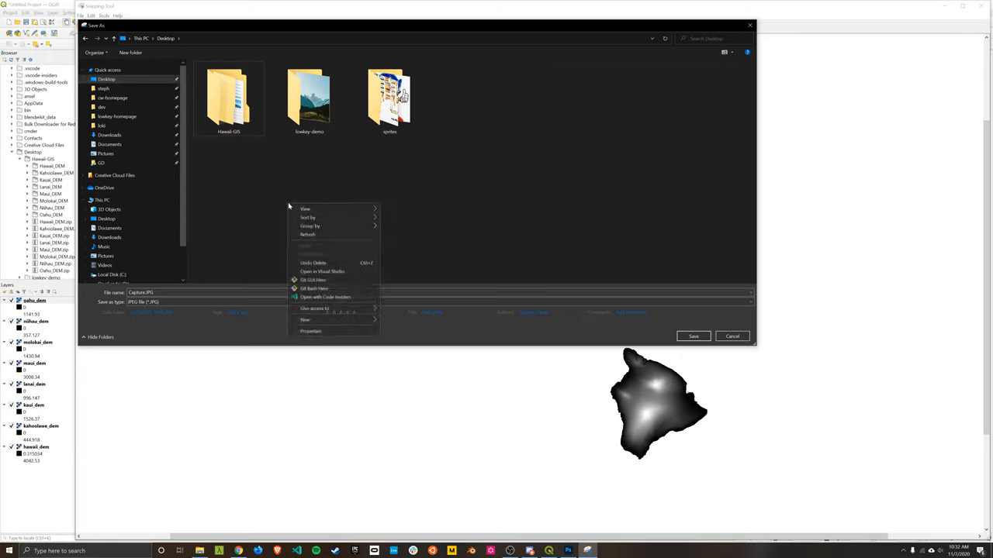
Save the capture as raw-elevation.jpg in a new Desktop folder named hawaii-textures.
left_click(305, 320)
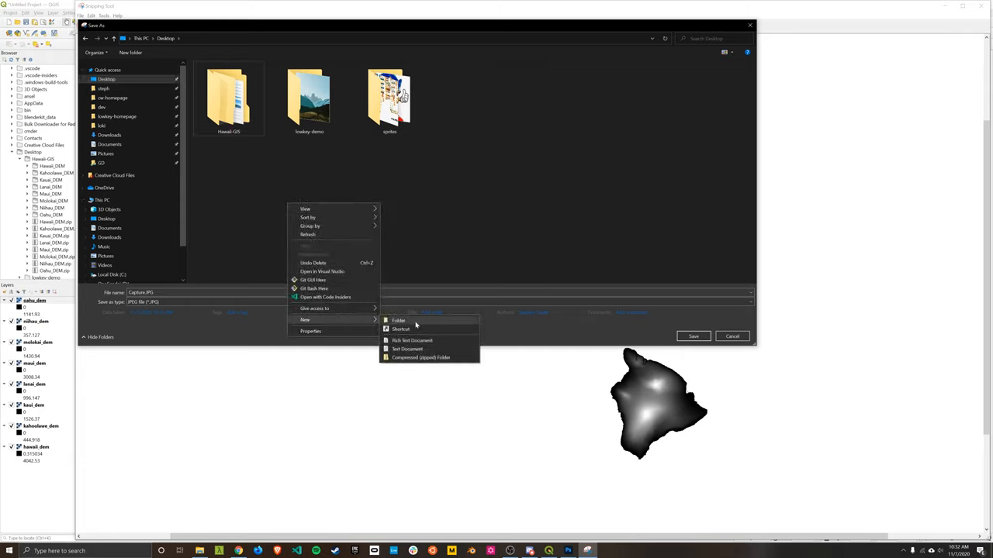
left_click(398, 320)
type("raw-elevatio")
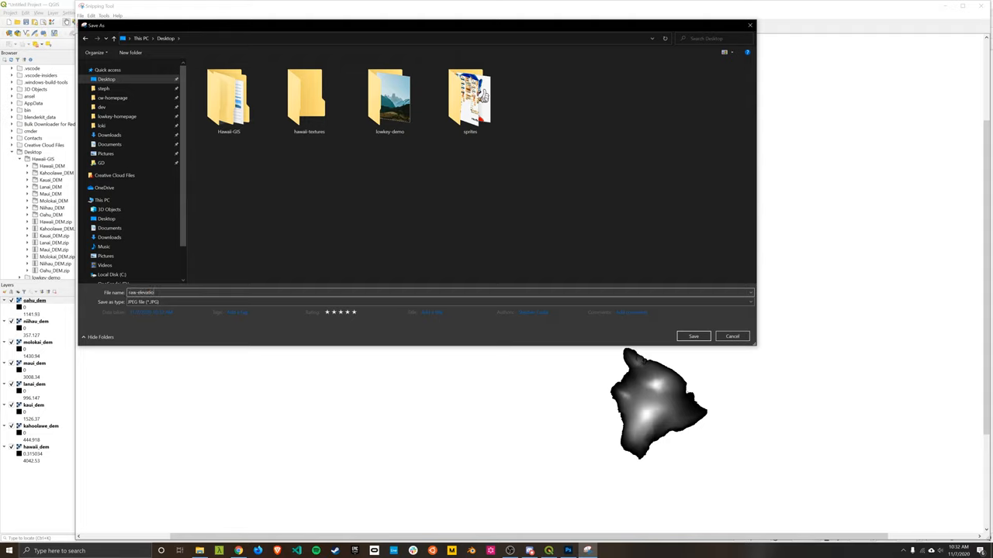
double_click(309, 94)
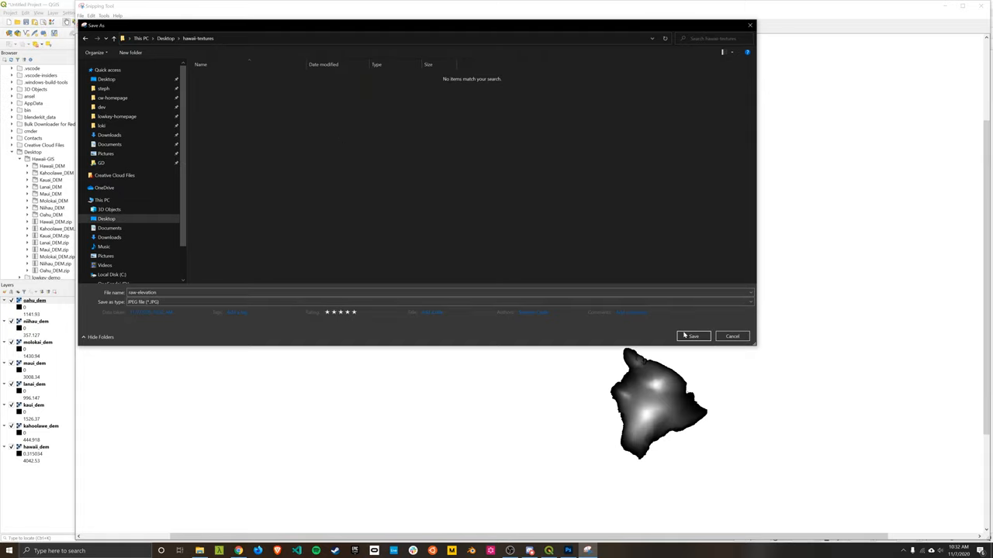
left_click(692, 336)
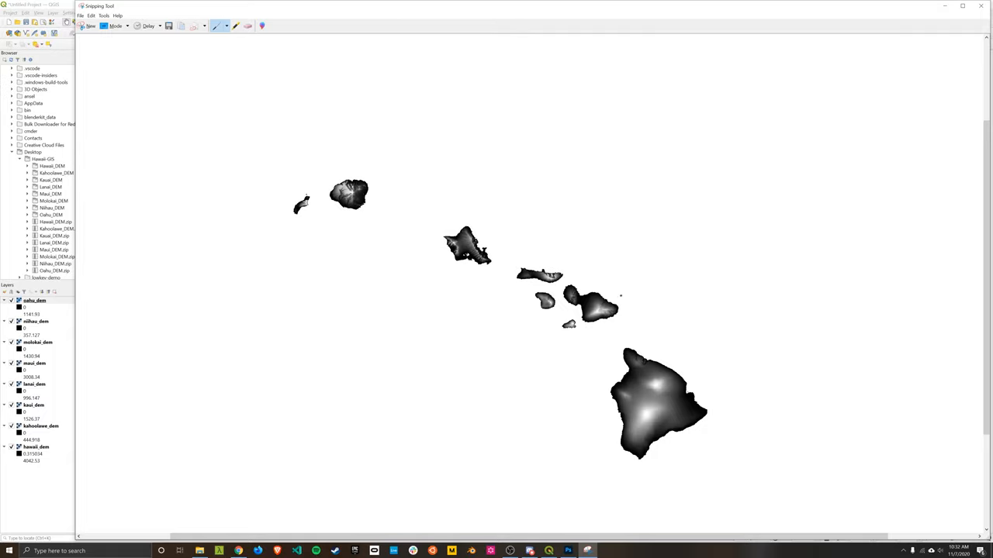
mouse_move(395, 288)
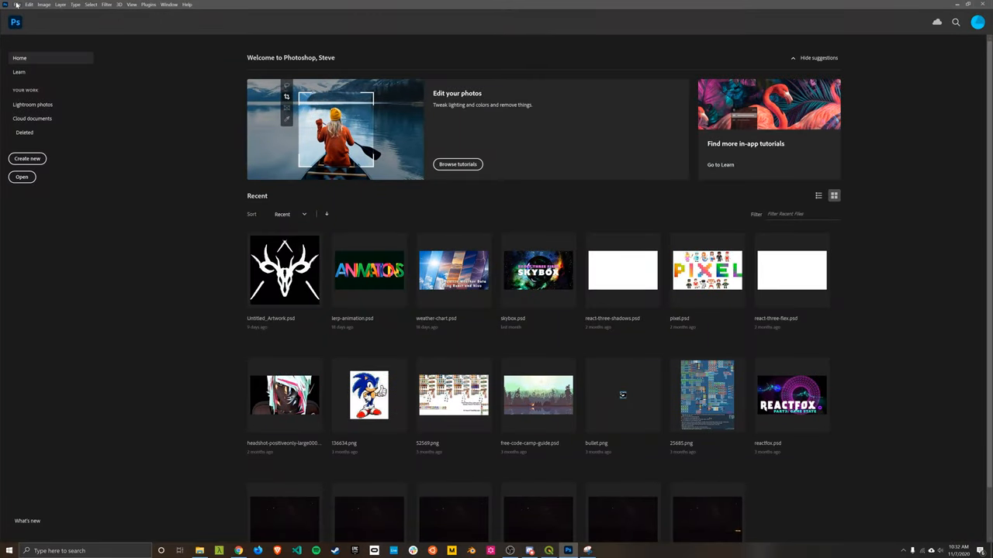
Open raw-elevation.JPG from the Desktop hawaii-textures folder.
left_click(22, 177)
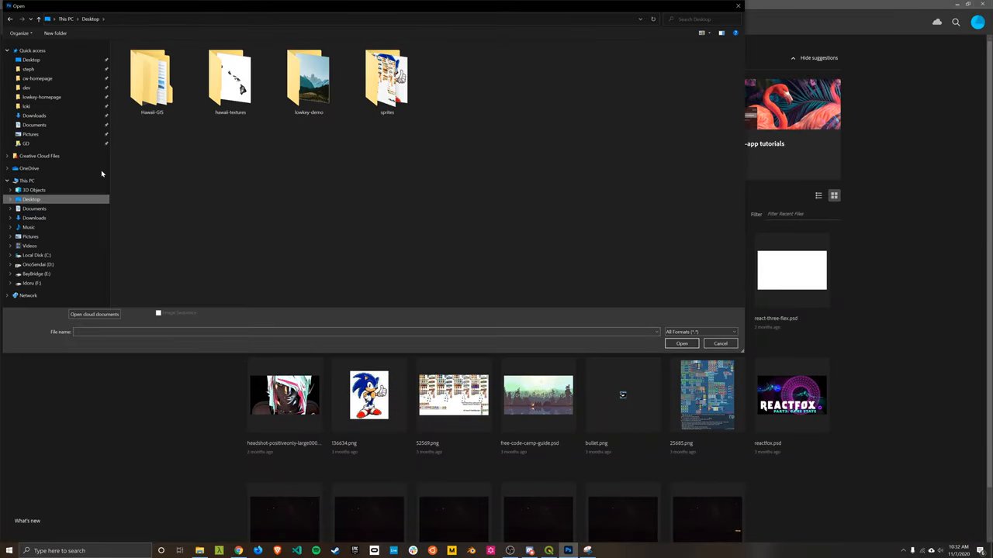
left_click(230, 77)
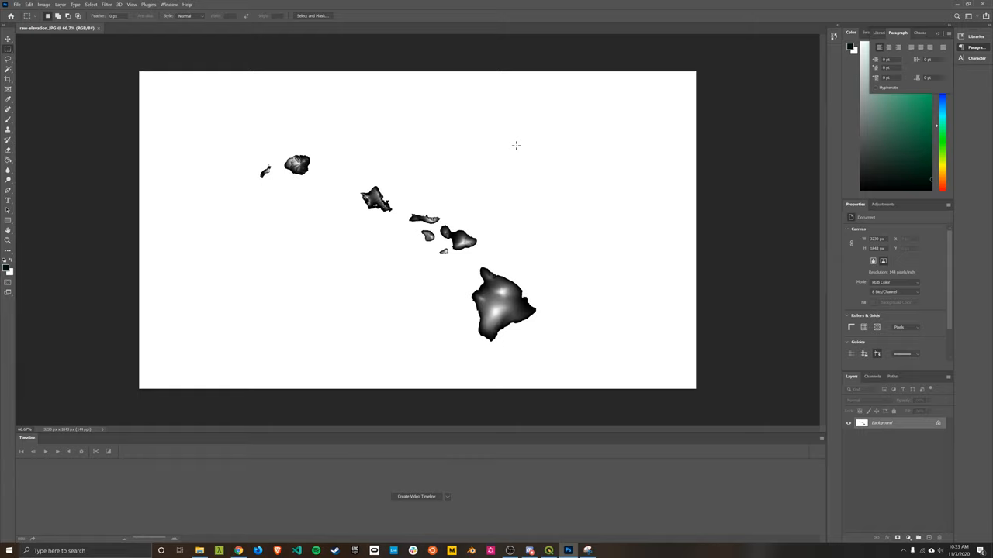
mouse_move(534, 169)
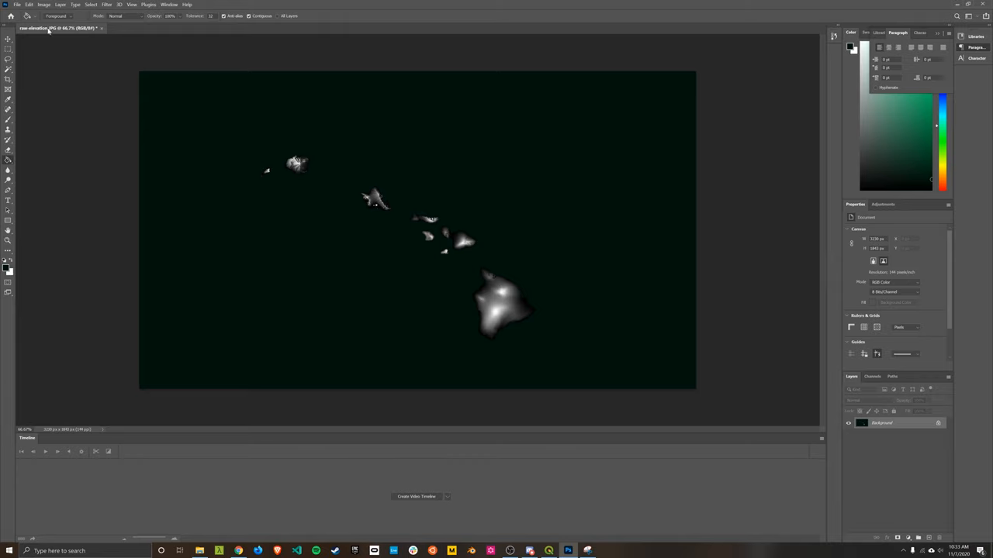
Fill the white background around the islands with solid black using the Paint Bucket.
left_click(29, 4)
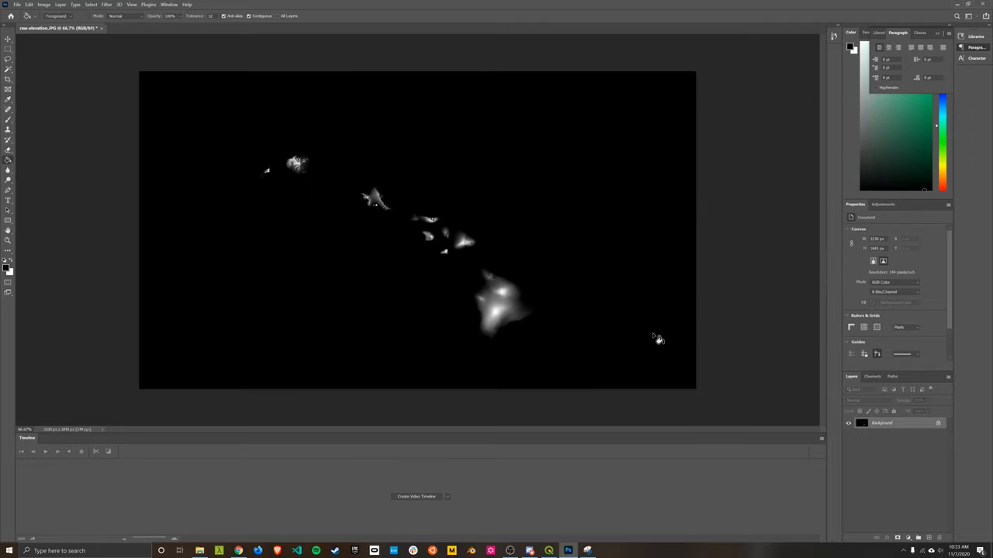
mouse_move(739, 375)
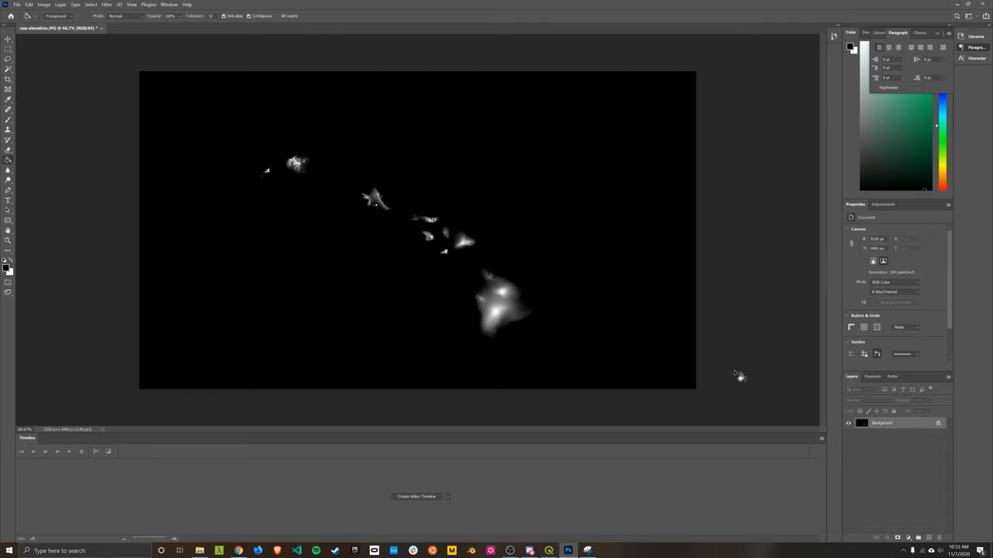
mouse_move(9, 247)
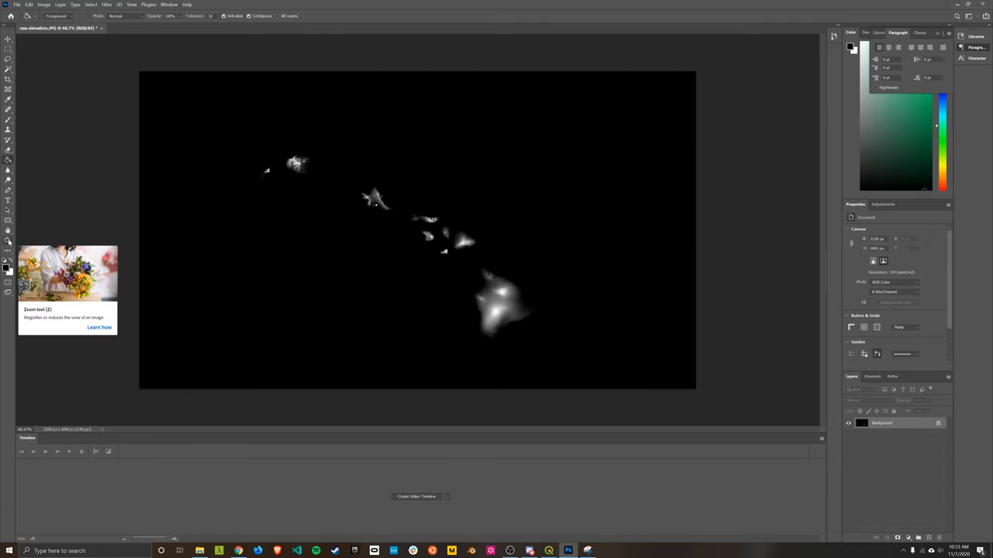
mouse_move(349, 83)
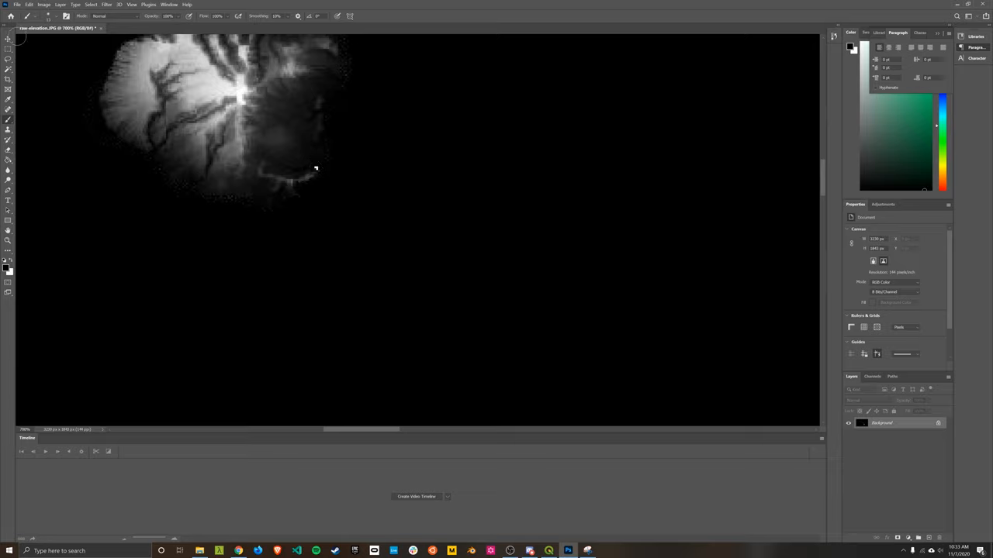
Paint over leftover white specks on the island with a black brush.
left_click(48, 15)
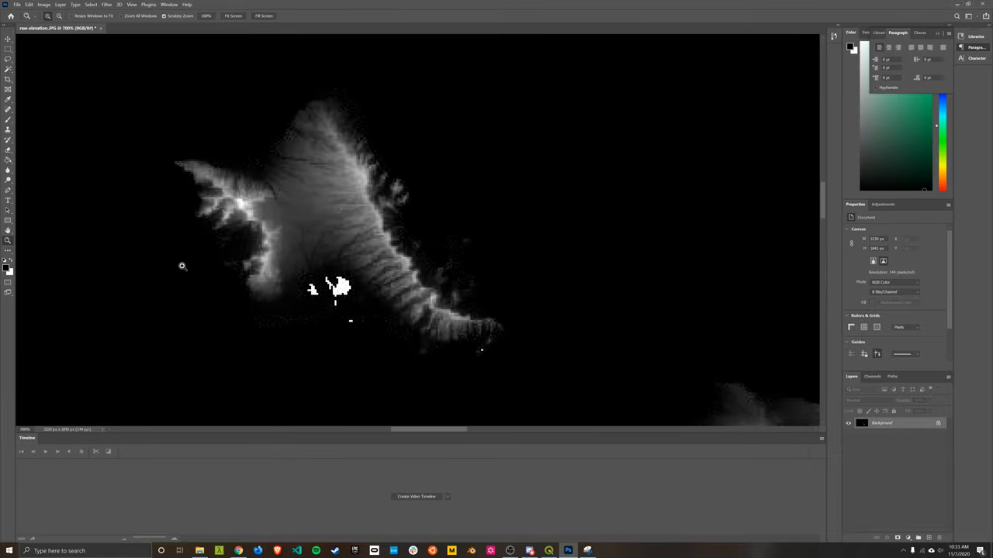
mouse_move(15, 208)
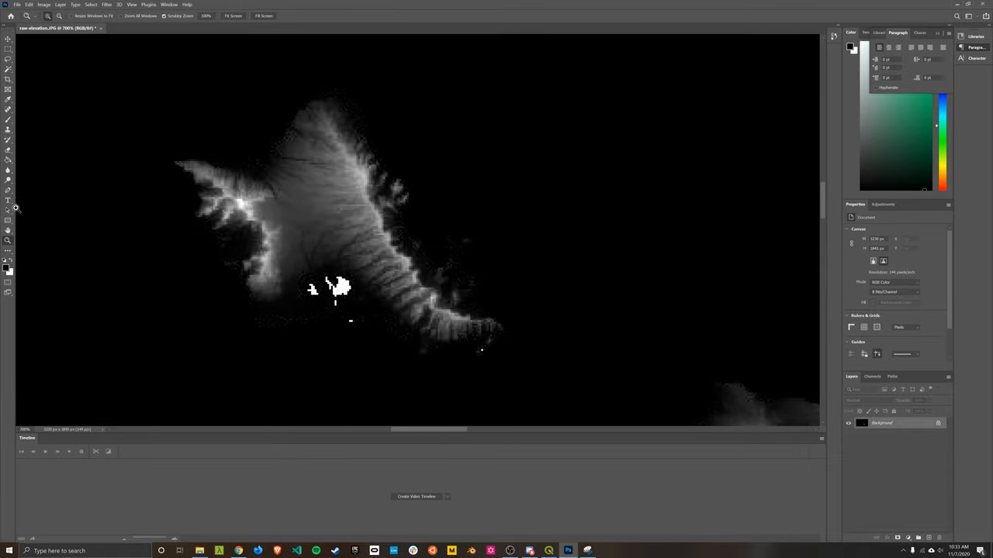
mouse_move(136, 118)
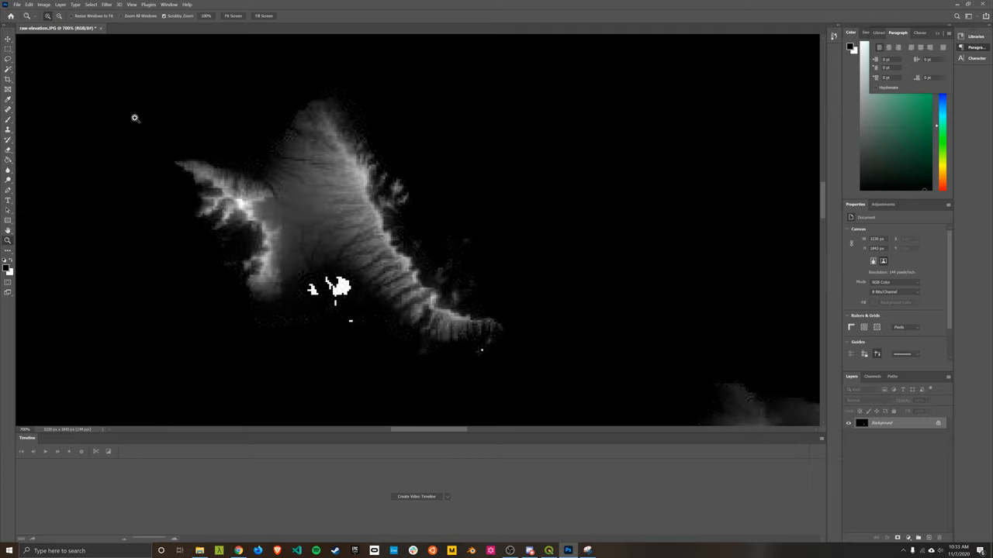
mouse_move(9, 174)
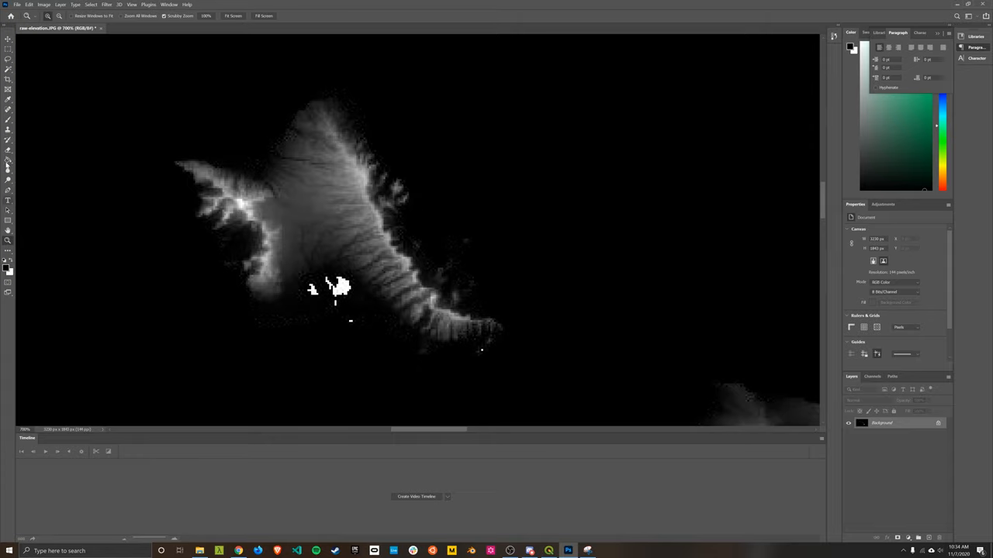
mouse_move(9, 137)
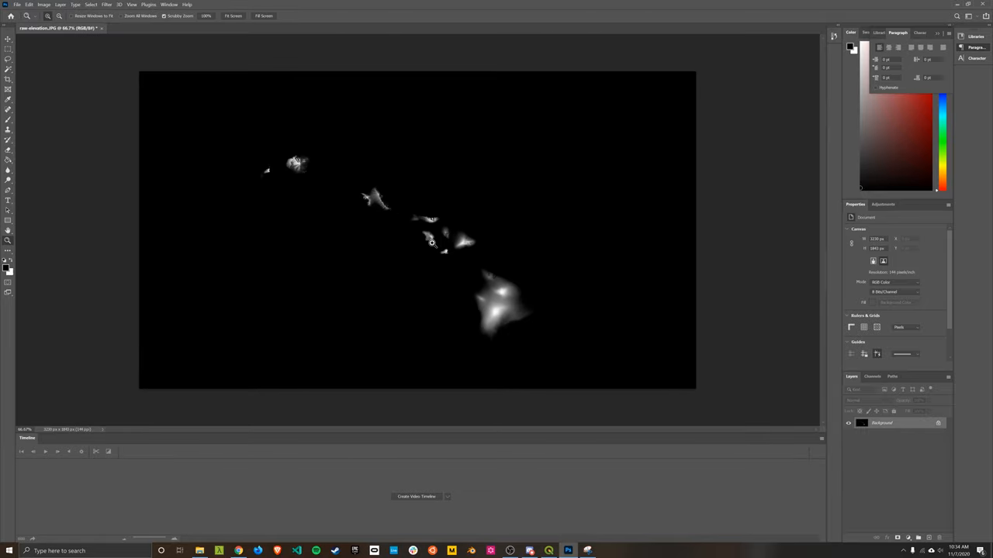
mouse_move(446, 237)
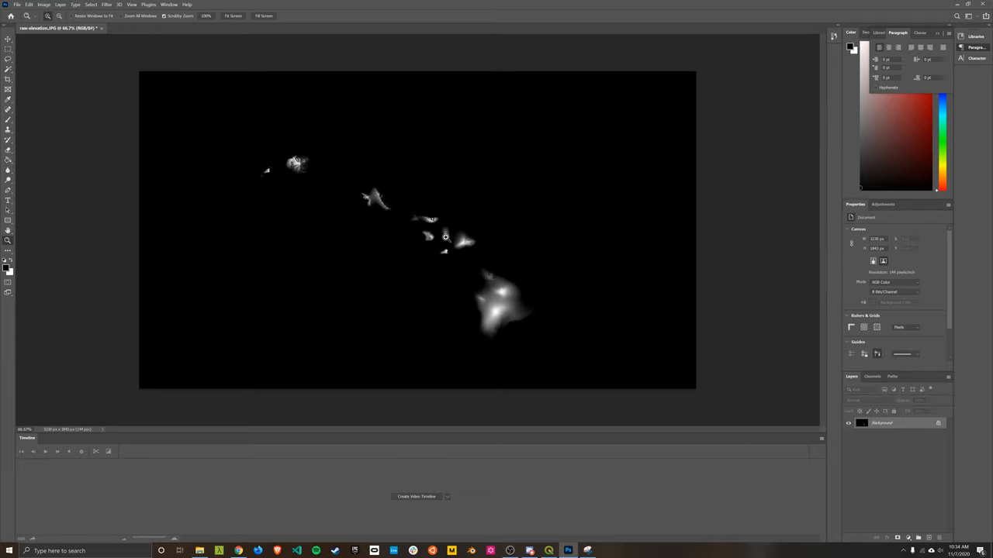
mouse_move(425, 292)
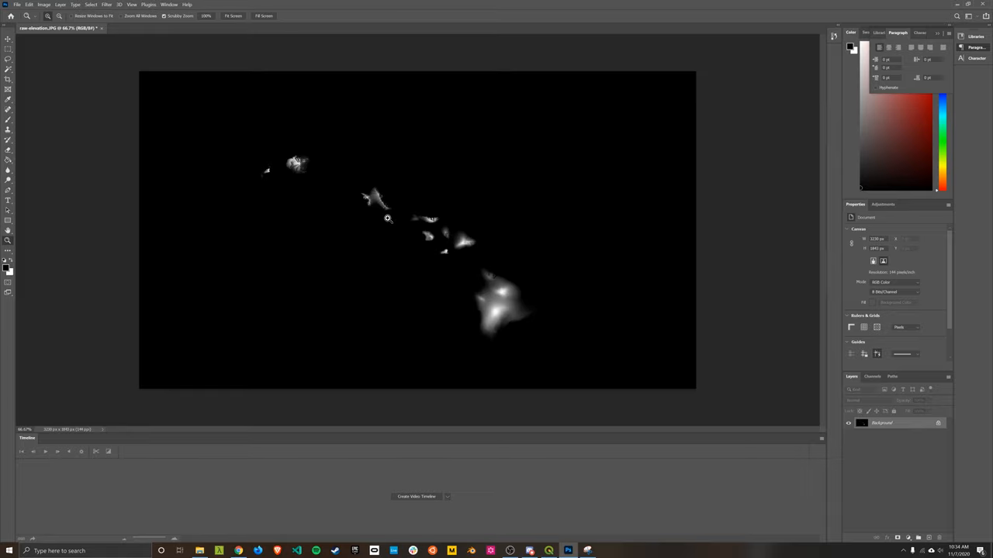
mouse_move(364, 170)
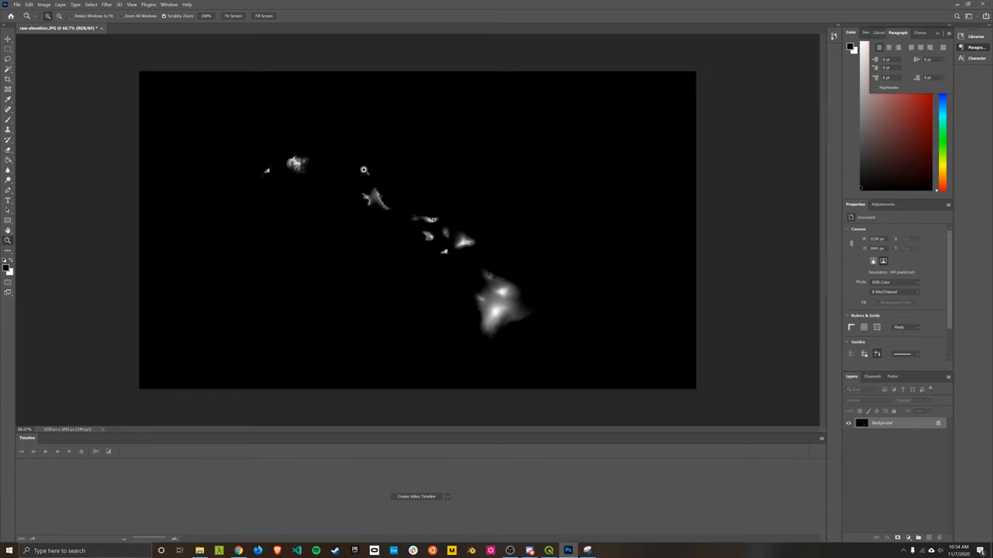
mouse_move(508, 212)
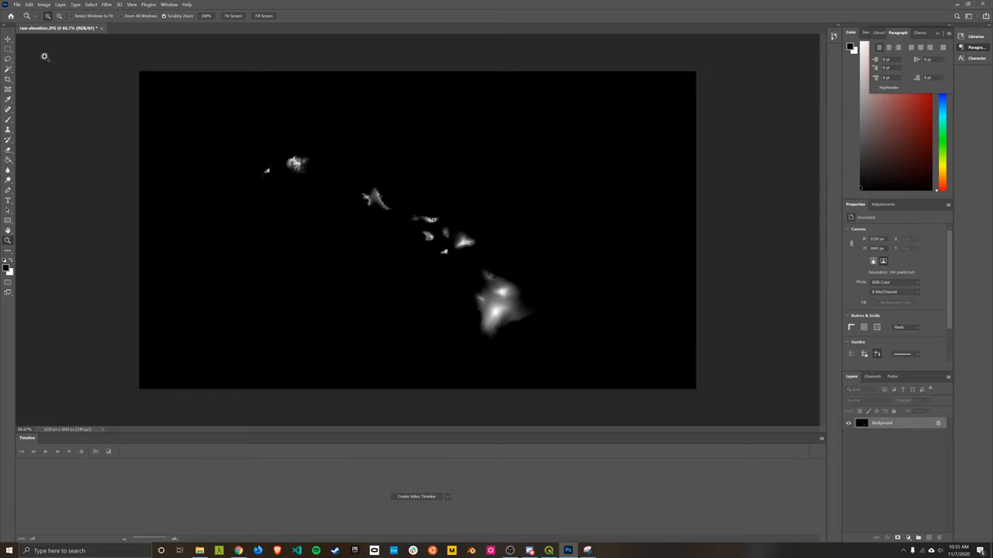
Open the Image Size dialog and cancel it without changes.
left_click(44, 5)
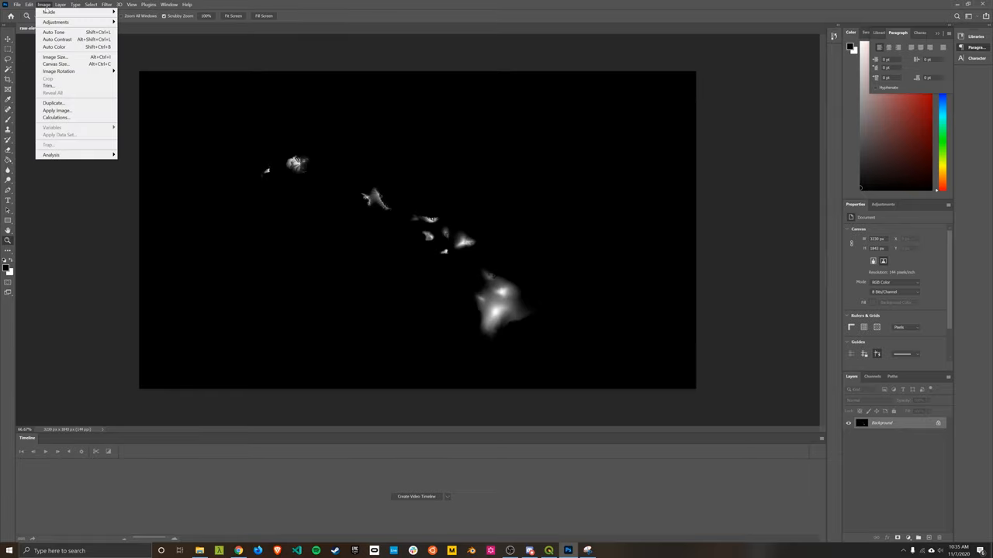
mouse_move(54, 56)
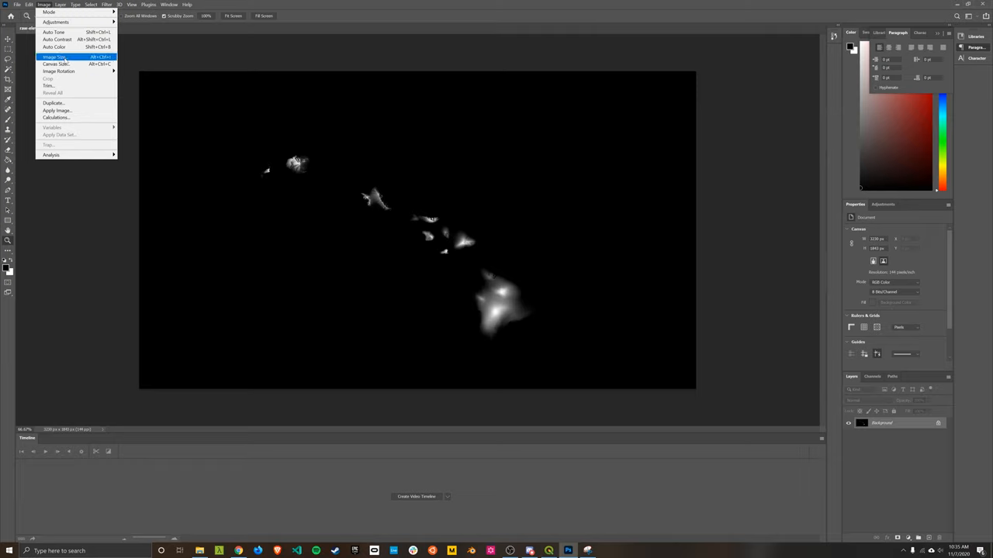
left_click(54, 56)
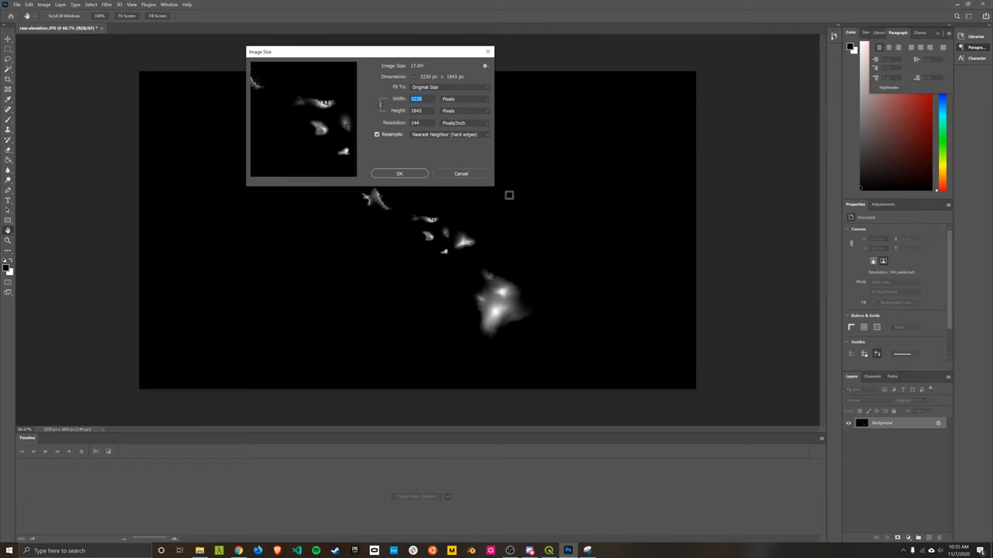
left_click(399, 173)
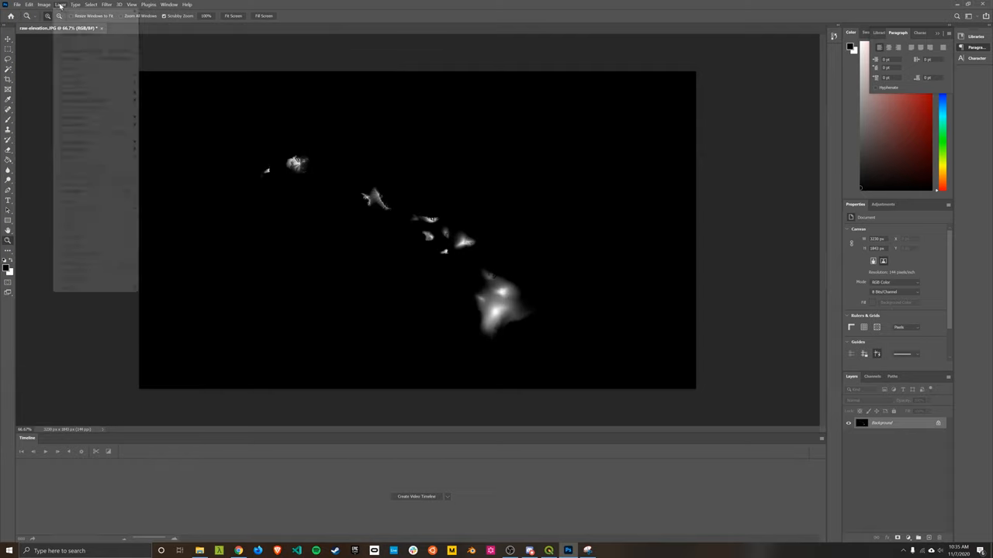
Set the canvas to 2048 × 2048 px and accept the clipping warning.
left_click(44, 5)
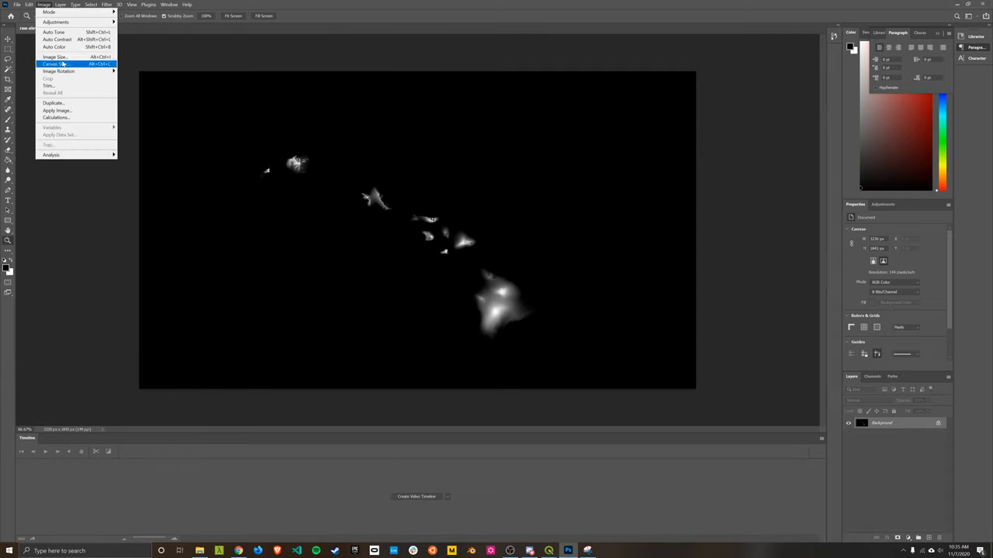
left_click(53, 64)
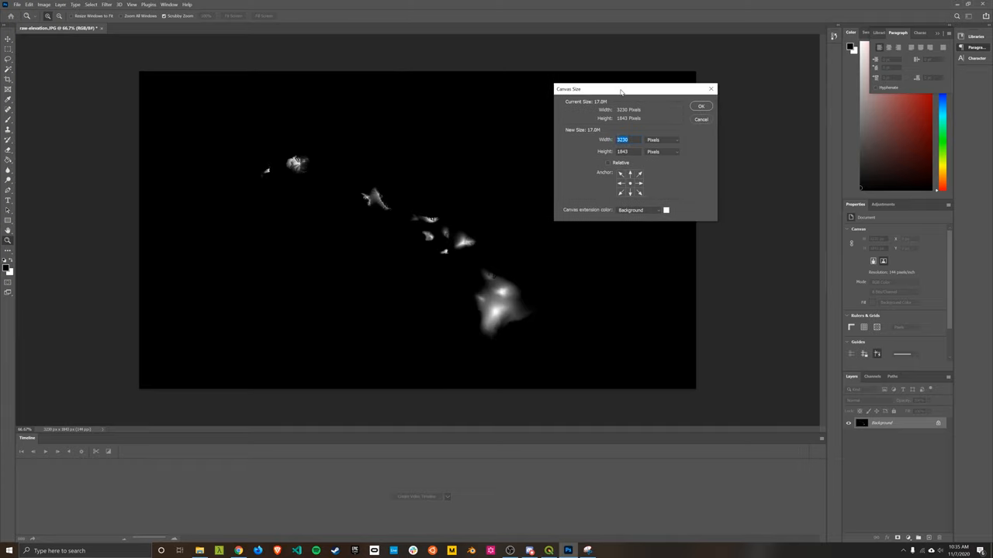
type("204")
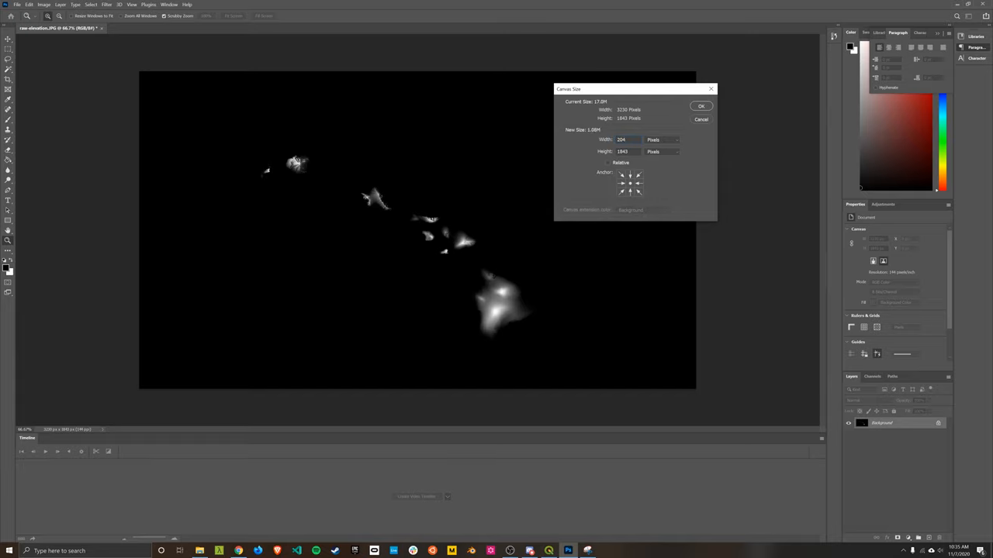
type("2048")
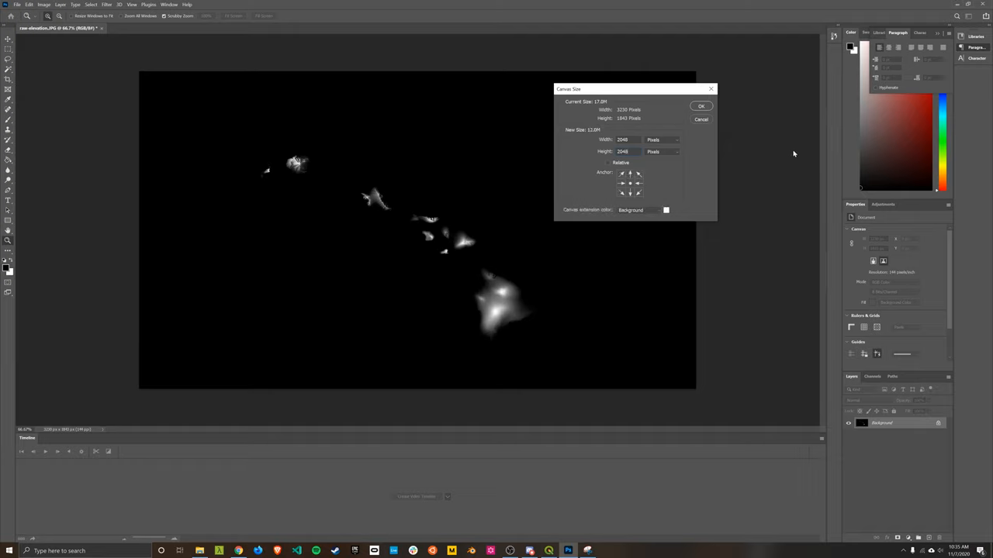
left_click(699, 106)
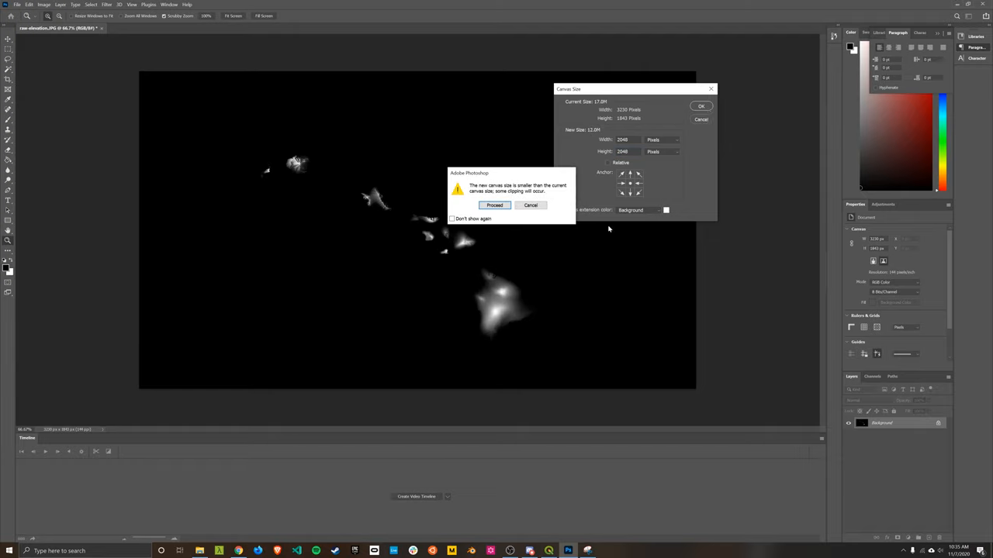
left_click(495, 205)
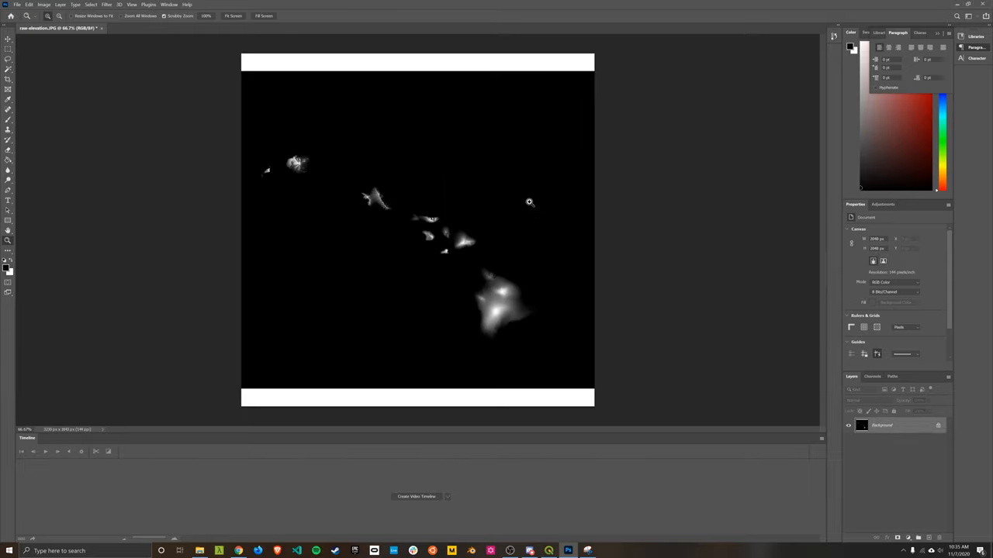
mouse_move(19, 165)
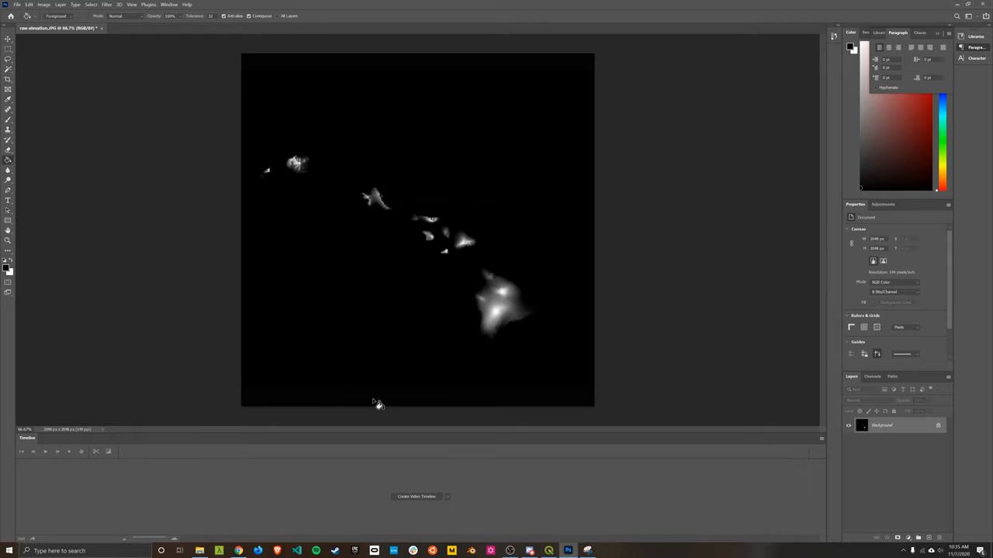
mouse_move(401, 353)
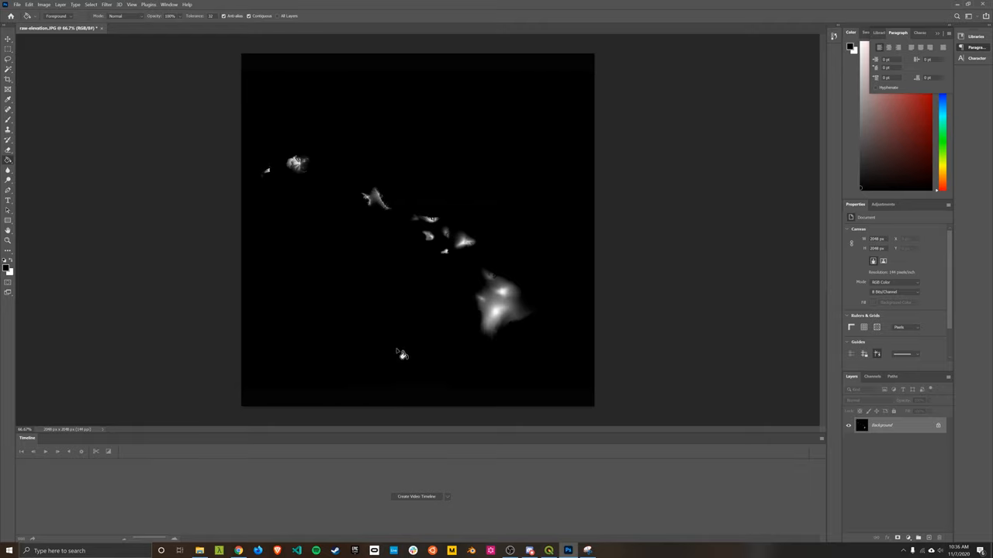
mouse_move(380, 125)
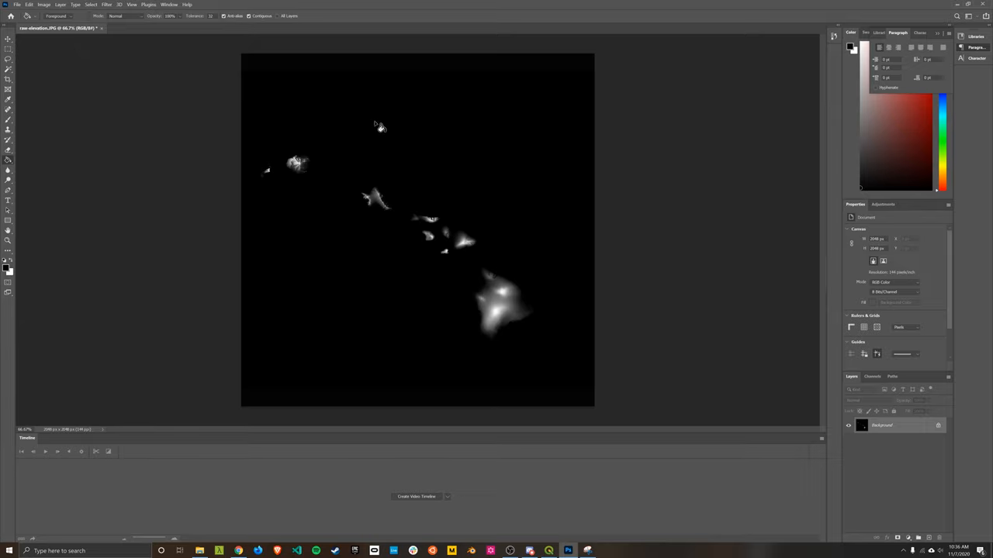
mouse_move(388, 119)
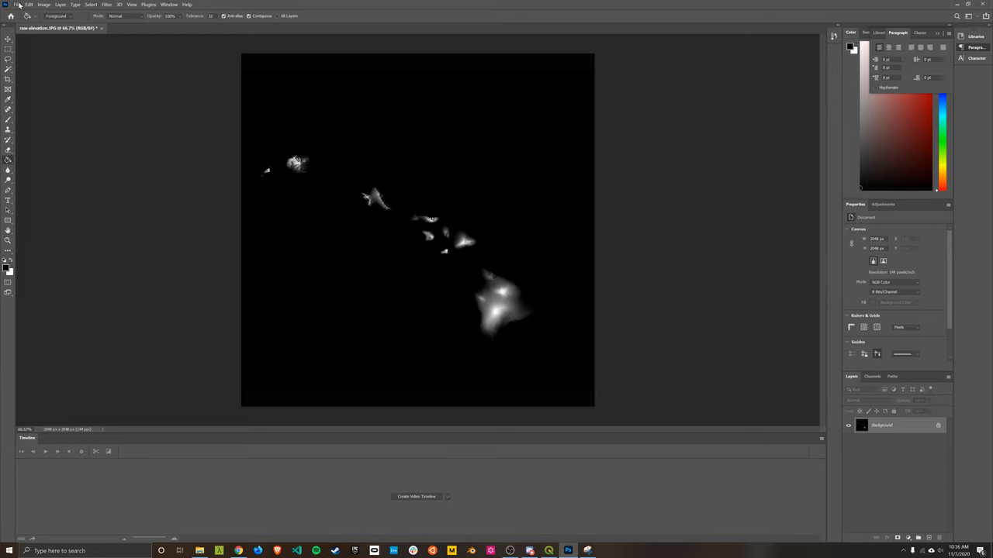
Export the heightmap as a 100% quality JPG named 'elevation' into hawaii-textures.
left_click(16, 4)
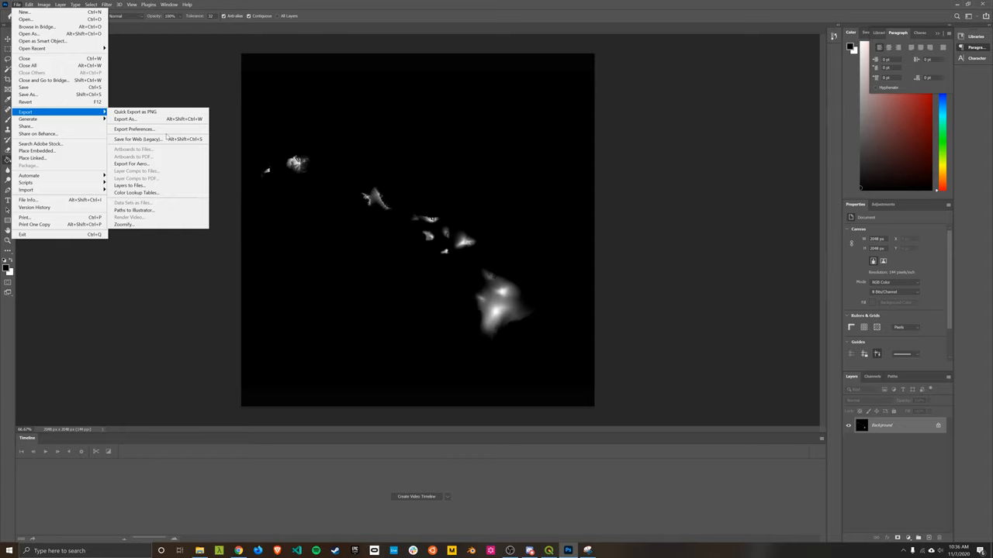
left_click(125, 119)
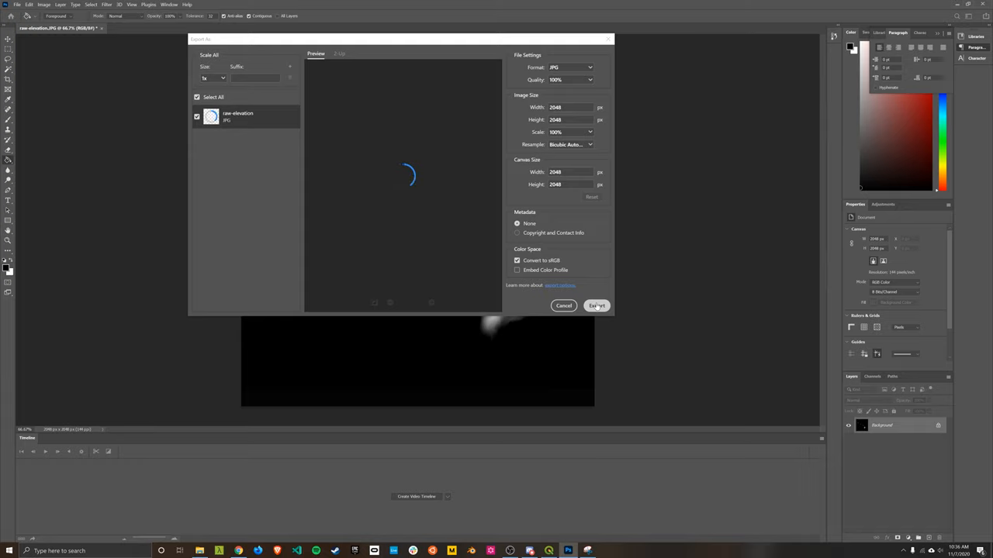
left_click(597, 305)
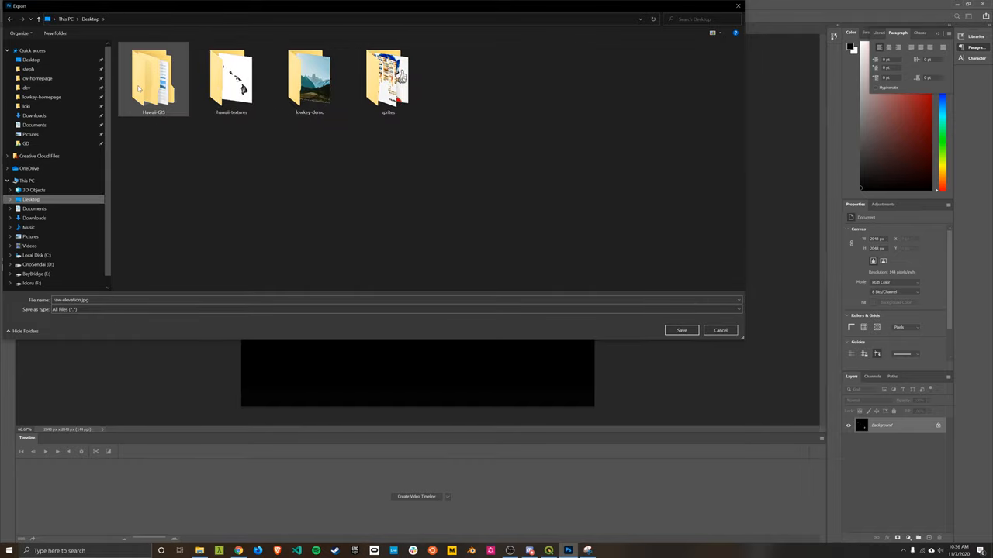
double_click(231, 77)
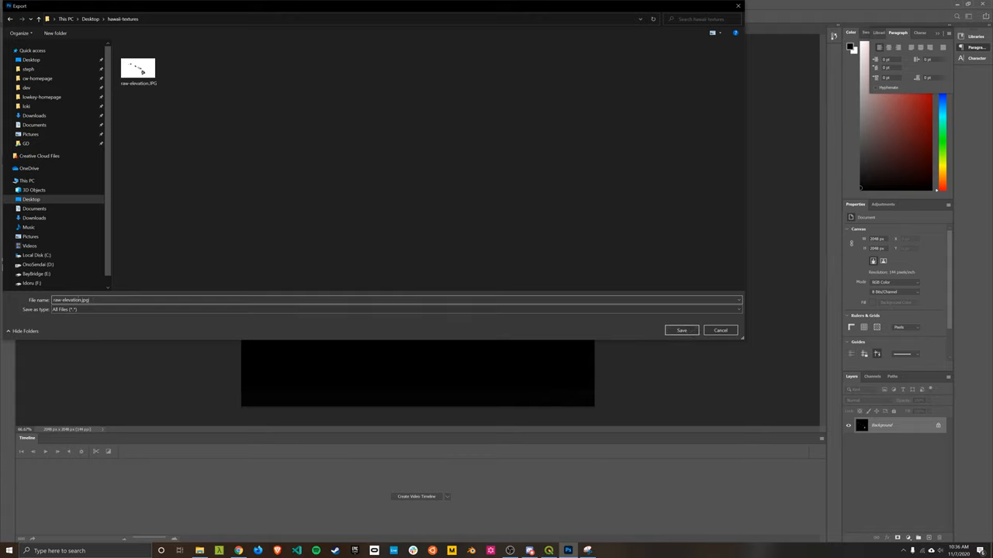
left_click(70, 300)
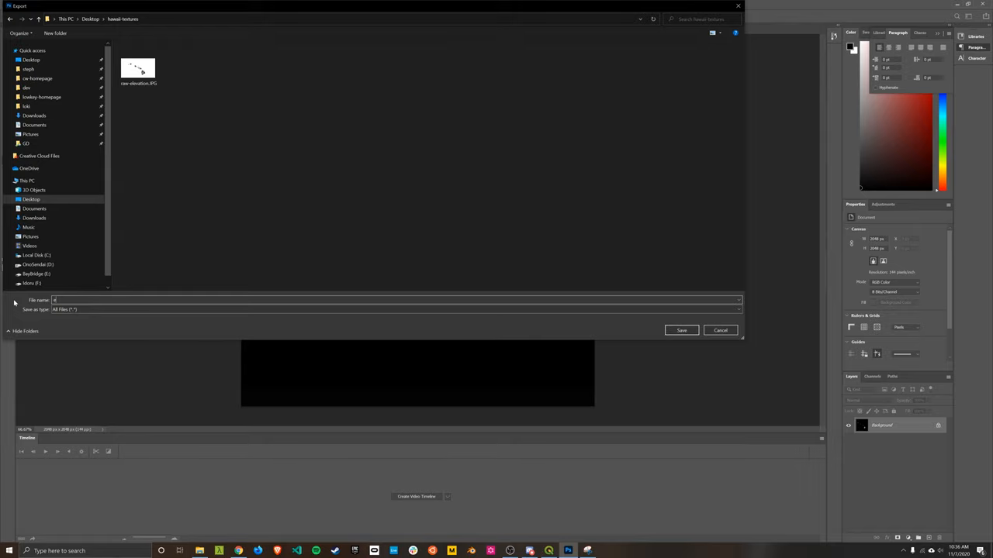
type("elevation")
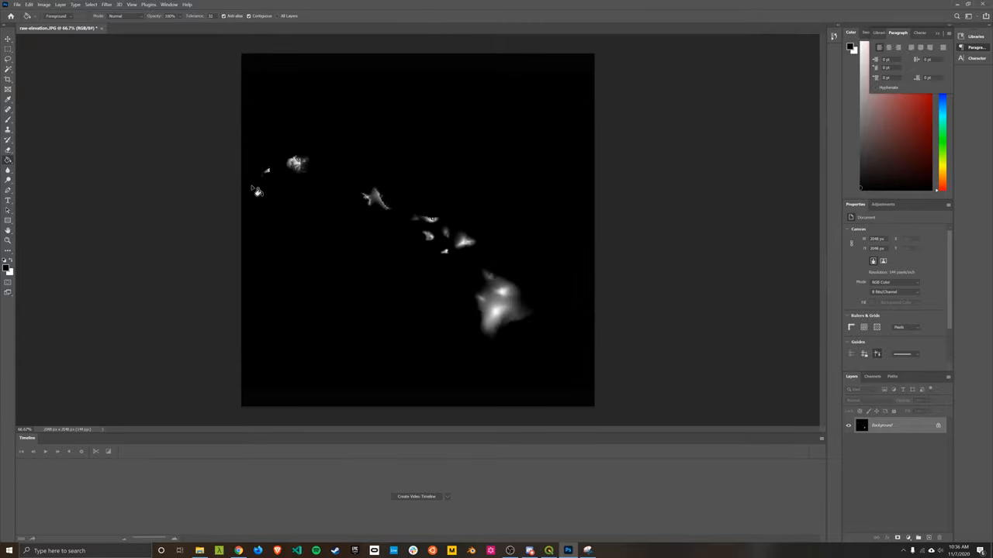
mouse_move(256, 394)
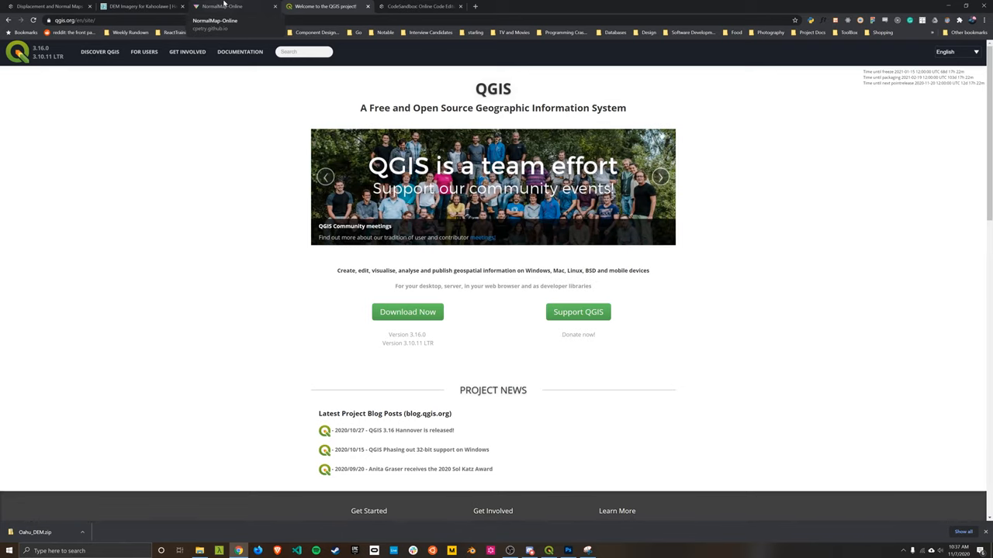
Switch to the NormalMap-Online tab showing the sample ring heightmap and cube preview.
left_click(225, 6)
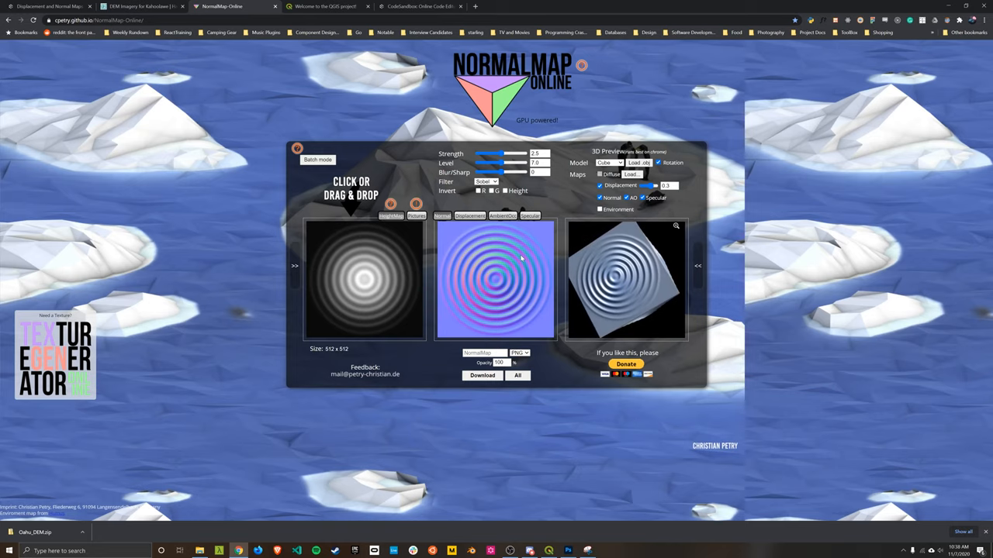
Load elevation.jpg from hawaii-textures as the heightmap.
left_click(351, 190)
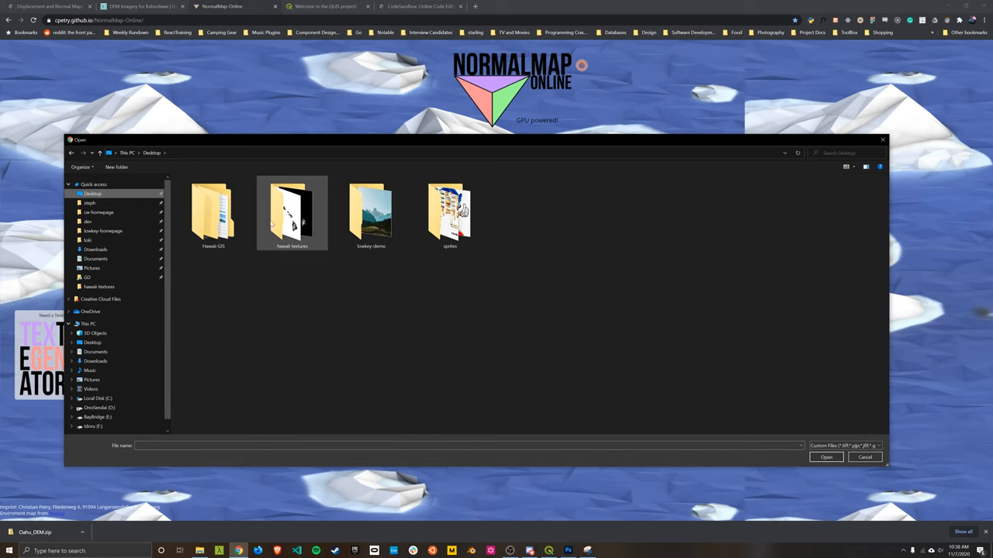
double_click(292, 206)
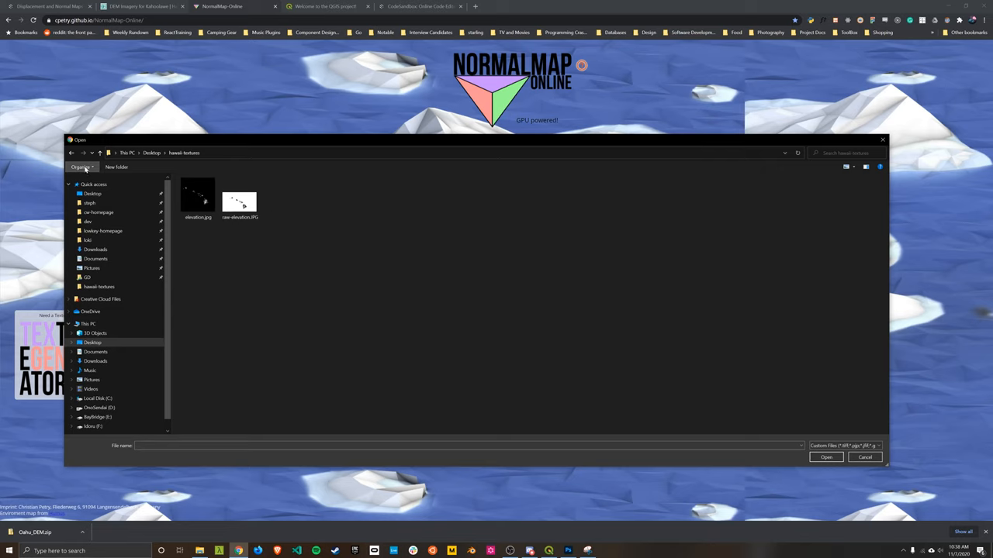
left_click(198, 196)
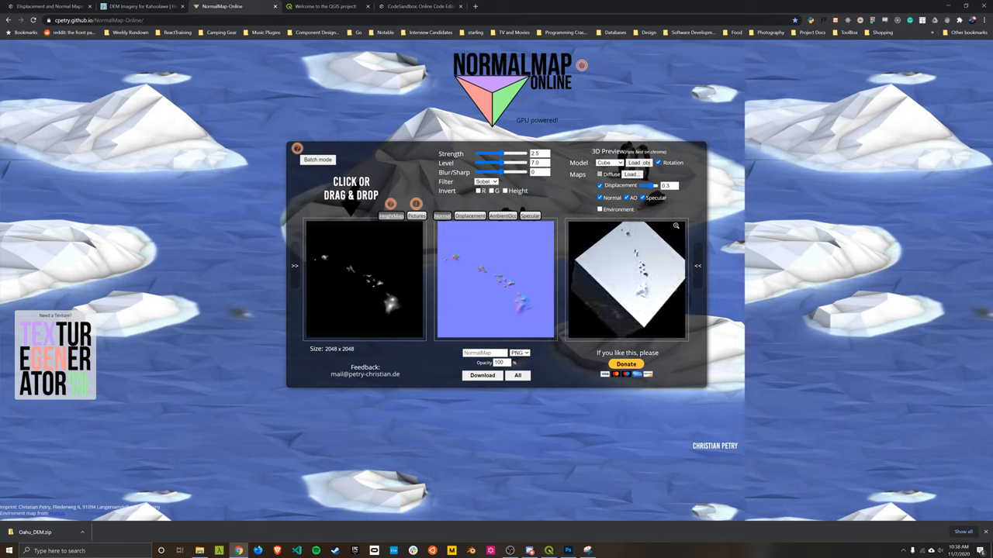
Invert the height, save the normal map as normals.png, and rotate the preview cube.
left_click(506, 191)
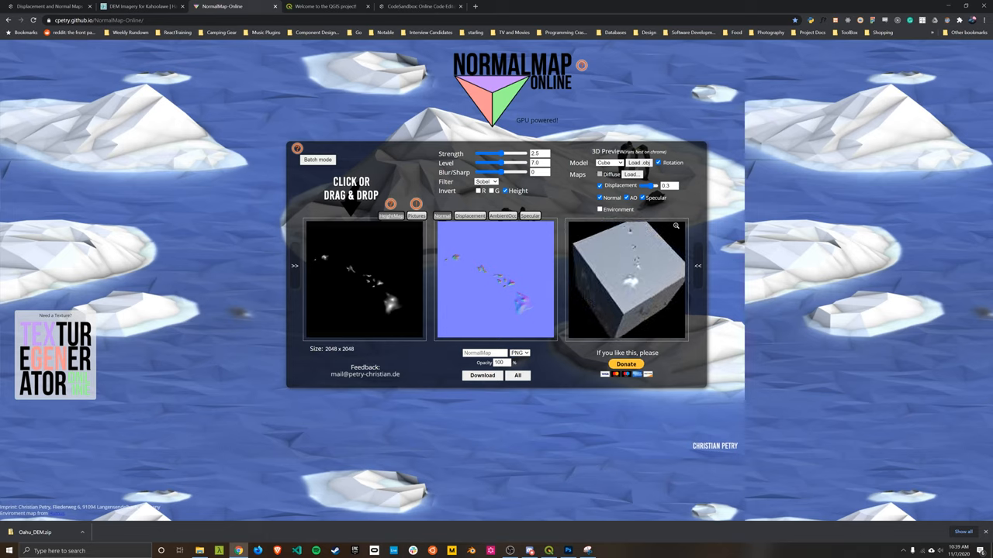
left_click(482, 376)
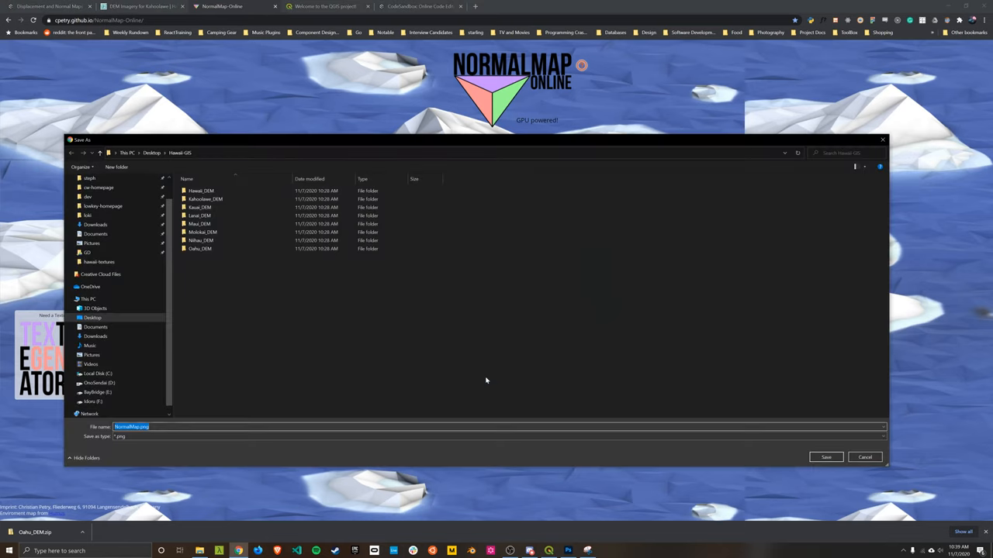
left_click(92, 318)
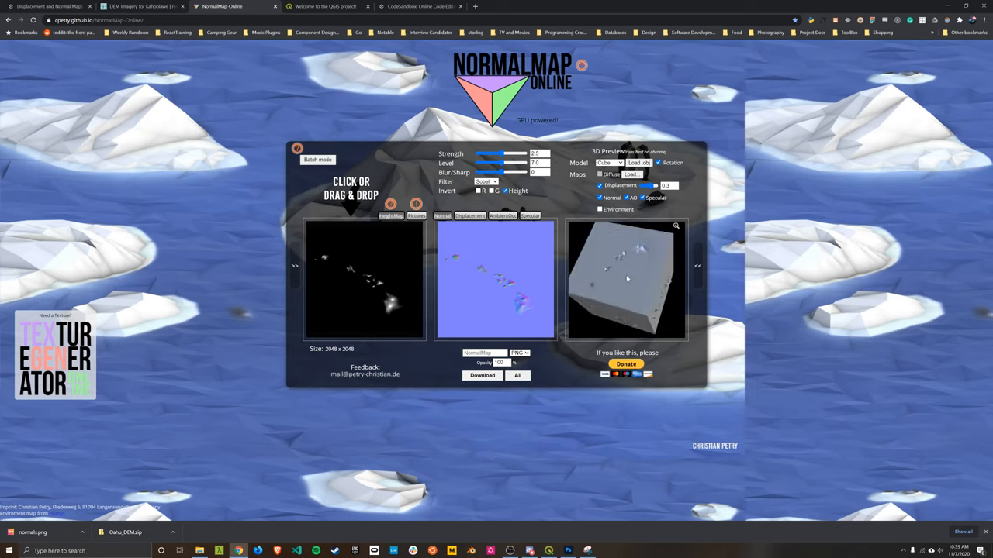
left_click_drag(628, 279, 582, 272)
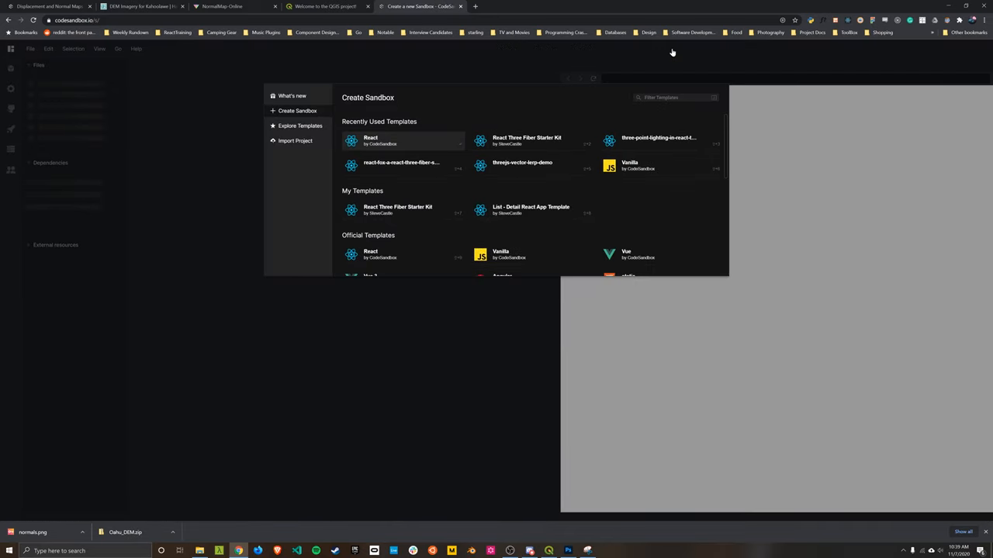
mouse_move(615, 99)
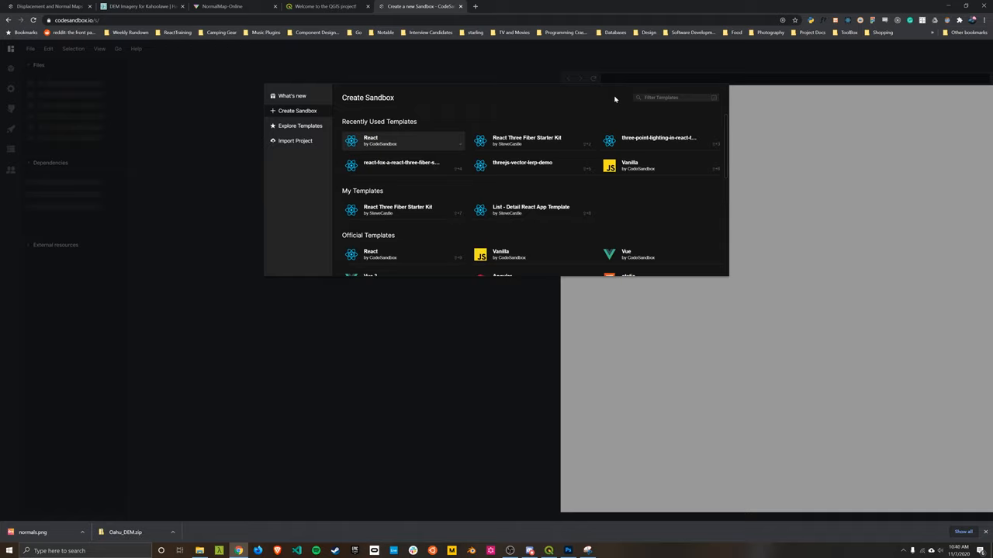
mouse_move(604, 117)
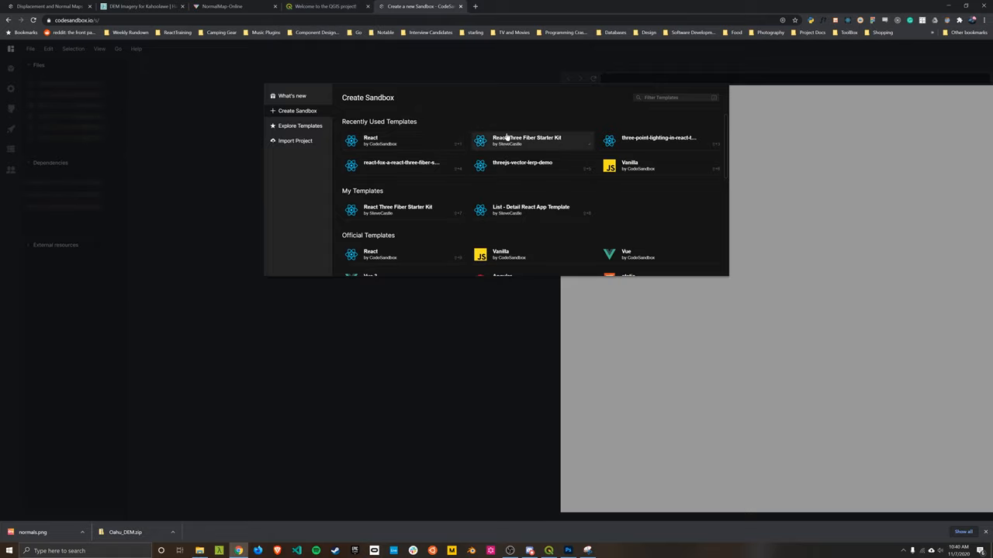
Create a sandbox from the React Three Fiber Starter Kit under Recently Used Templates.
left_click(527, 140)
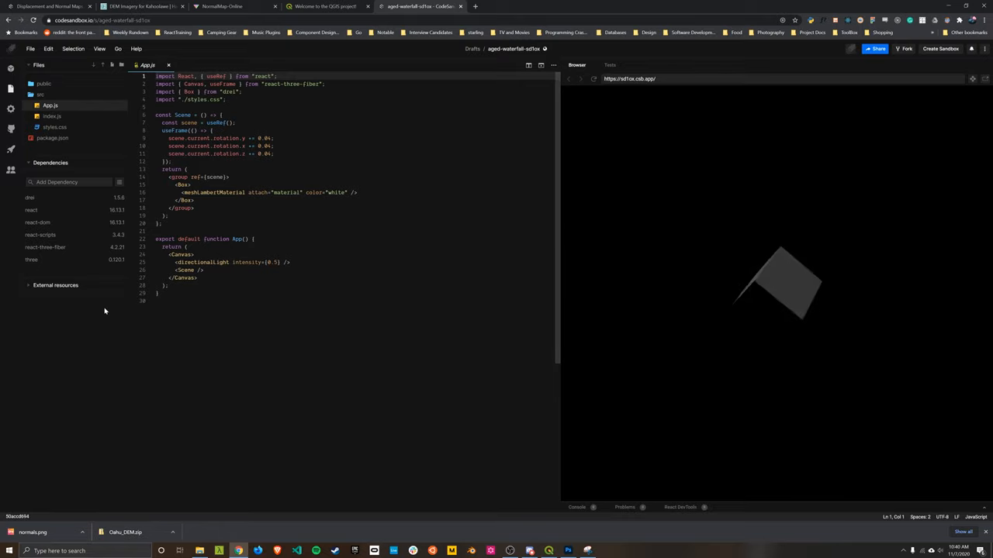
Write a Terrain component returning <Plane></Plane> and import Plane from drei.
double_click(202, 261)
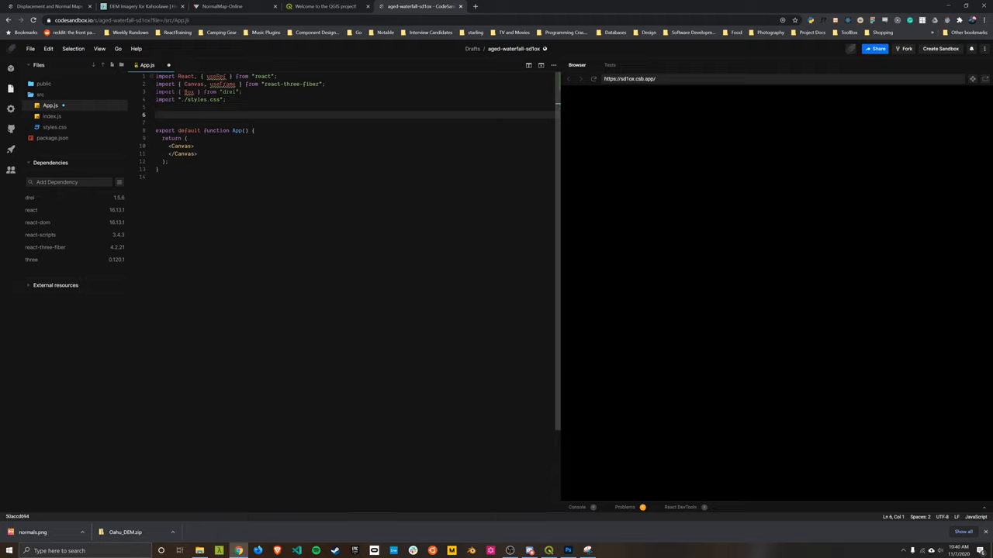
type("const Terrain")
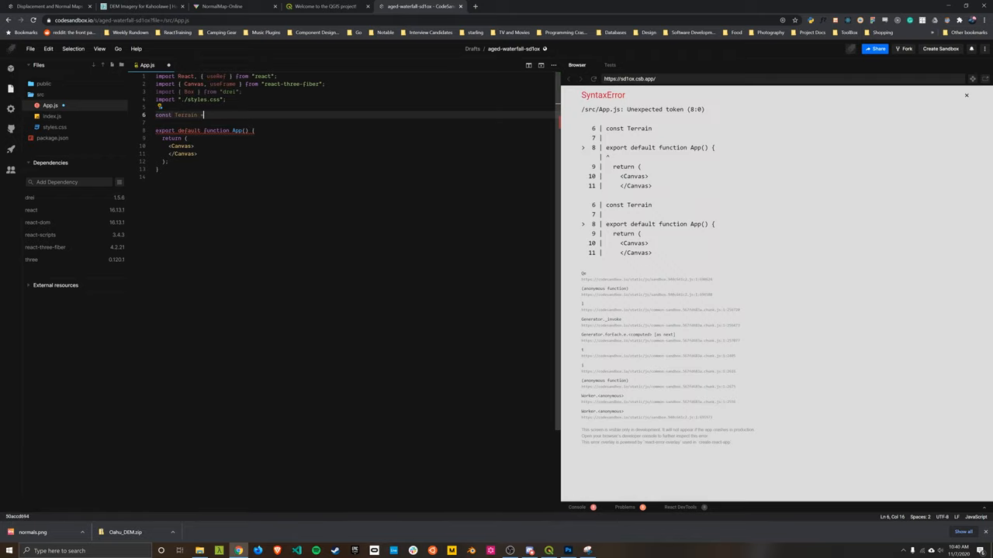
type("= () =>")
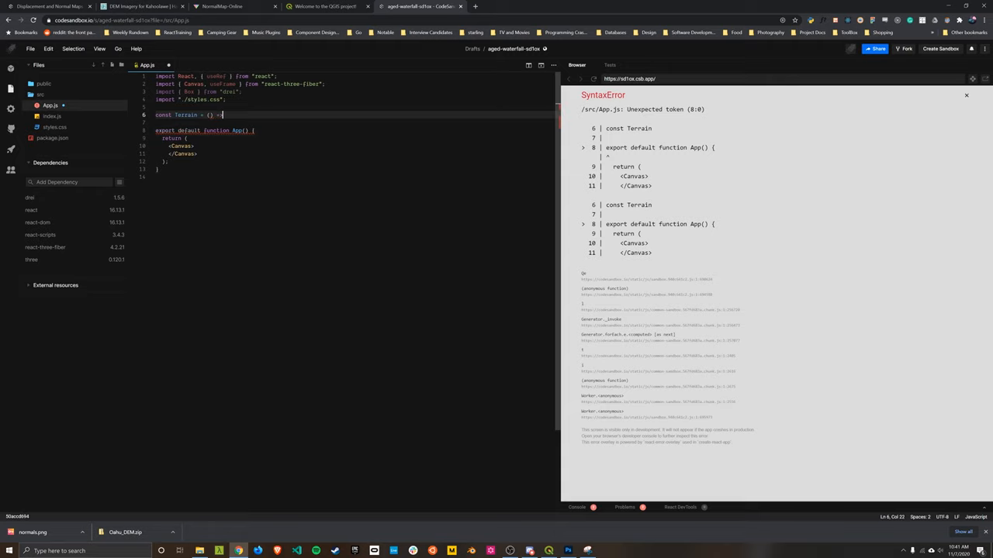
type("return <")
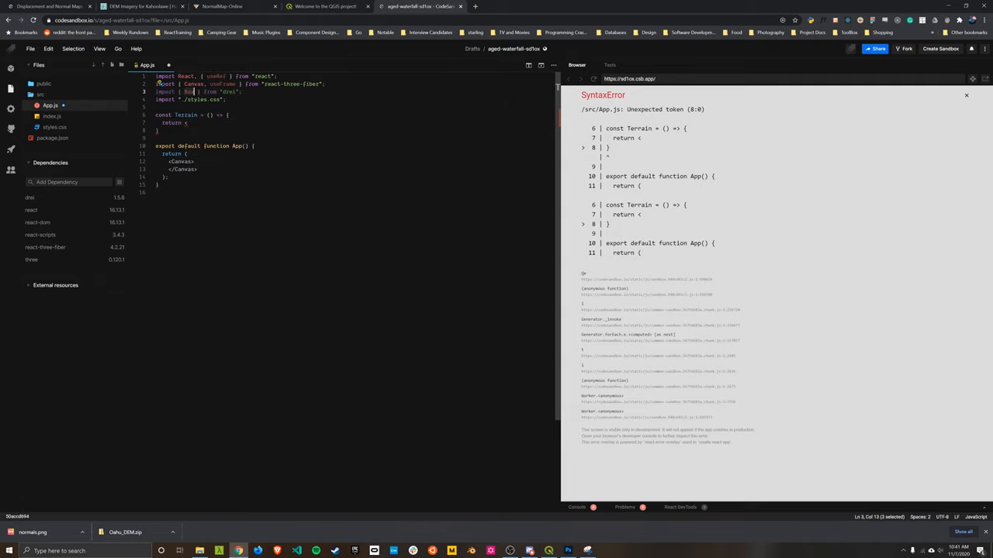
type("Plane")
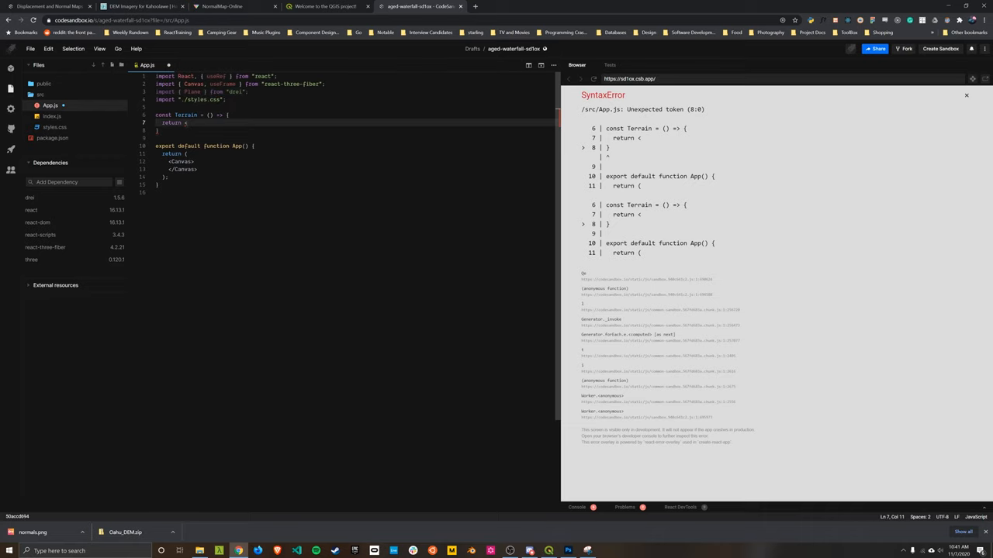
type("<Plane>")
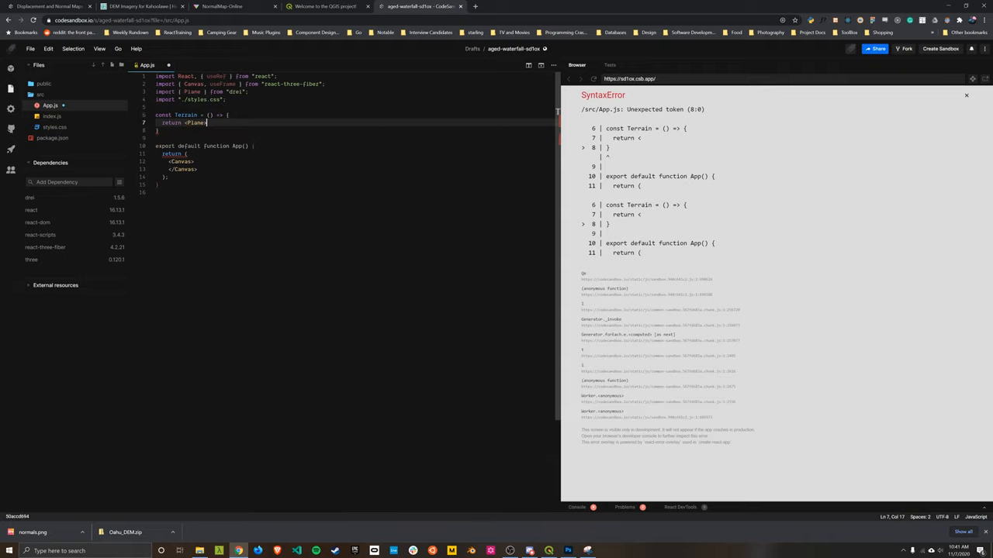
type("></Plane>")
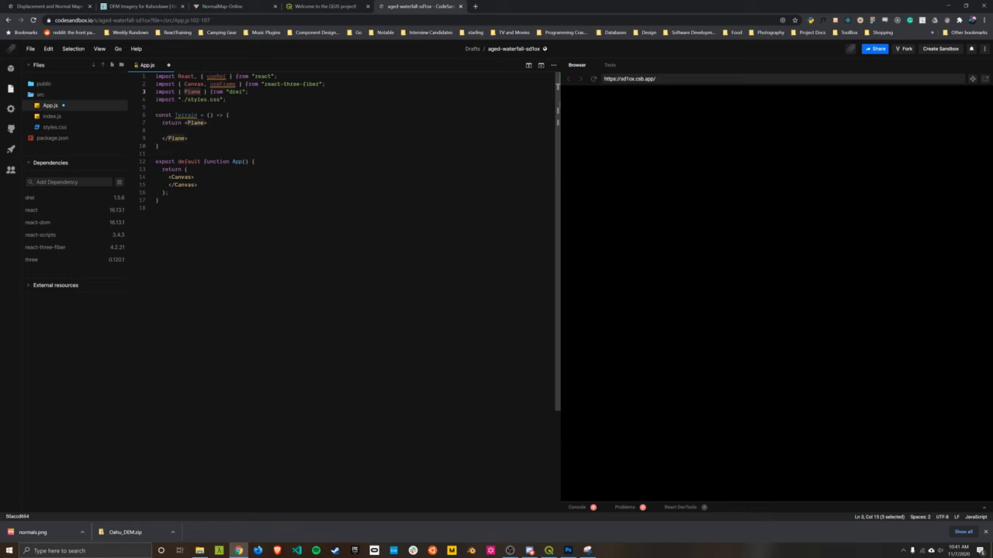
Copy the reference Plane block into Terrain with a white meshStandardMaterial, metalness 0.2.
left_click(46, 6)
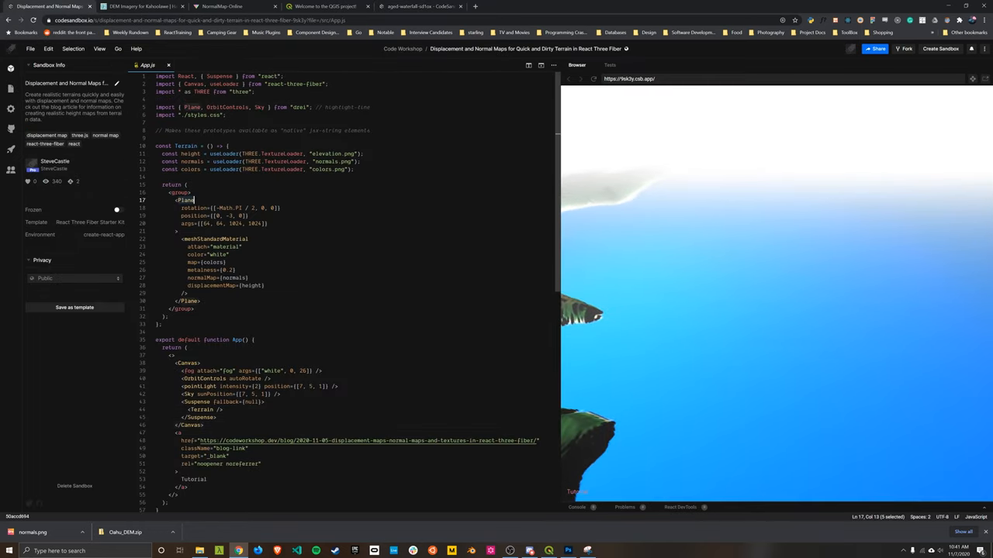
left_click_drag(195, 200, 189, 301)
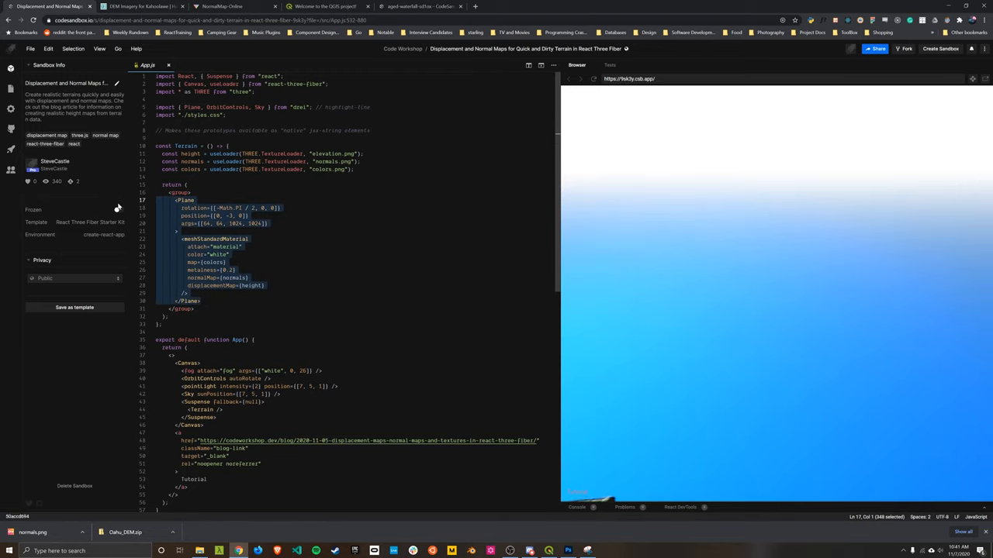
left_click(221, 7)
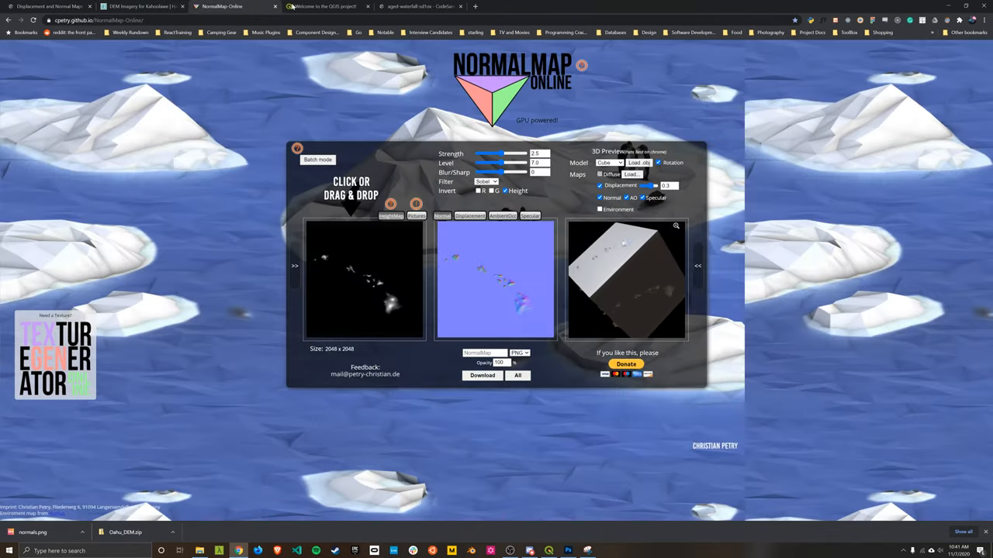
left_click(419, 7)
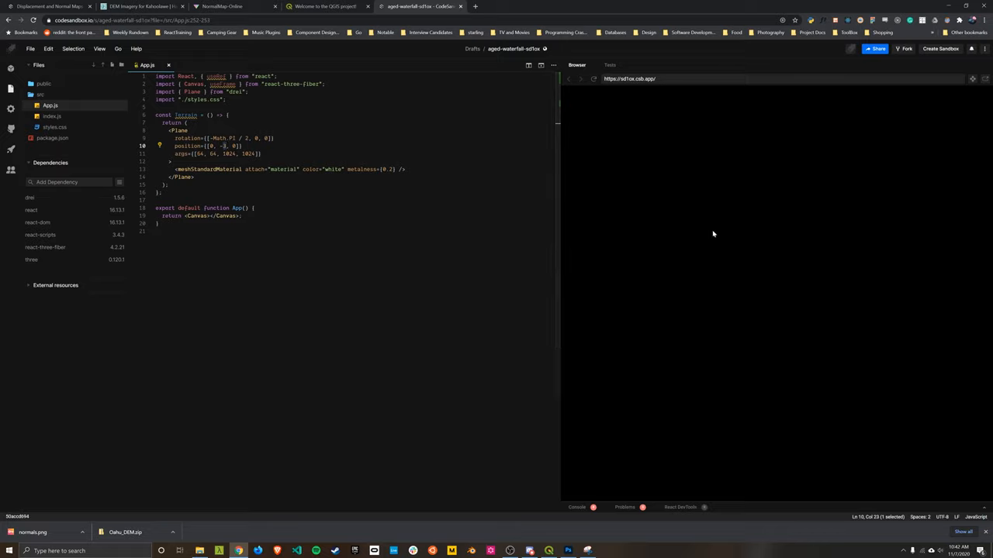
mouse_move(78, 77)
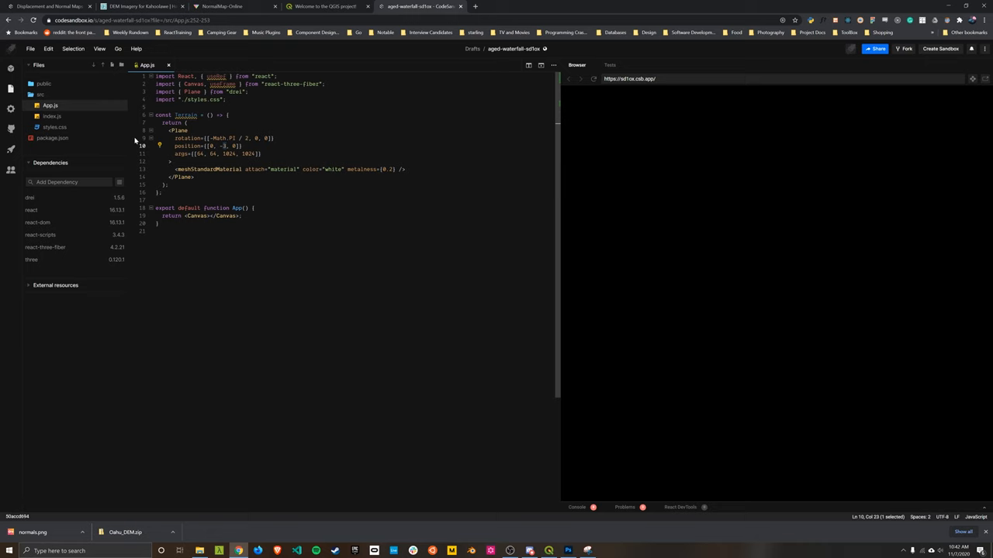
Add a pointLight (intensity 2, position [7, 5, 1]) and <Terrain /> inside the Canvas.
left_click(50, 6)
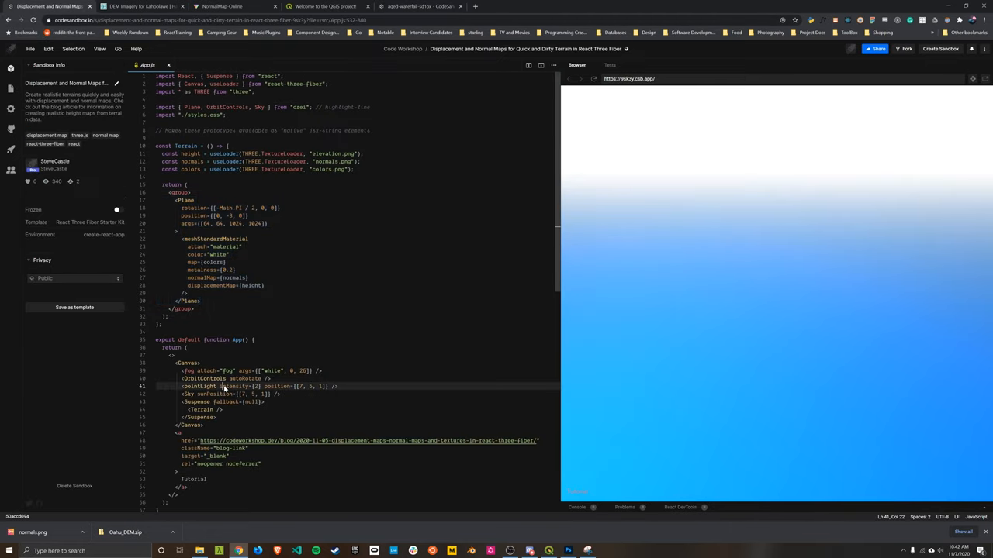
left_click(139, 6)
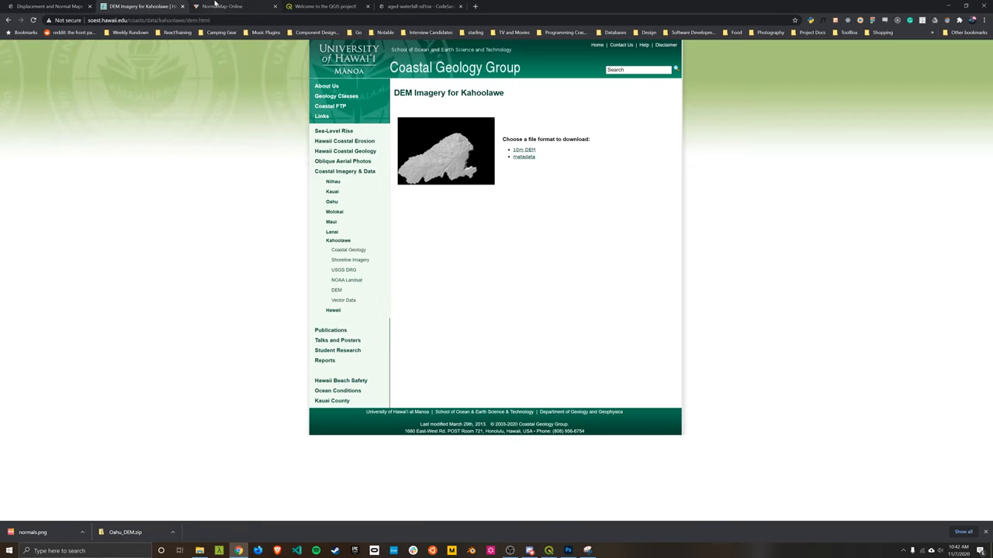
left_click(419, 6)
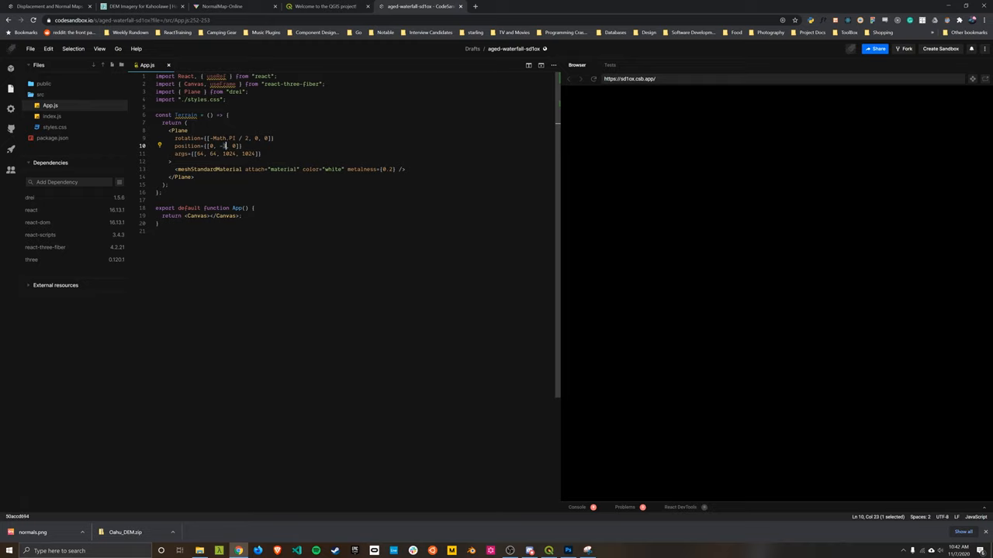
type("<pointLight intensity={2} position={[7, 5, 1]} />")
type("<Terrain")
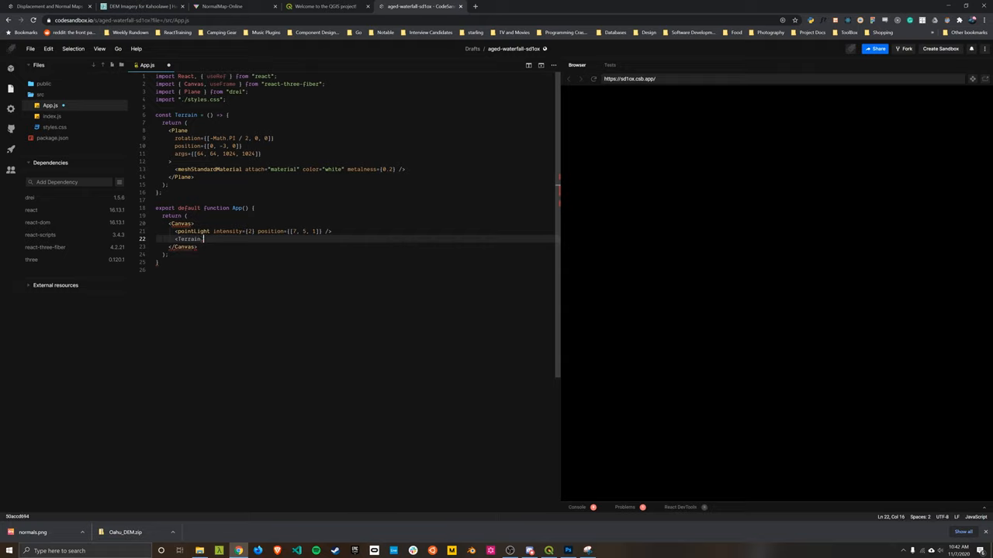
type("/")
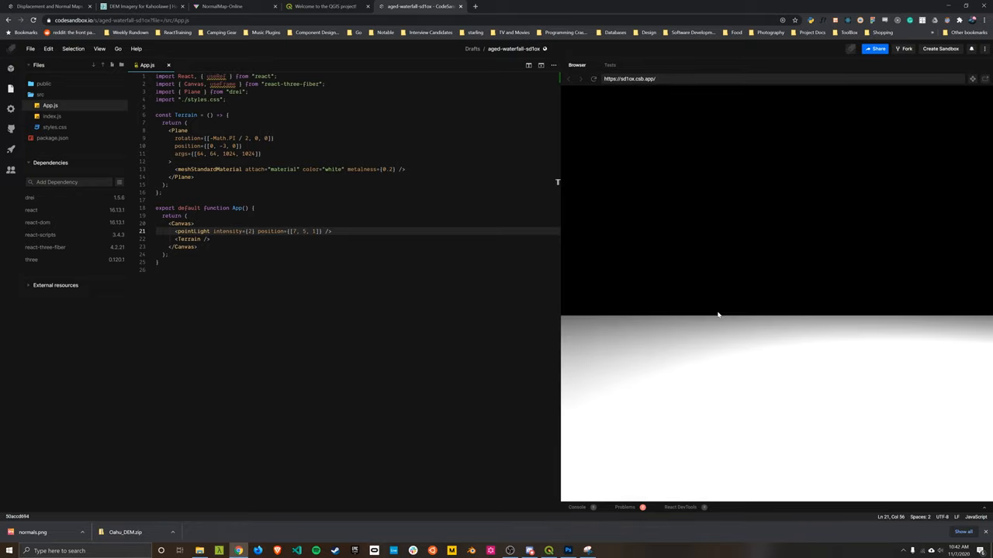
mouse_move(945, 363)
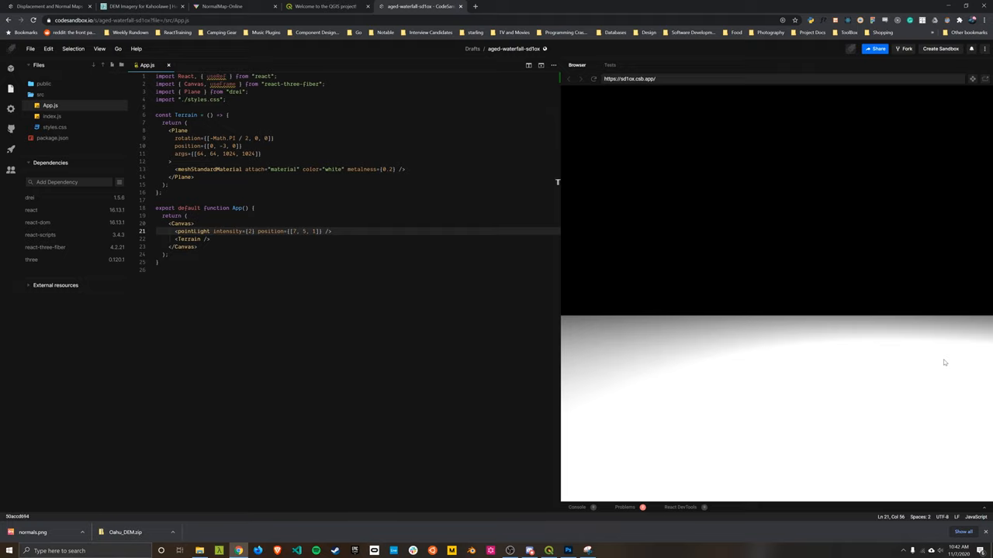
mouse_move(574, 230)
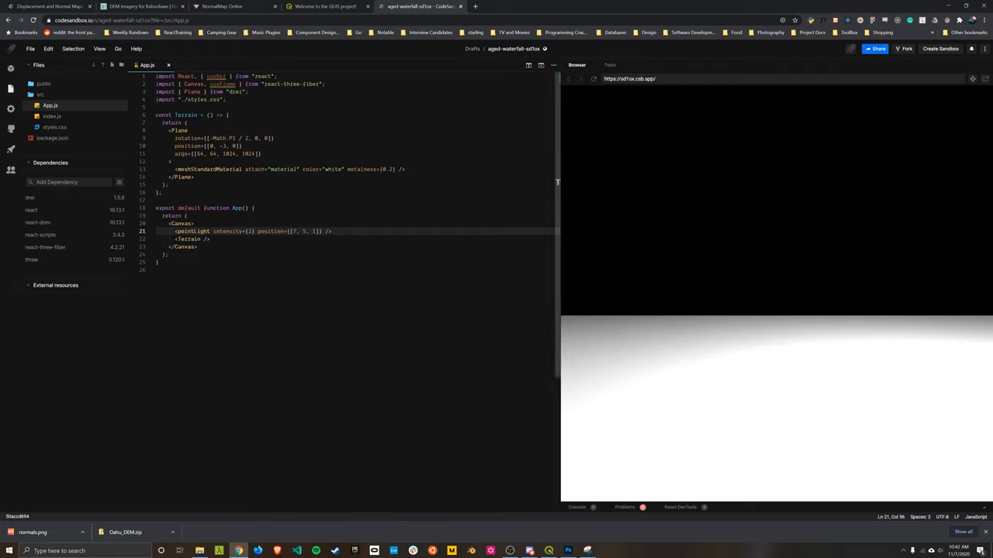
Select the Plane's second 1024 segment value in args.
double_click(182, 154)
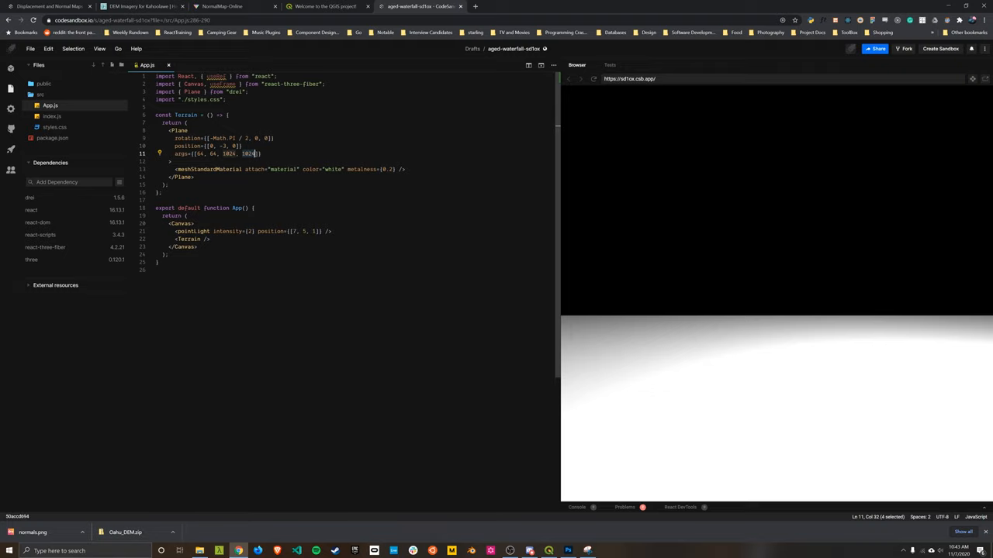
mouse_move(669, 349)
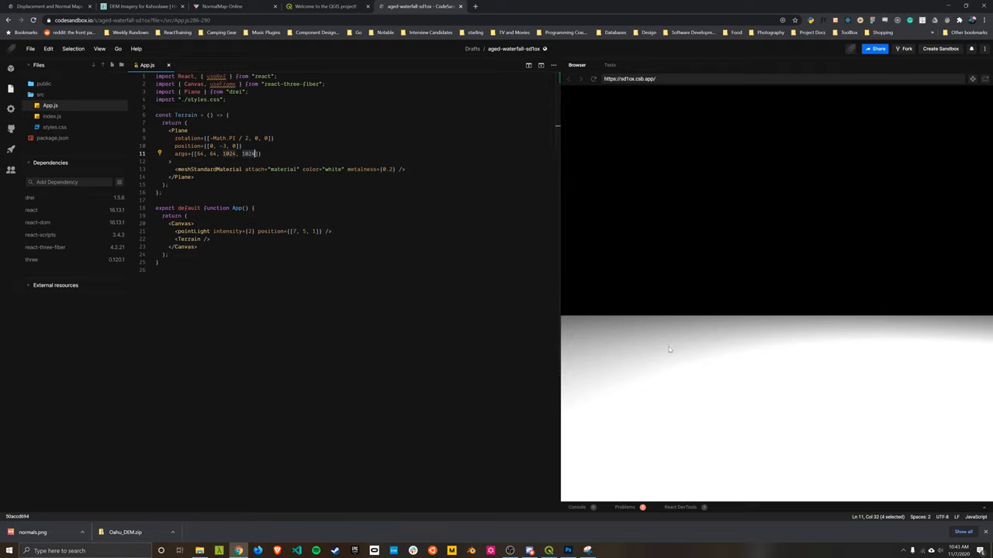
mouse_move(853, 487)
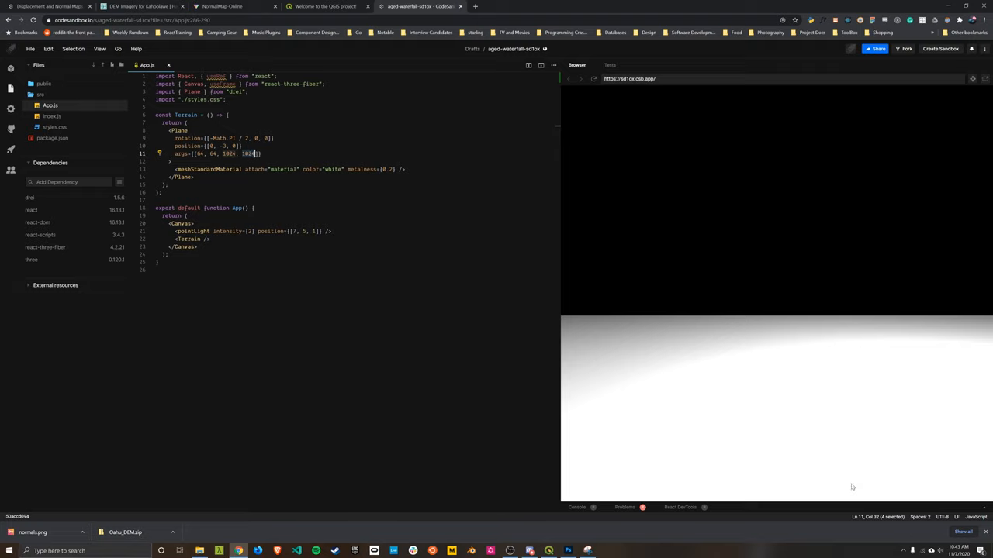
mouse_move(737, 451)
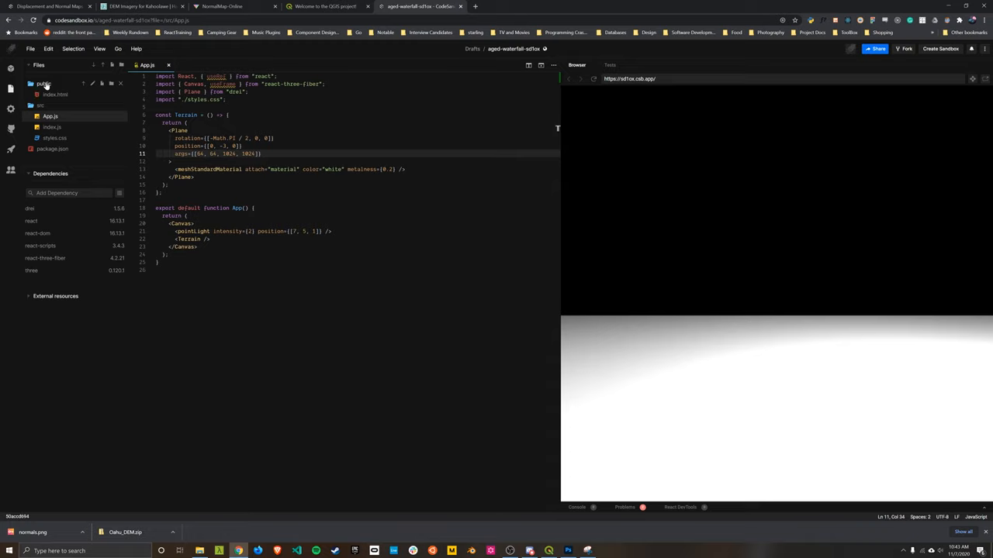
Upload elevation.jpg and normals.png to public, preview the elevation map, then edit App.js imports.
left_click(199, 550)
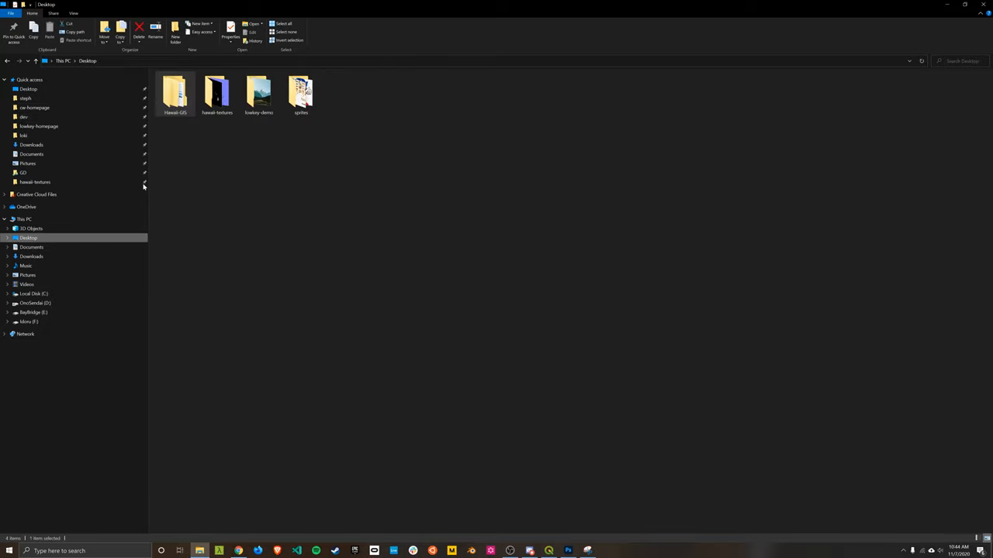
double_click(217, 93)
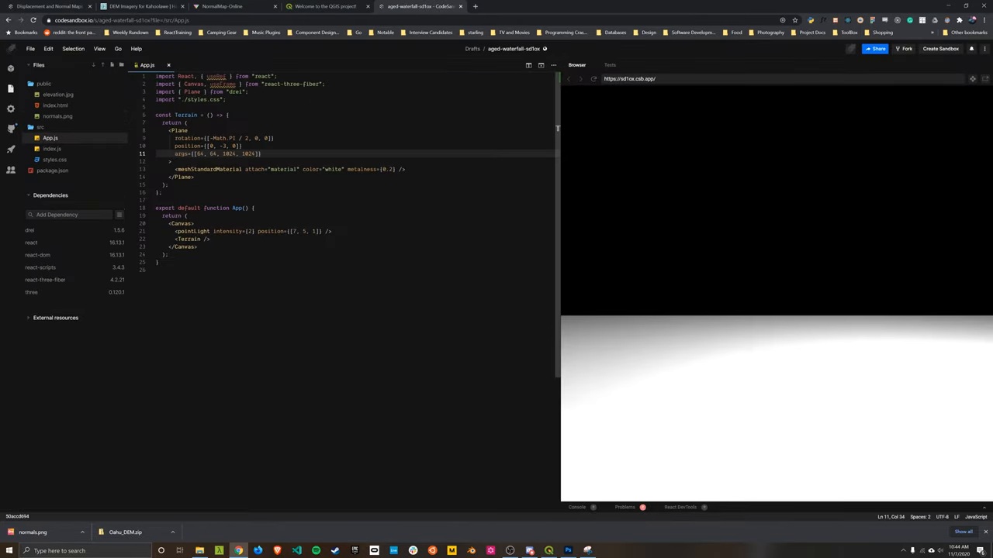
left_click(58, 94)
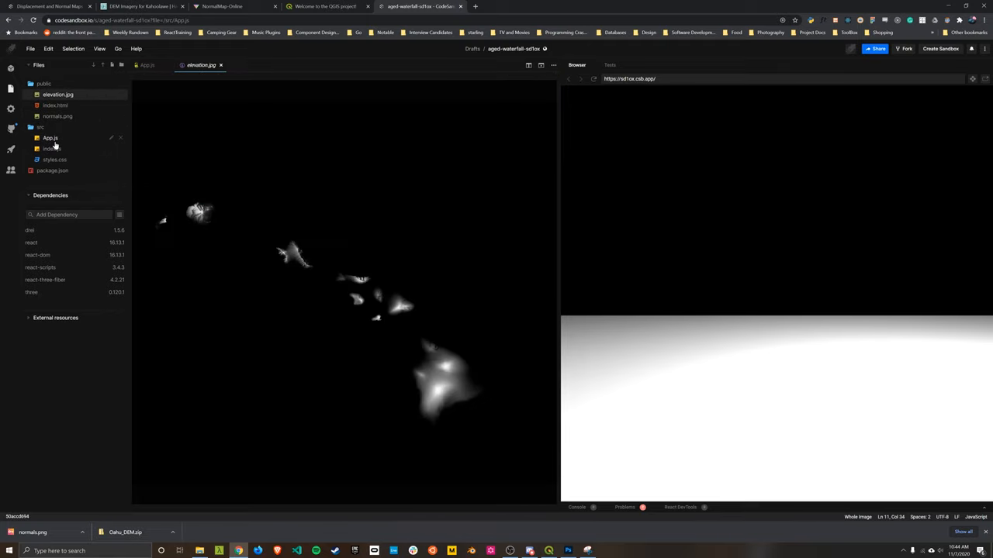
left_click(50, 137)
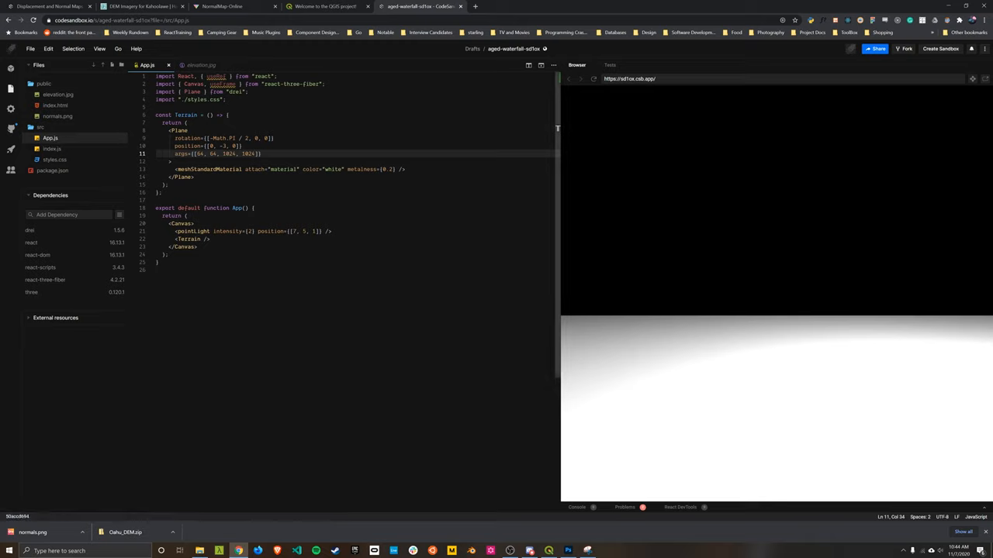
left_click(219, 84)
type("Loade")
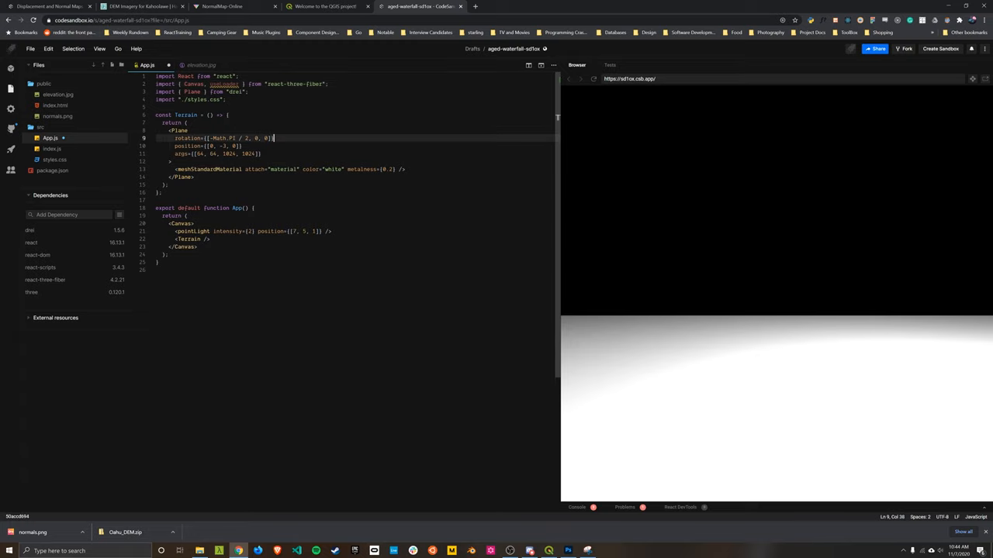
Begin a const elevation = useLoader('') line at the top of Terrain.
key("enter")
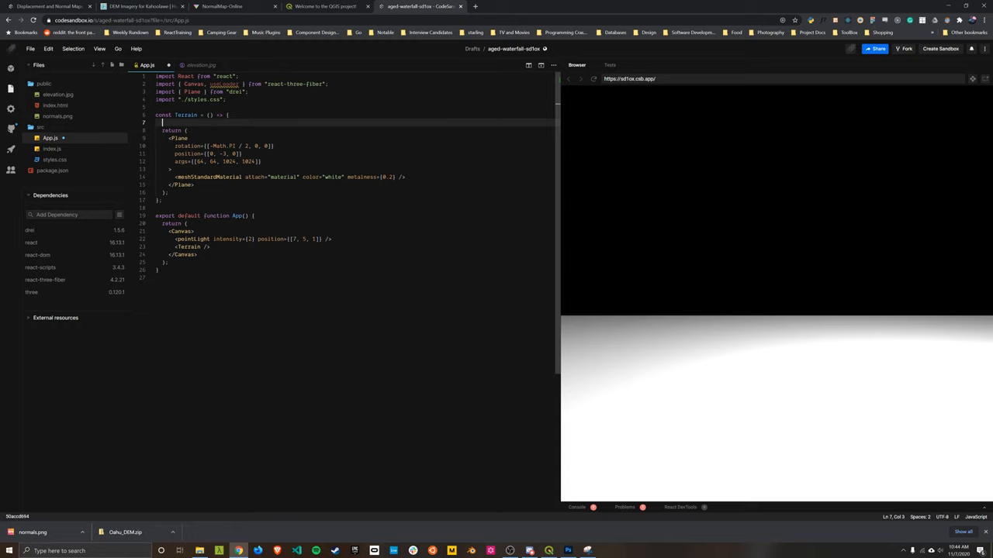
type("const")
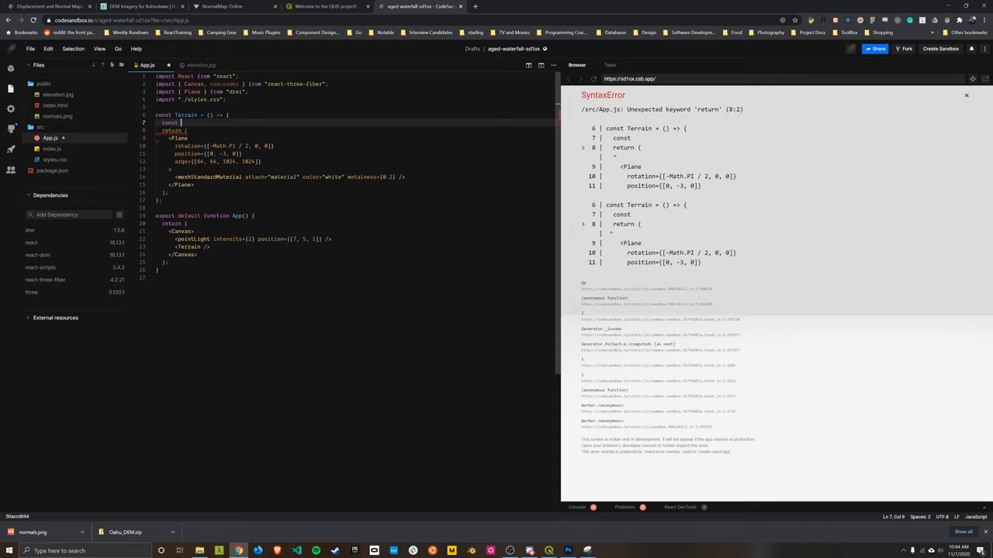
type("elevation =")
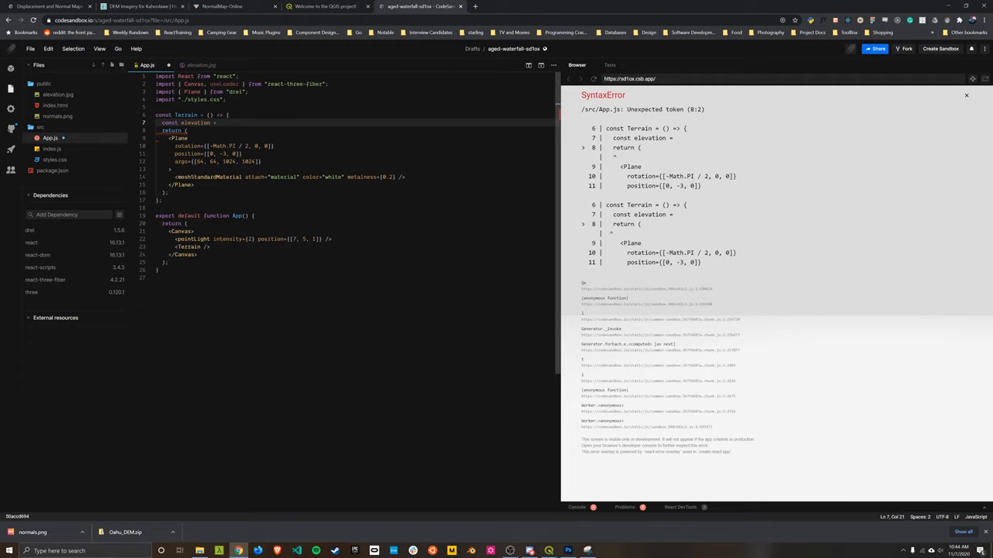
type("useLoader(")
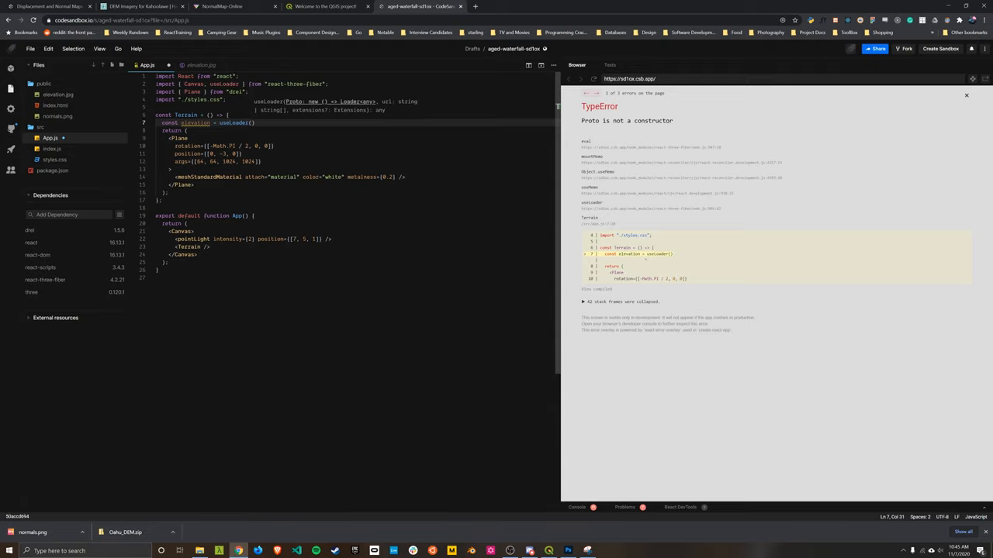
type("''")
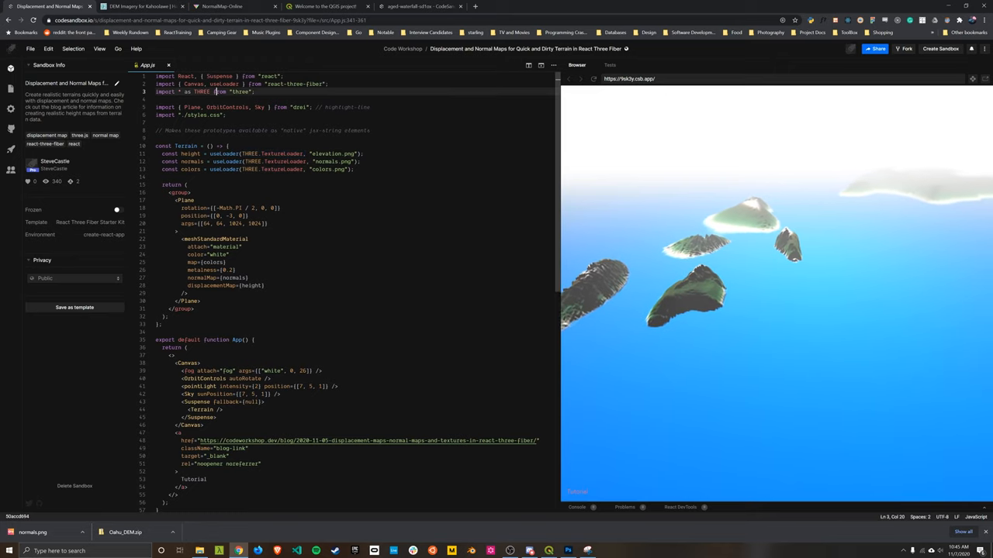
Import * as THREE from "three" and pass THREE.TextureLoader to useLoader for elevation.jpg.
left_click(419, 6)
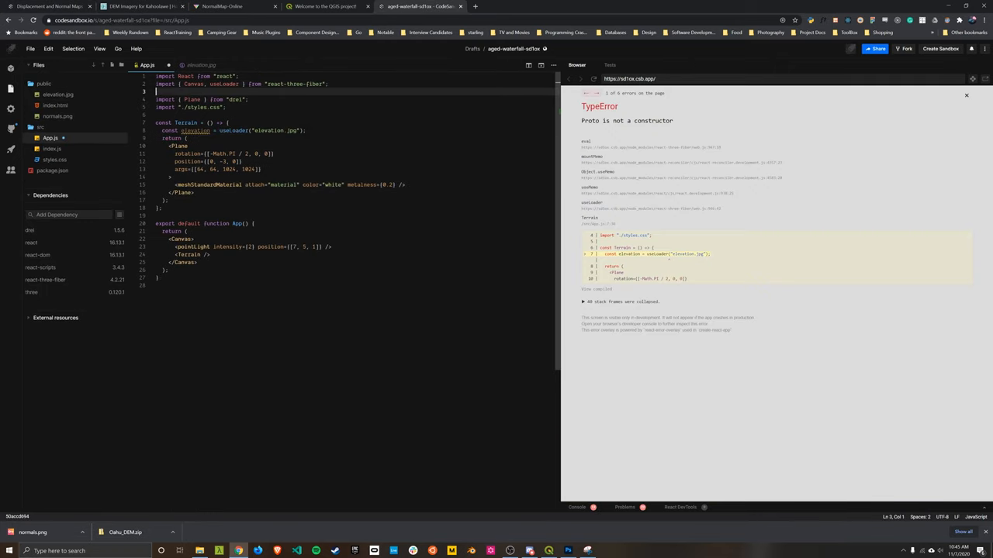
type("import * as THREE from \"three\";")
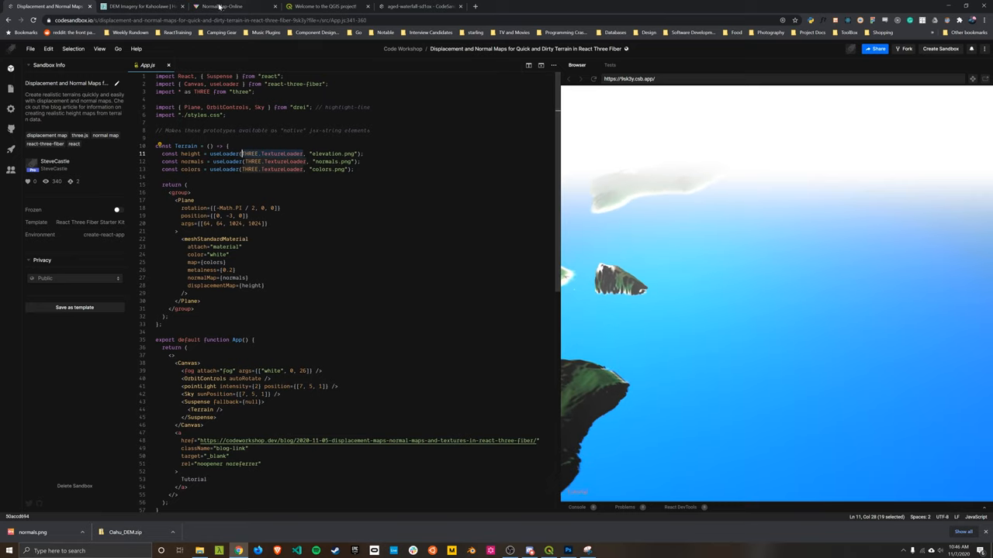
left_click(419, 6)
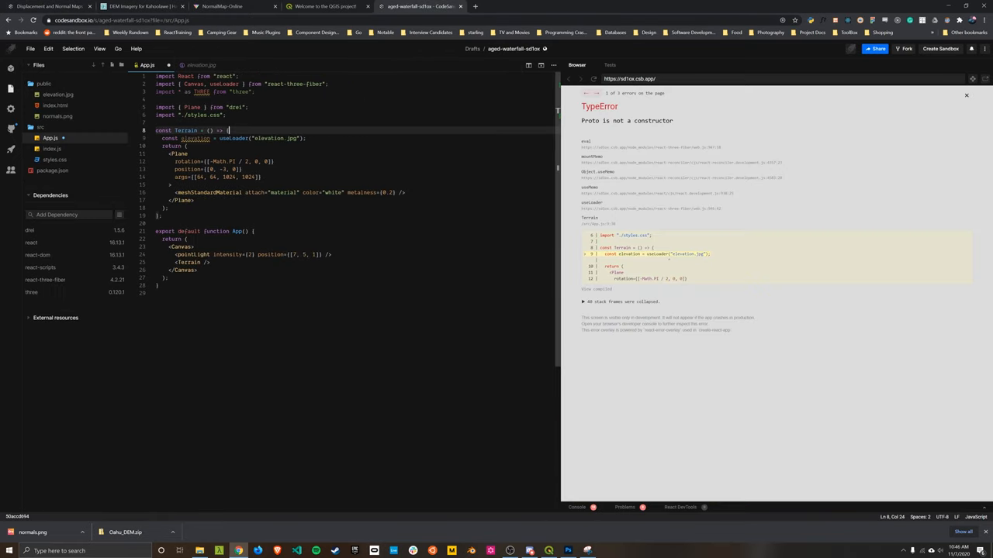
type("THREE.TextureLoader,")
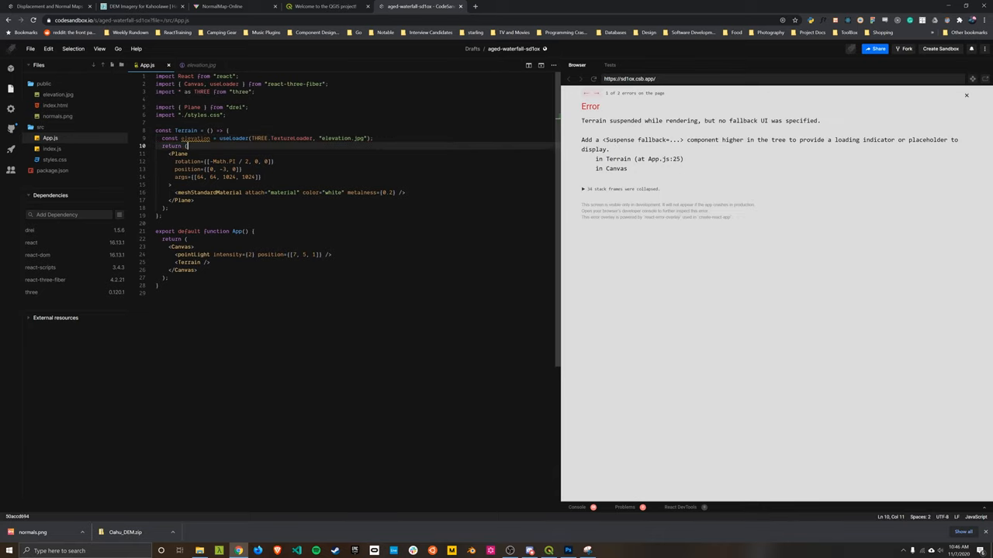
Wrap <Terrain /> in <Suspense fallback={null}>, importing Suspense from React.
double_click(291, 138)
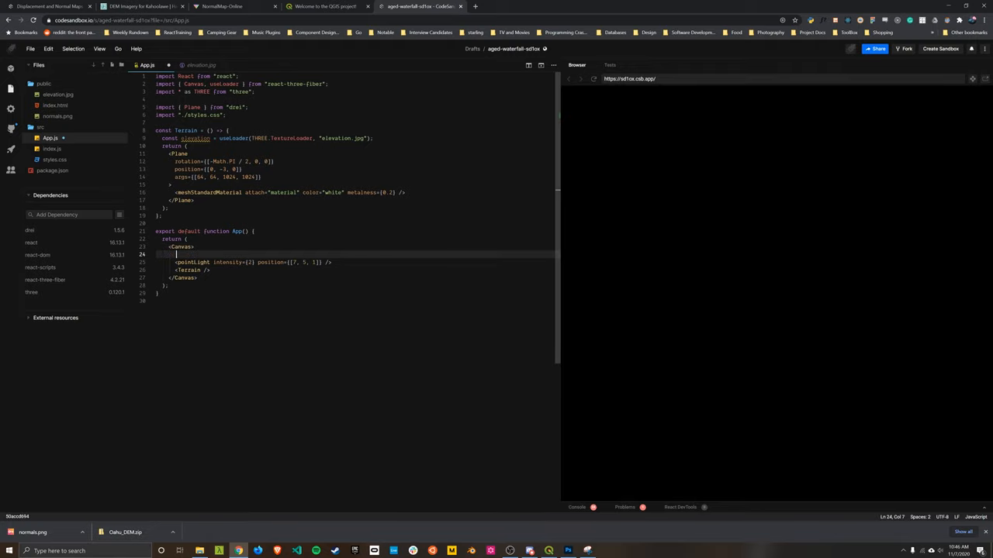
key("enter")
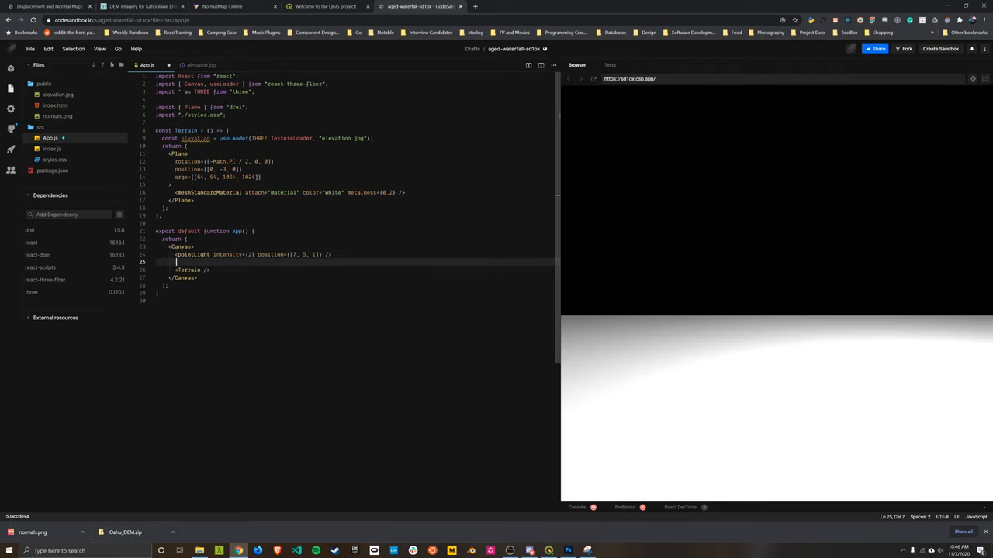
type("Suspense>")
type("</")
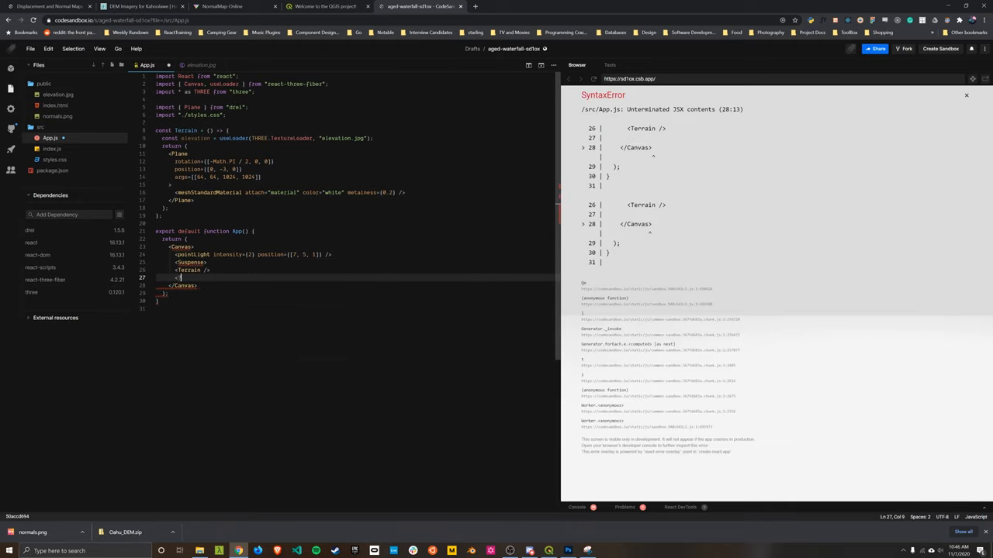
key("Backspace")
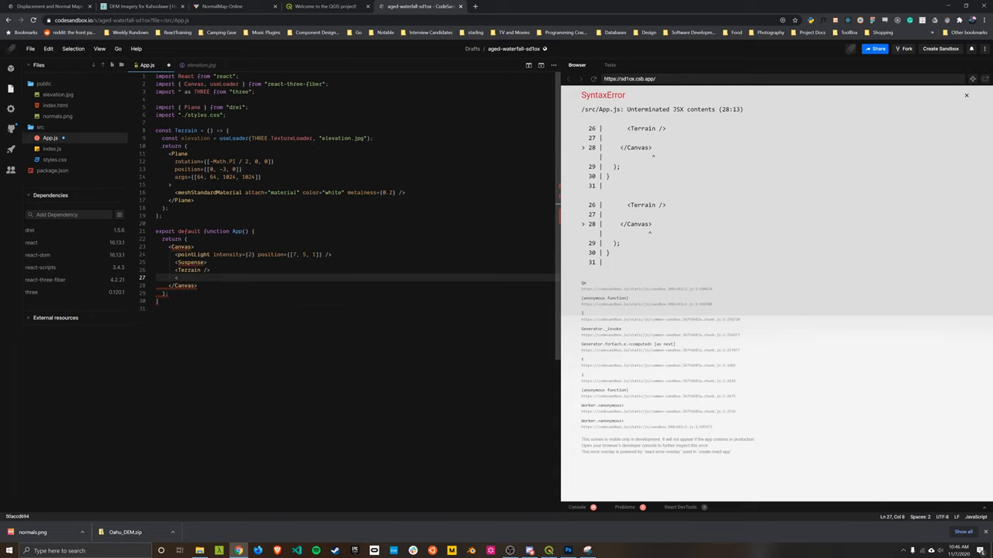
type("</Suspense>")
left_click(354, 262)
type(" fallback=")
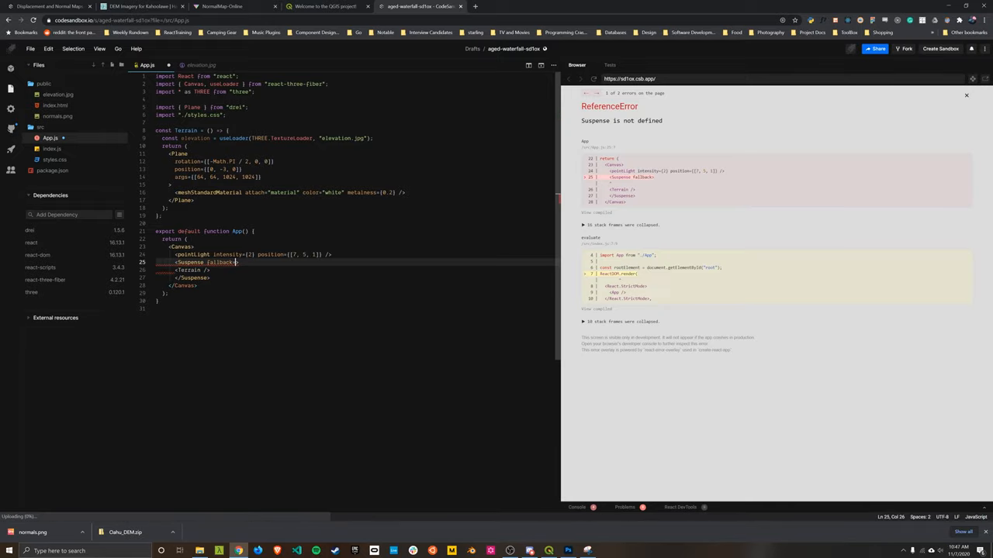
type("{null}>")
left_click(207, 76)
type(", { Suspense }")
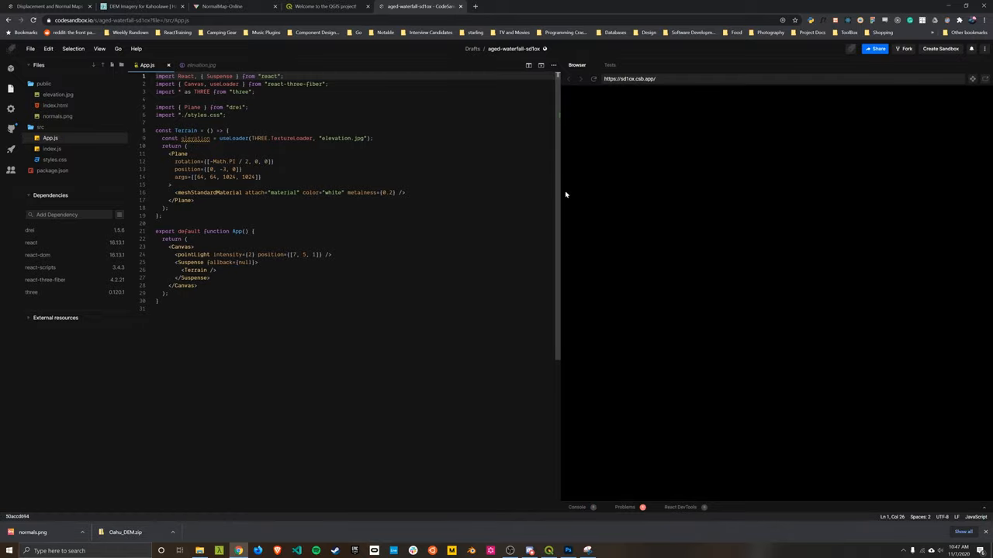
Add displacementMap={elevation} to the terrain's meshStandardMaterial.
left_click(594, 78)
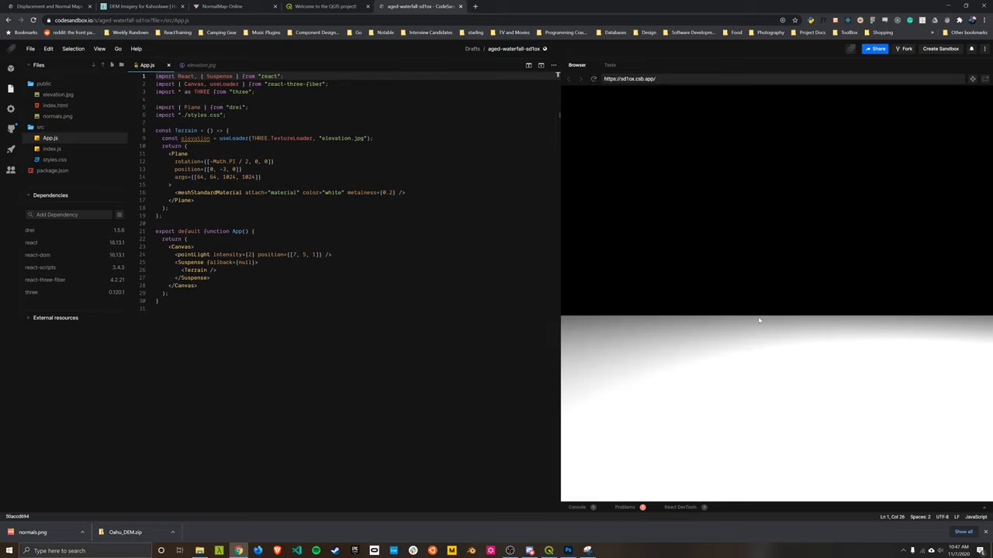
double_click(195, 138)
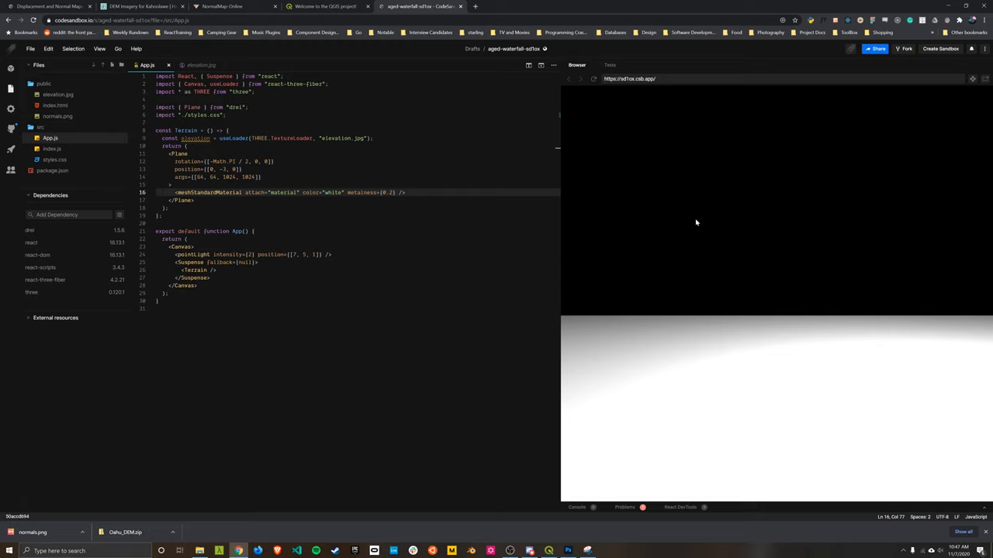
type("displacementMap={")
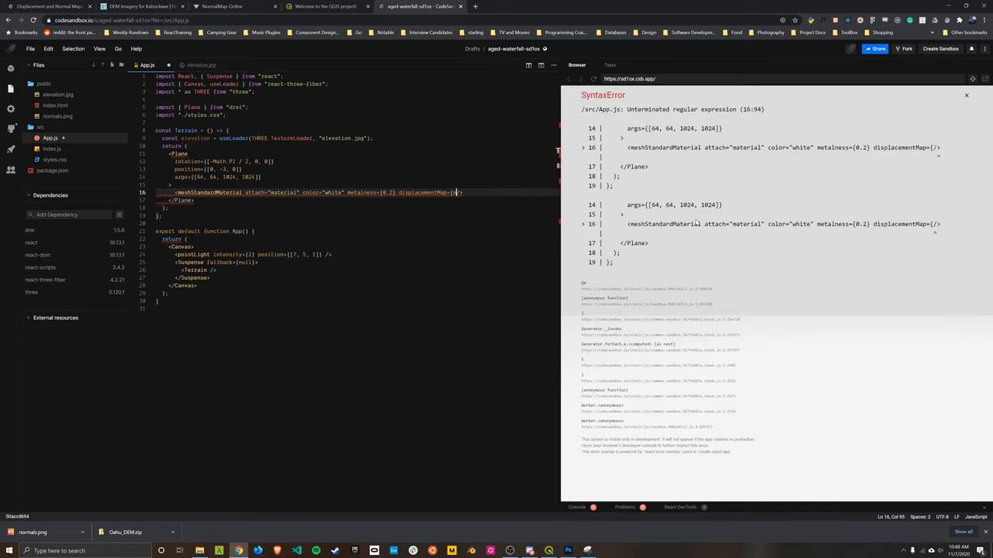
type("elevation}")
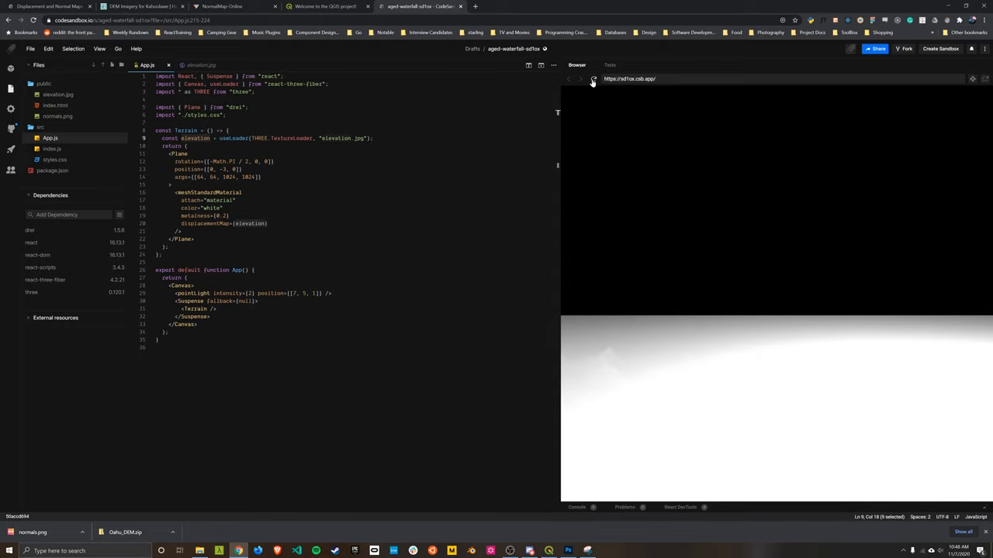
mouse_move(643, 309)
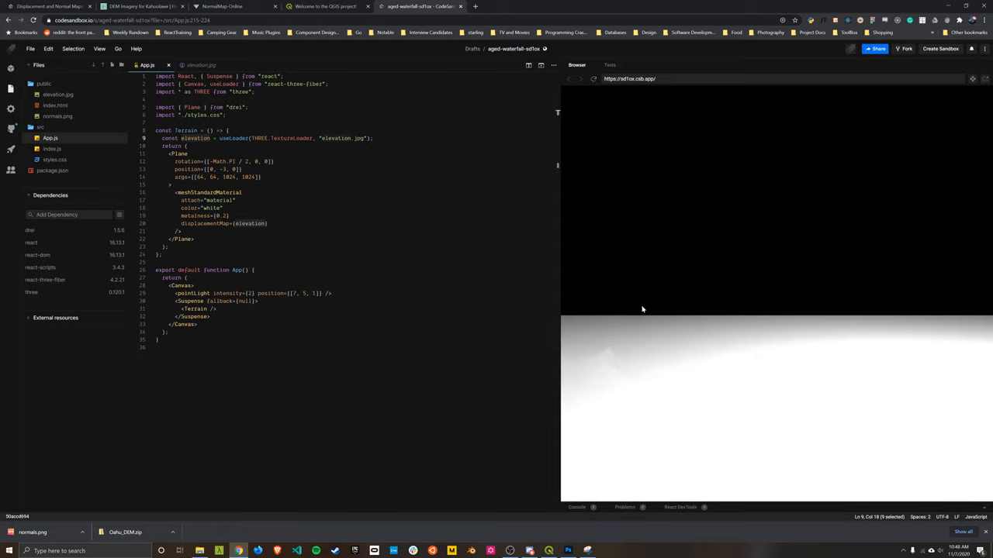
mouse_move(612, 378)
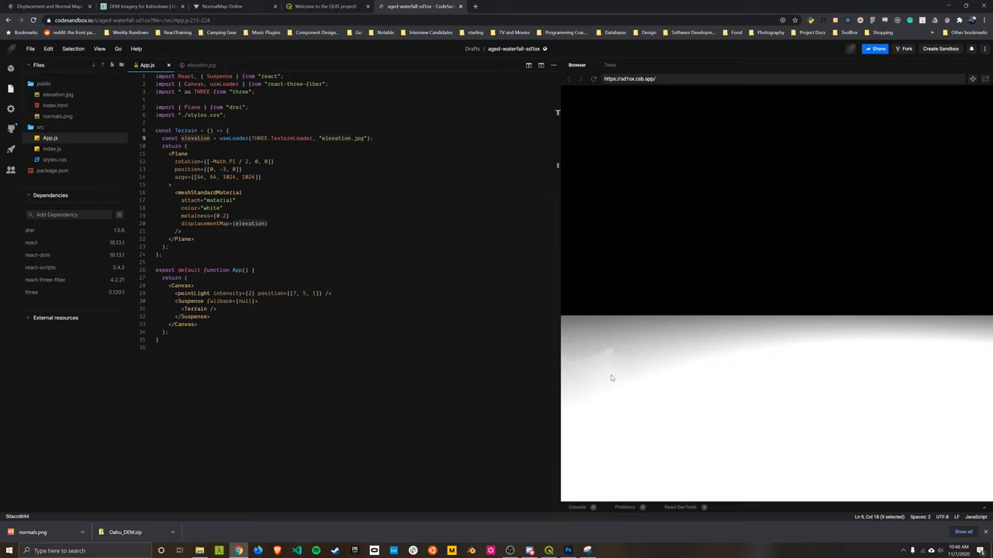
mouse_move(667, 336)
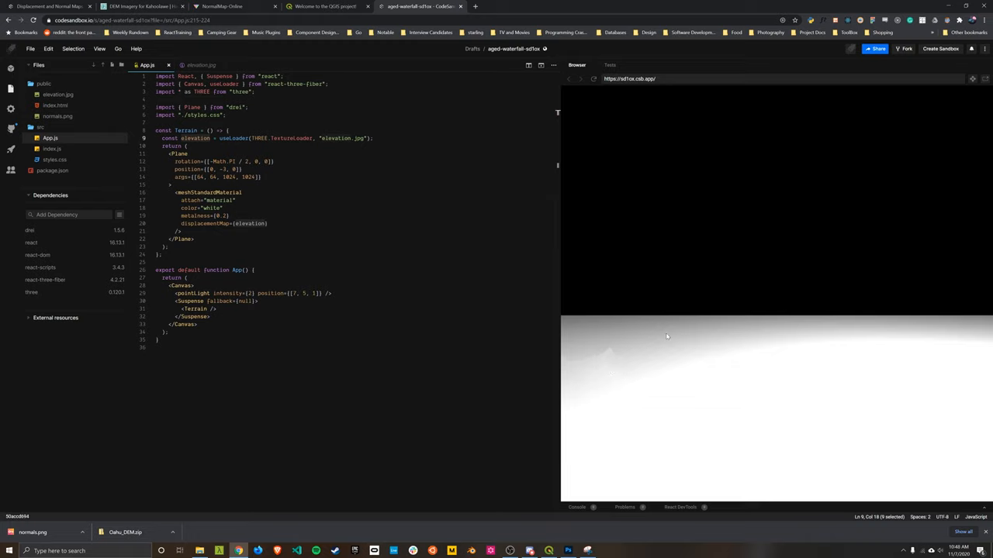
mouse_move(714, 315)
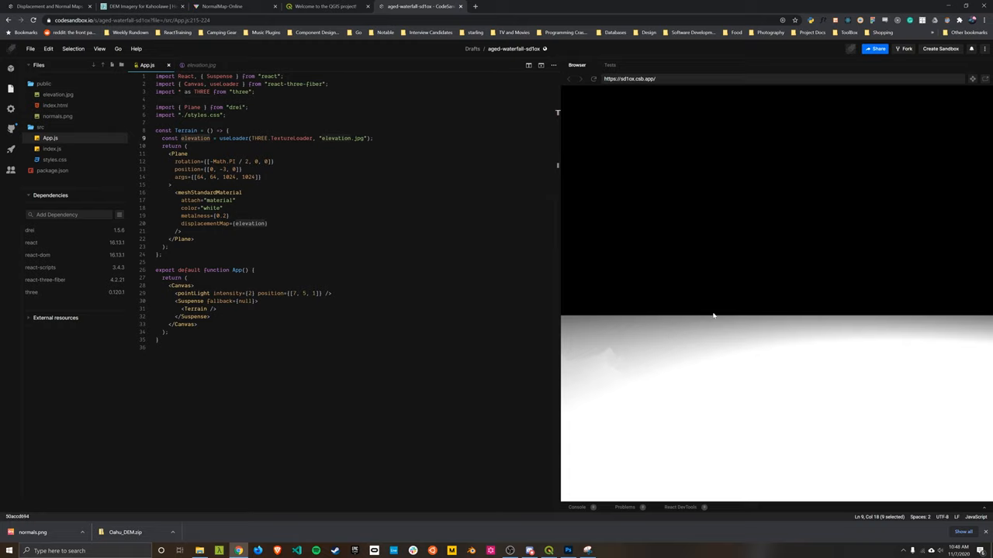
mouse_move(699, 347)
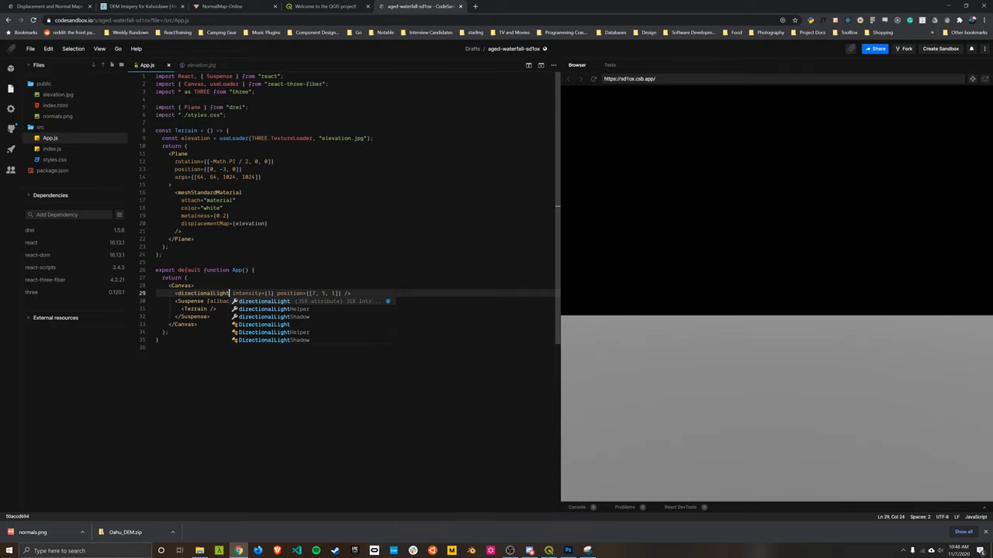
mouse_move(830, 412)
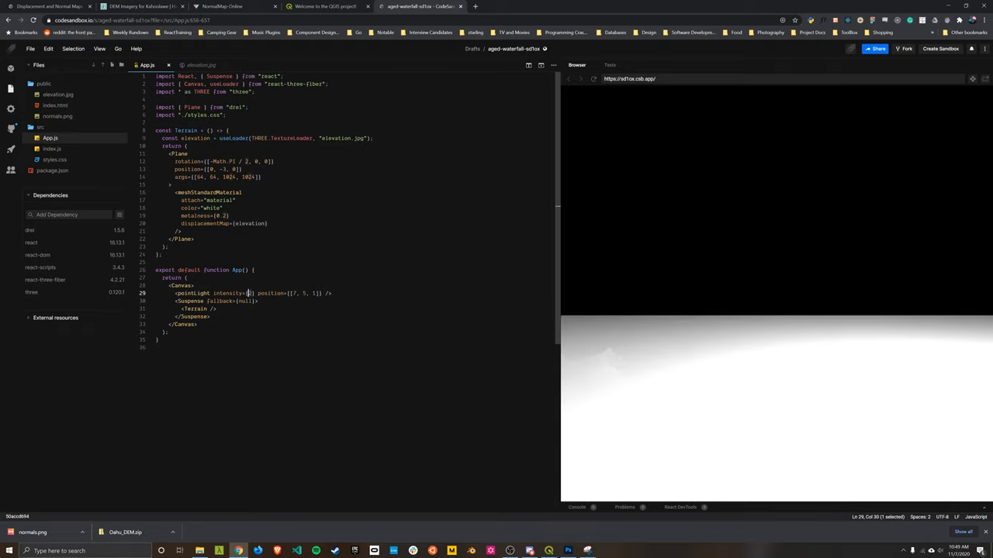
mouse_move(631, 416)
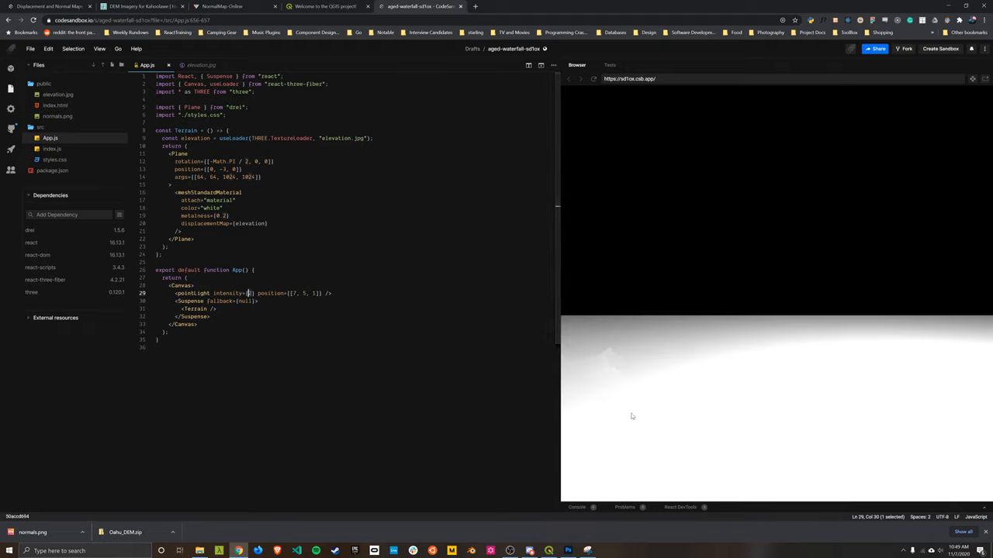
mouse_move(787, 336)
type("const normals = useLoader(THREE.TextureLoader, \"elevation.jpg\");")
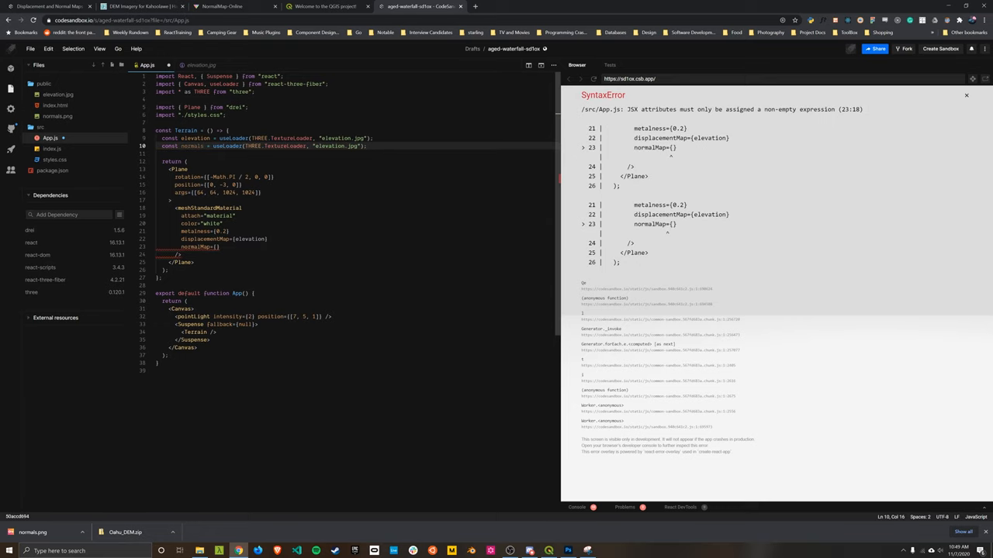
double_click(334, 146)
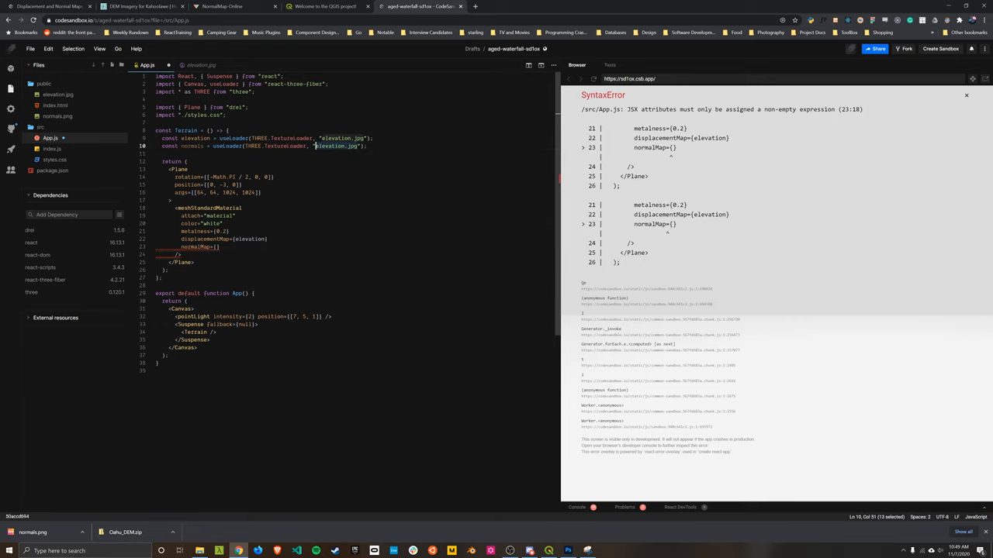
type("normals.png")
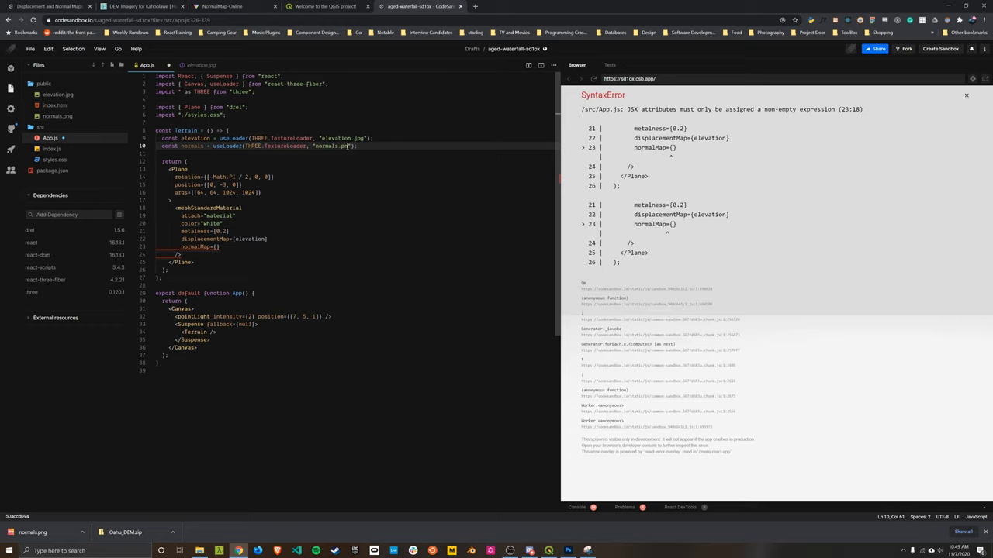
double_click(190, 146)
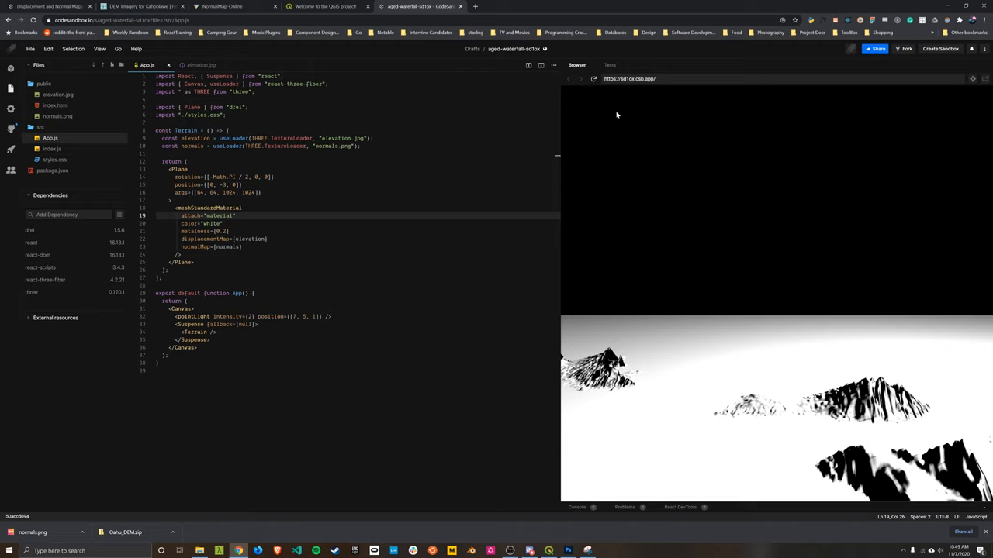
mouse_move(801, 429)
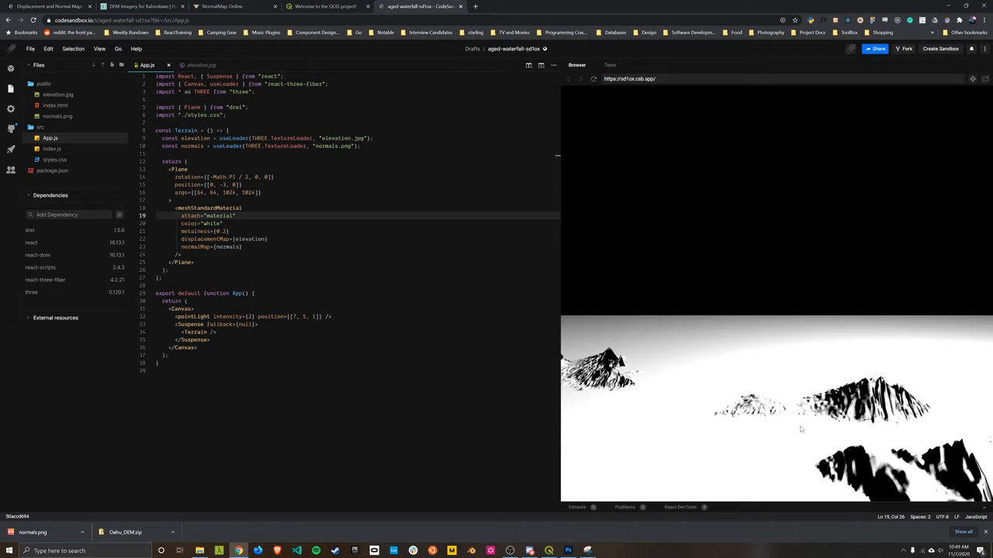
mouse_move(745, 338)
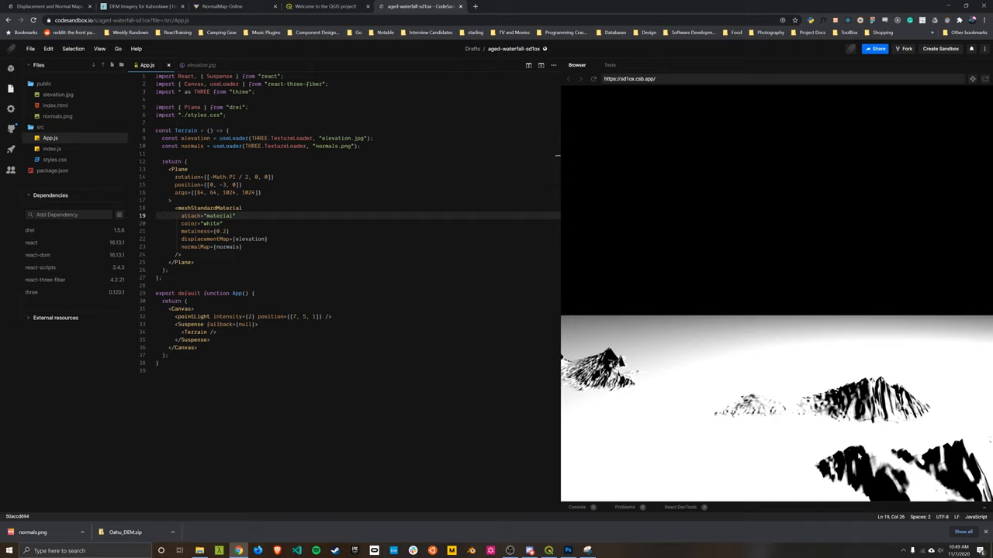
mouse_move(859, 456)
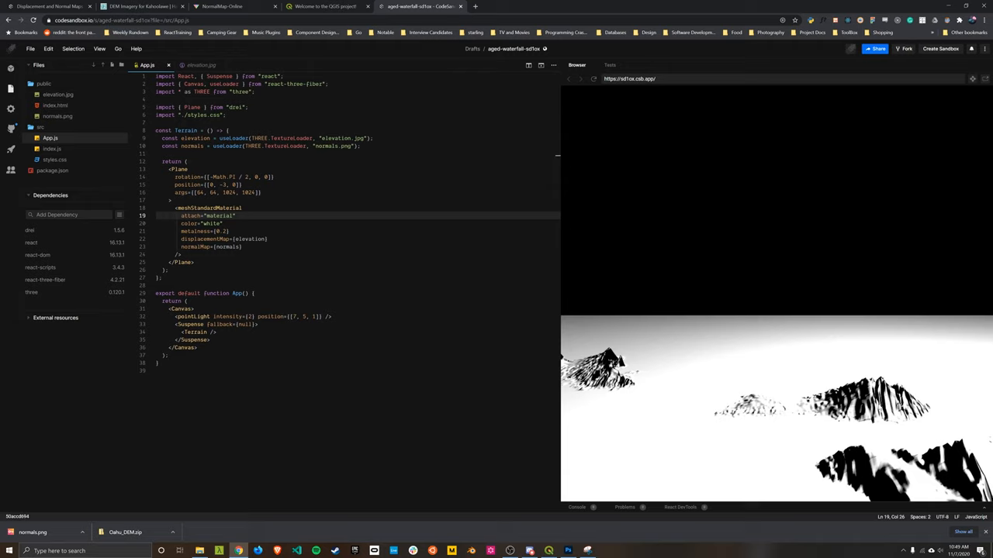
mouse_move(734, 379)
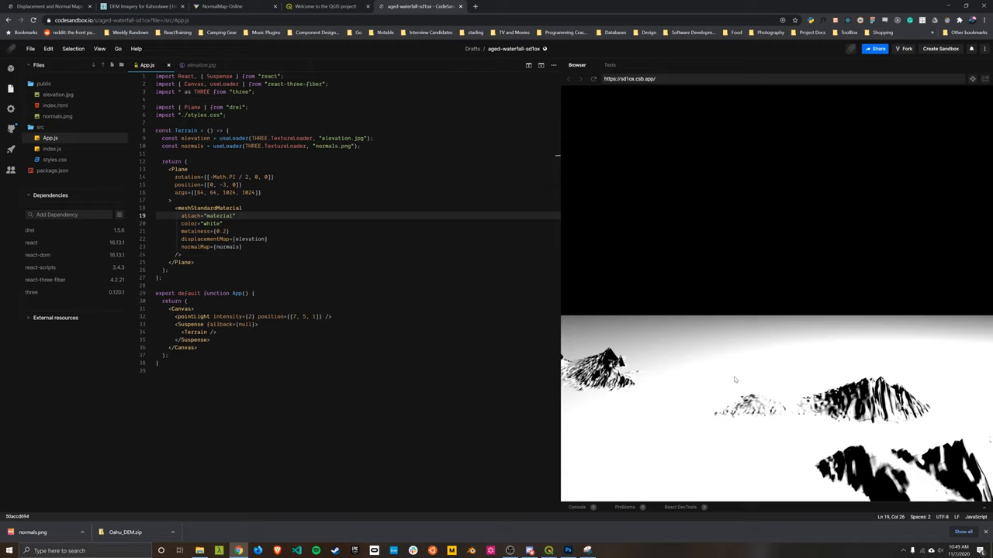
mouse_move(880, 446)
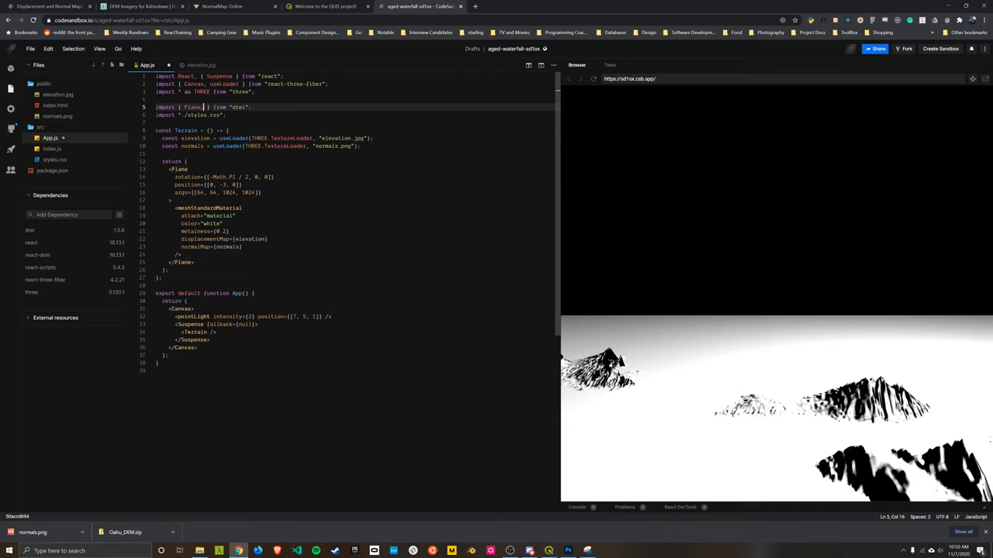
Add OrbitControls to the drei import and place <OrbitControls /> in the Canvas.
type(", OrbitControls")
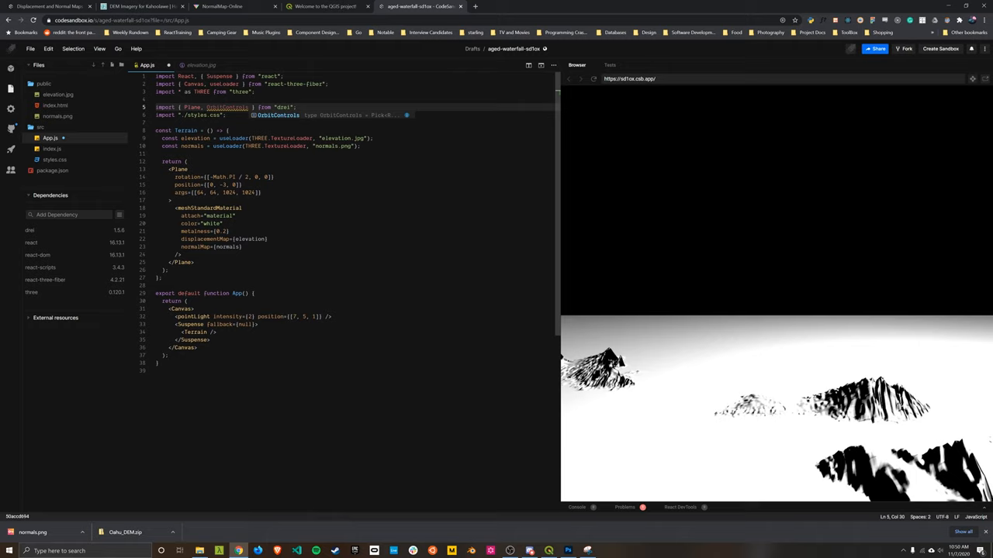
double_click(227, 107)
type("<")
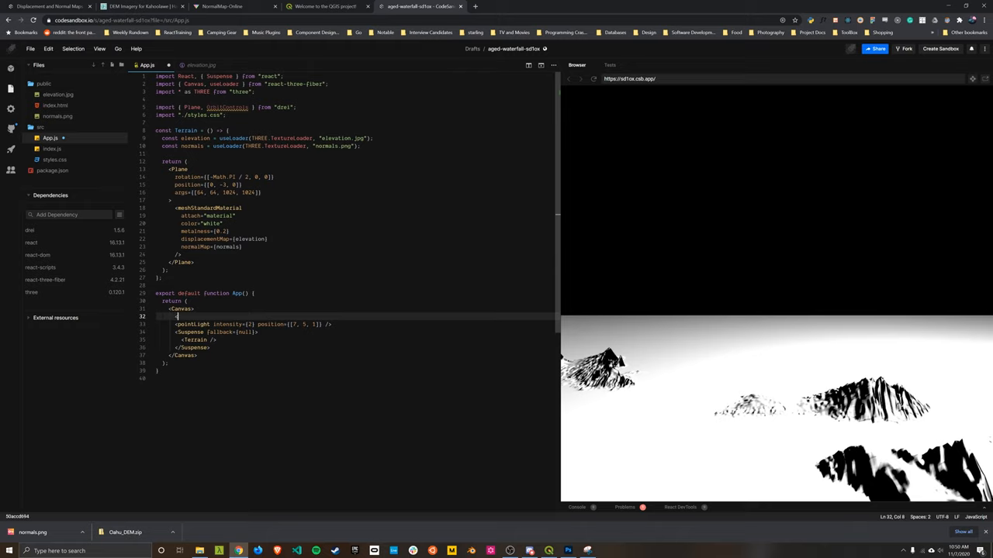
type("OrbitControls />")
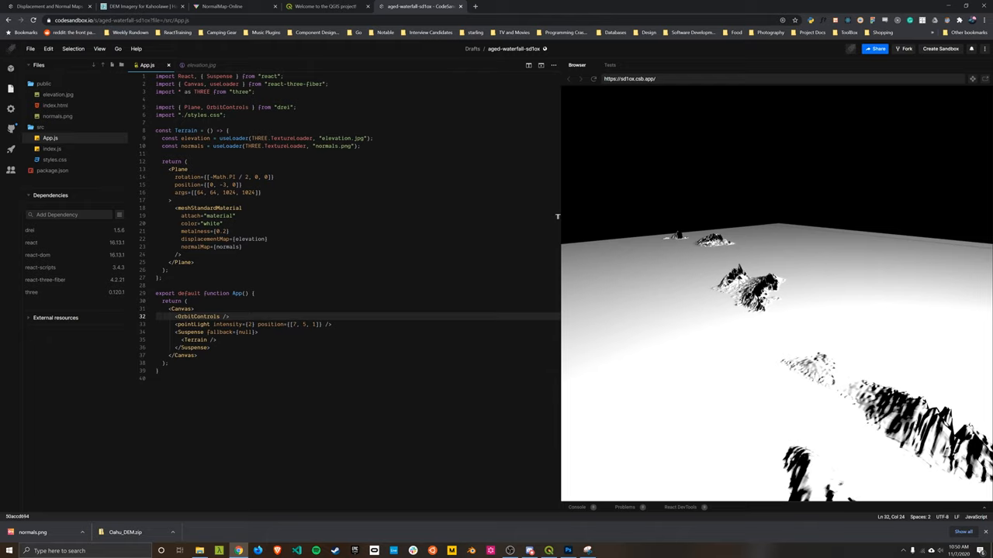
mouse_move(759, 242)
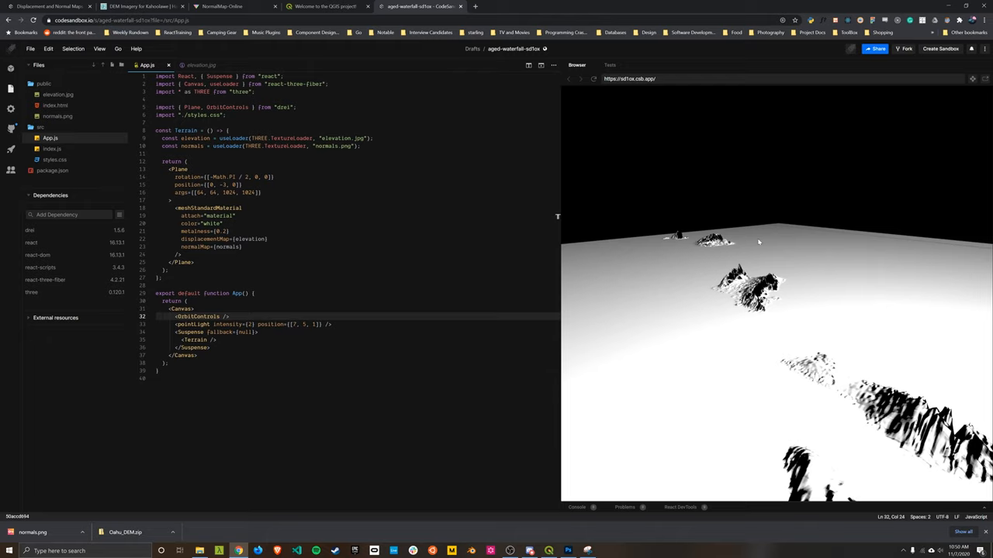
mouse_move(771, 220)
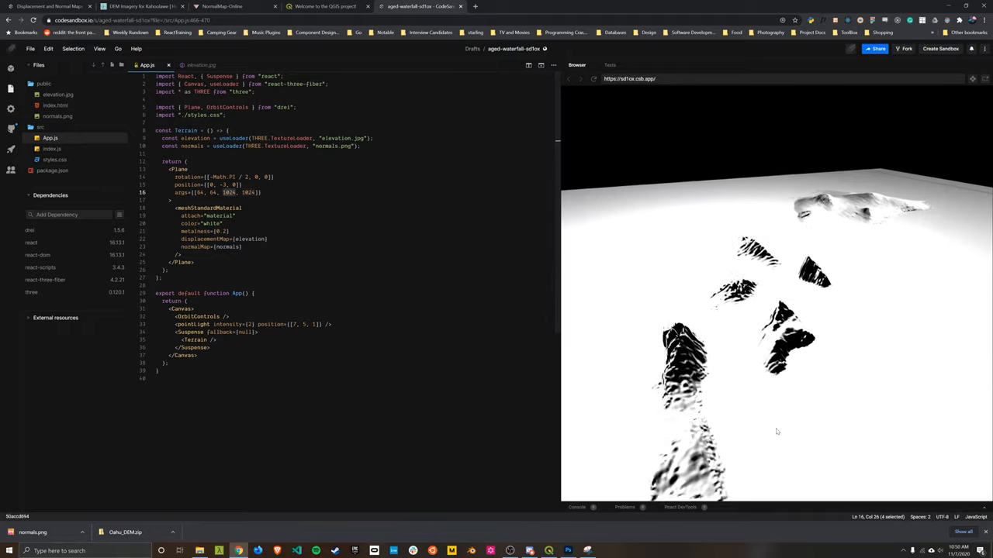
Orbit out to see the whole terrain plane and type wireframe into the material.
left_click_drag(778, 432, 716, 409)
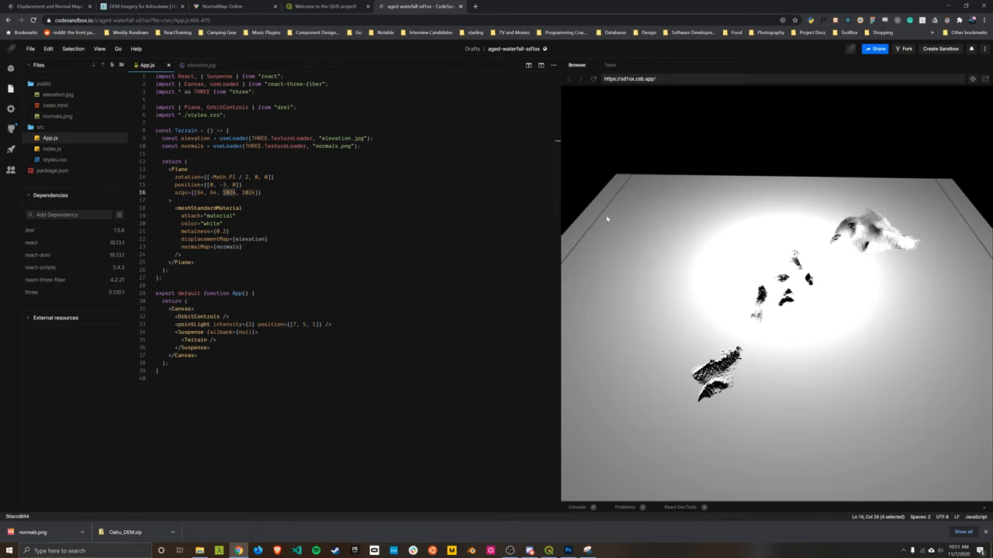
mouse_move(574, 226)
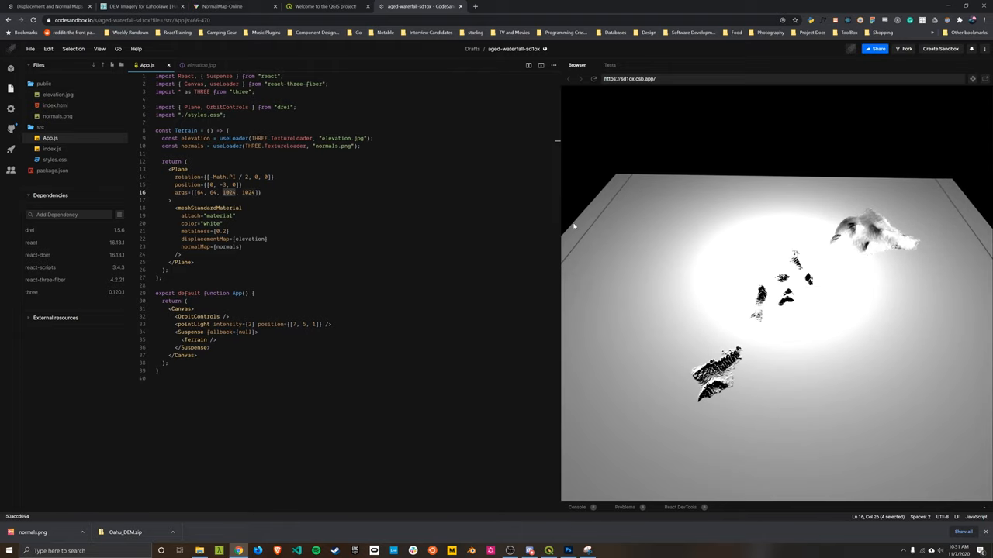
mouse_move(845, 322)
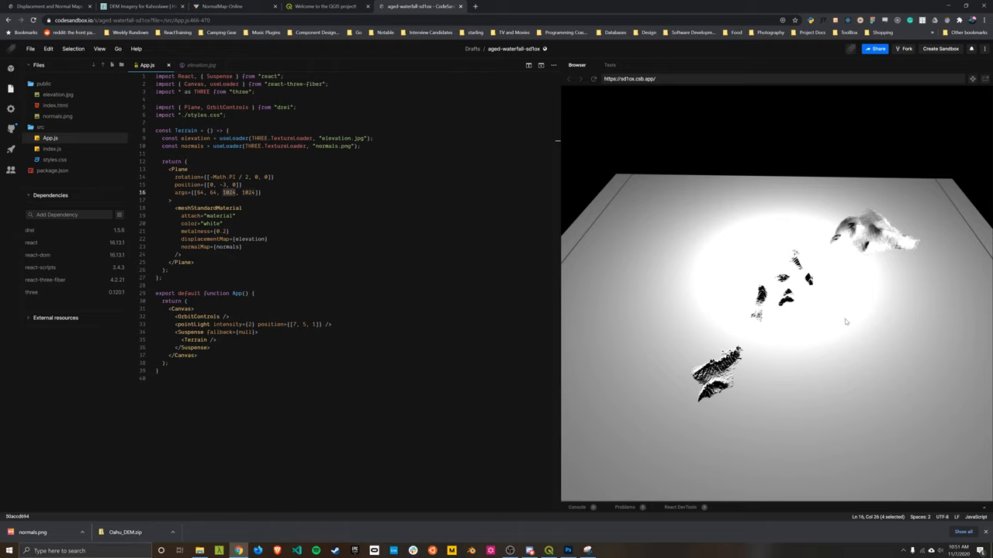
mouse_move(632, 234)
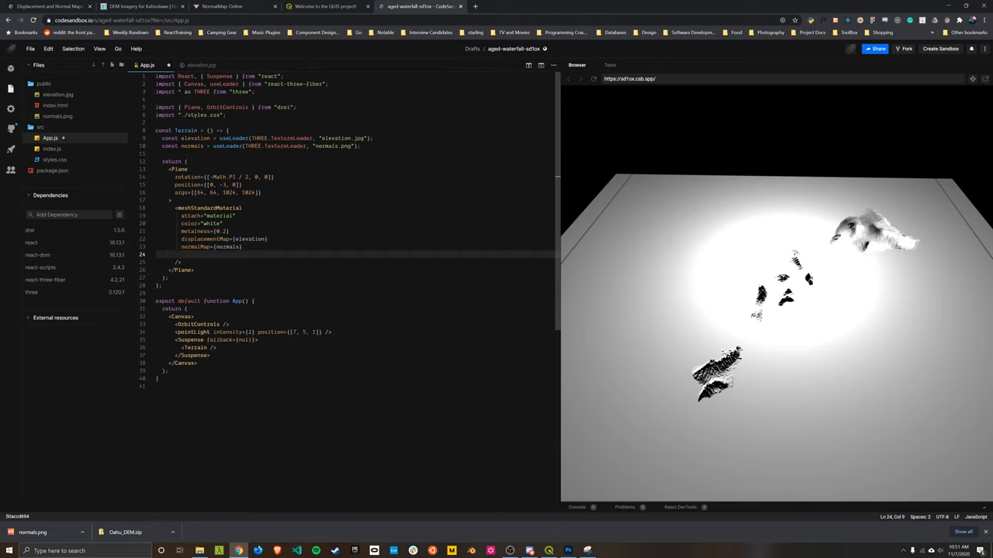
type("wireframe")
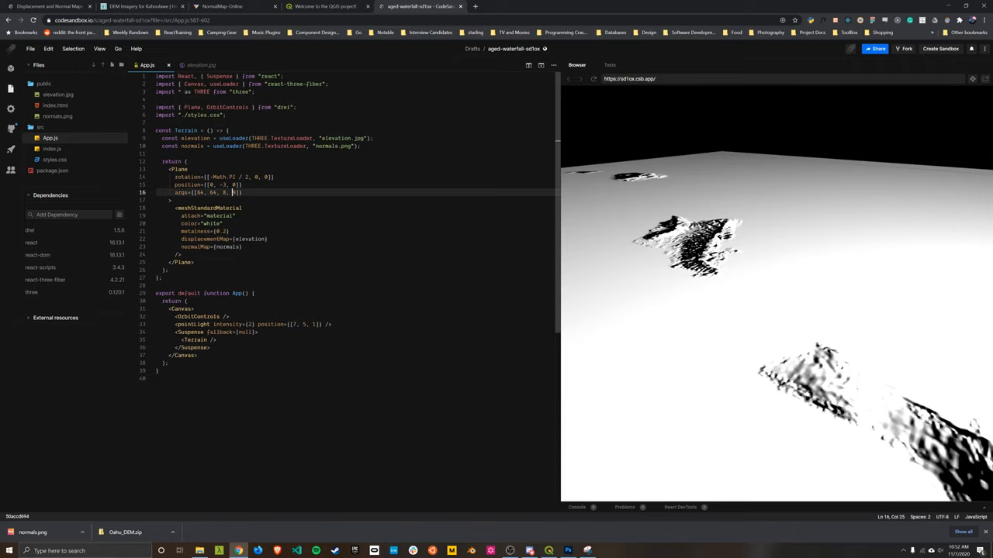
Set the Plane args to [64, 64, 32, 32], refresh the preview and orbit the coarser terrain.
type("8")
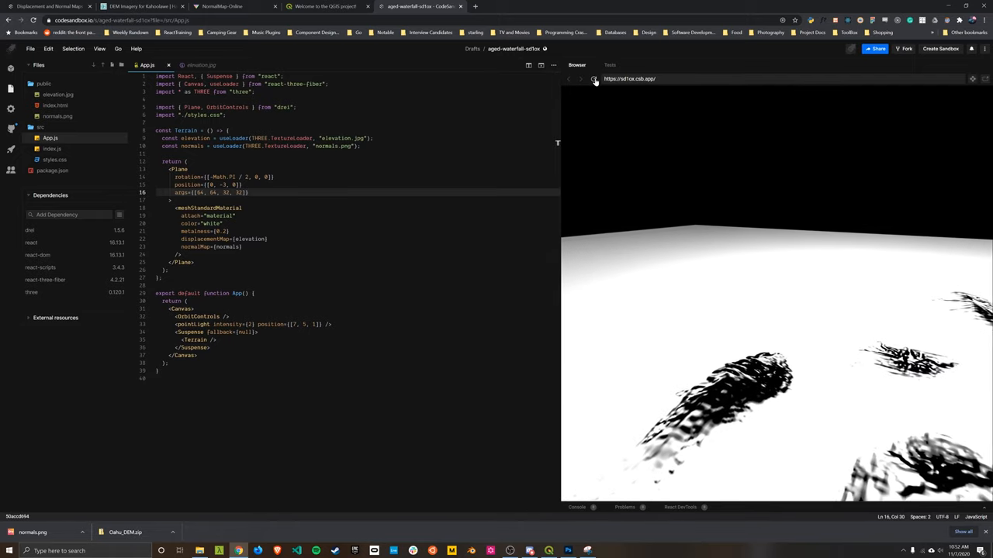
left_click(594, 79)
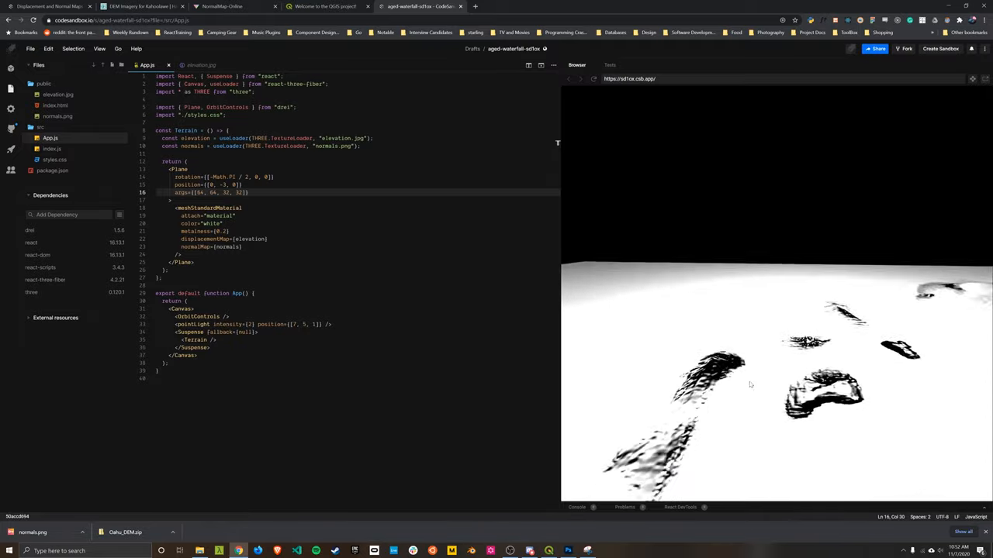
left_click_drag(750, 386, 834, 336)
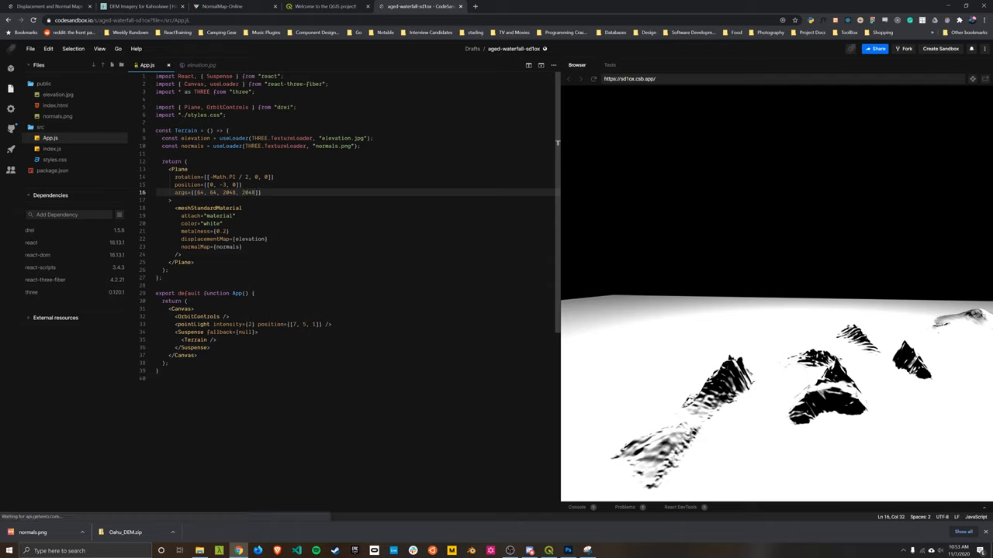
mouse_move(772, 311)
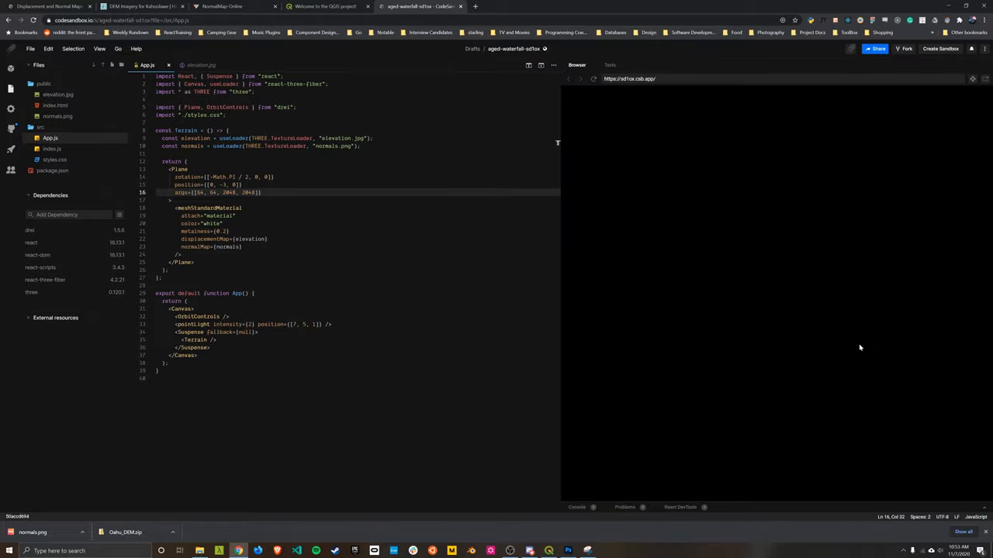
mouse_move(847, 331)
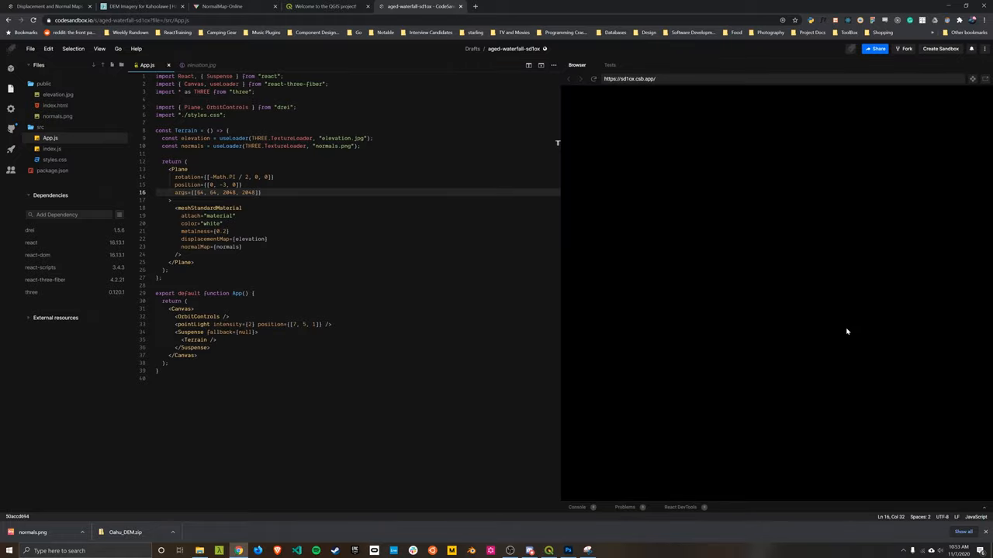
mouse_move(843, 310)
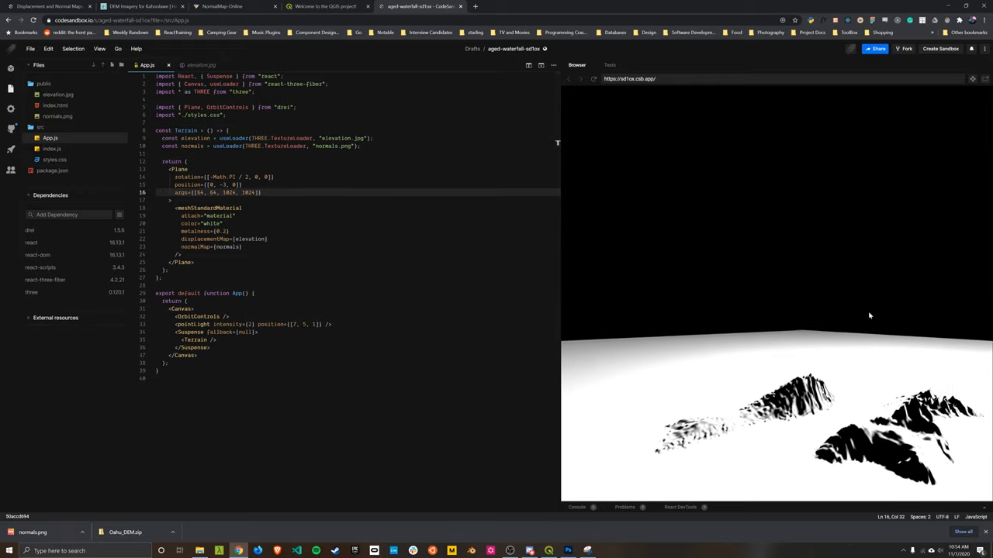
Revert the Plane args in App.js to [64, 64, 1024, 1024] so the terrain renders.
double_click(201, 239)
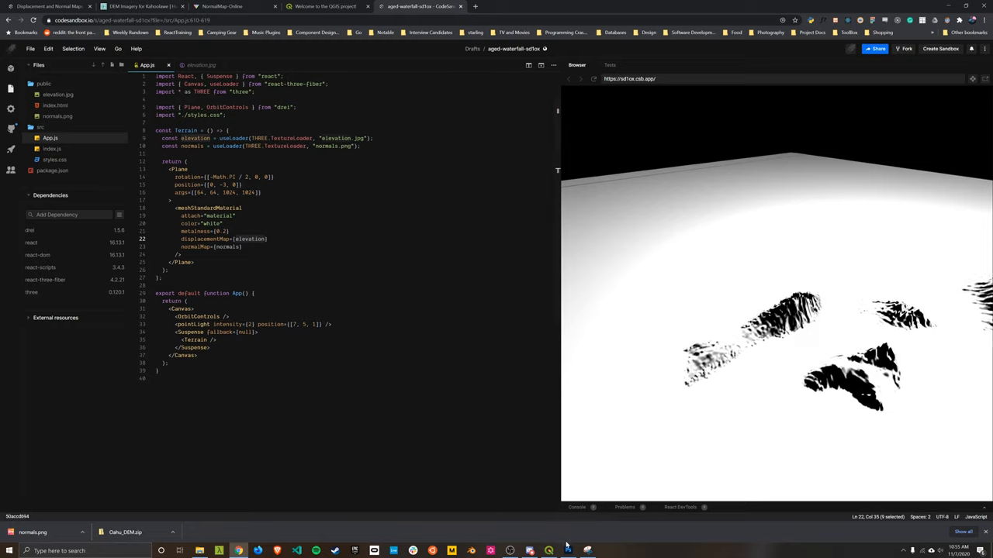
left_click(568, 551)
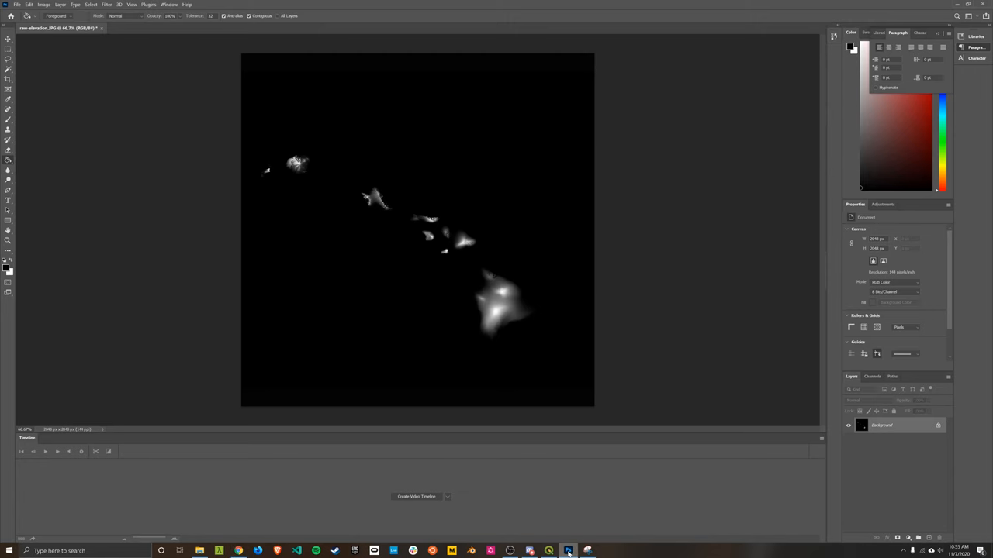
mouse_move(551, 375)
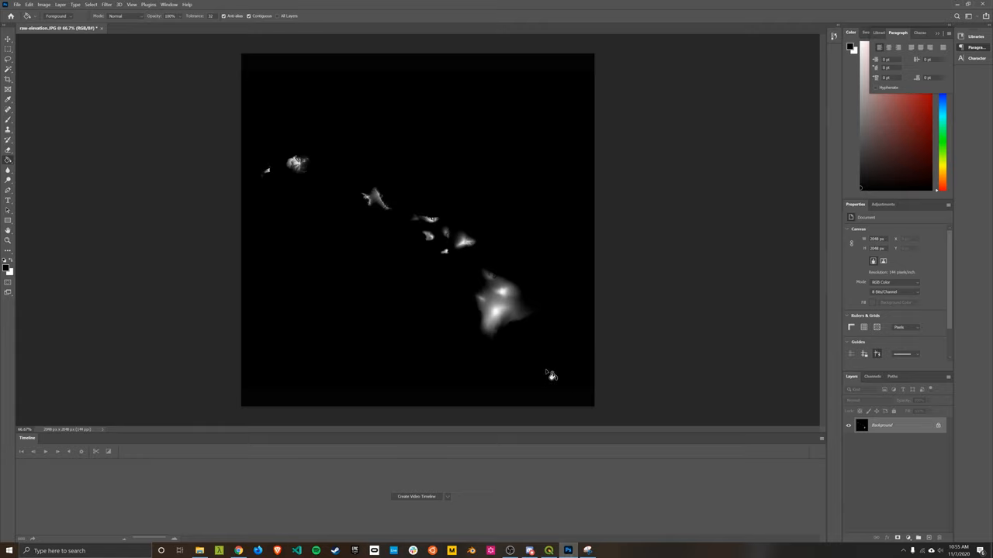
mouse_move(815, 280)
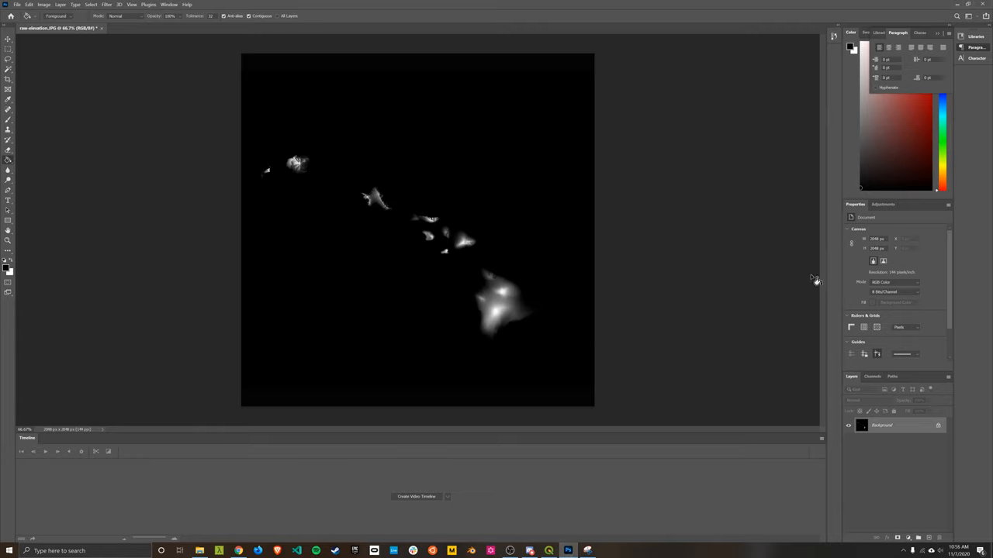
mouse_move(709, 281)
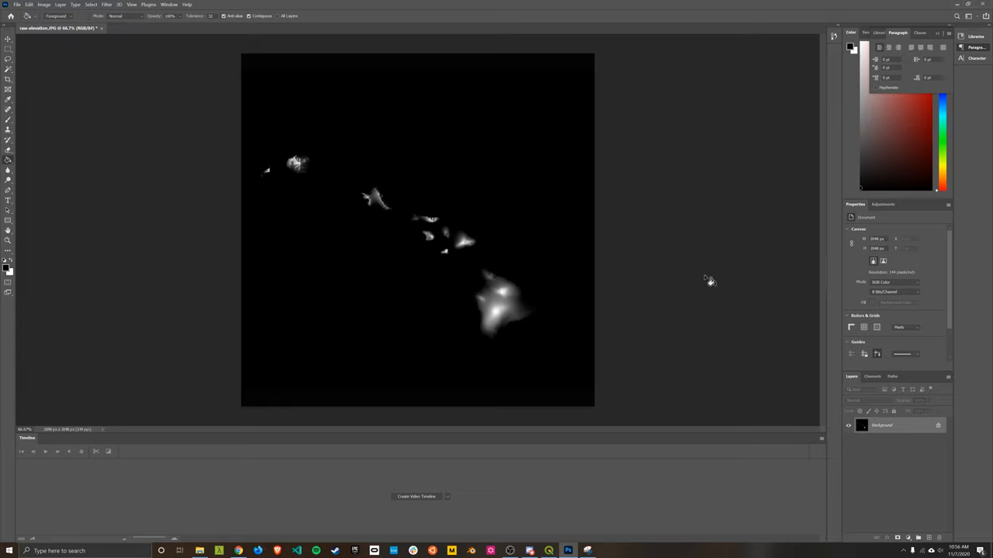
mouse_move(466, 185)
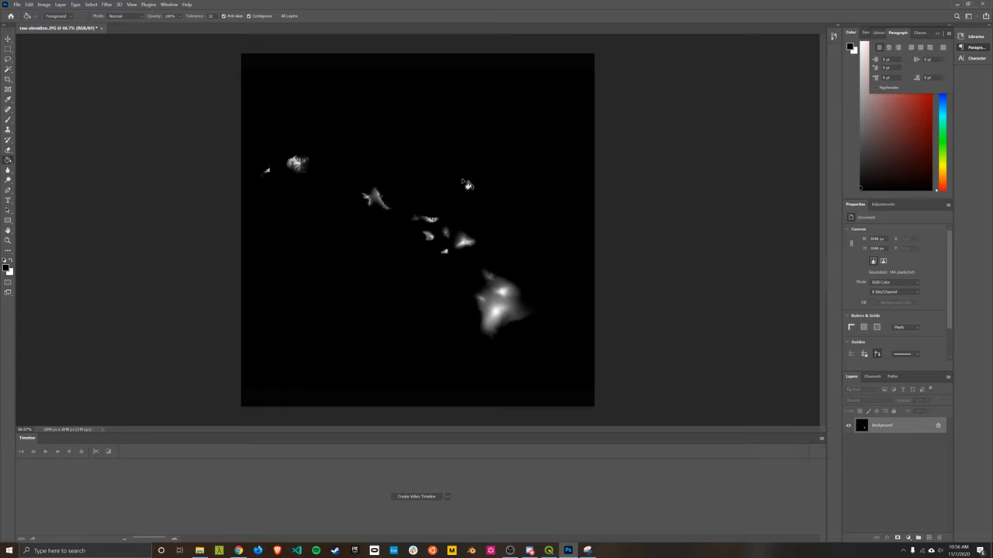
mouse_move(512, 194)
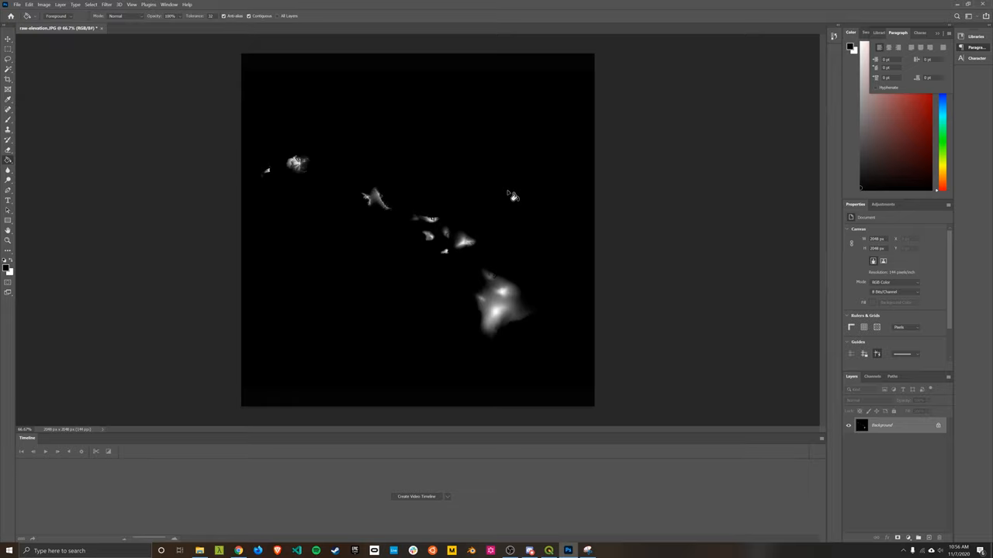
mouse_move(491, 202)
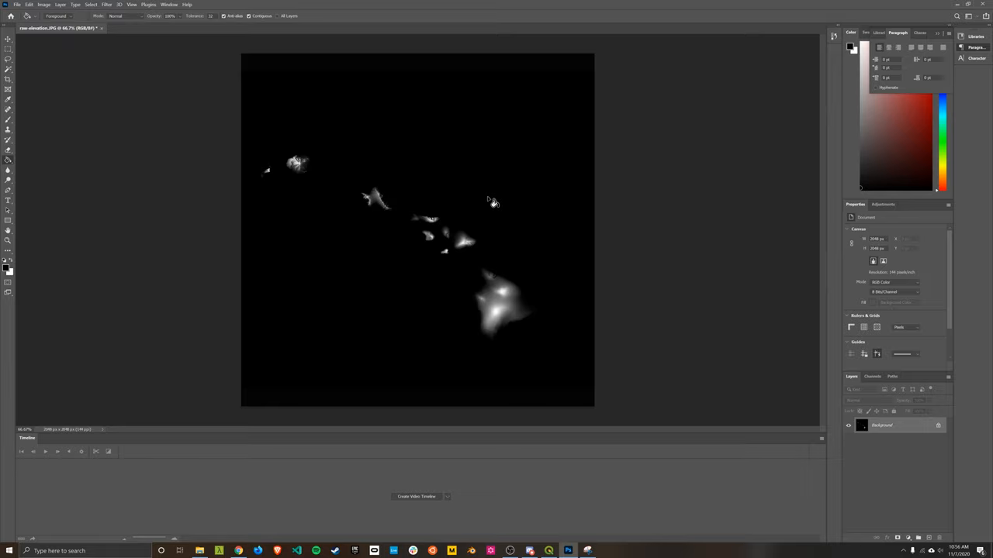
mouse_move(169, 81)
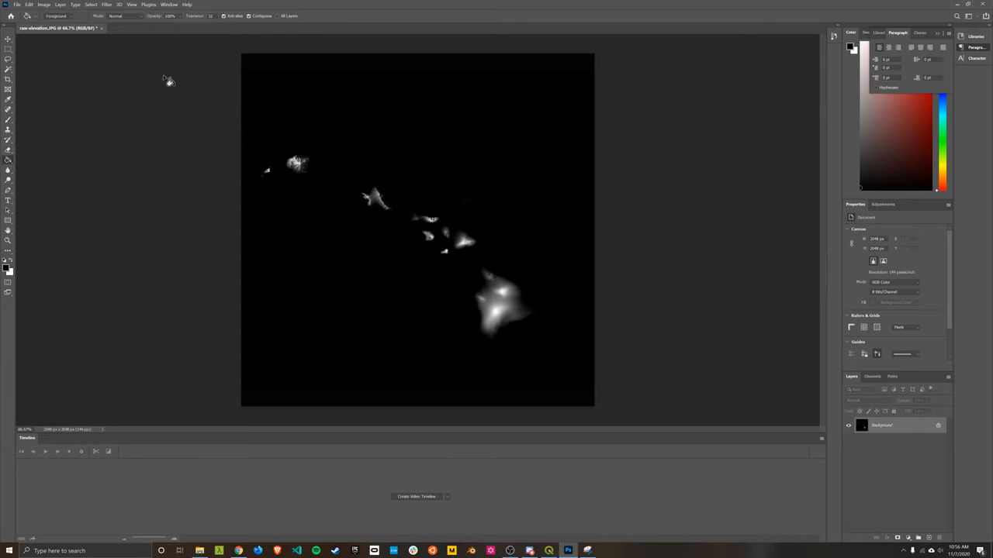
mouse_move(141, 56)
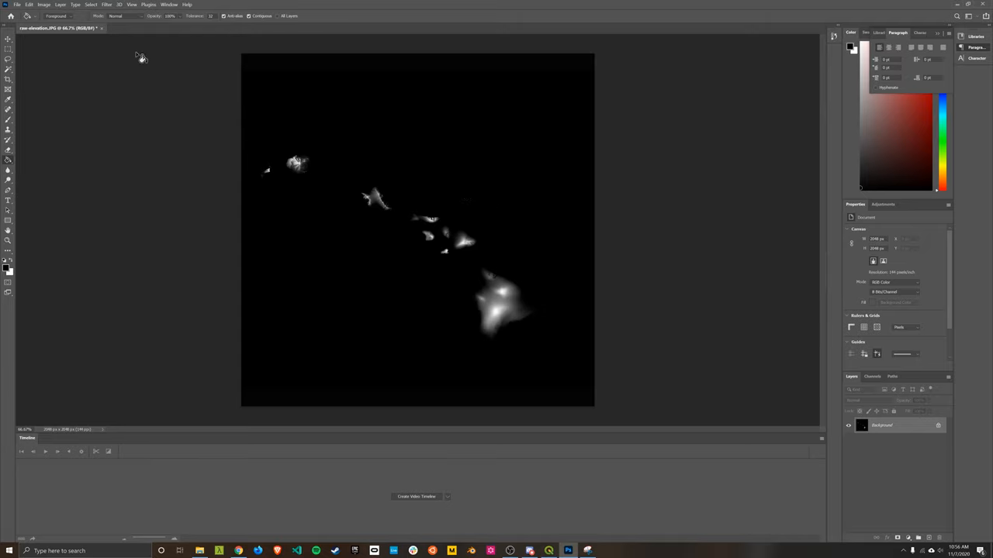
left_click(44, 5)
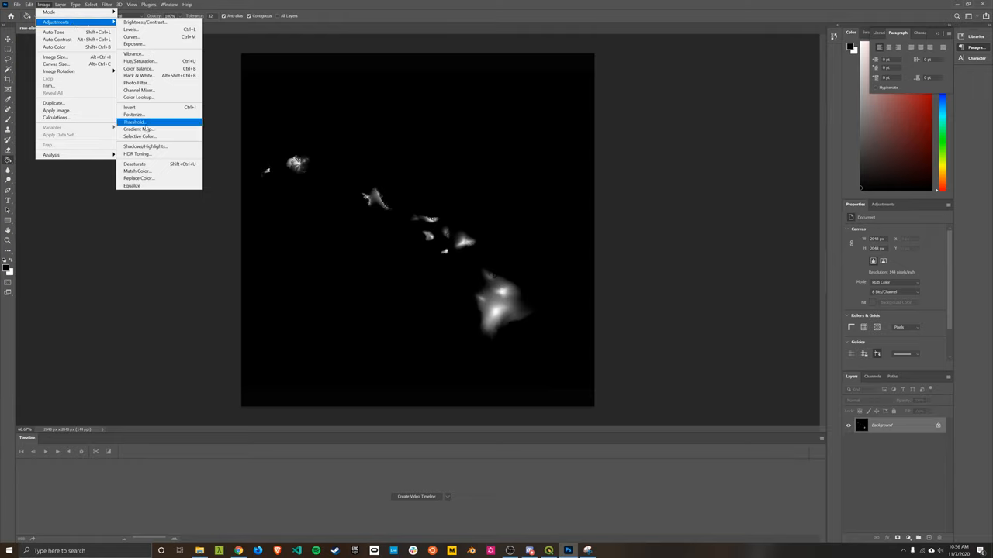
mouse_move(138, 129)
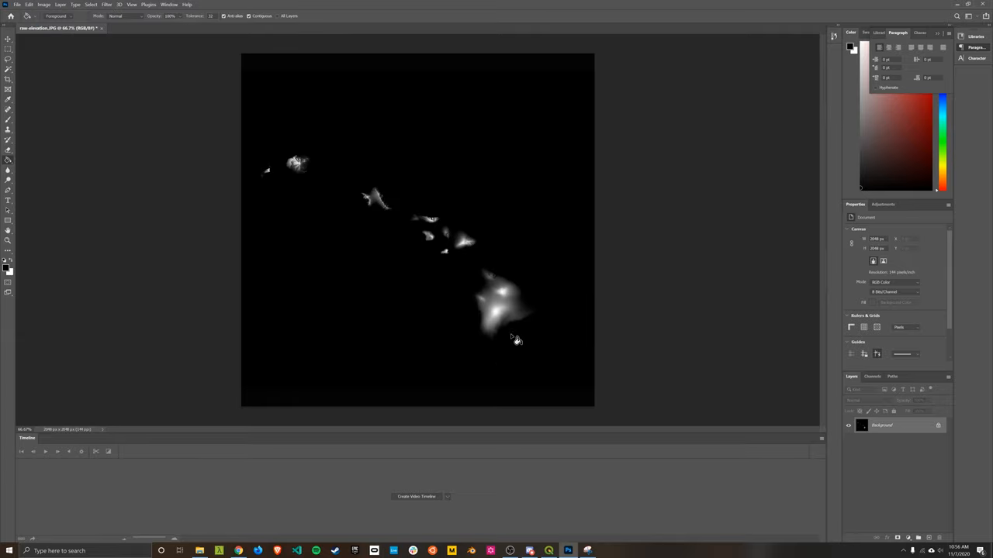
mouse_move(468, 153)
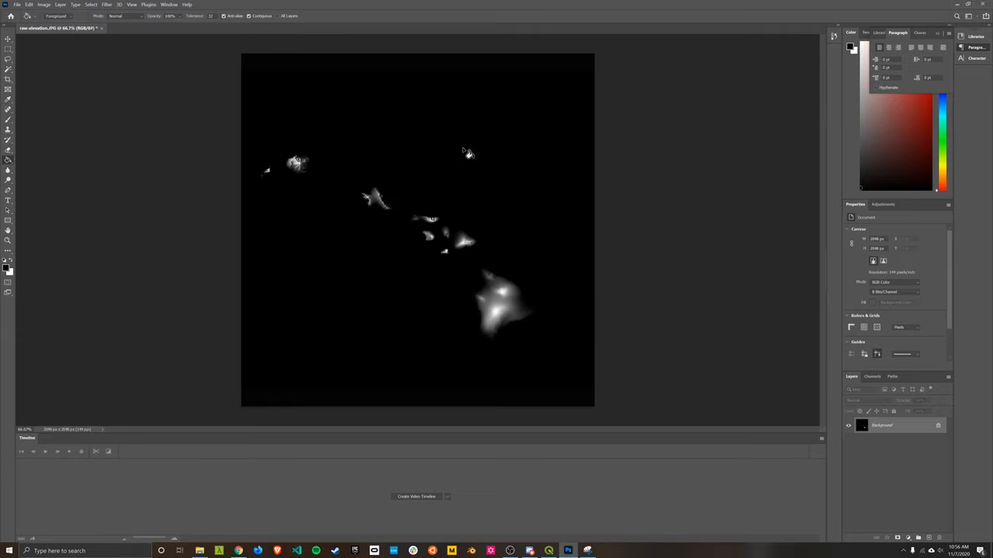
mouse_move(564, 198)
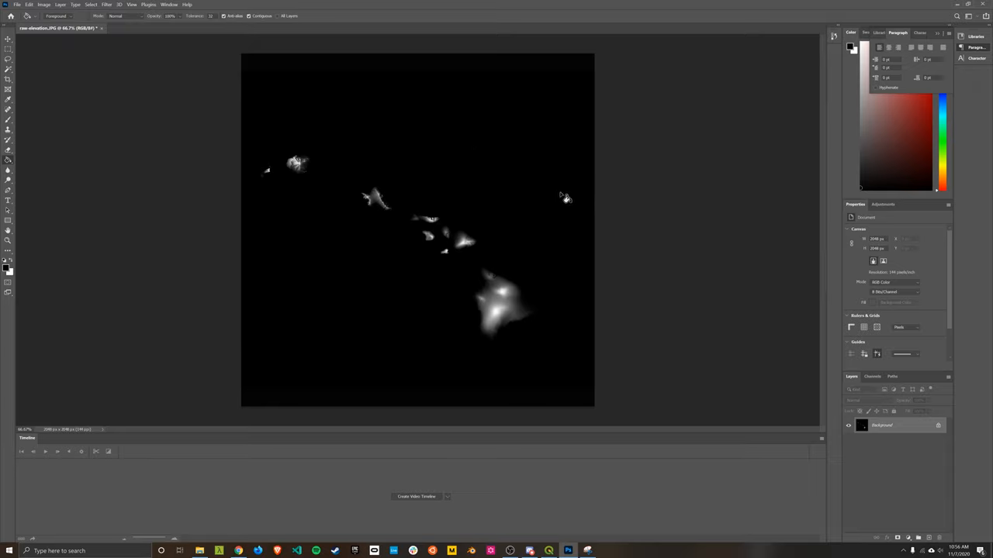
mouse_move(297, 159)
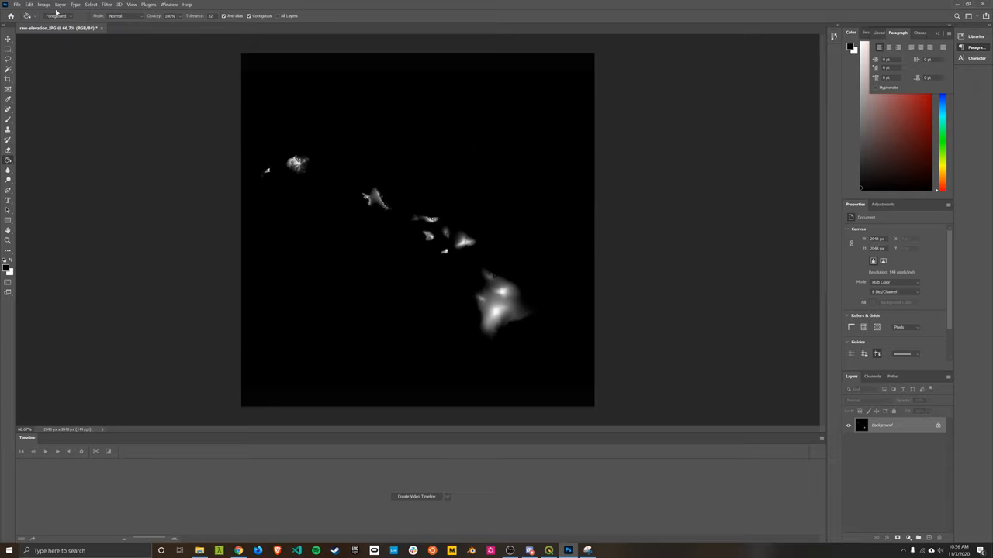
left_click(43, 5)
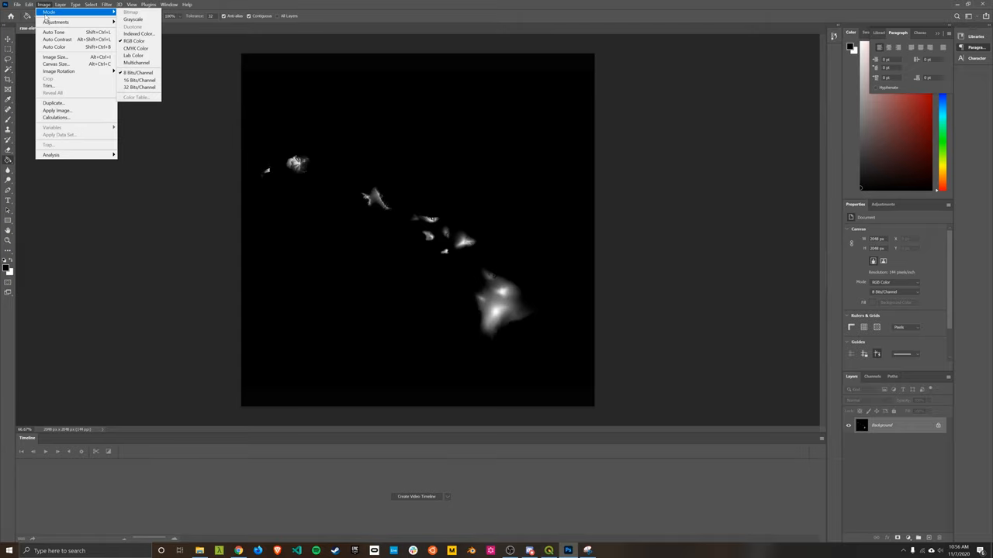
mouse_move(138, 49)
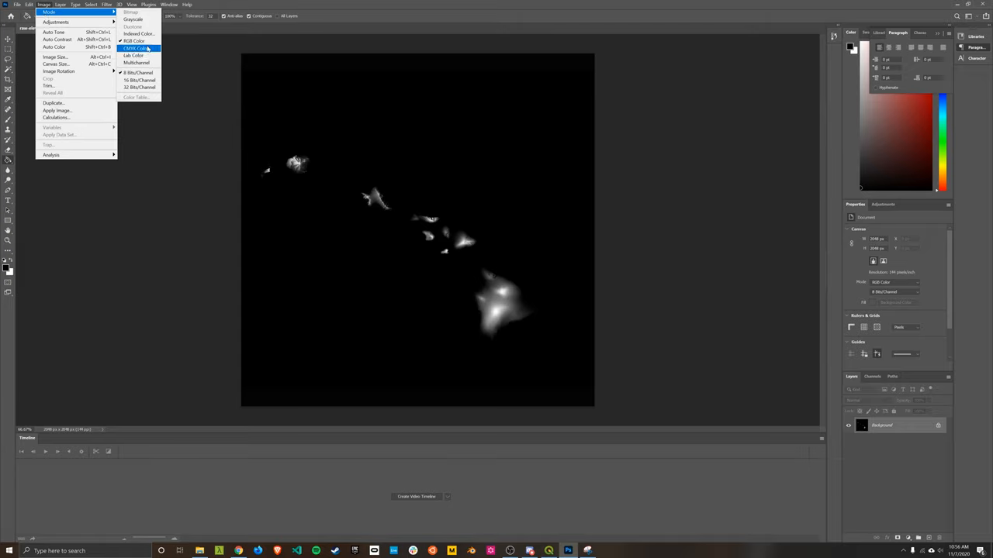
mouse_move(136, 40)
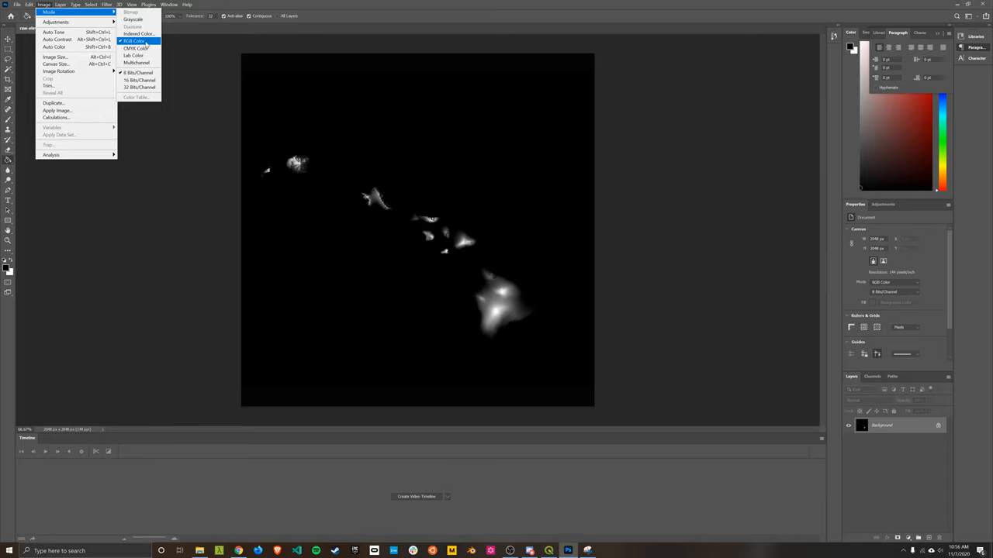
mouse_move(133, 20)
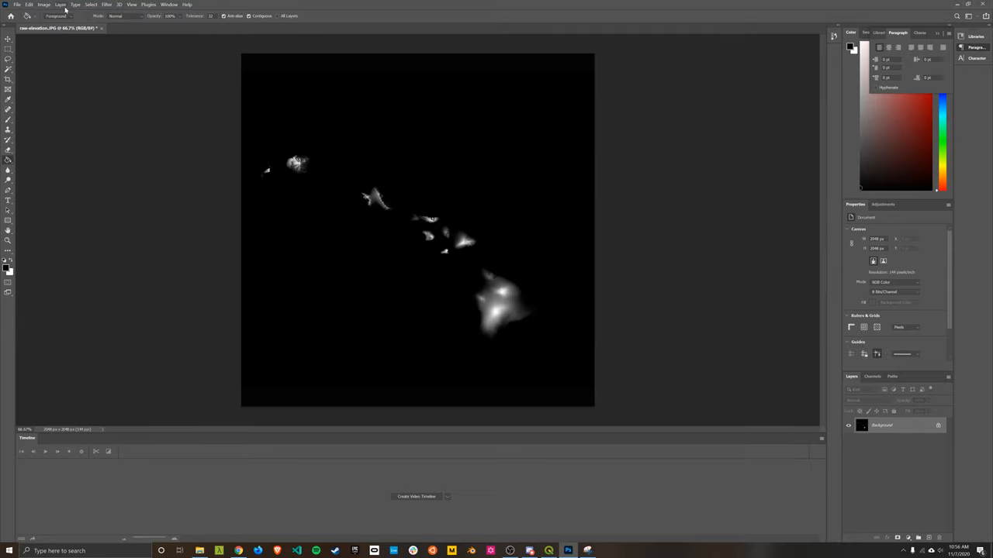
Recheck Image > Mode, view the Blue channel alone, then return to RGB composite.
left_click(44, 5)
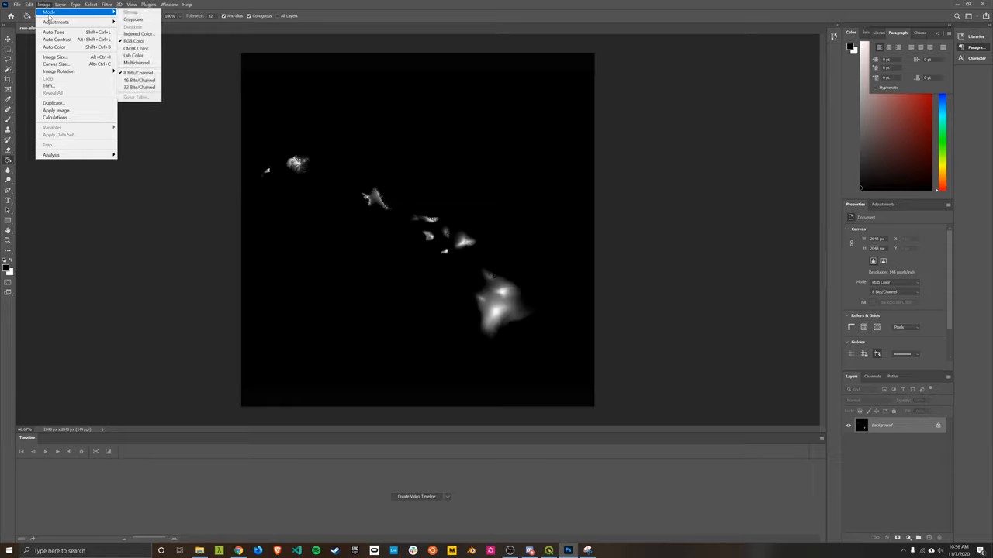
mouse_move(875, 381)
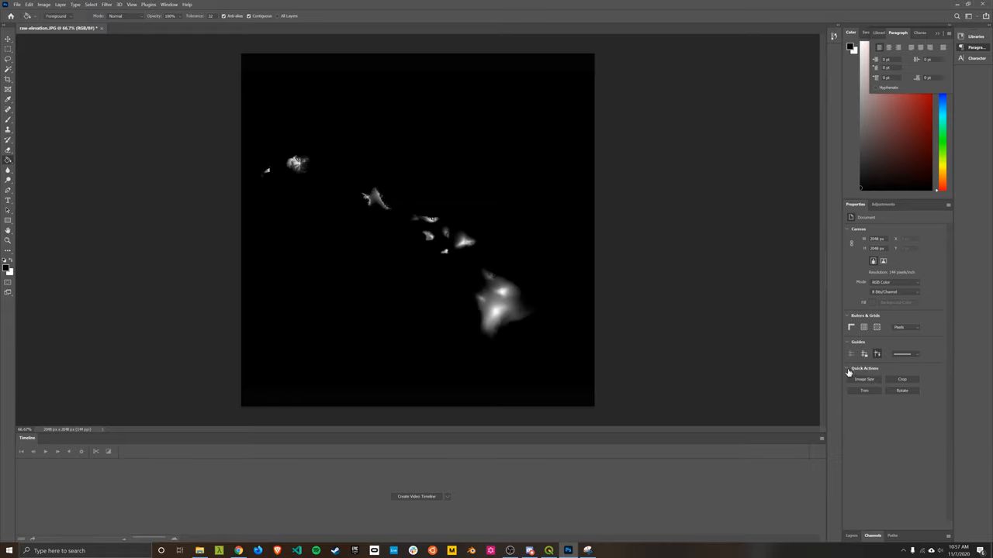
left_click(873, 376)
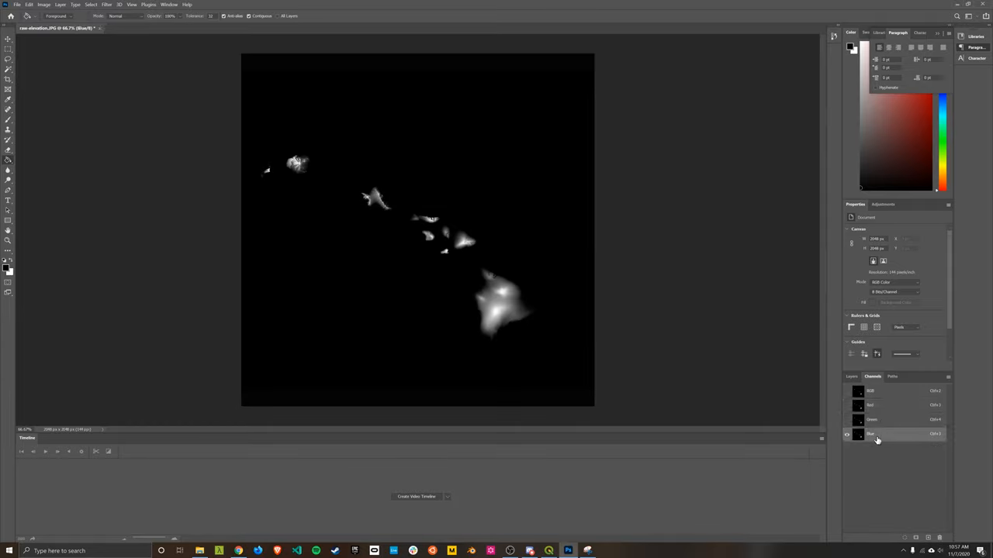
left_click(44, 5)
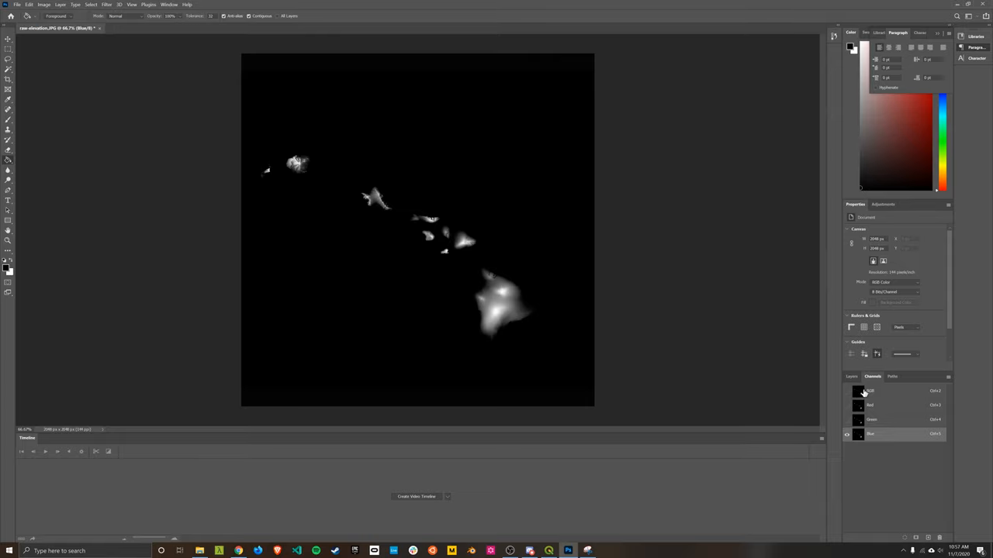
left_click(44, 4)
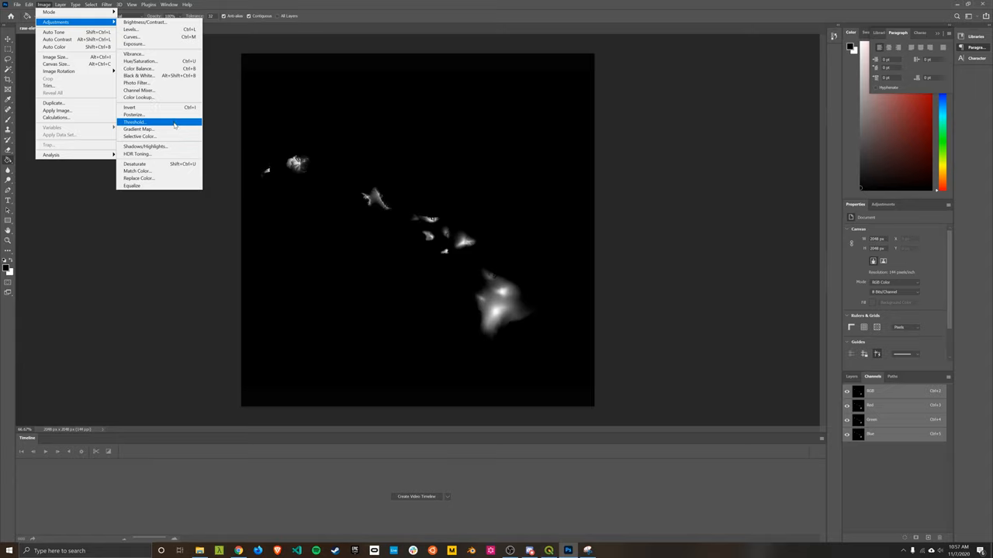
Open a Gradient Map on the heightmap, move the dialog aside and open the Gradient Editor.
left_click(138, 128)
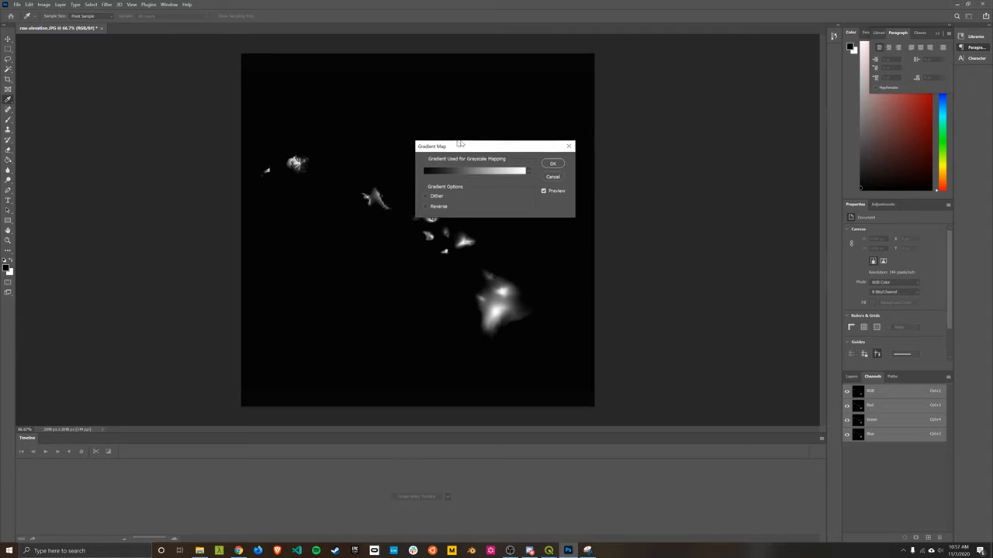
left_click_drag(432, 145, 630, 157)
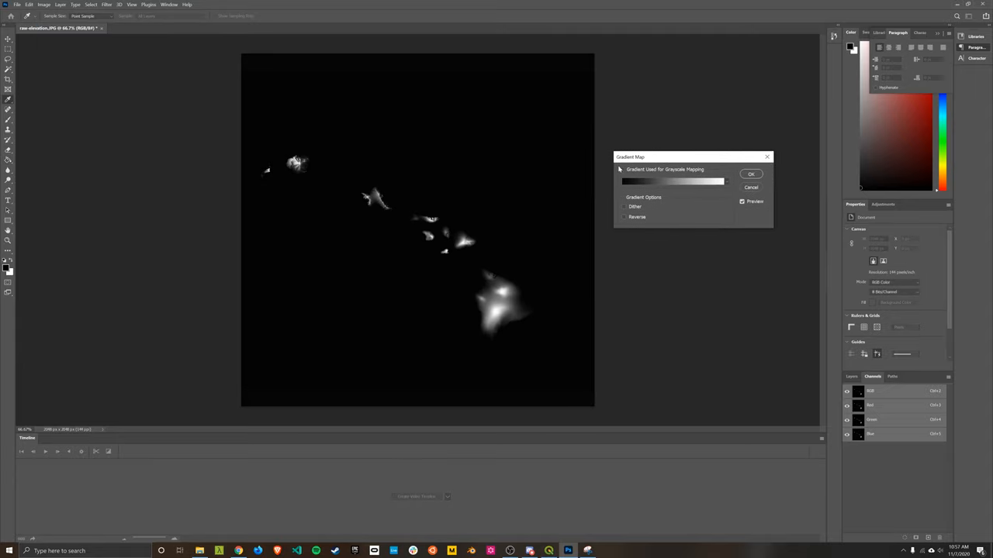
left_click(673, 181)
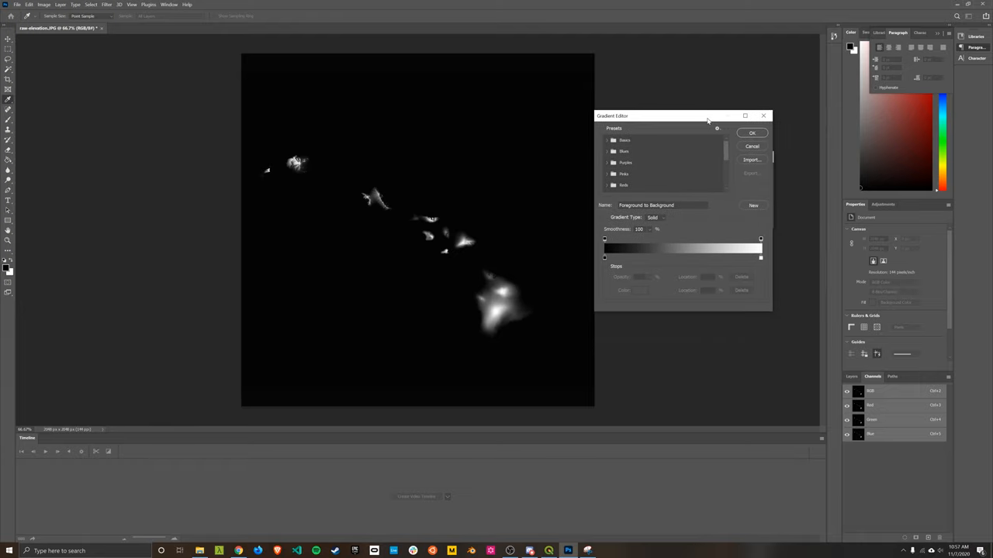
mouse_move(348, 377)
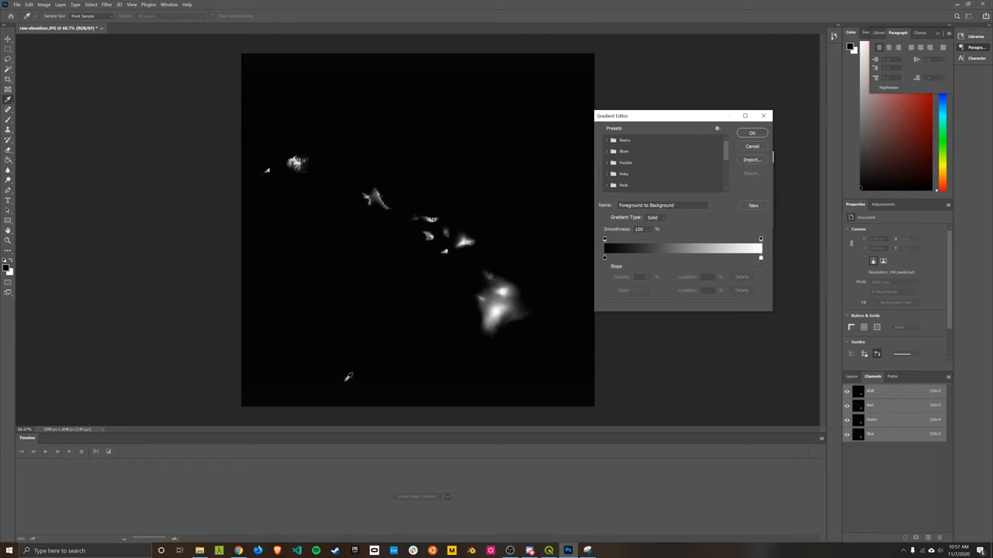
mouse_move(588, 239)
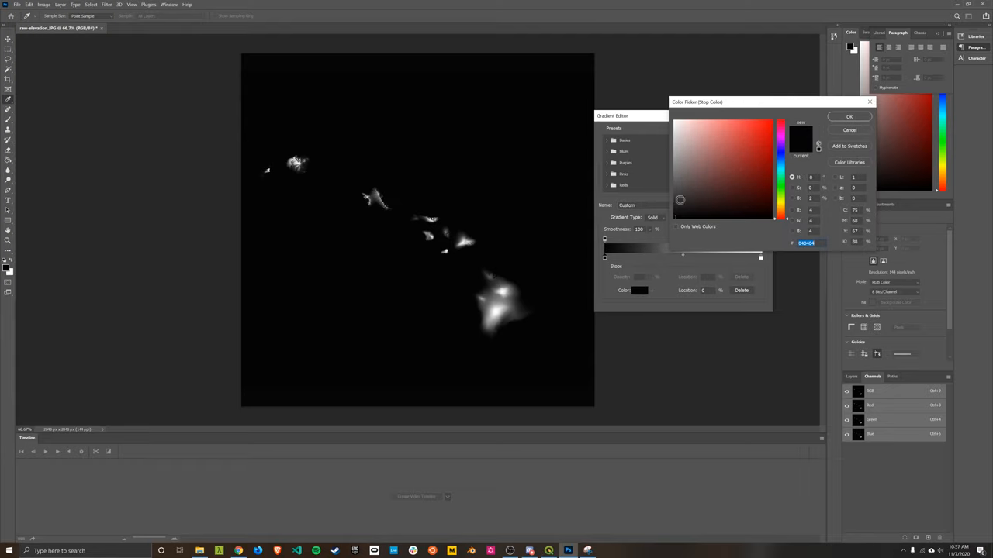
Make the gradient's left stop a medium ocean blue in the Color Picker.
left_click(773, 178)
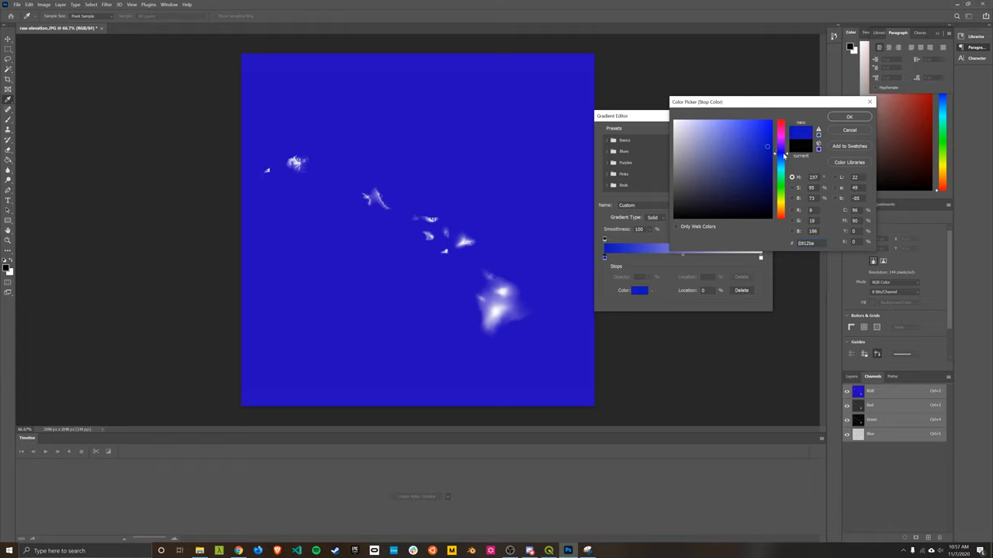
left_click(767, 146)
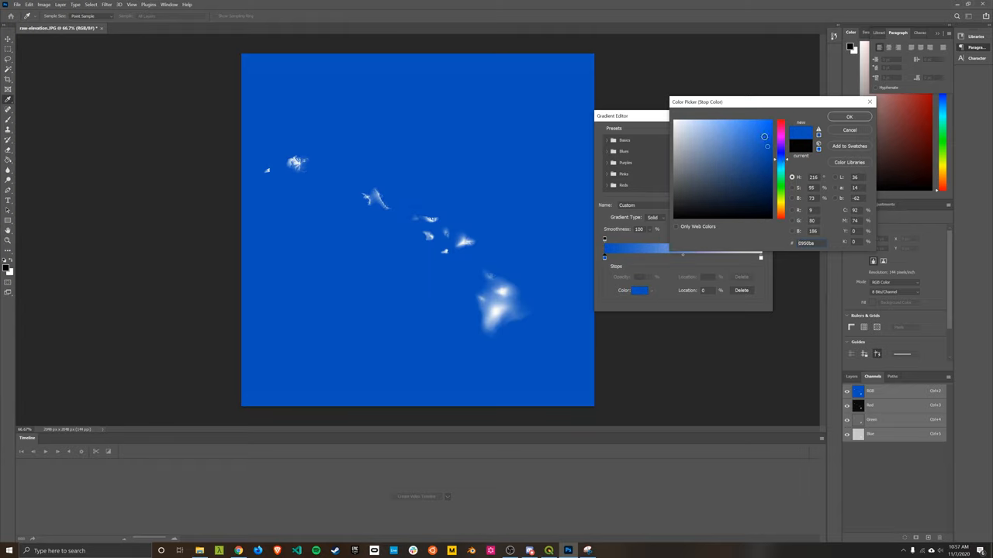
left_click(849, 116)
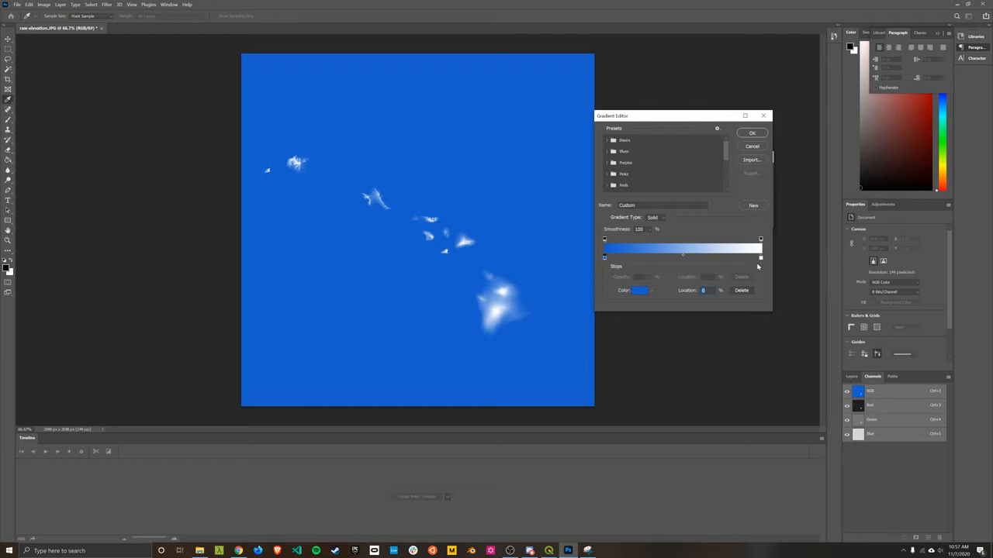
mouse_move(760, 259)
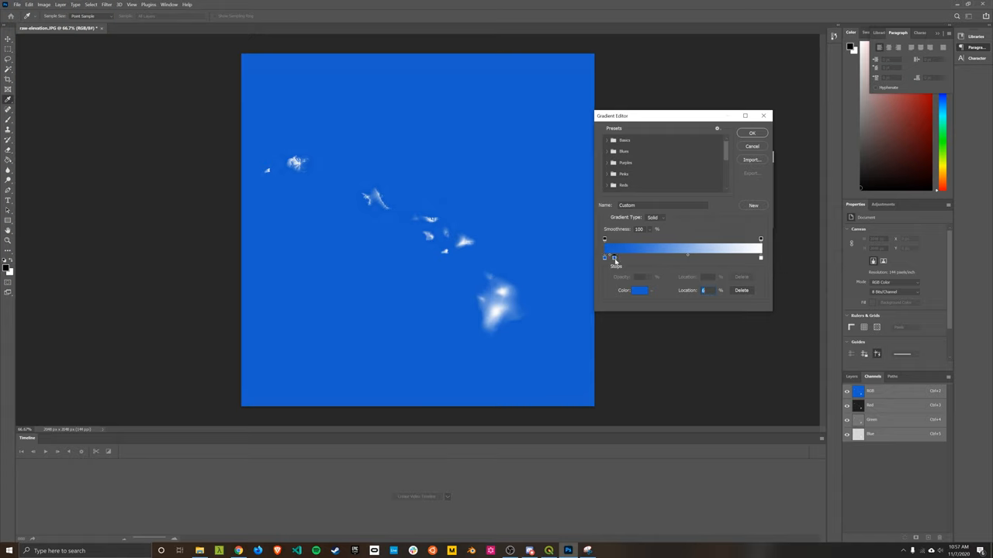
Make the 6% gradient stop sandy beige, then start a new stop at 11%.
left_click(640, 290)
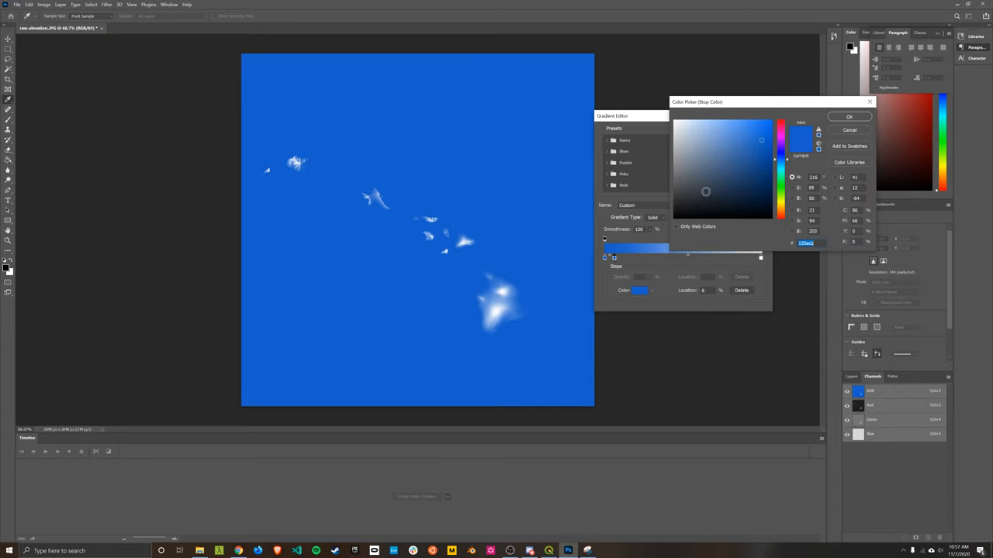
left_click(781, 202)
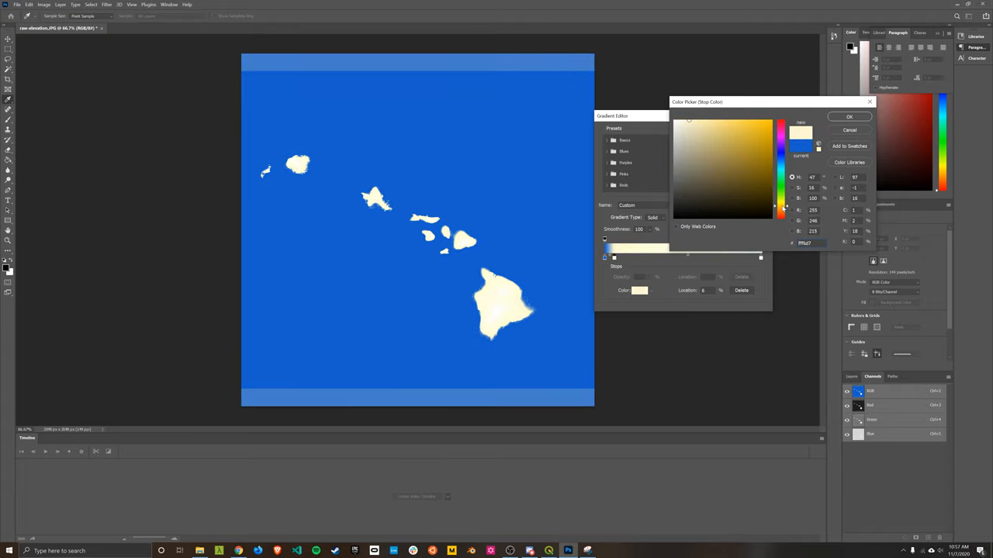
left_click(690, 130)
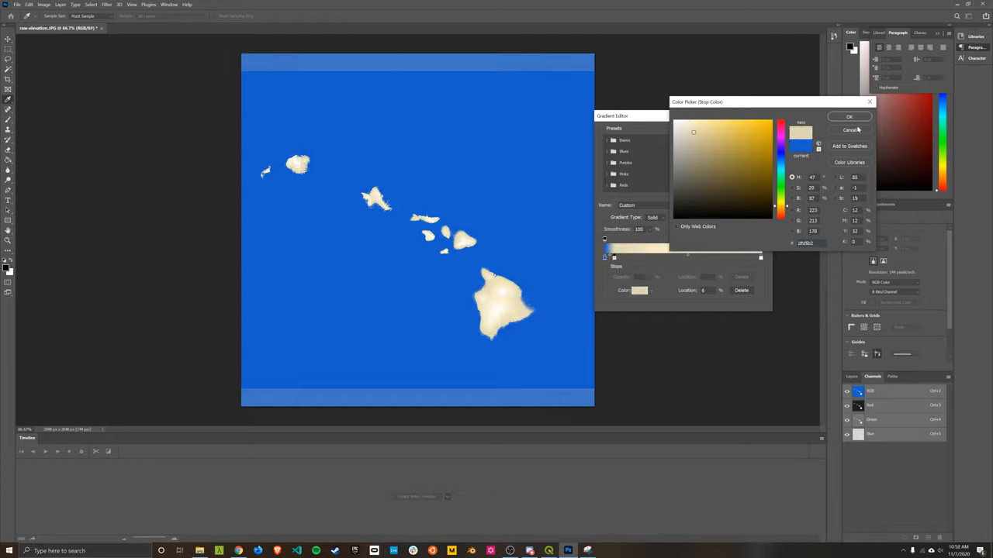
left_click(848, 116)
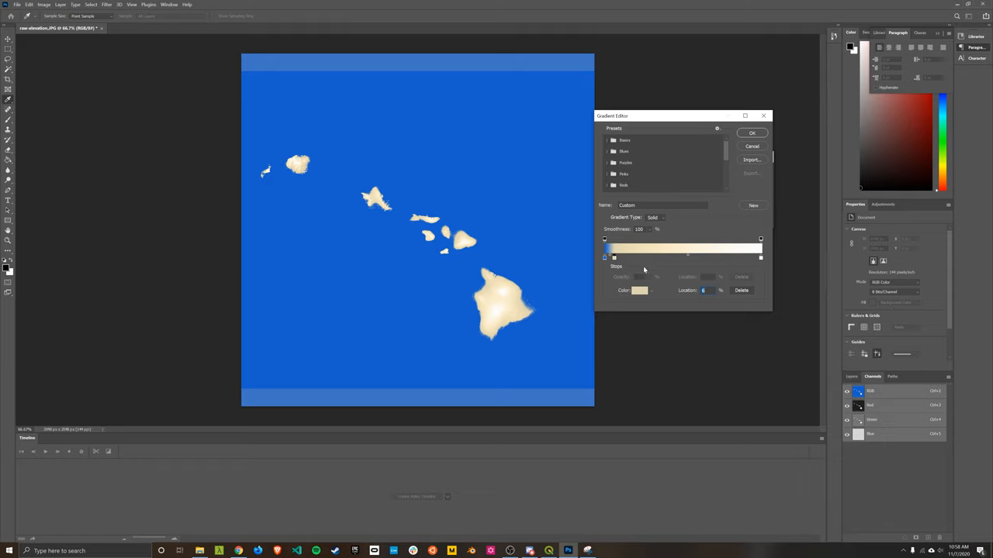
left_click(640, 290)
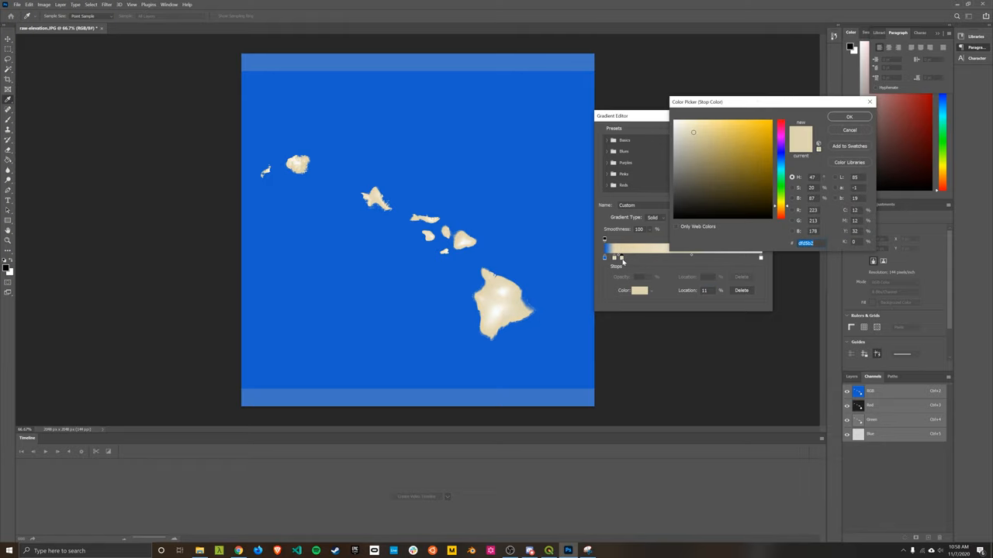
Add a vegetation green stop above the coast and deepen it to a darker green.
left_click(748, 163)
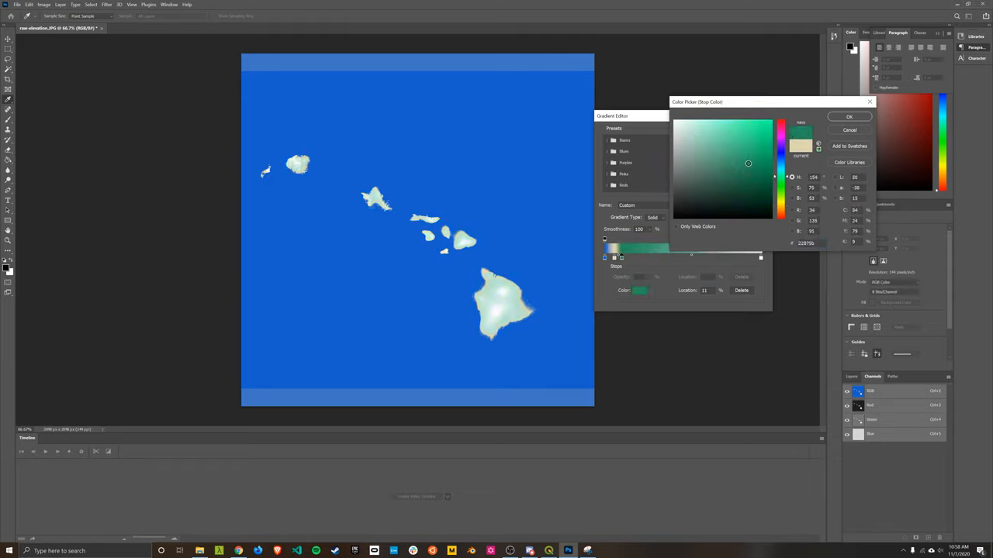
left_click(727, 163)
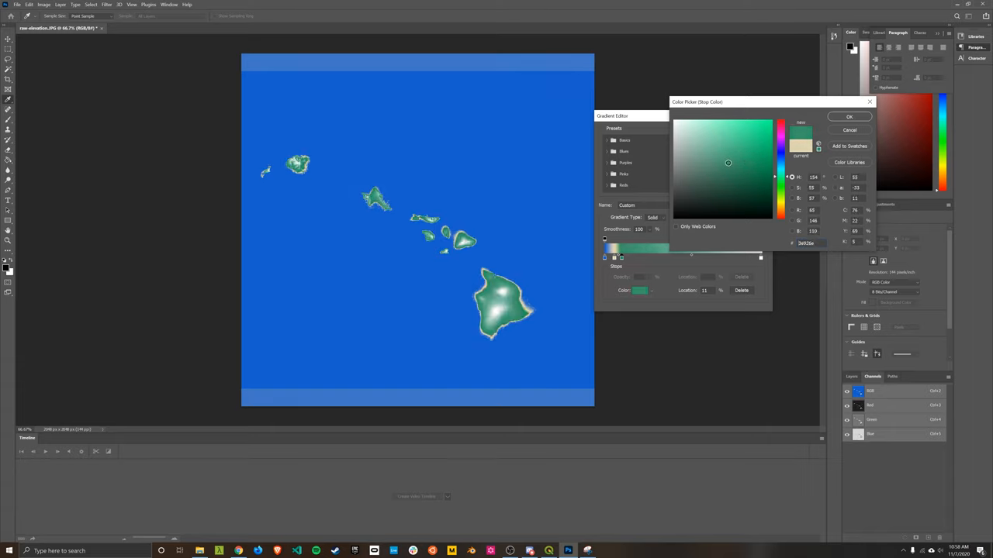
left_click(745, 161)
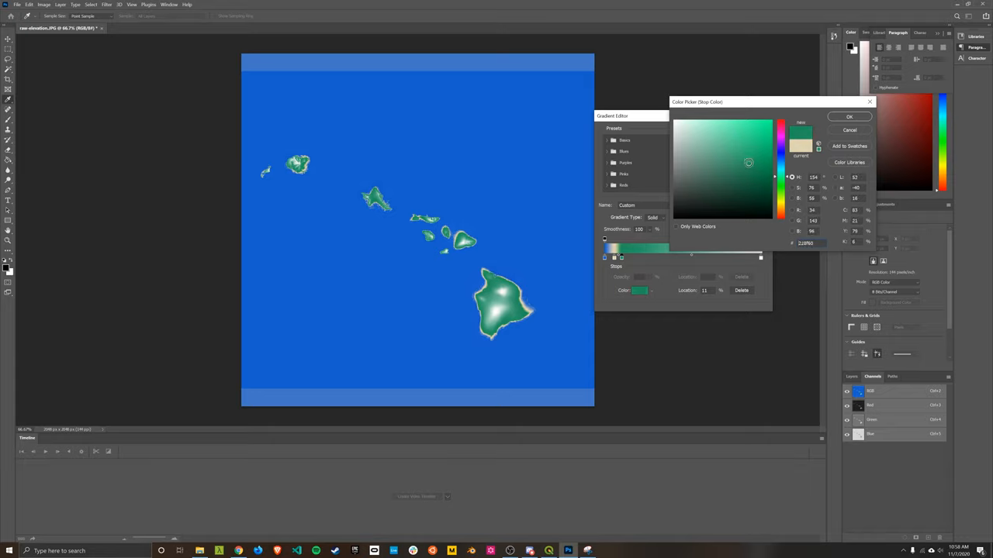
left_click(848, 116)
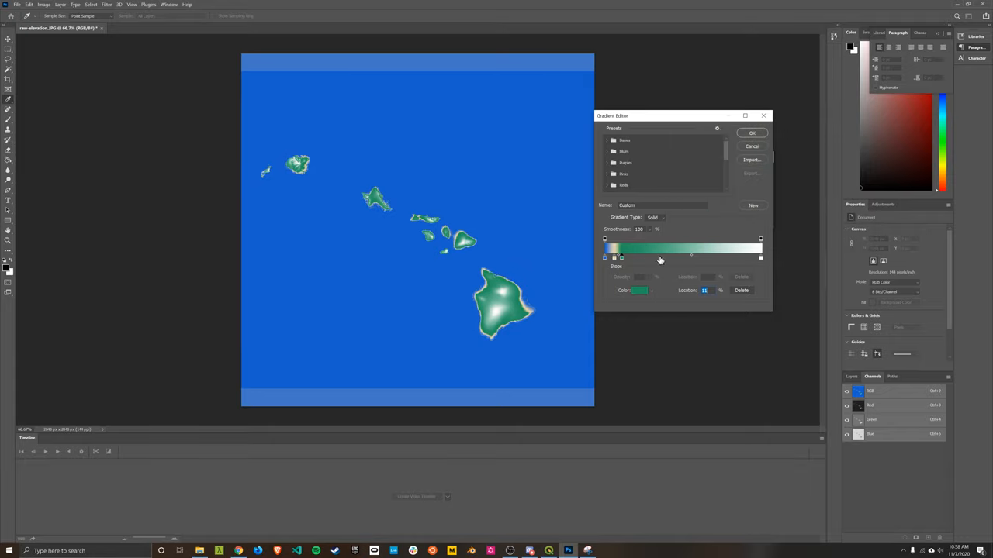
left_click(640, 290)
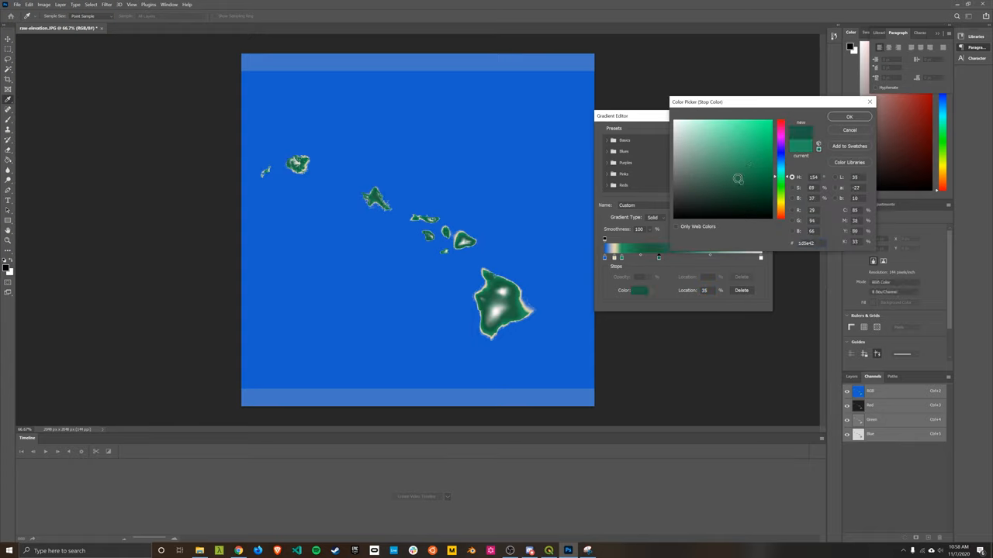
left_click(735, 180)
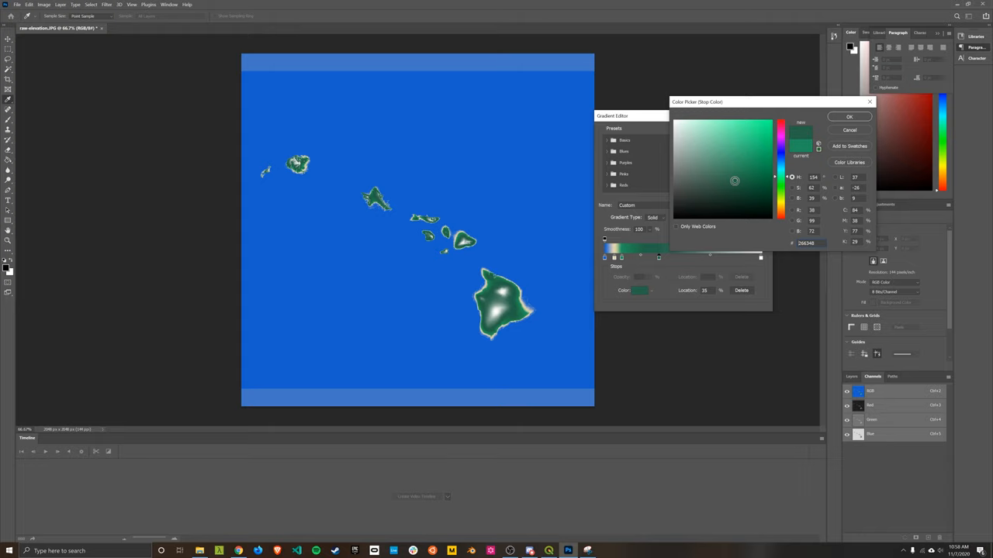
left_click(739, 179)
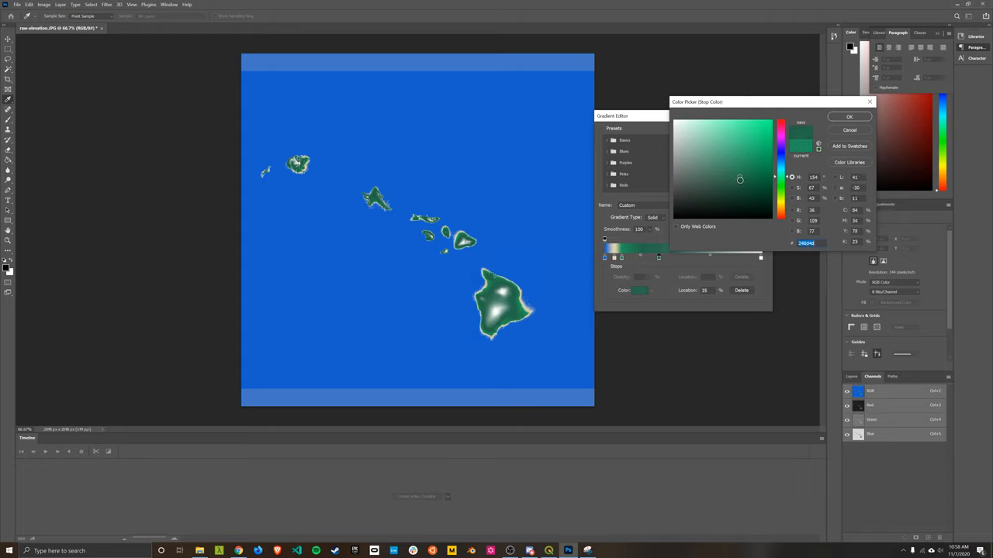
left_click(730, 180)
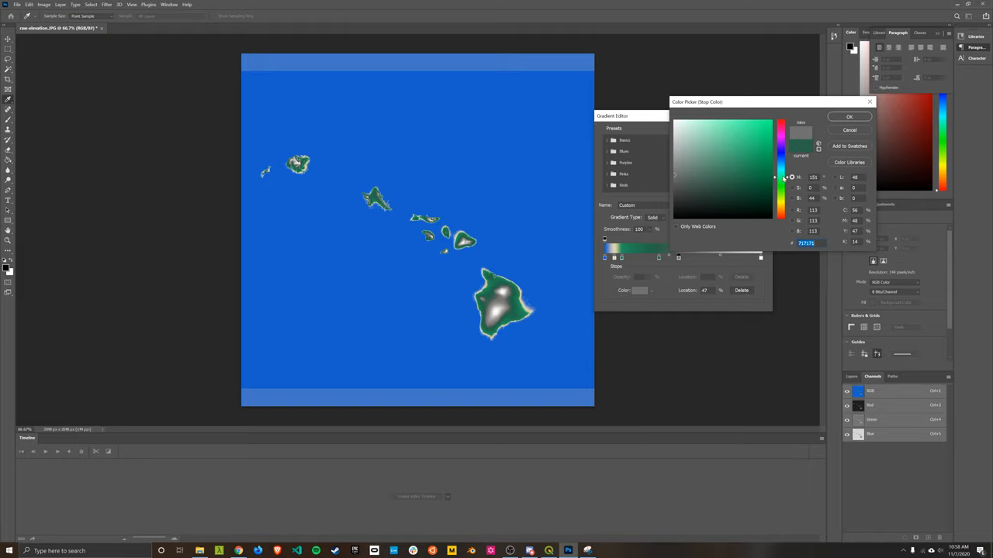
Shift the stop's hue toward orange and pick dark grey-brown #464443.
left_click(781, 140)
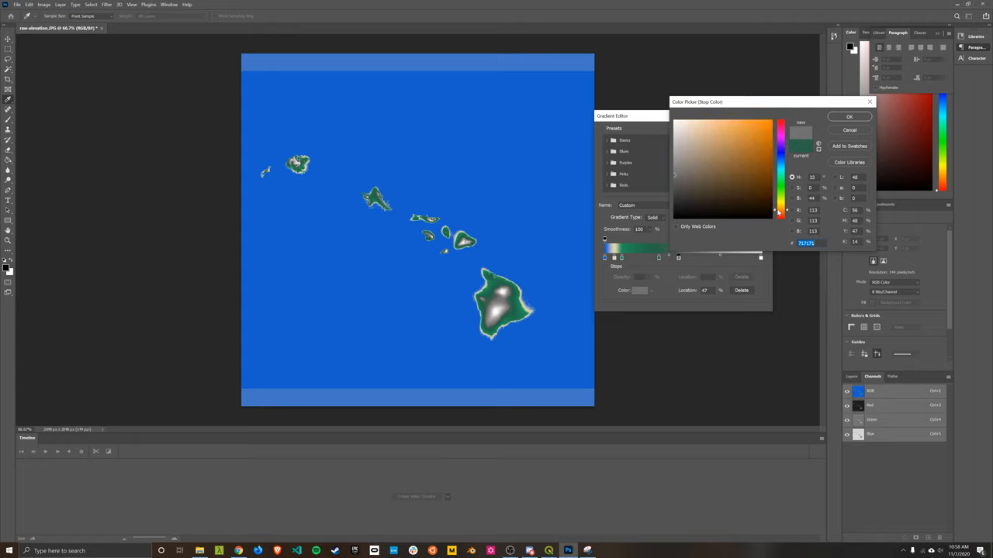
left_click(779, 213)
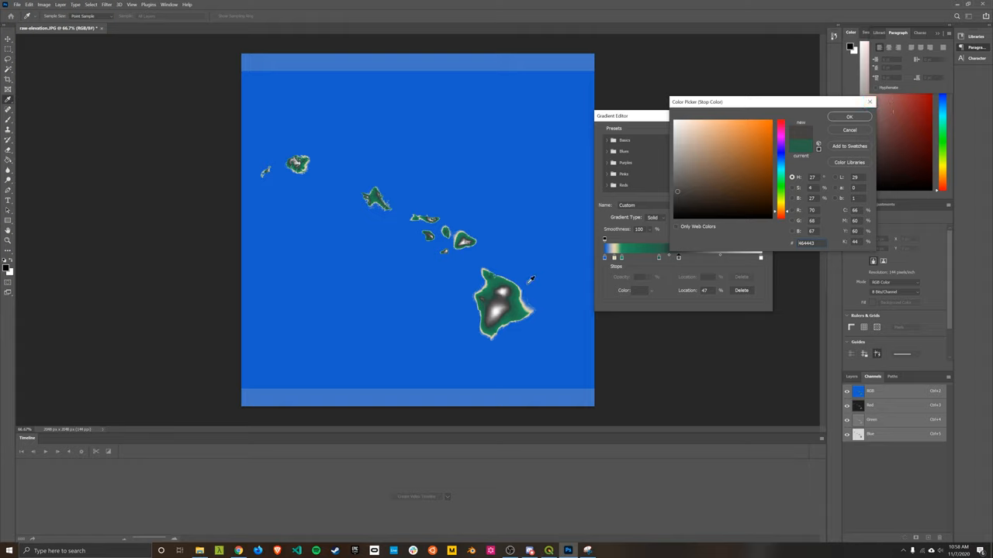
mouse_move(664, 229)
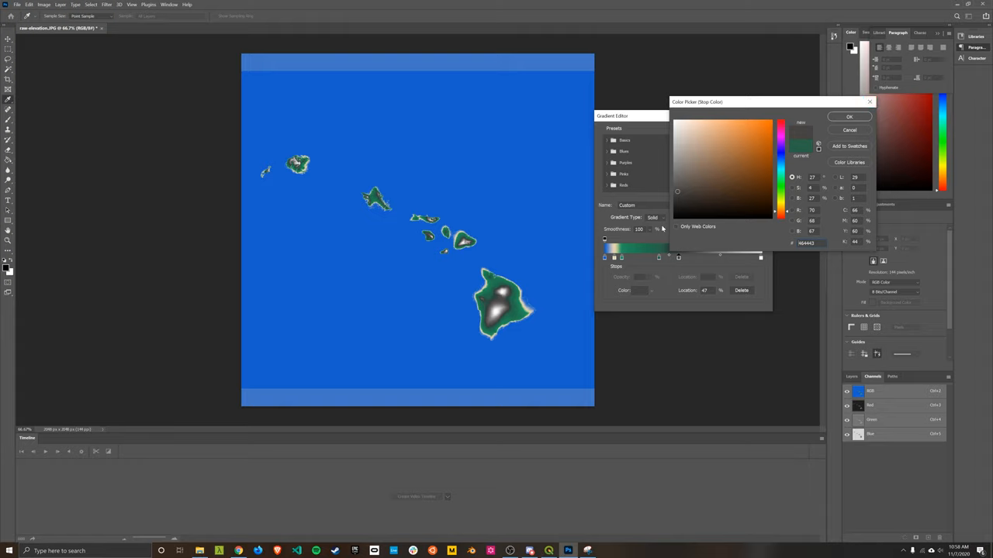
mouse_move(249, 316)
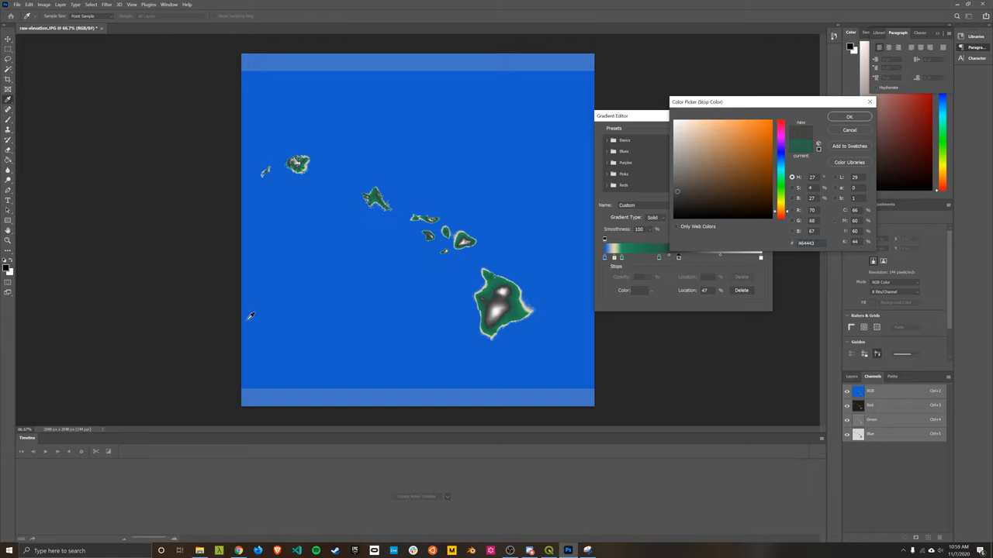
mouse_move(409, 327)
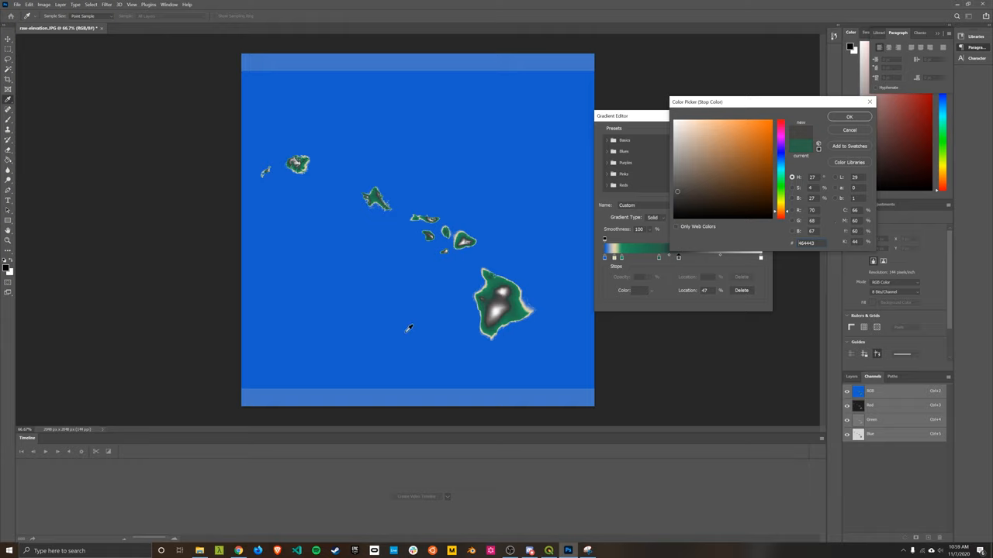
mouse_move(574, 271)
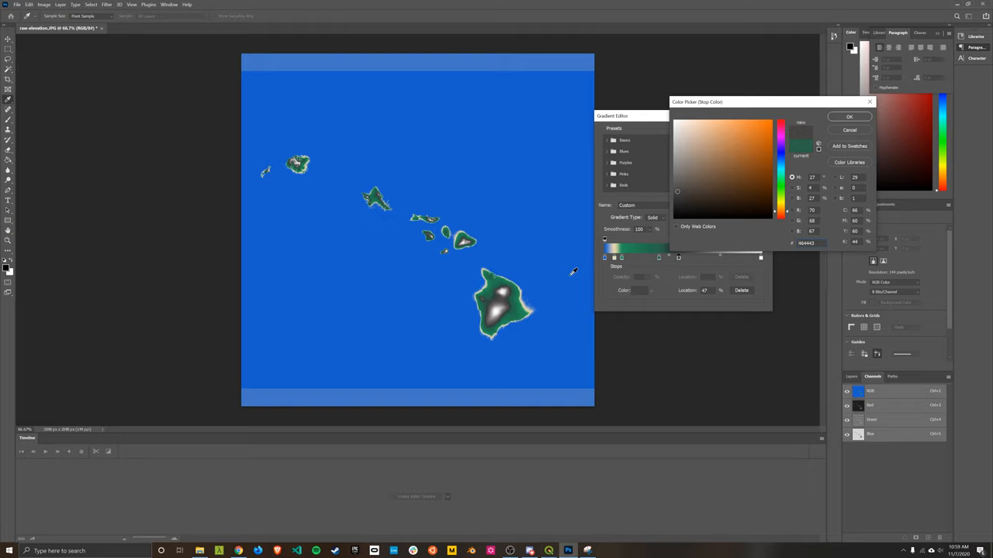
mouse_move(609, 233)
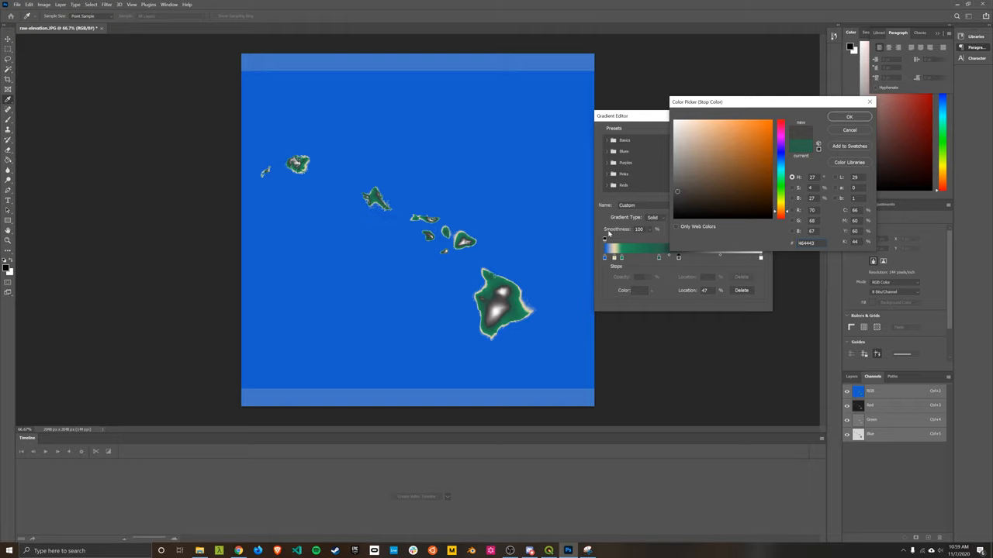
mouse_move(656, 184)
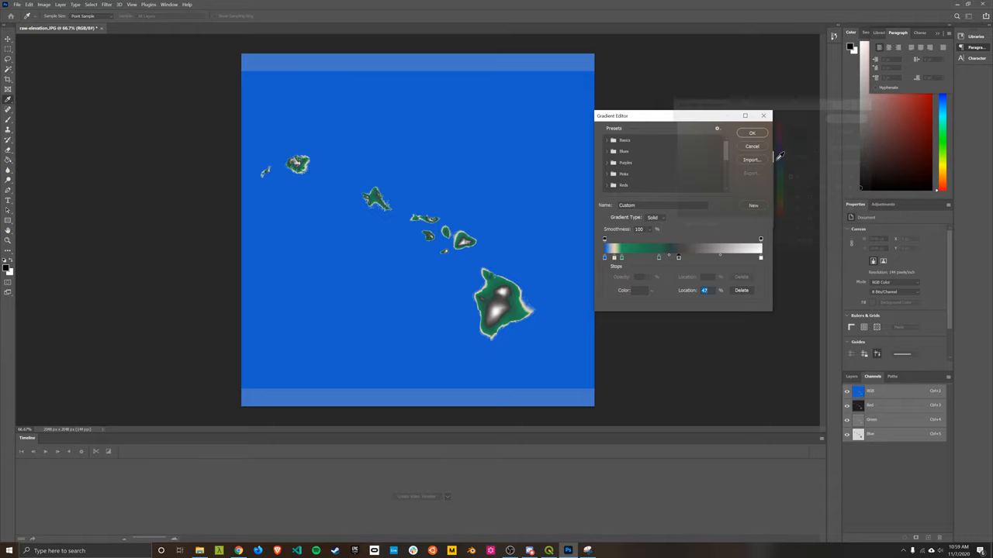
Accept the Gradient Editor and Gradient Map dialogs, then show the Layers panel.
left_click(752, 132)
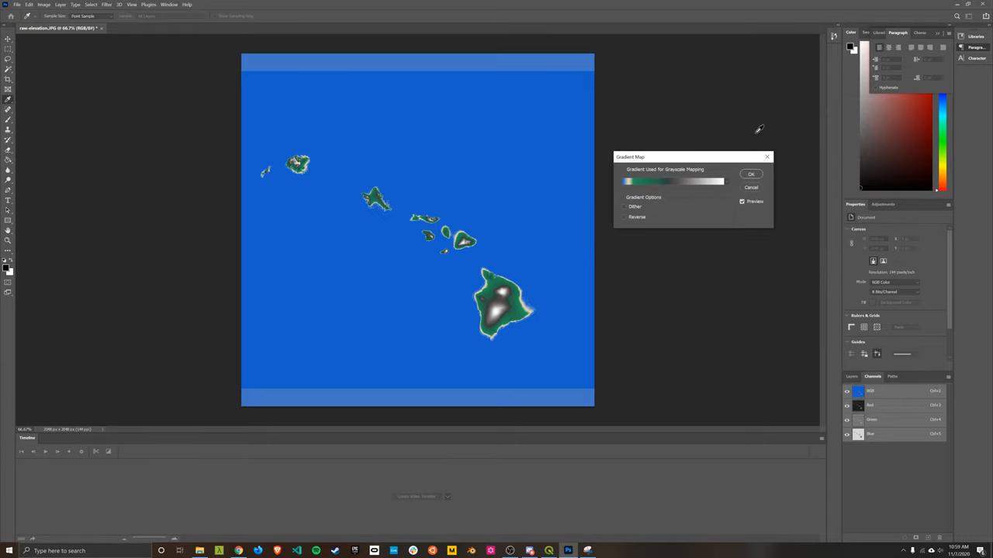
mouse_move(752, 175)
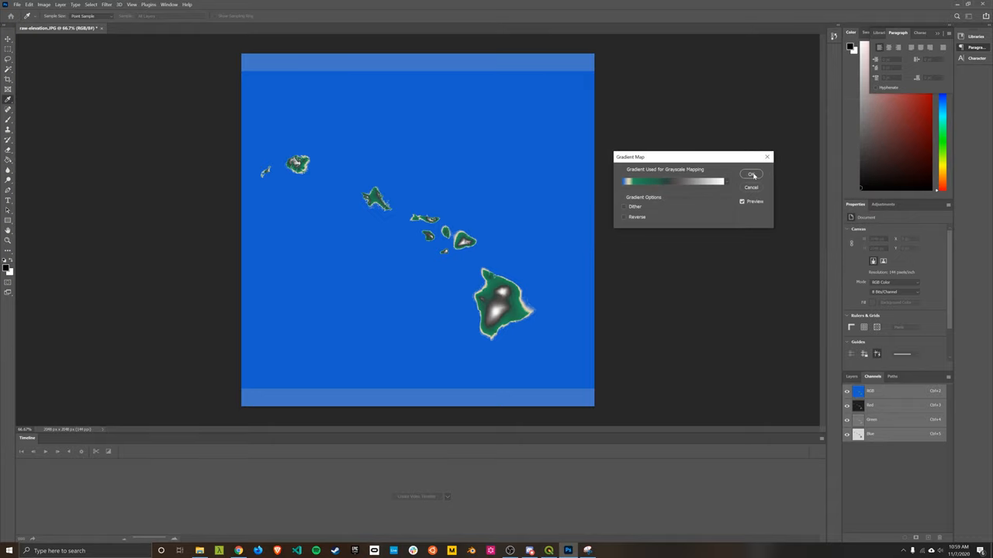
left_click(750, 174)
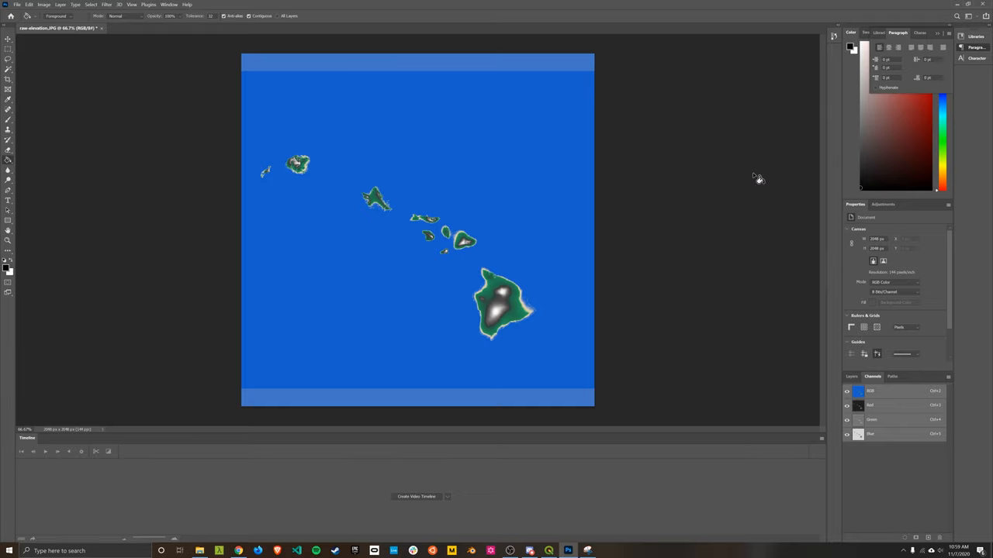
mouse_move(844, 372)
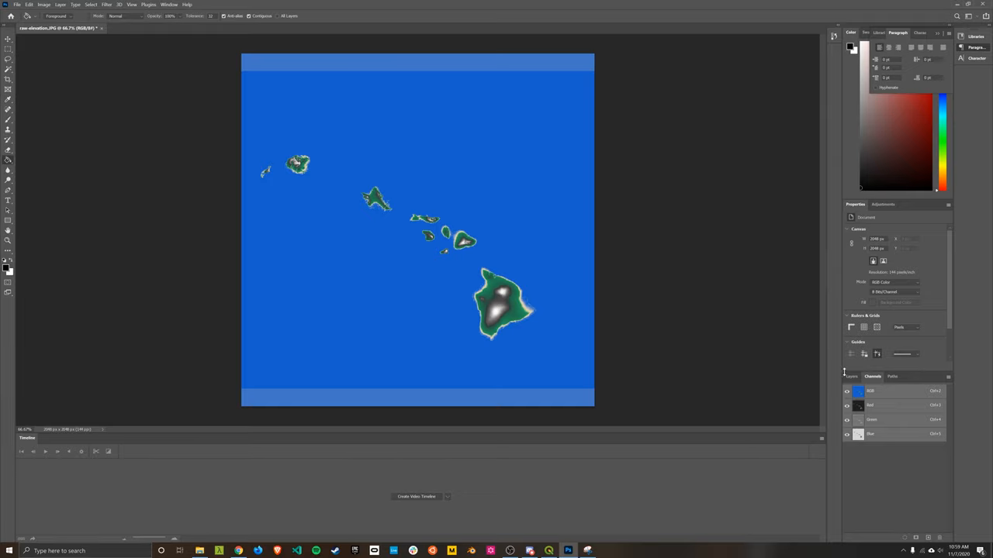
left_click(851, 377)
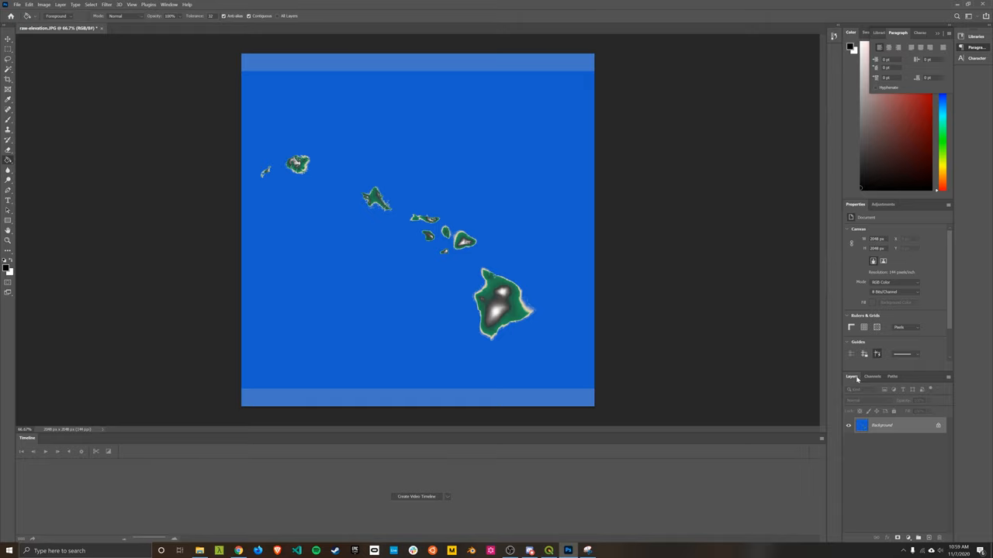
mouse_move(16, 230)
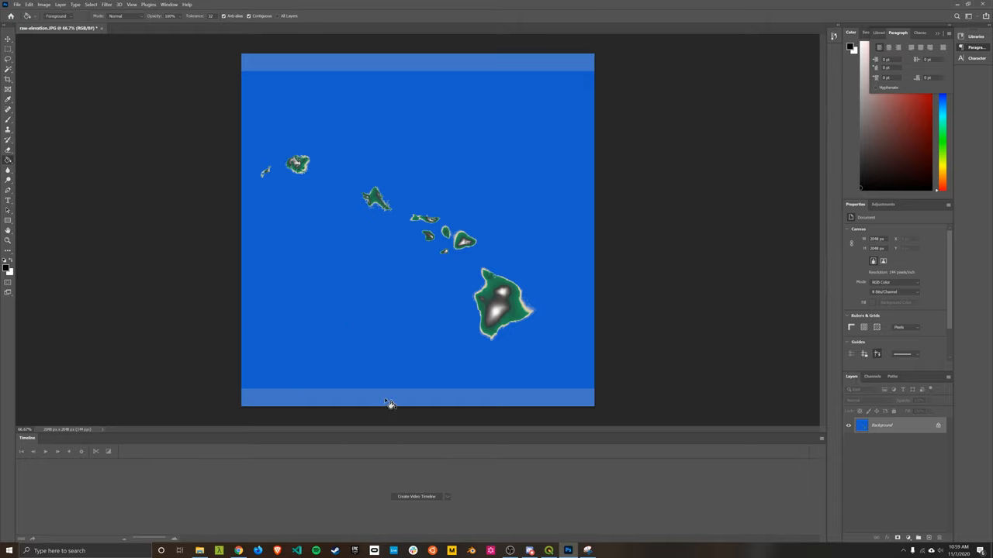
mouse_move(485, 59)
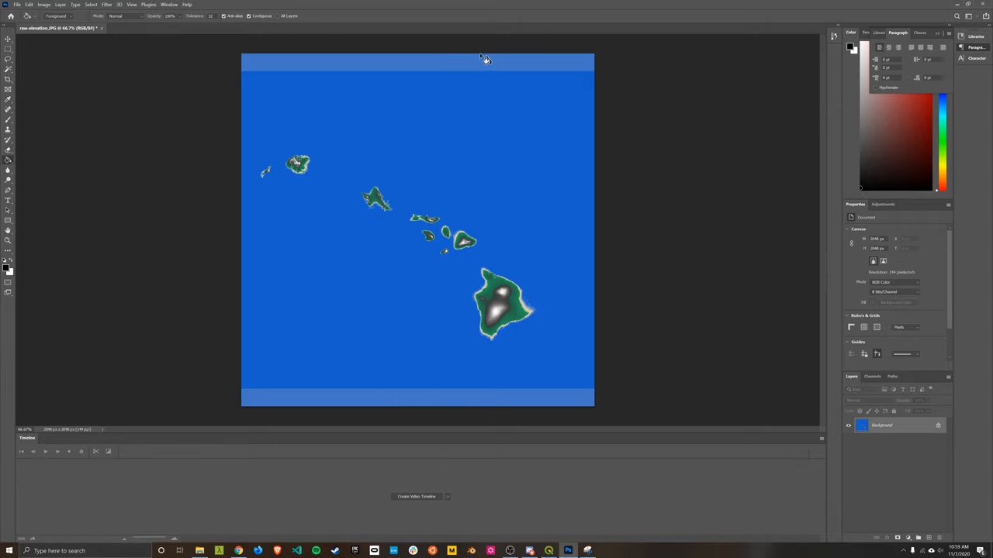
mouse_move(496, 50)
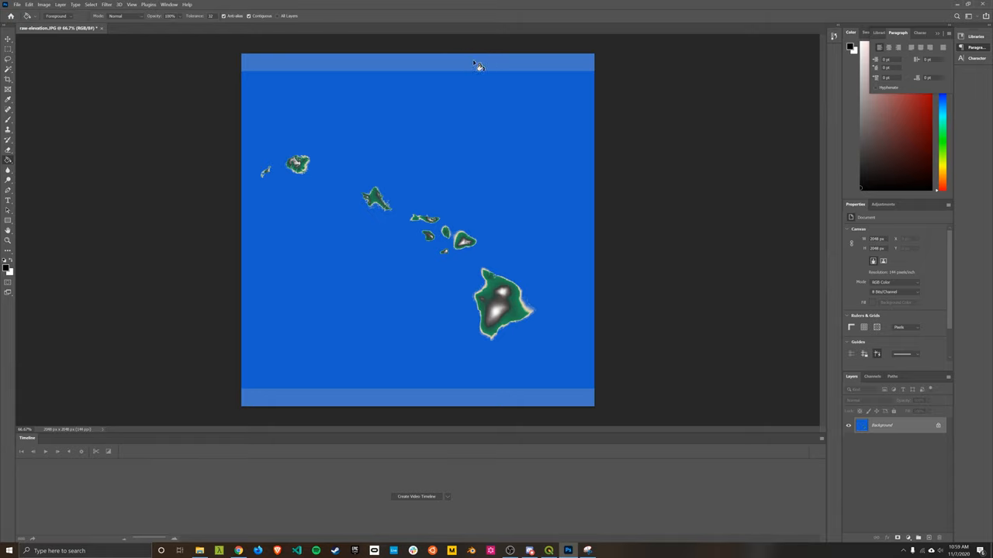
mouse_move(473, 63)
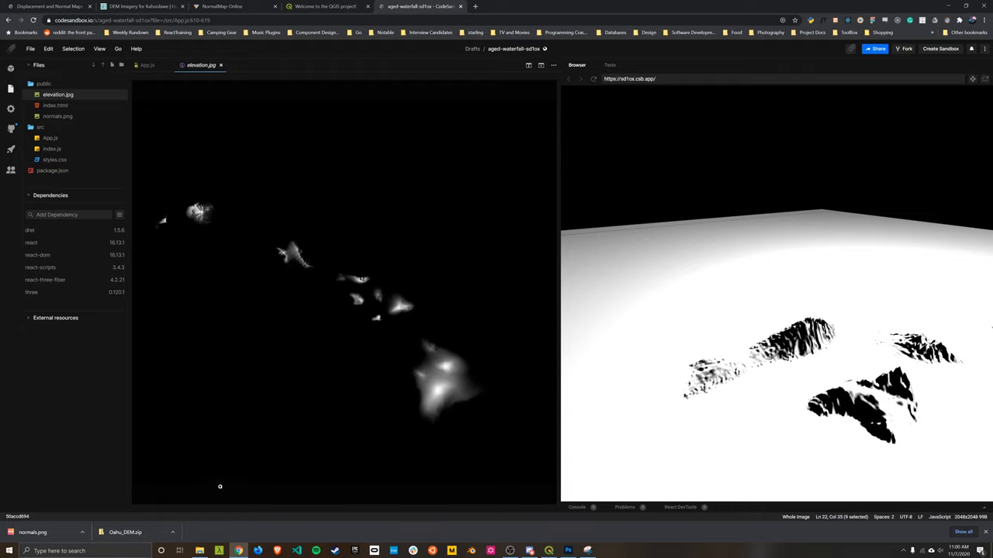
mouse_move(335, 455)
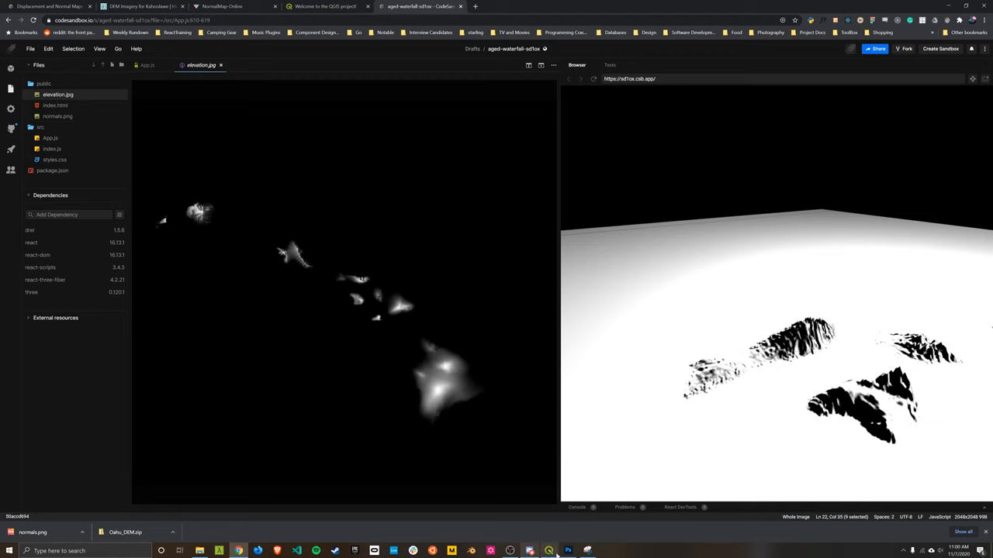
left_click(568, 551)
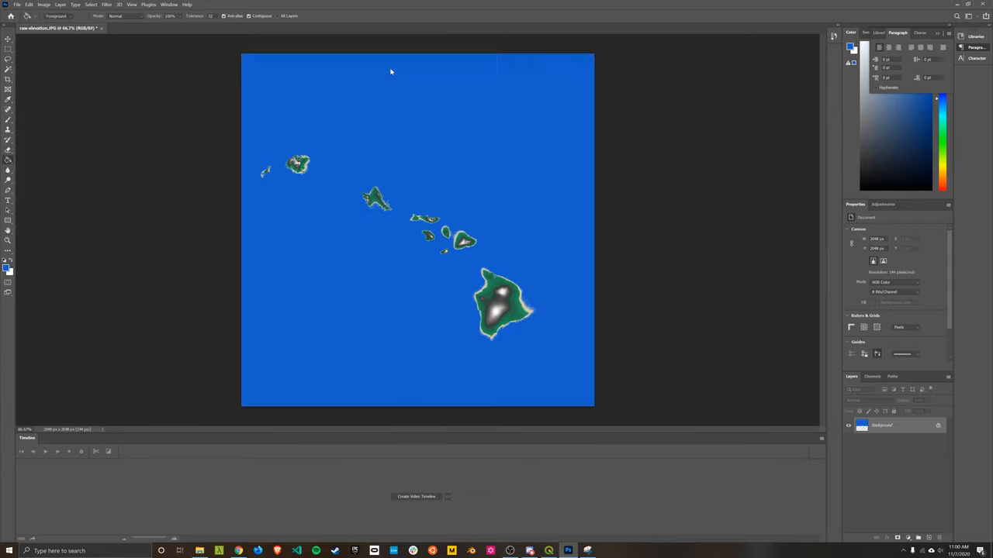
Export the coloured map as a JPG via File > Export > Export As.
left_click(17, 5)
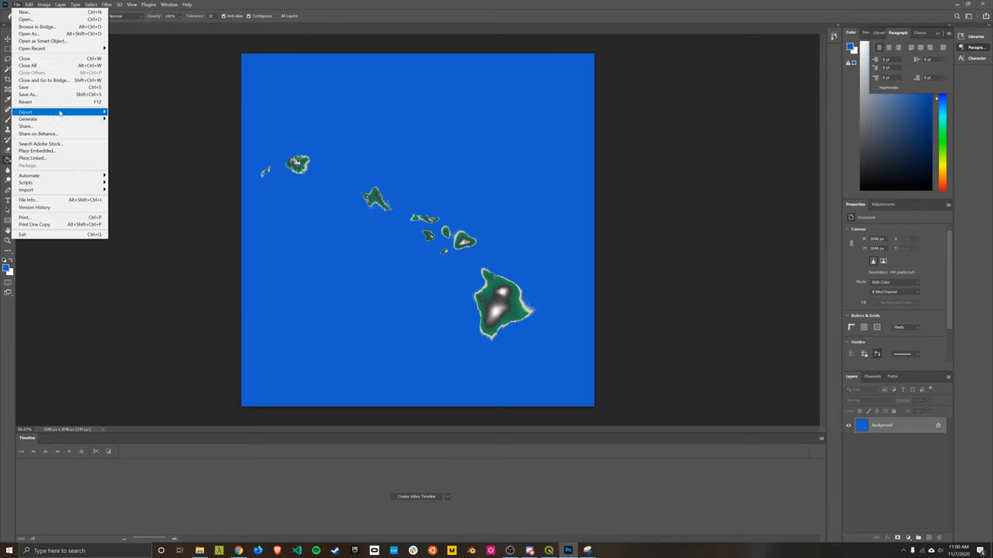
left_click(26, 112)
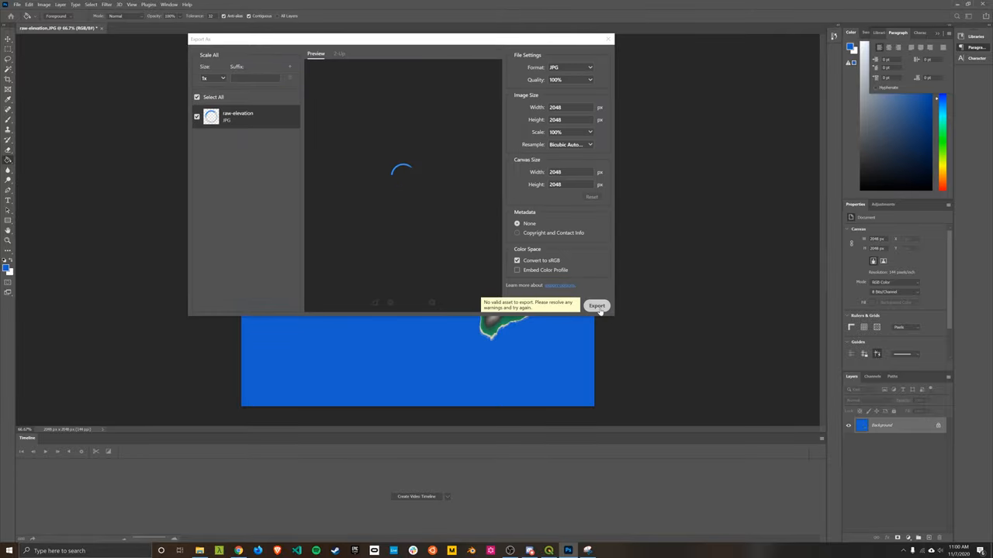
left_click(597, 305)
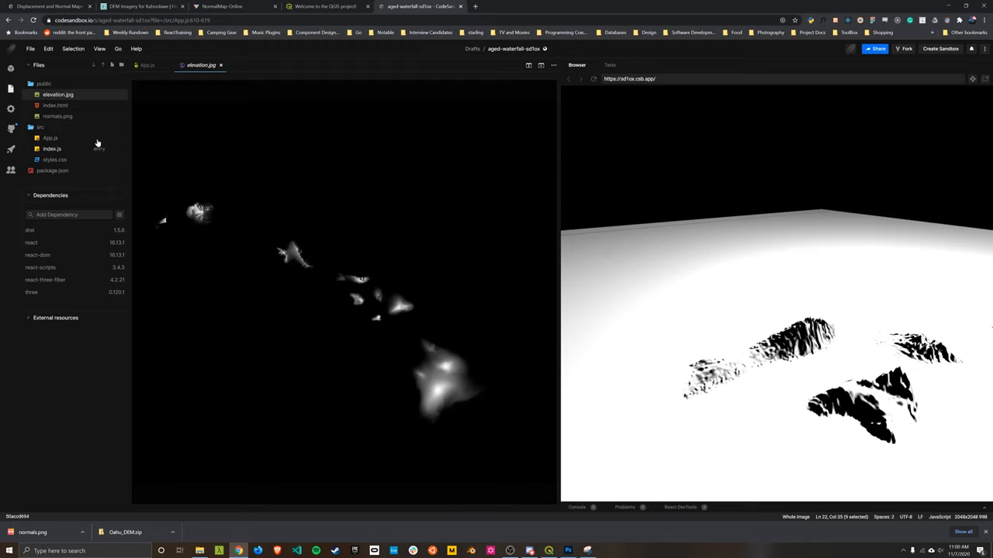
mouse_move(79, 116)
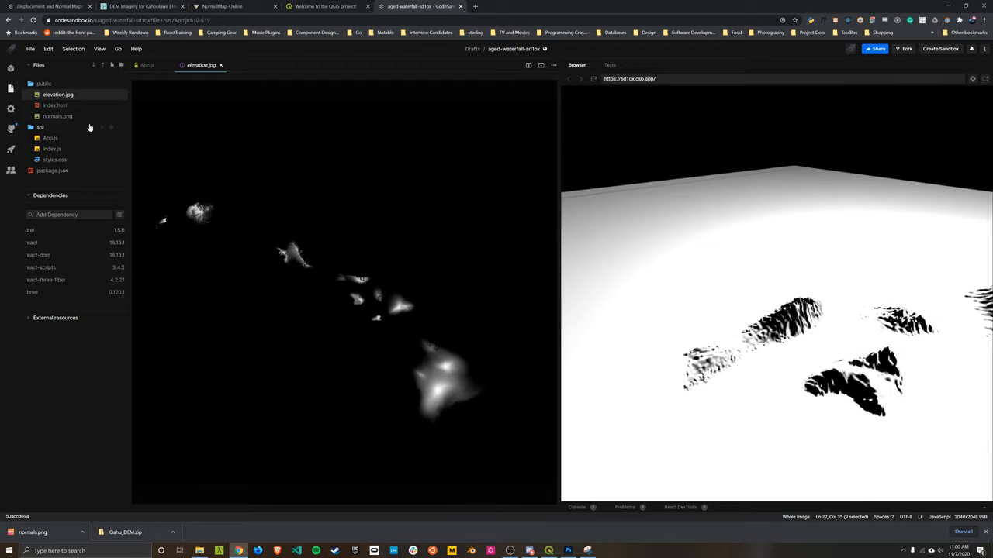
In App.js, set map={colors} on the meshStandardMaterial and reload the preview.
left_click(50, 138)
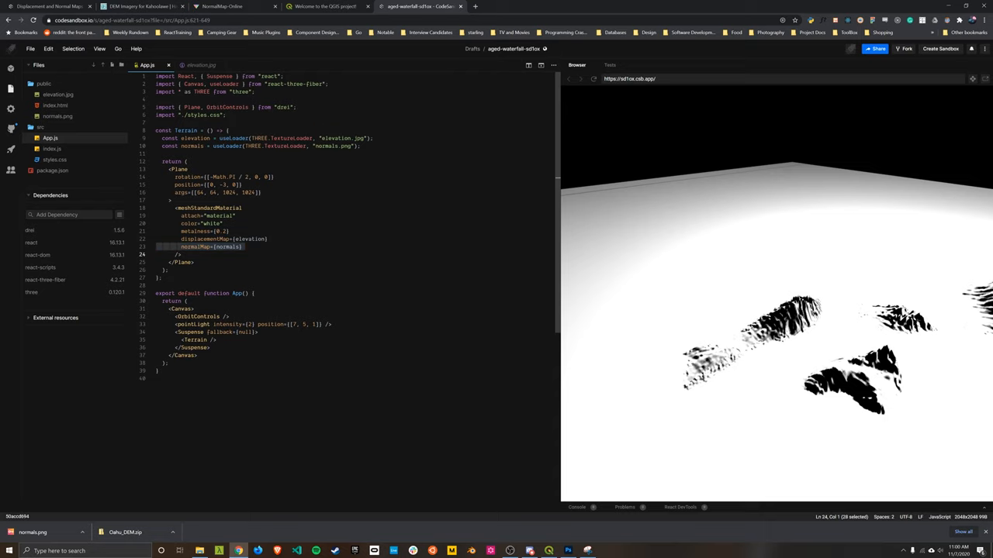
left_click(199, 551)
type("const colors = useLoader(THREE.TextureLoader, \"colors.jpg\");")
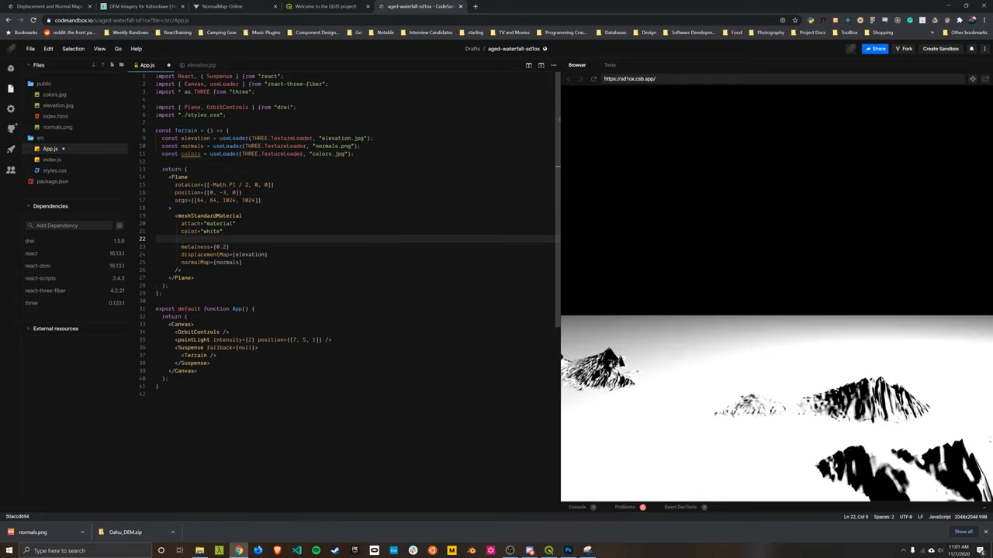
type("map={")
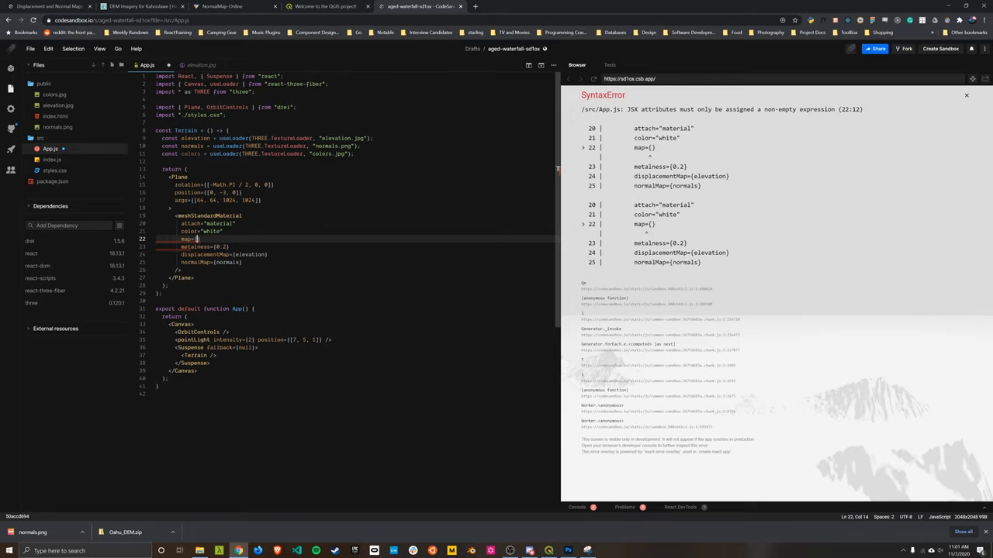
type("colors")
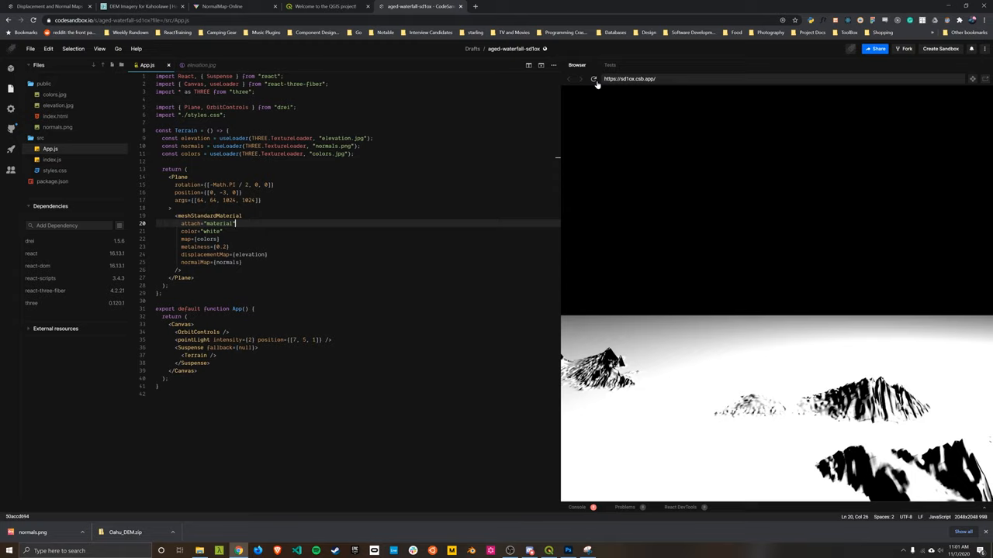
left_click(594, 79)
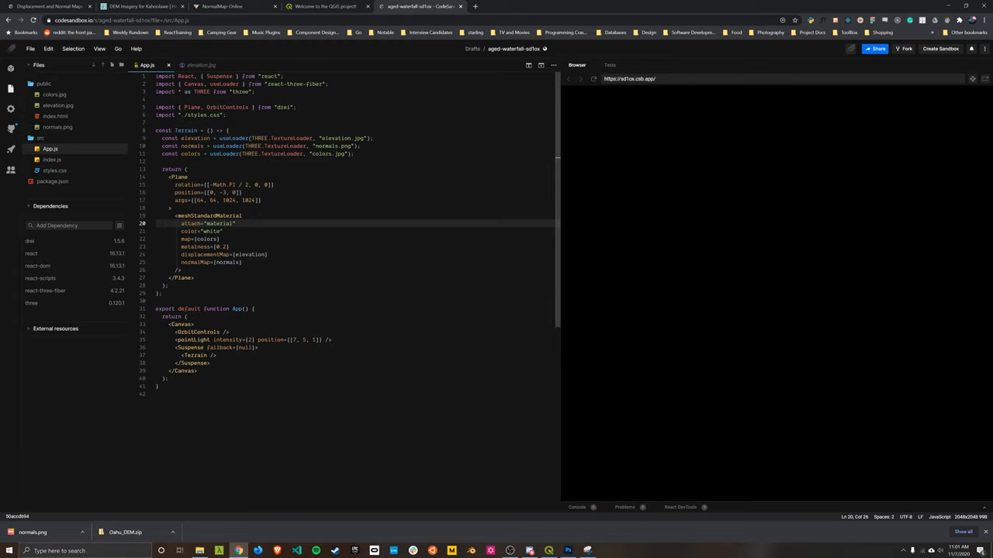
mouse_move(682, 243)
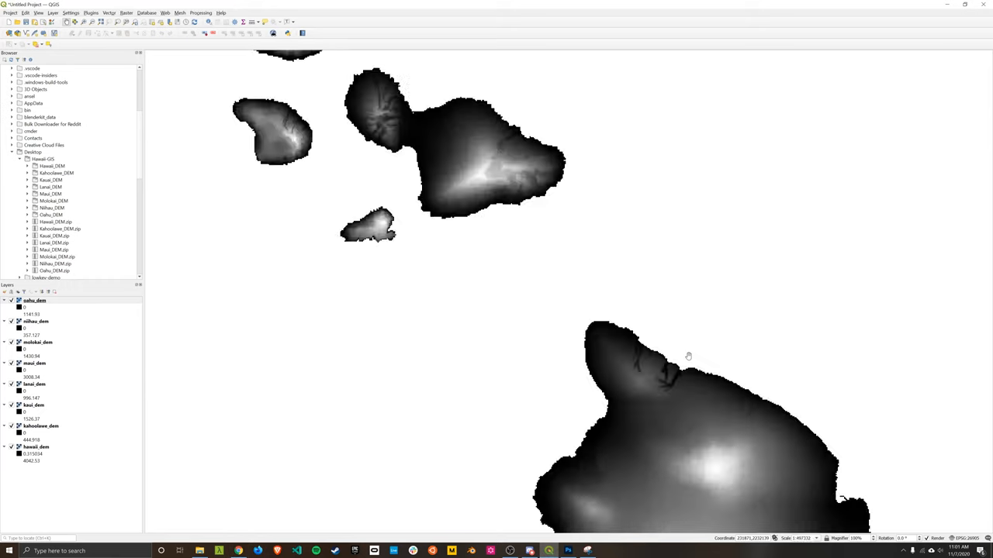
scroll("down", 3)
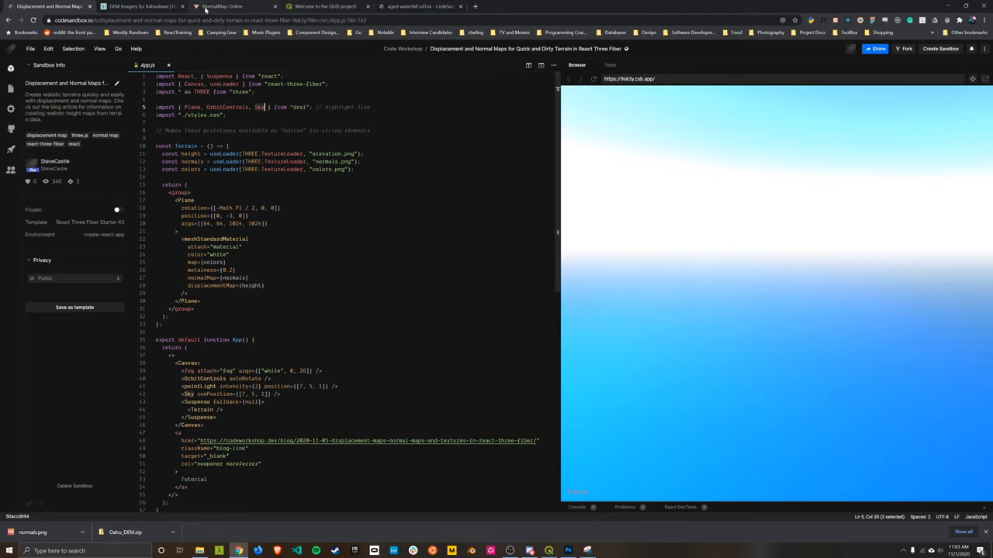
Switch back to the aged-waterfall sandbox tab after checking the reference Sky import.
left_click(418, 6)
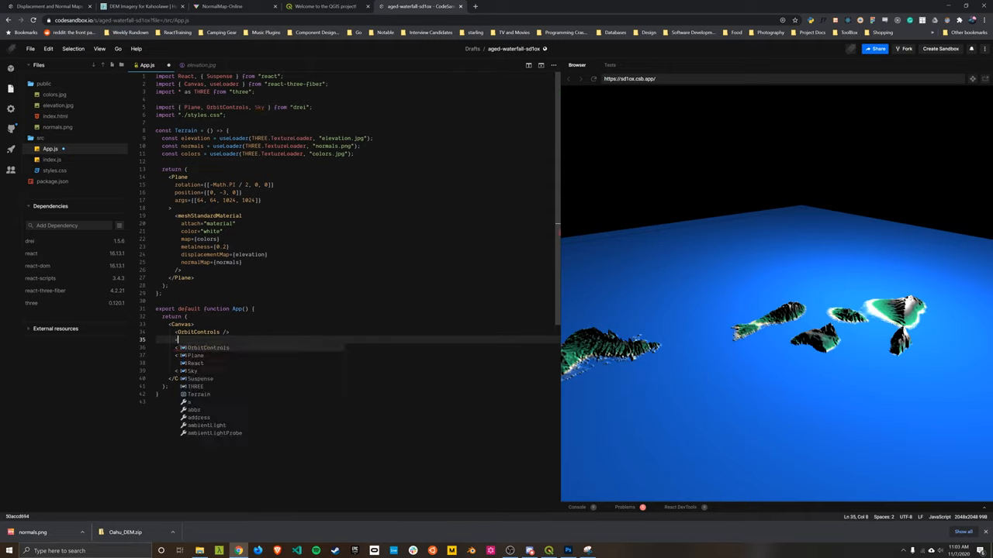
Add Sky to the drei import and place <Sky sunPosition={[7, 5, 1]} /> in the Canvas.
type("Drei")
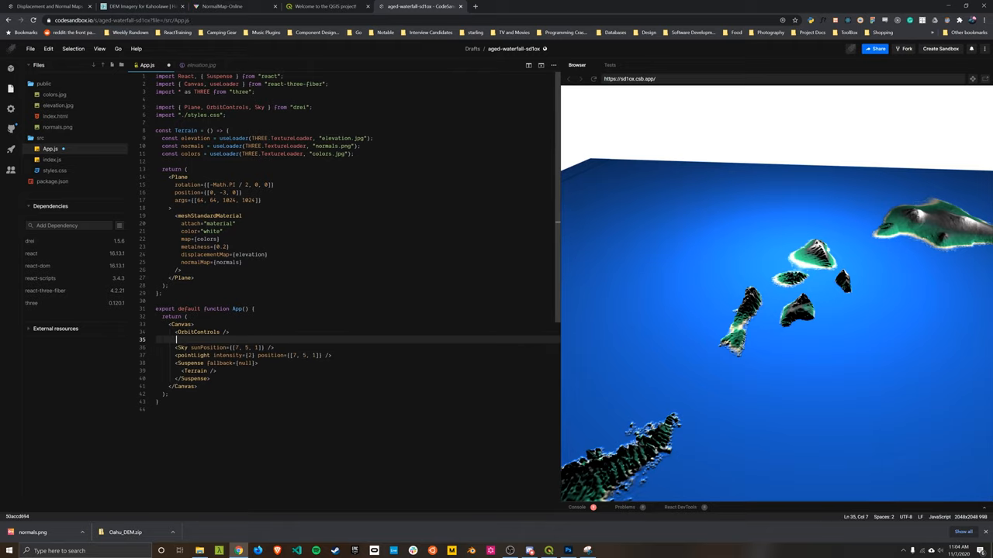
Start a <fo element under OrbitControls, then view the reference sandbox's fog line.
type("<fo")
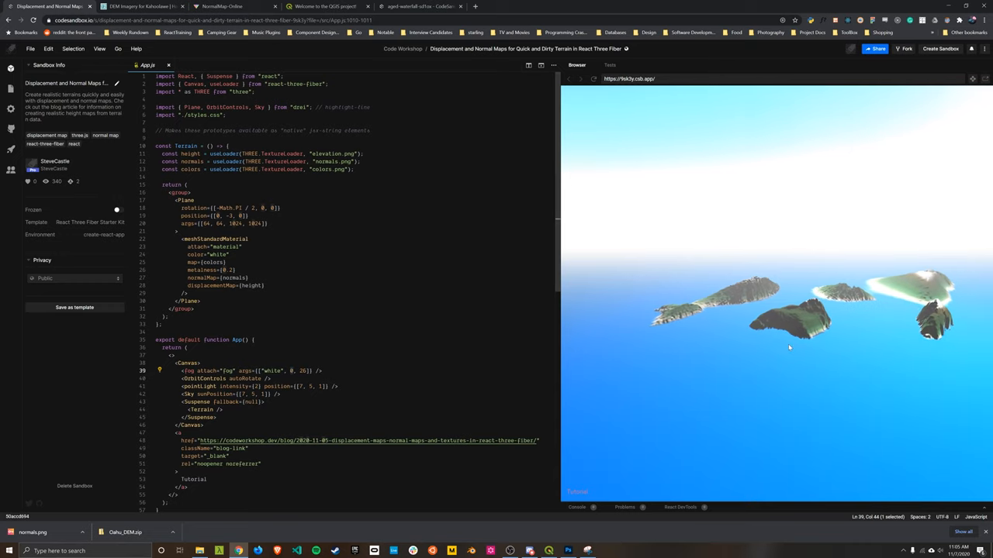
Complete the fog as <fog args={["white", 0, 26]} /> and recheck the reference fog line.
left_click_drag(788, 347, 815, 334)
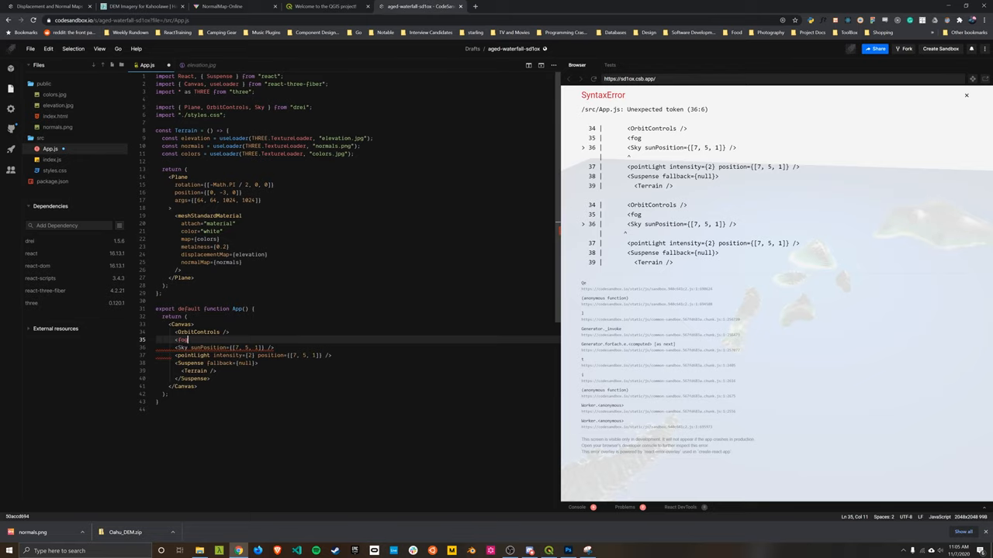
type("args=[\"white\",")
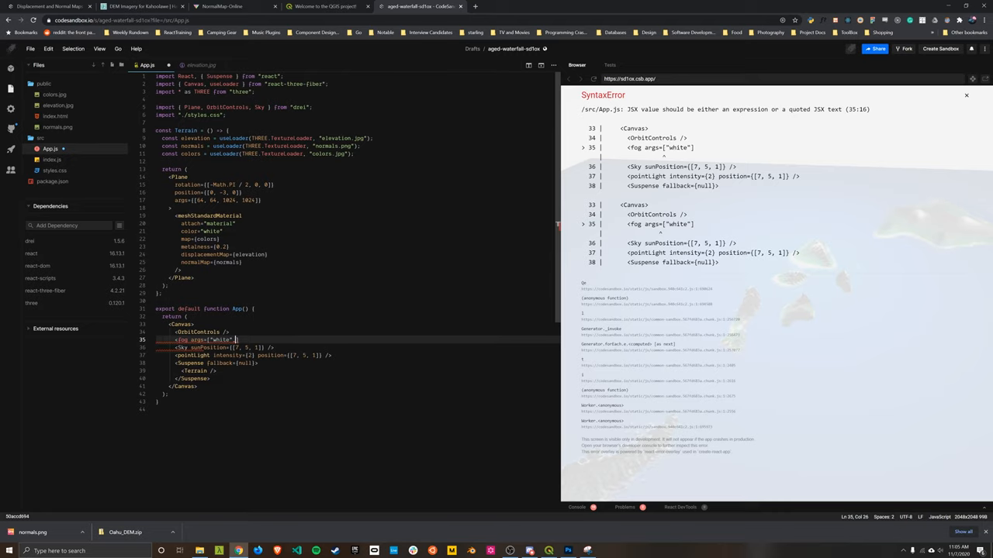
type(", 0, 26")
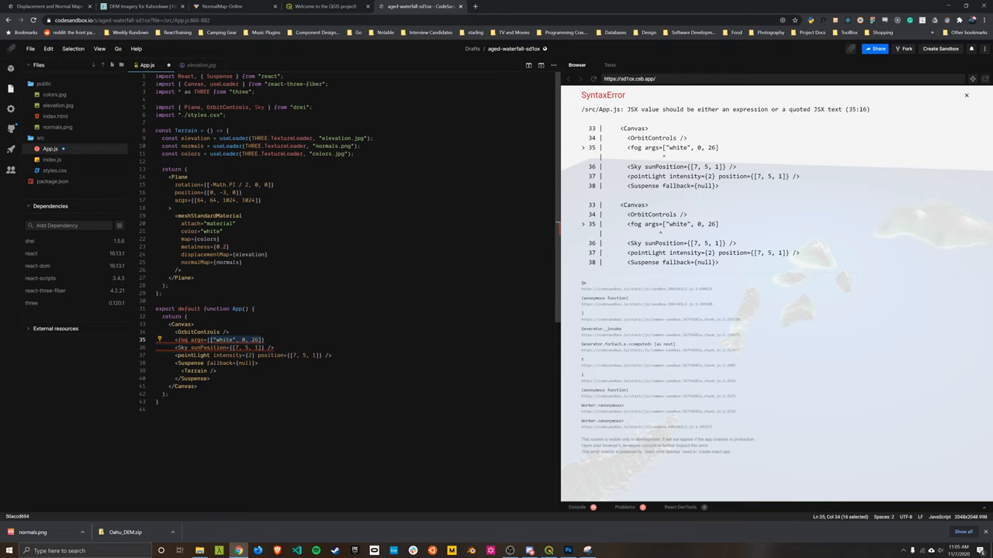
type("/>")
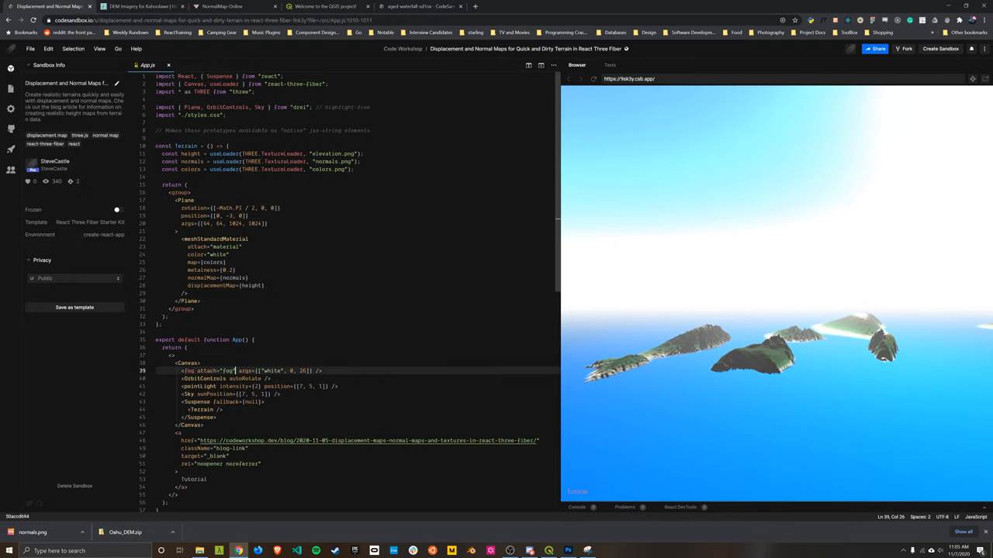
Copy attach="fog" from the reference and add it to the project's fog element.
double_click(210, 371)
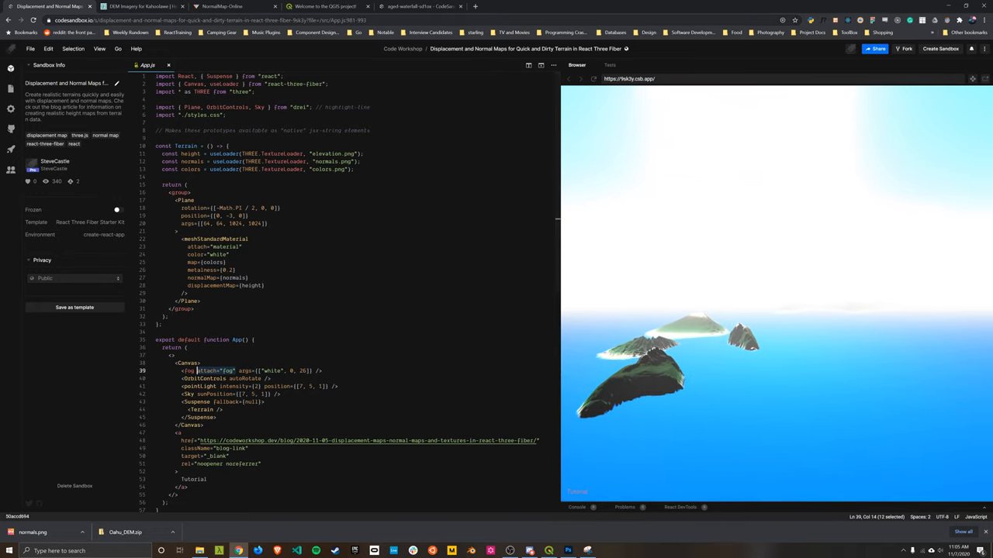
left_click(421, 6)
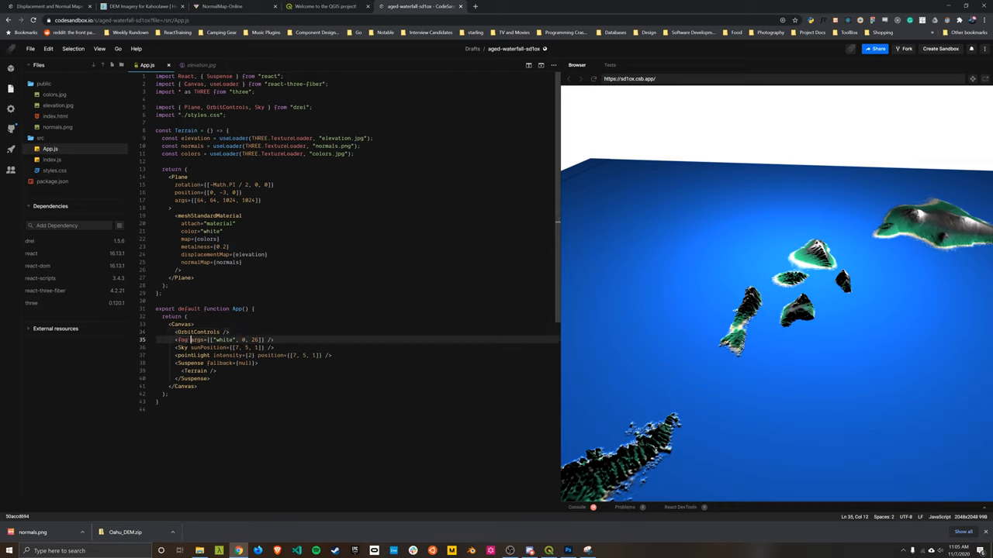
type("attach=\"fog\" args={[\"white\", 0, 26]} />")
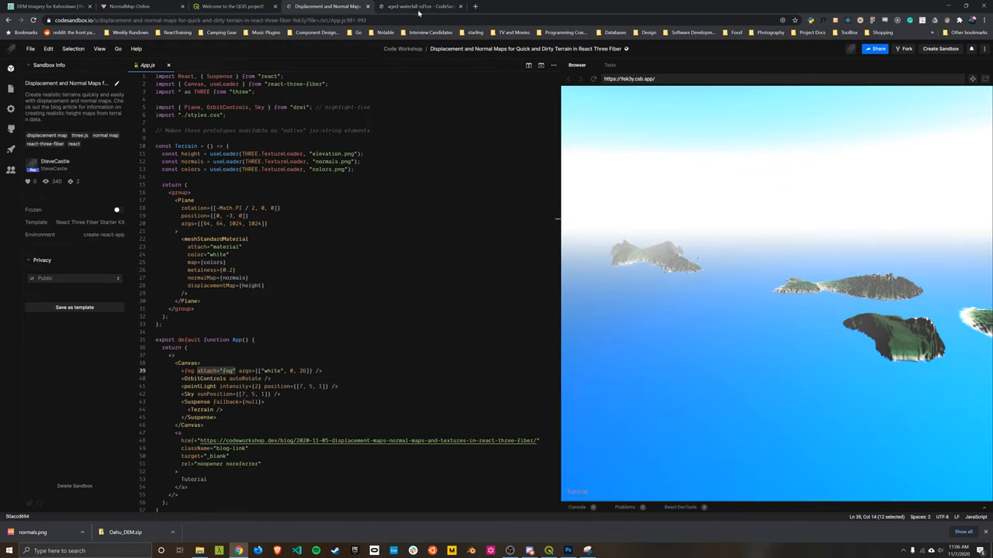
left_click(423, 6)
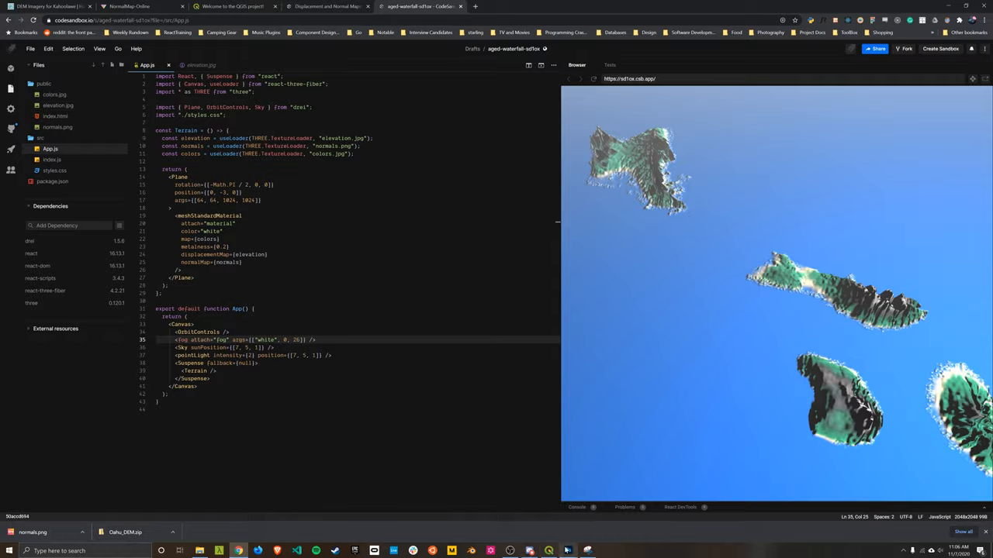
left_click(569, 551)
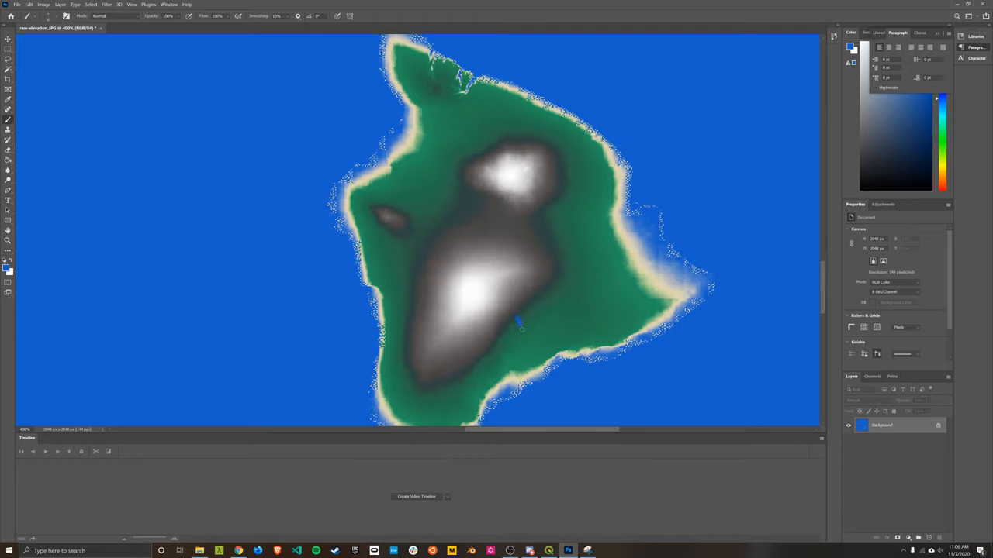
left_click_drag(521, 328, 535, 357)
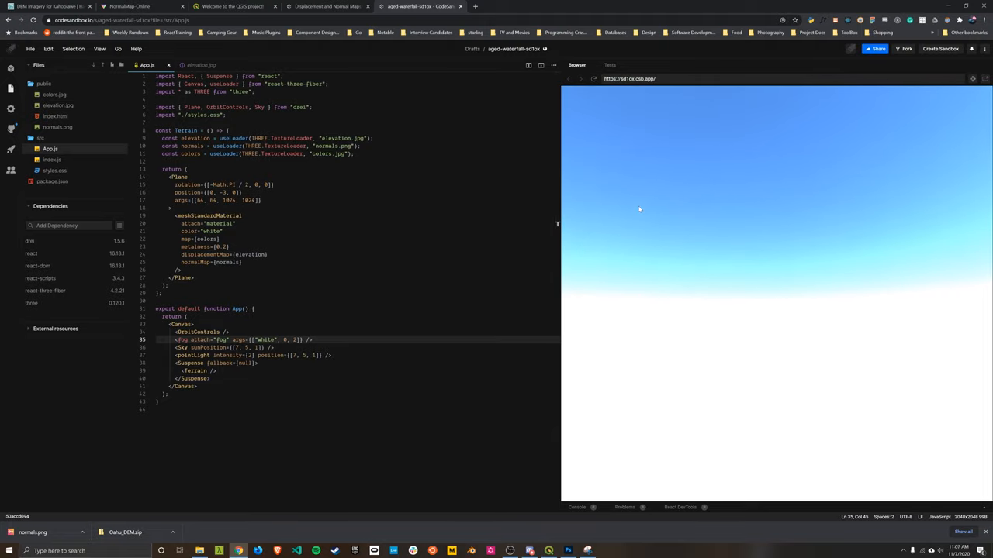
Set fog args to ["white", 0, 2] and refresh the preview, which turns fully white.
left_click(594, 78)
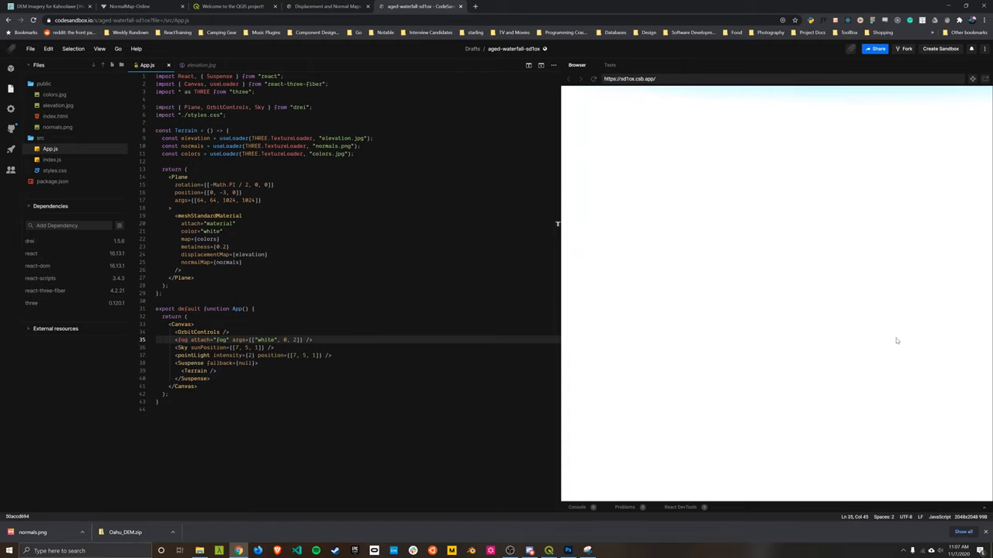
mouse_move(795, 421)
type("6")
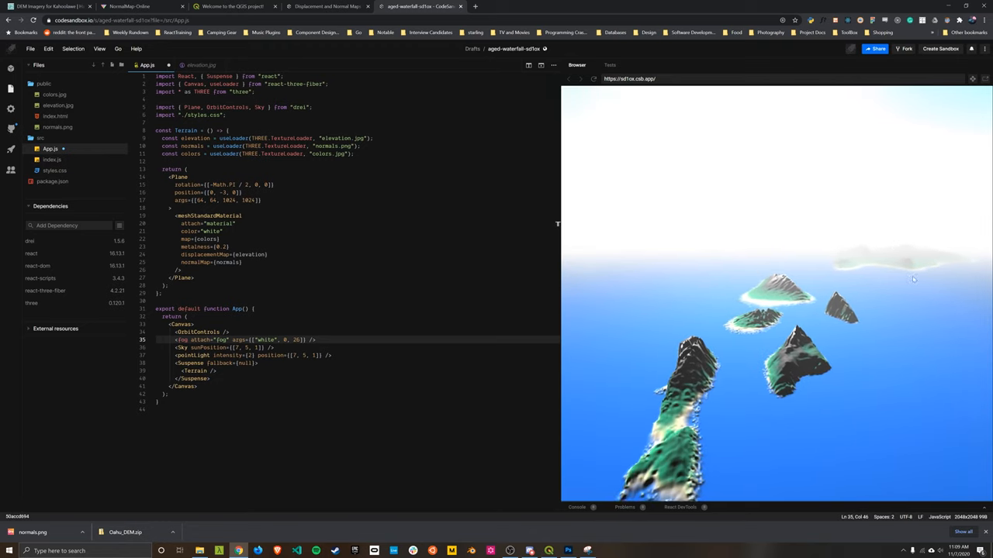
mouse_move(987, 290)
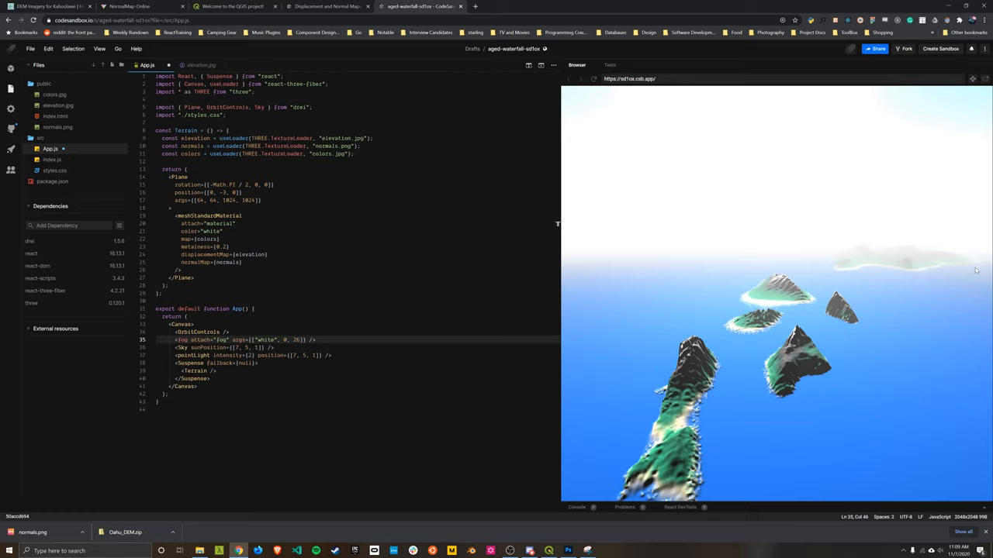
mouse_move(930, 264)
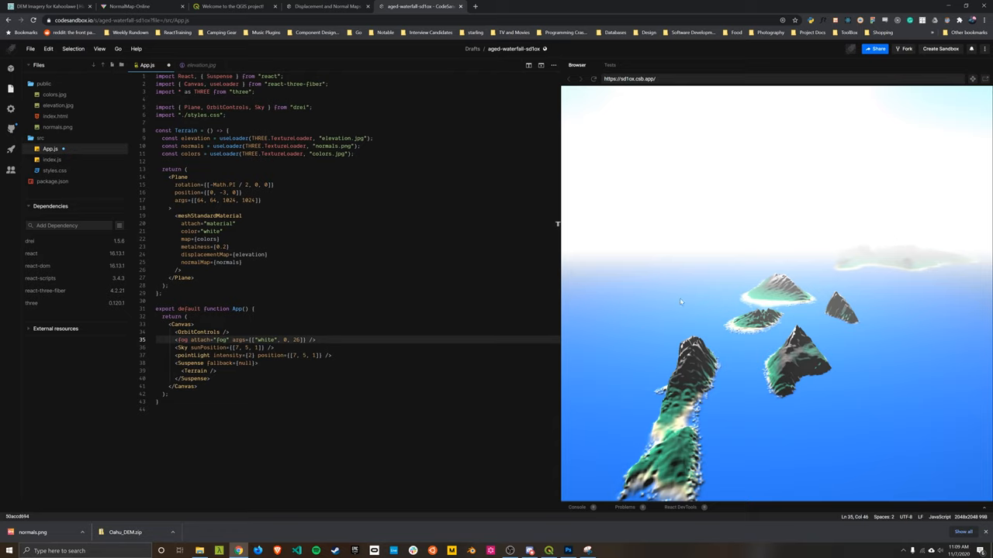
mouse_move(678, 230)
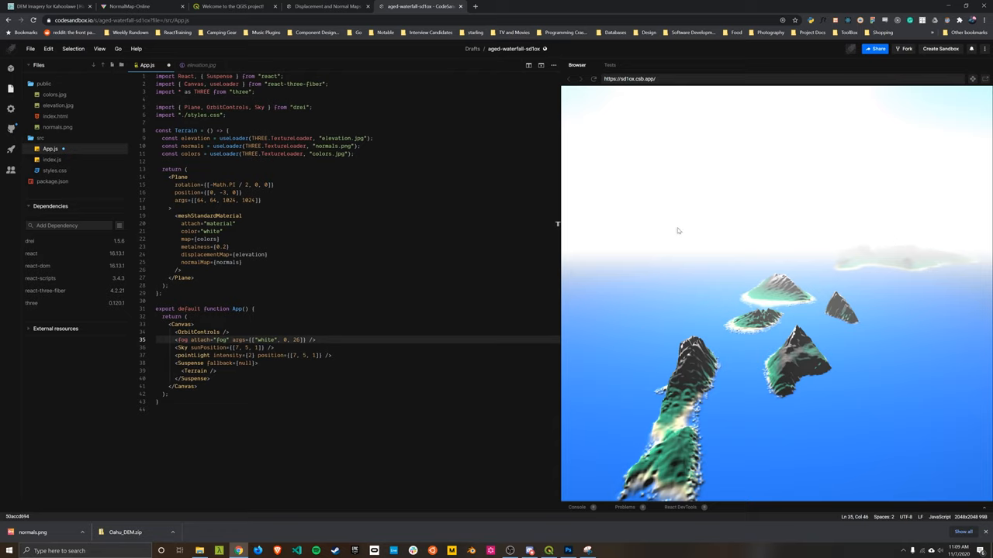